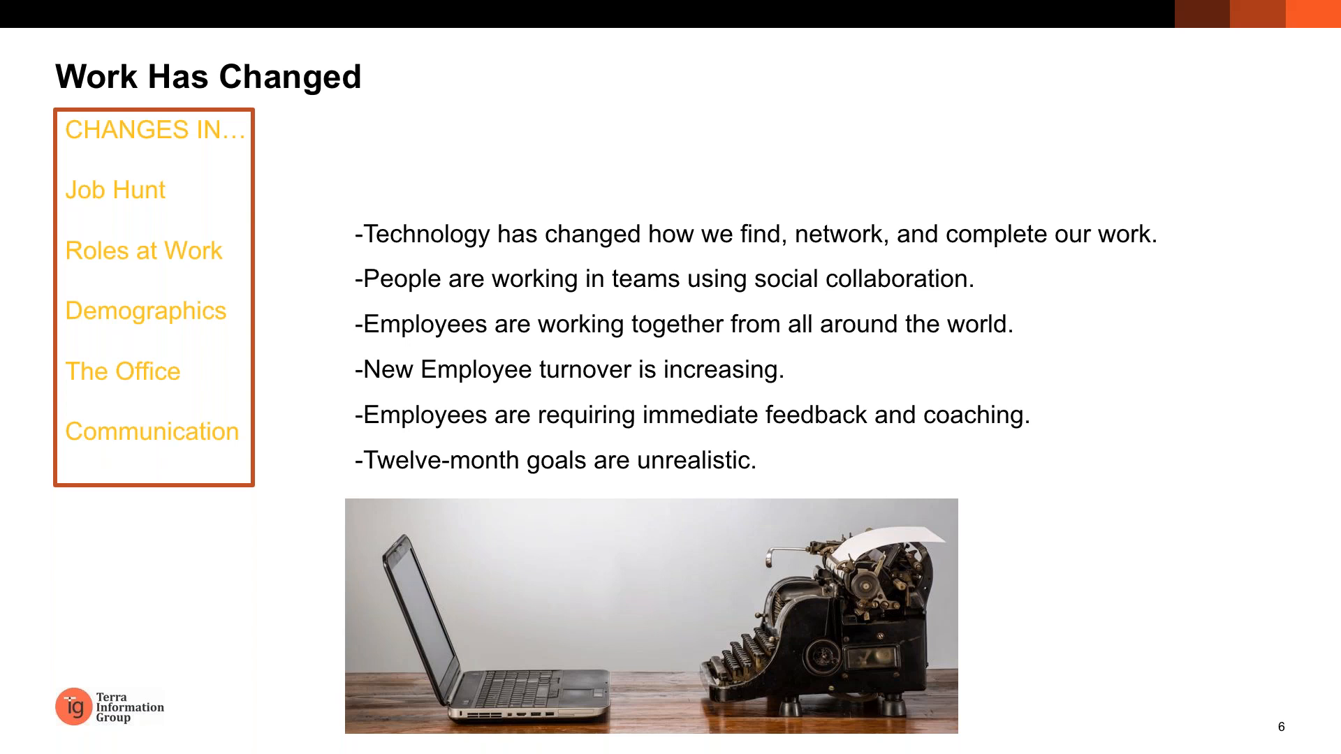
pyautogui.press('Right')
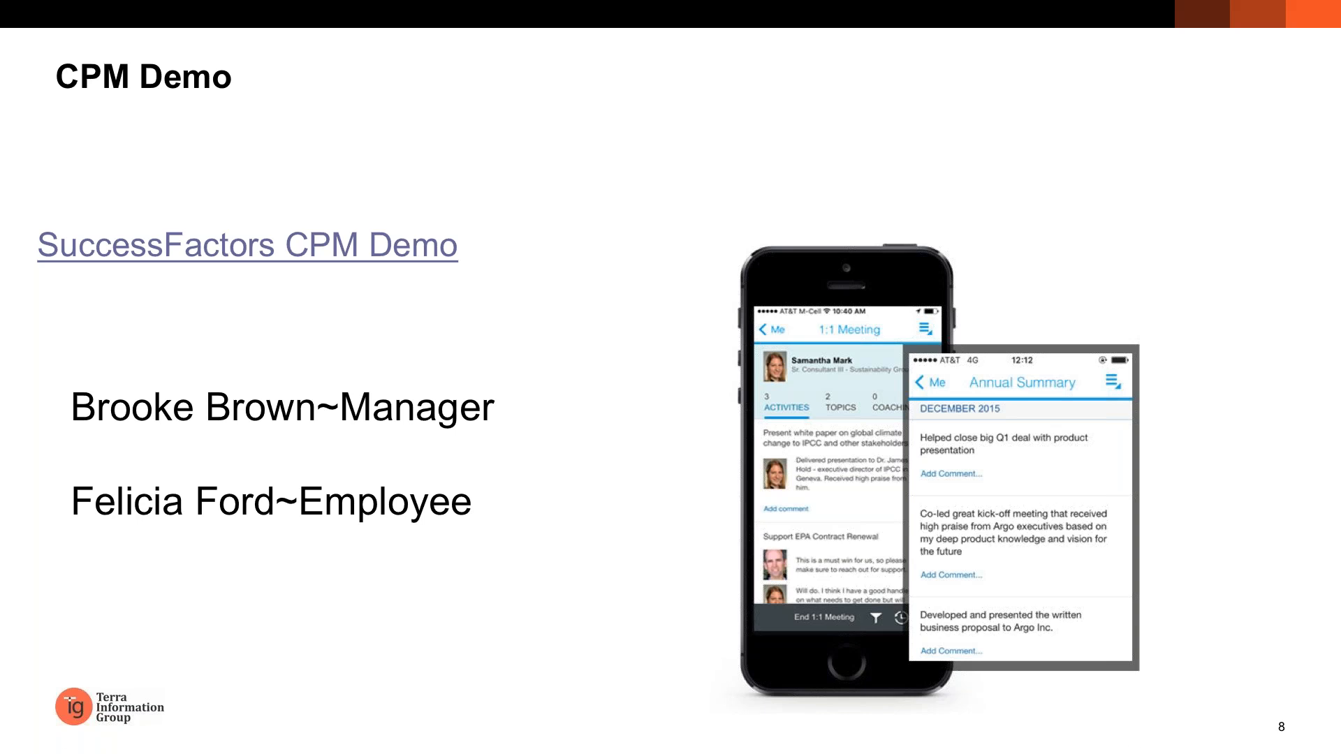
pyautogui.moveTo(240, 275)
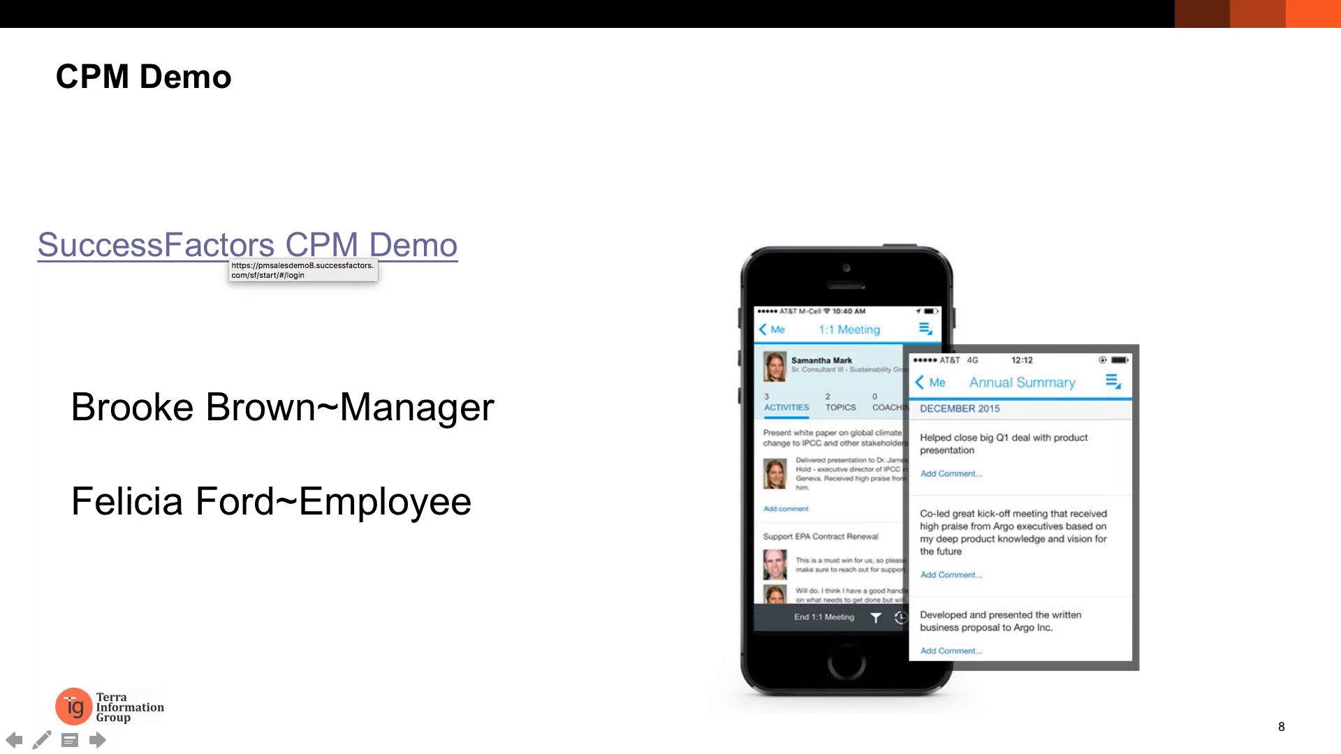
# - Log in to the SuccessFactors CPM Demo instance as the admin
pyautogui.click(248, 246)
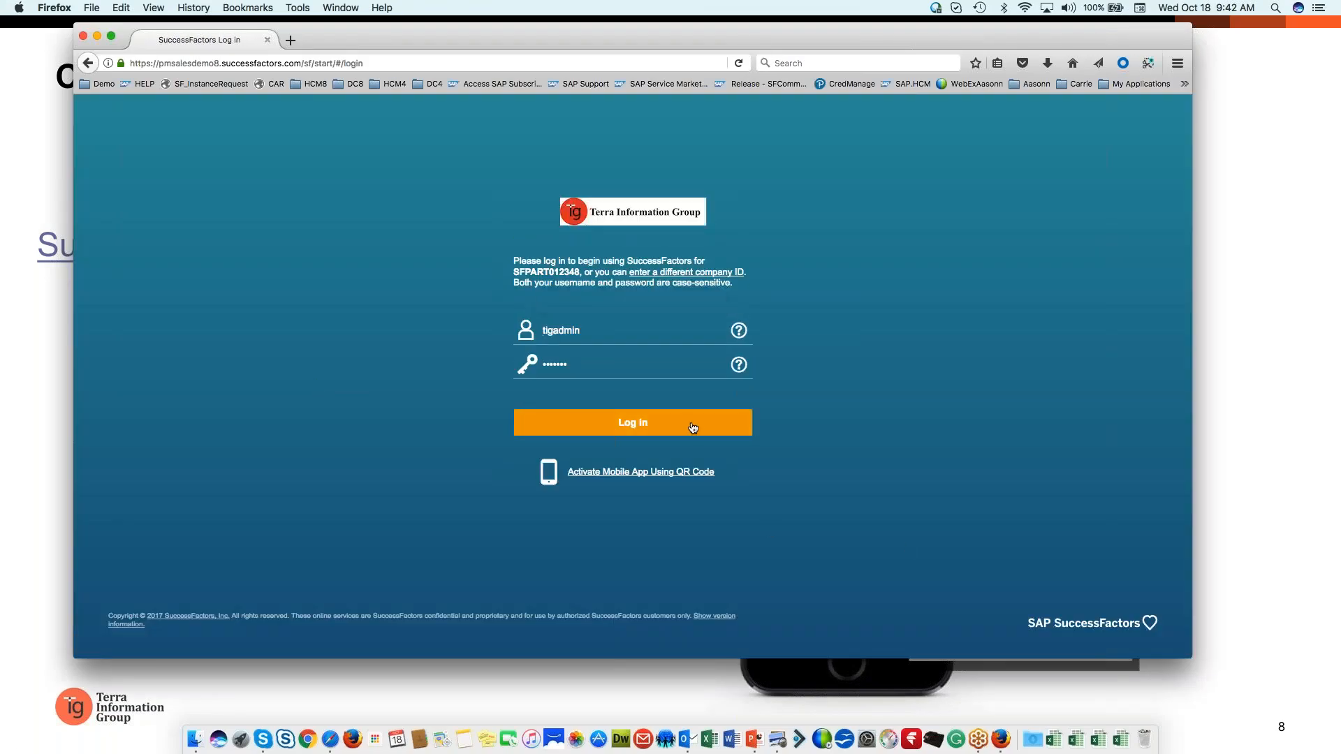
pyautogui.click(632, 422)
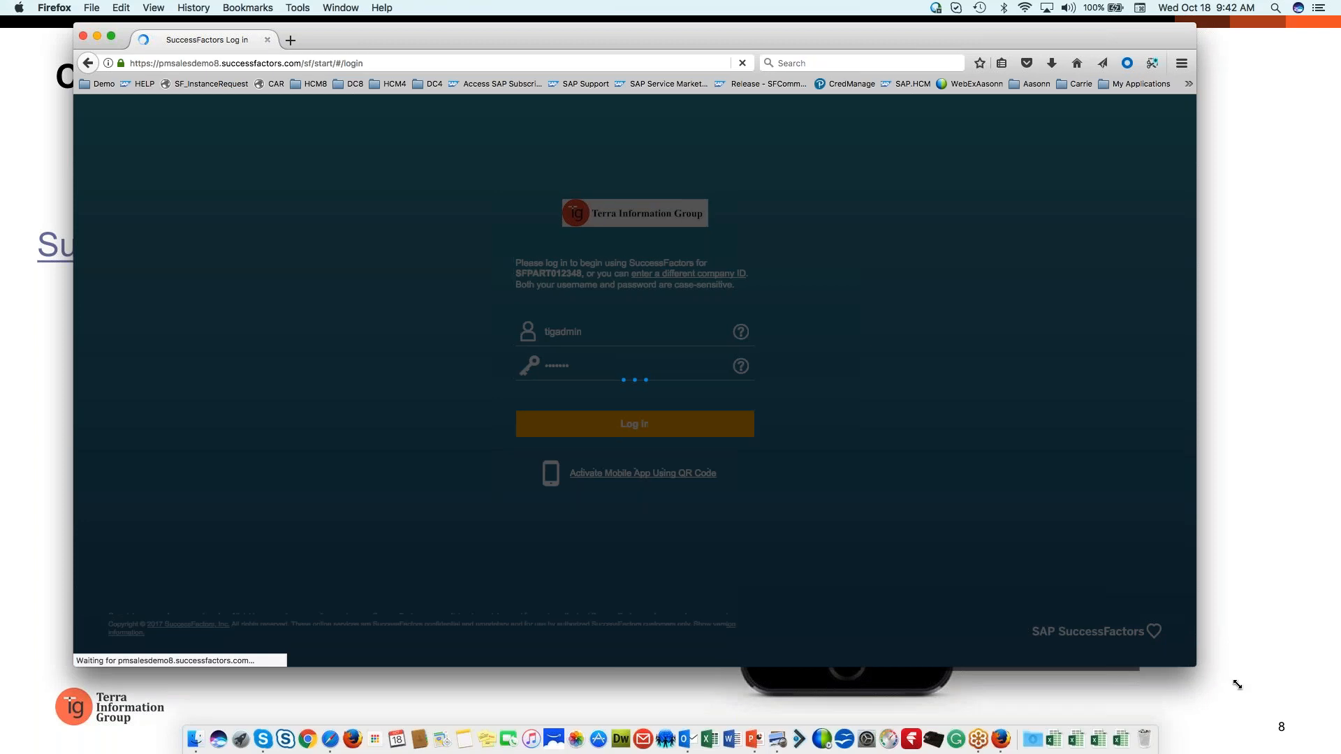
pyautogui.click(634, 423)
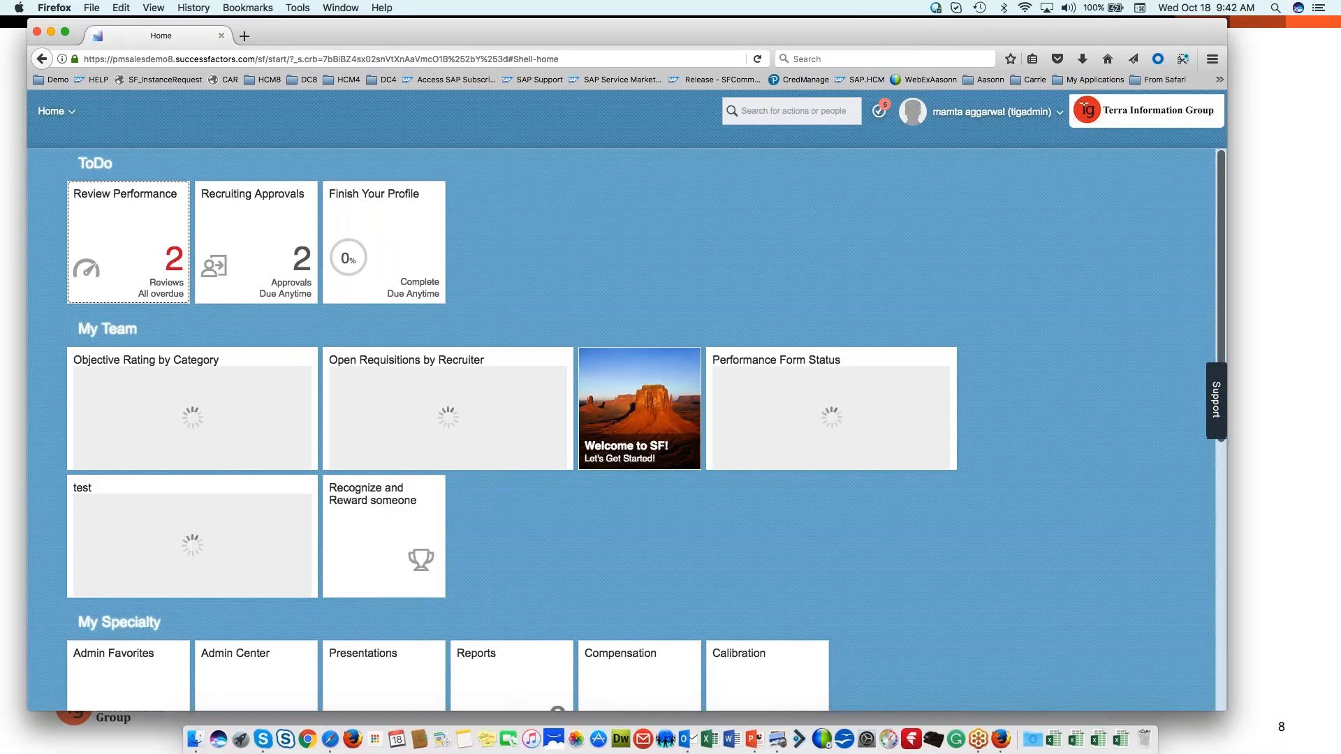
pyautogui.click(979, 112)
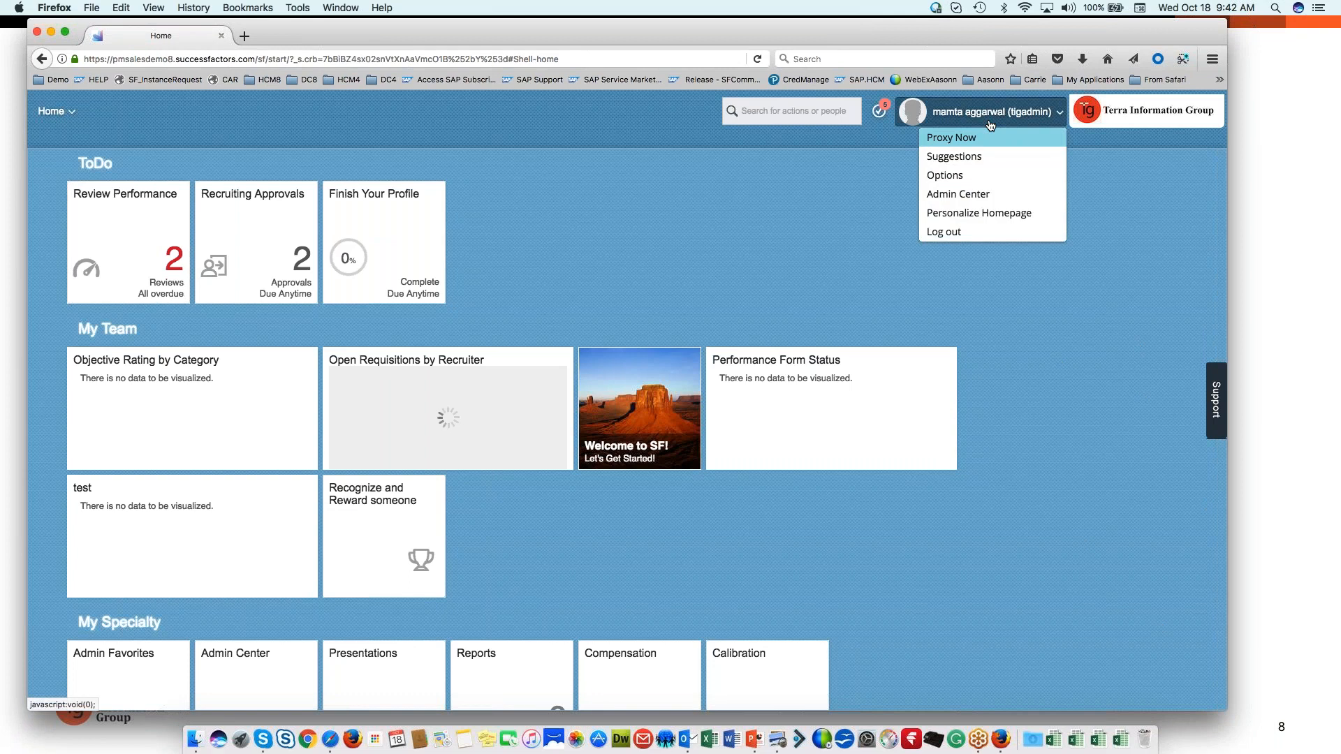
pyautogui.moveTo(985, 143)
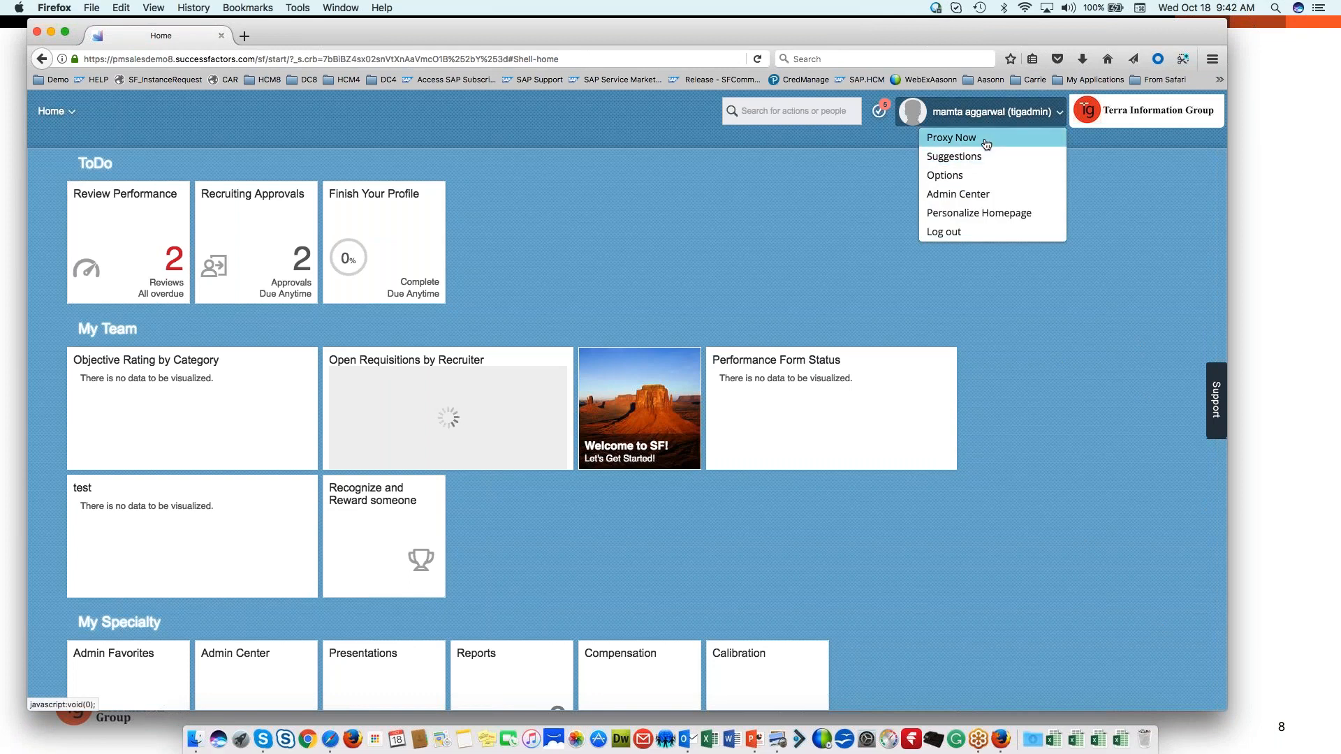
pyautogui.click(950, 137)
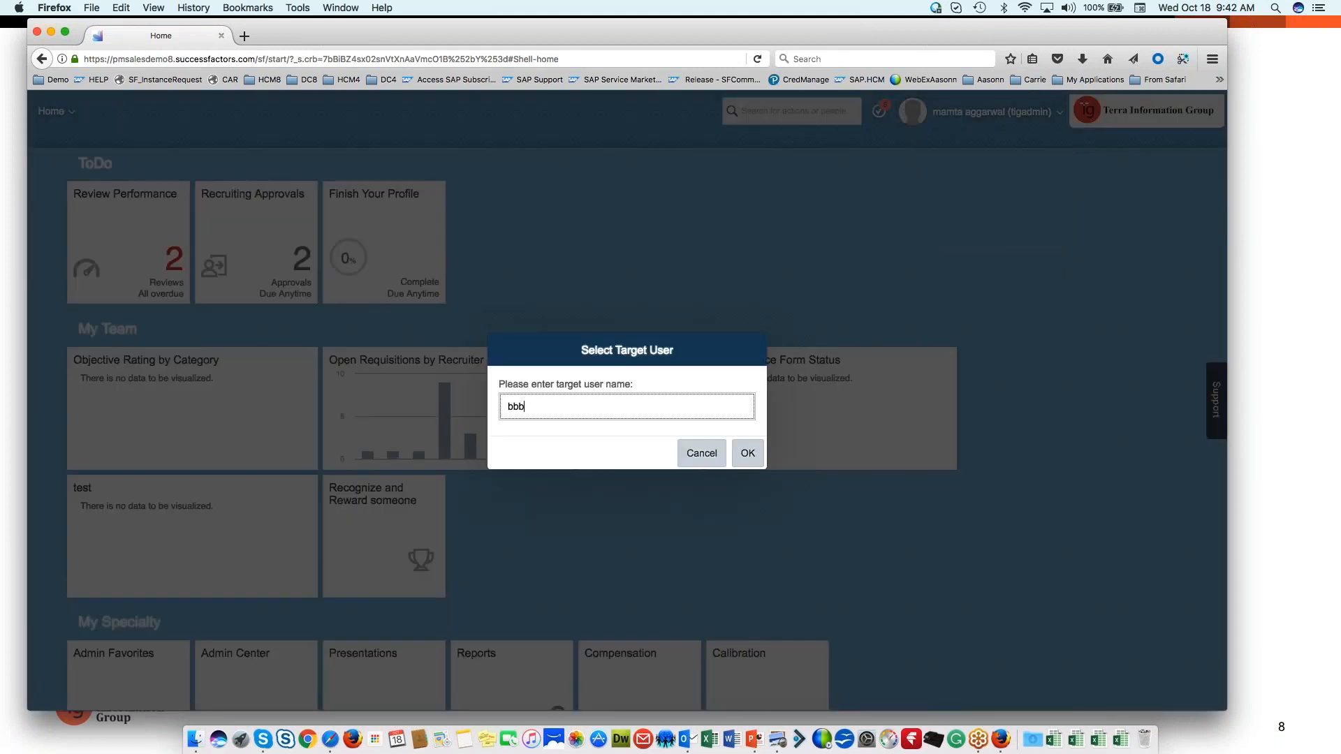
pyautogui.write('bbb')
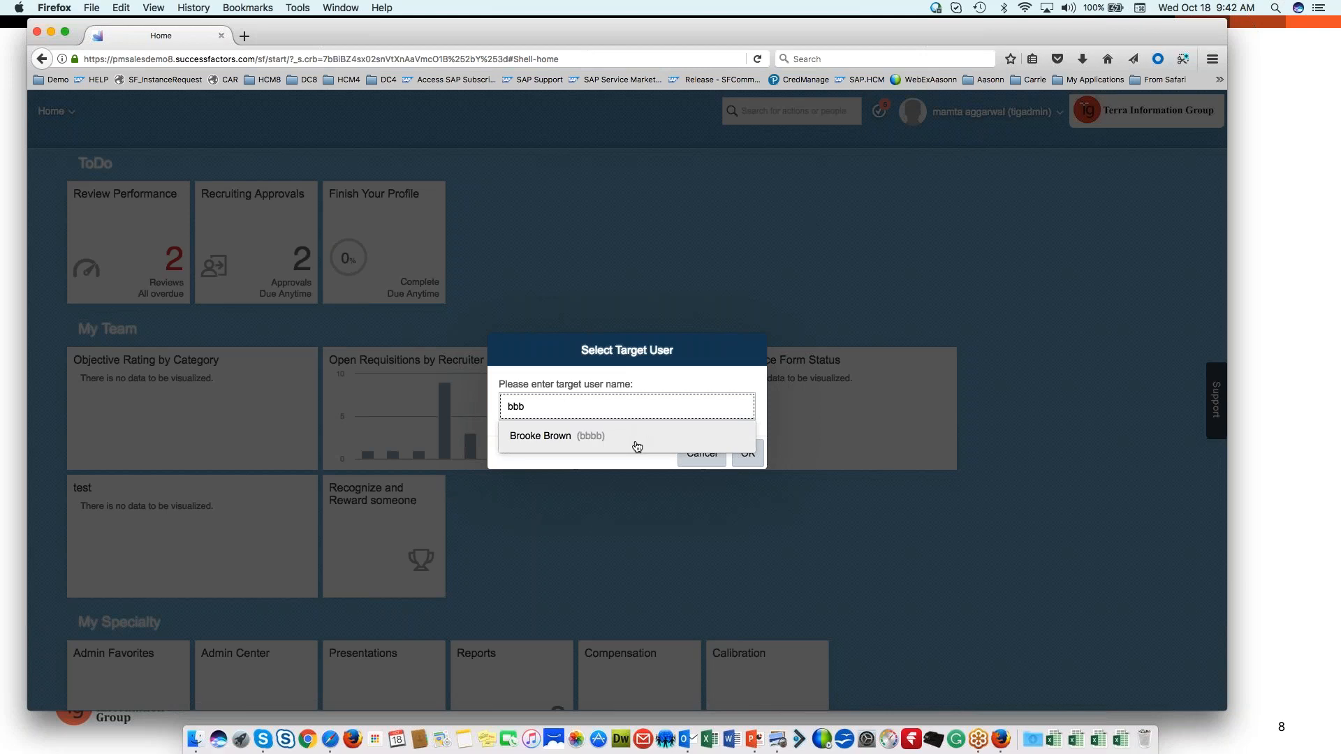
pyautogui.click(747, 453)
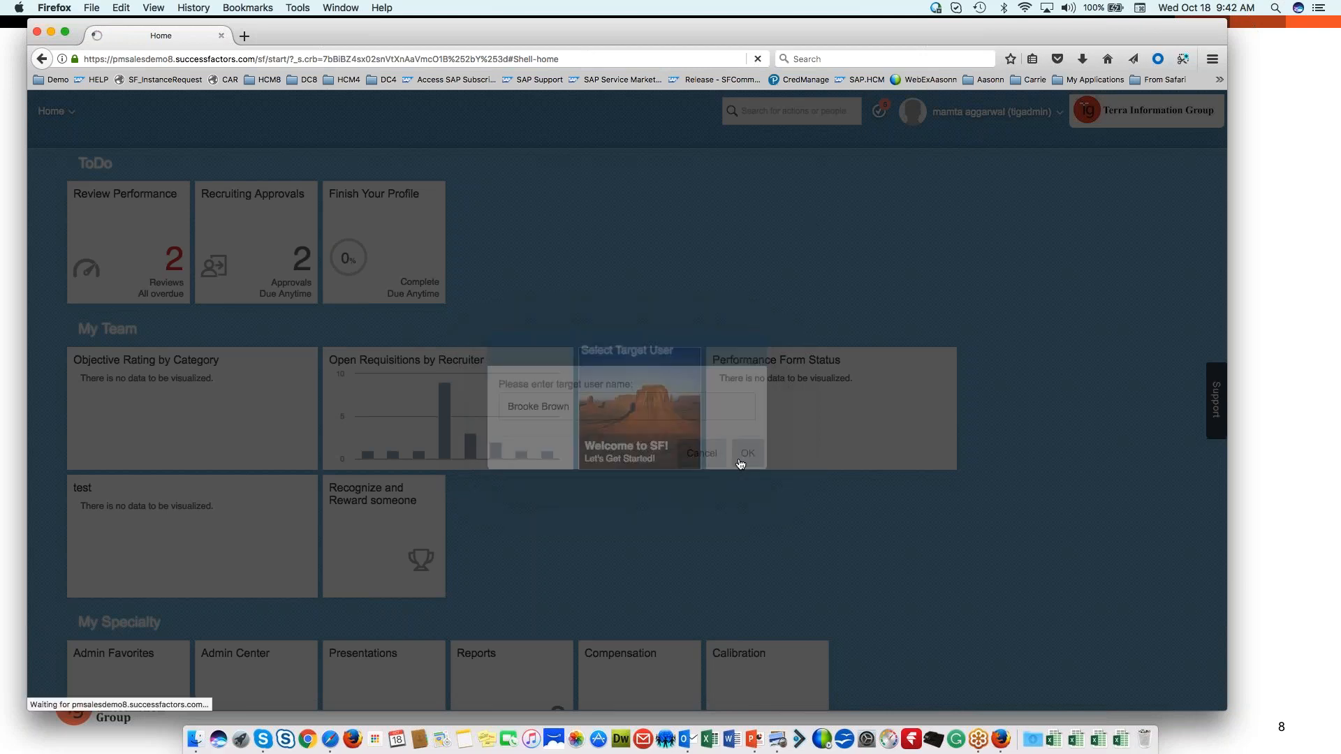
pyautogui.click(746, 453)
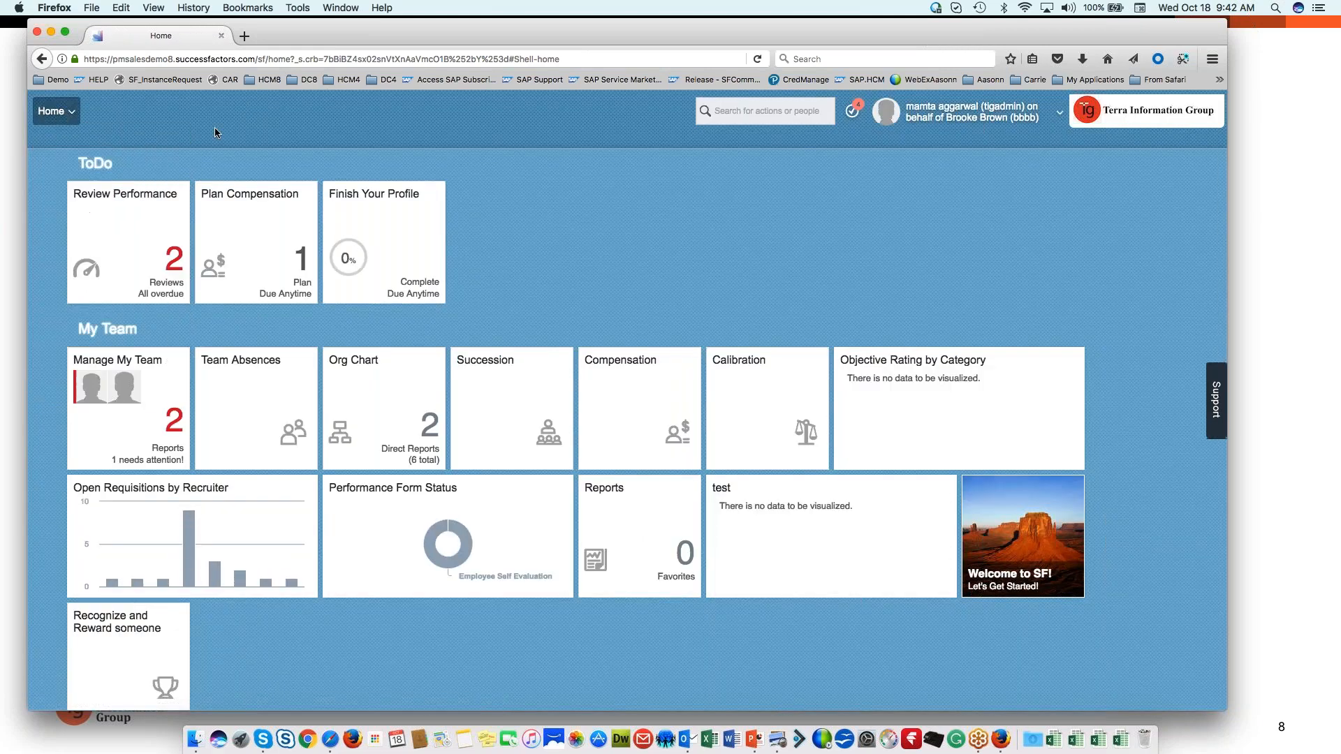
pyautogui.moveTo(967, 192)
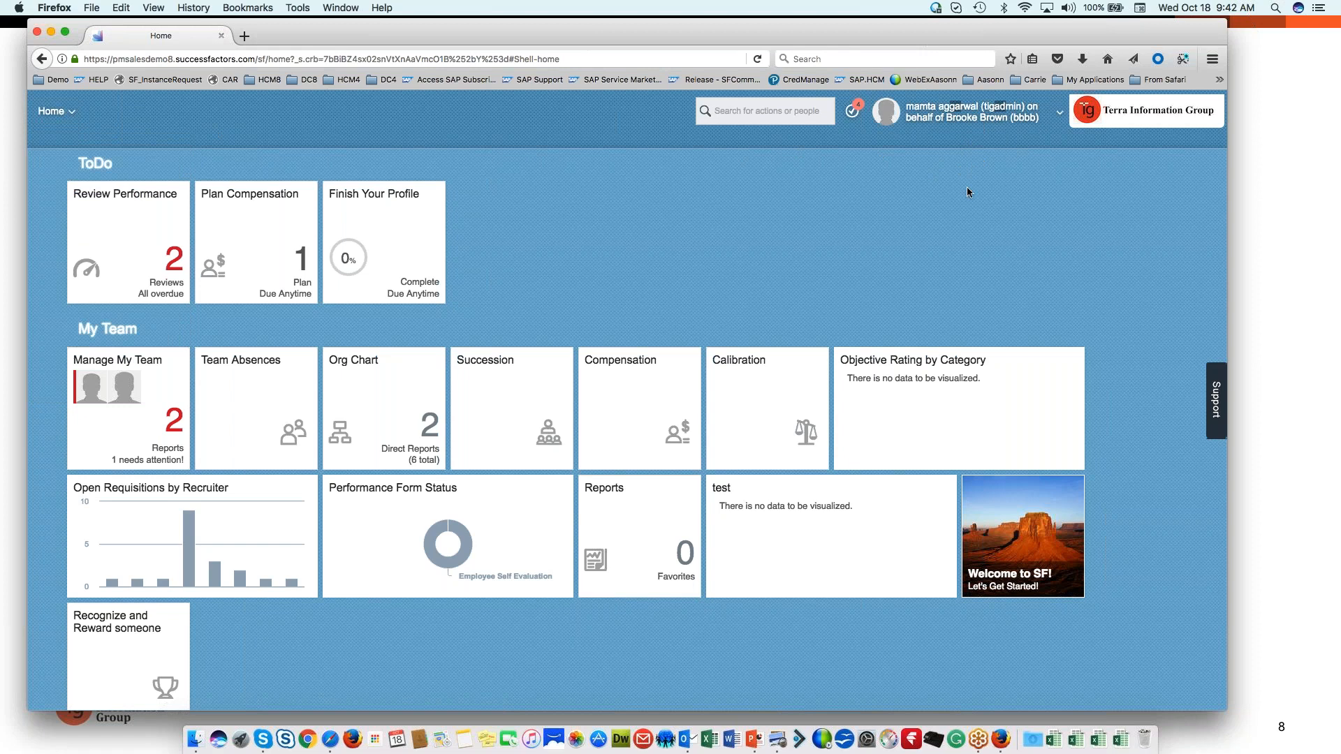
pyautogui.moveTo(517, 167)
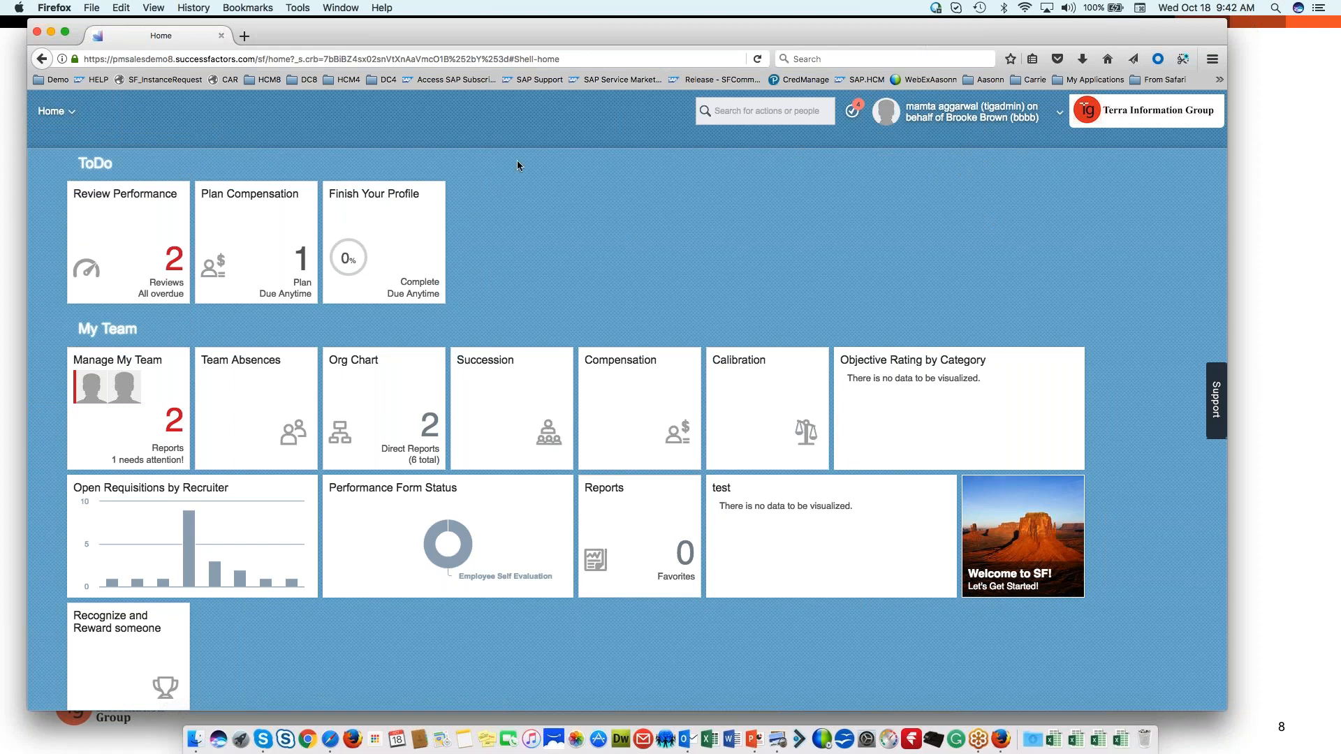
pyautogui.moveTo(56, 112)
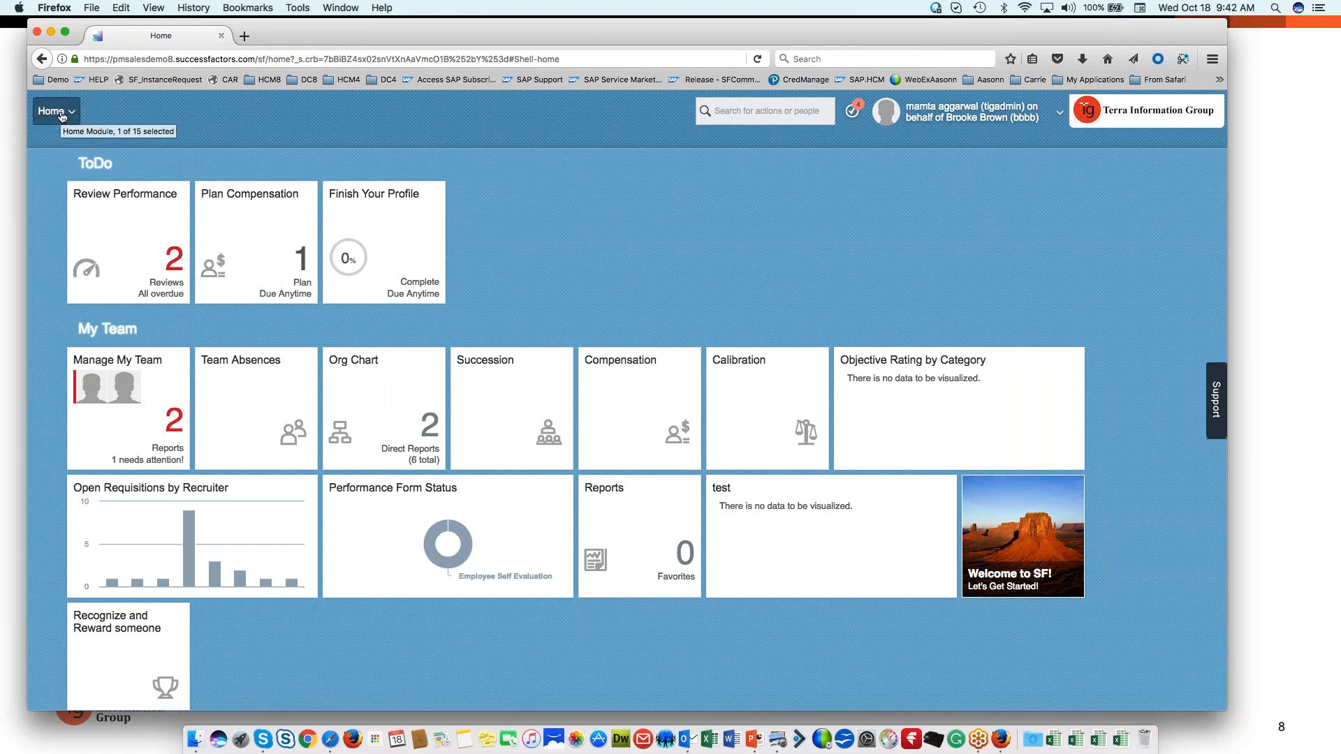
pyautogui.click(52, 112)
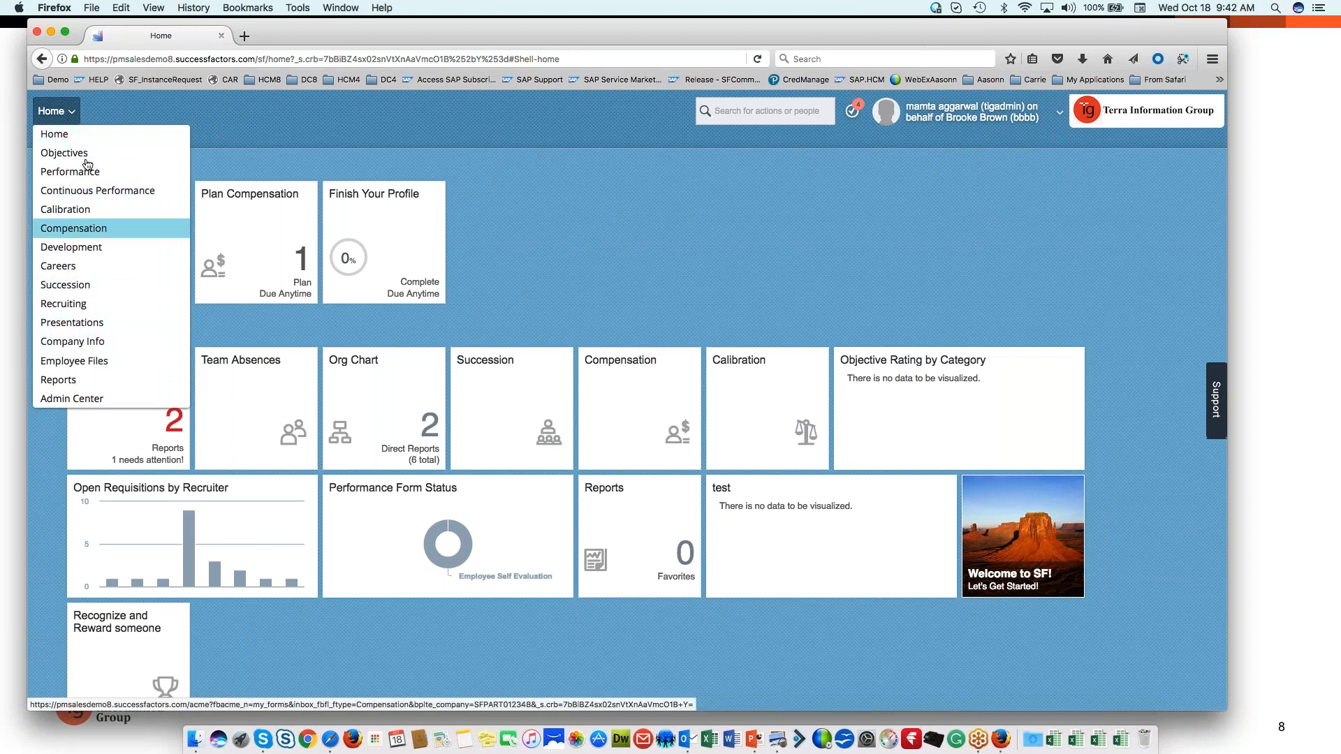
pyautogui.moveTo(93, 270)
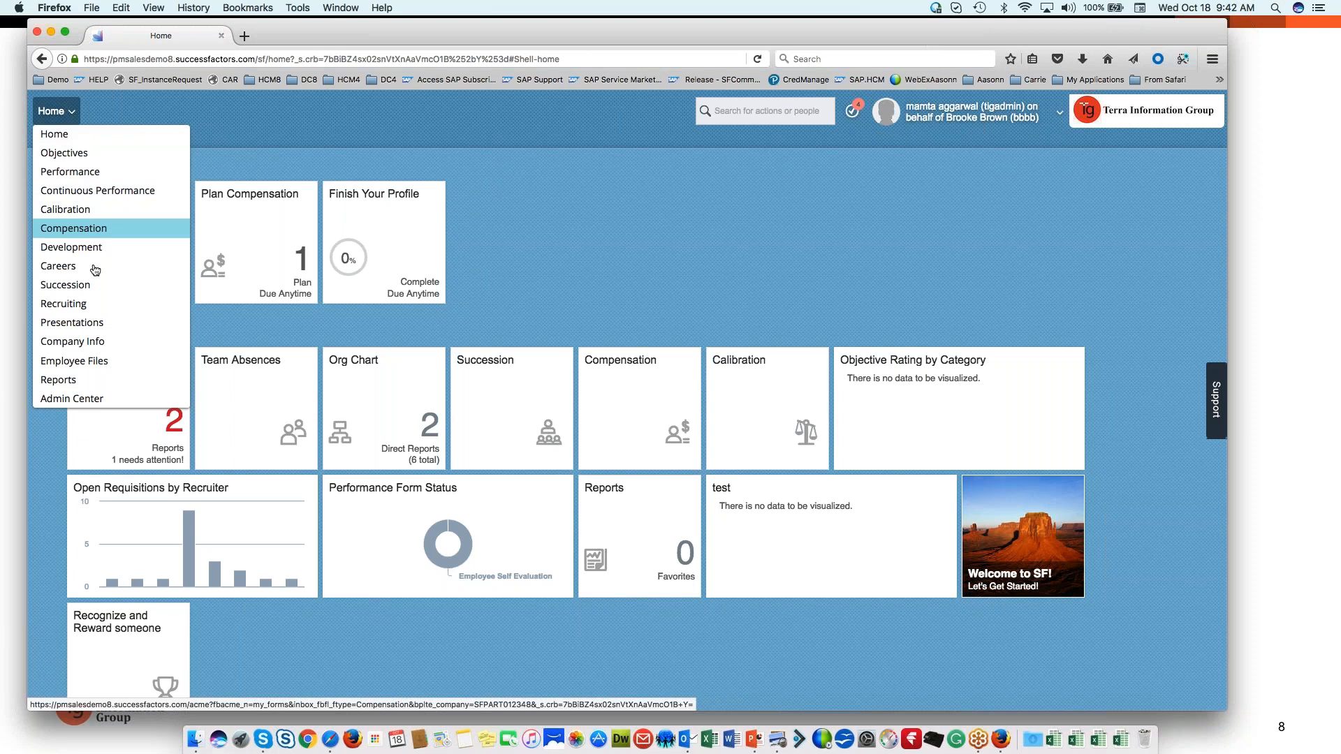
pyautogui.moveTo(98, 190)
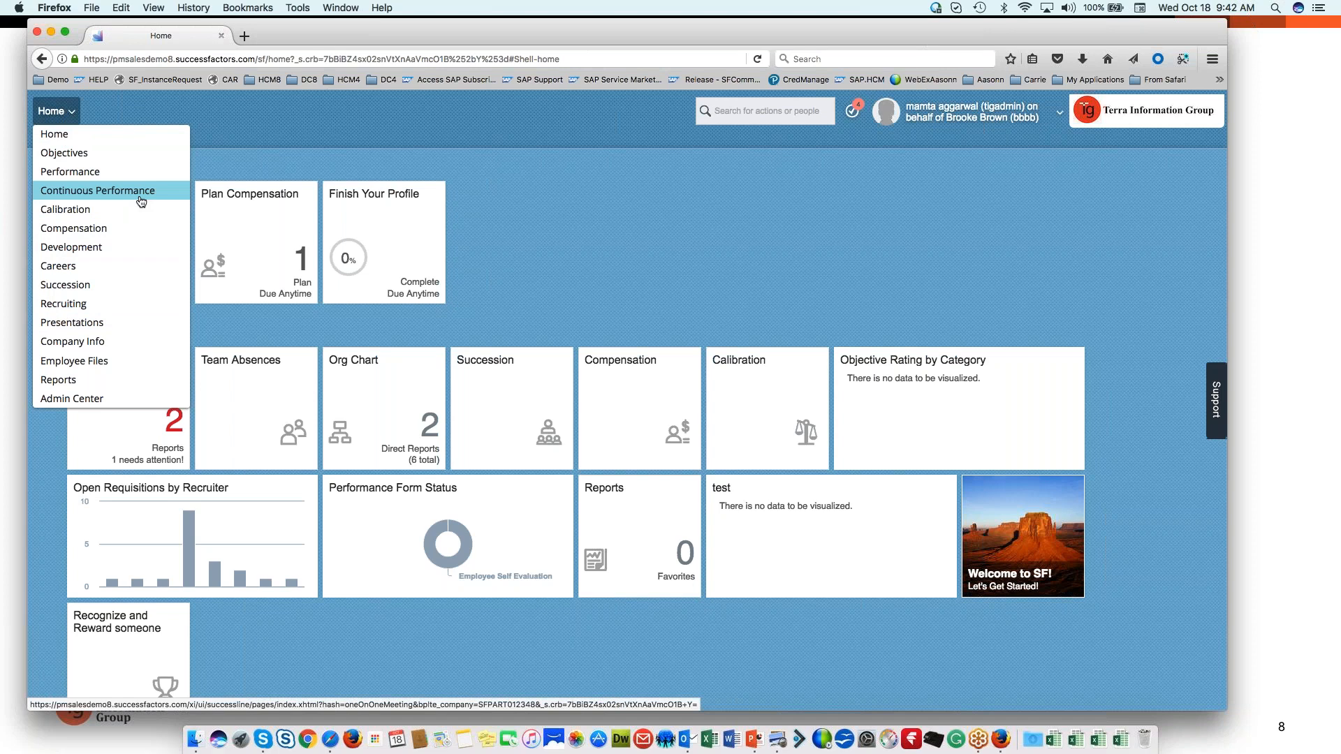
pyautogui.click(98, 191)
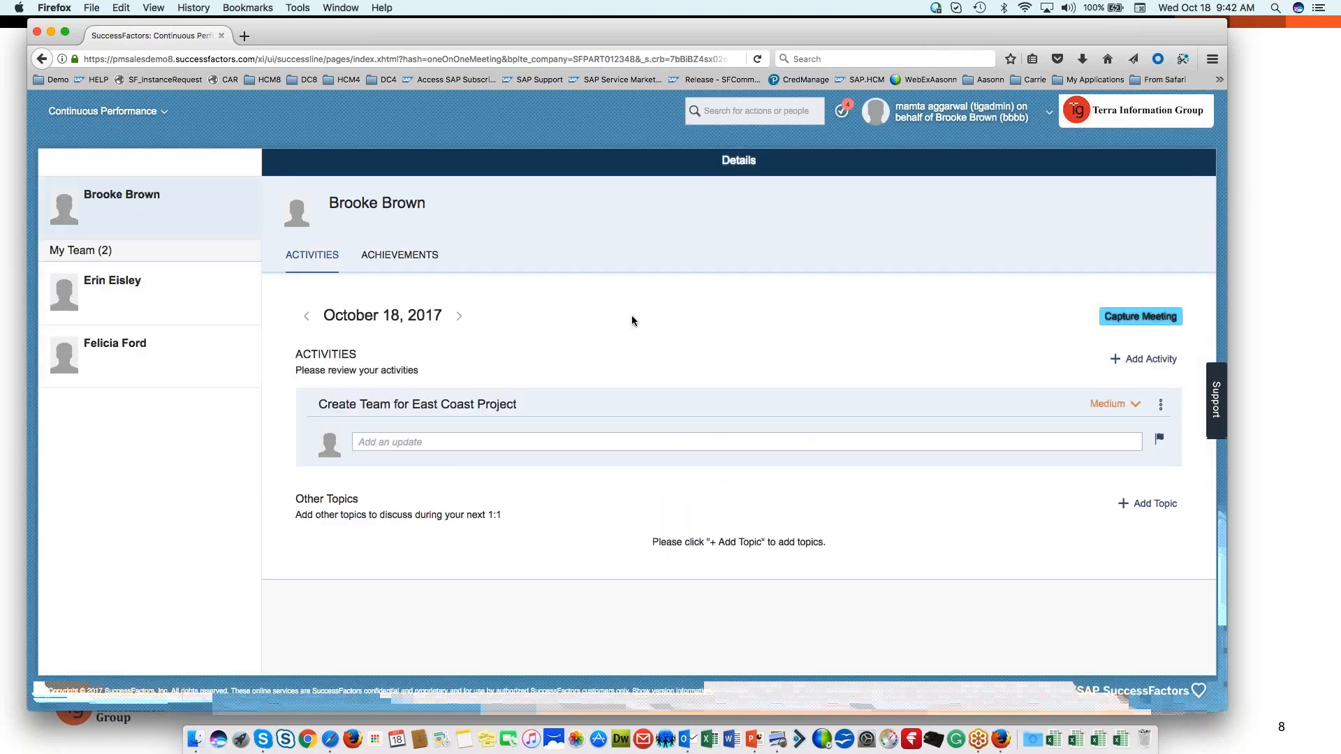
pyautogui.moveTo(542, 218)
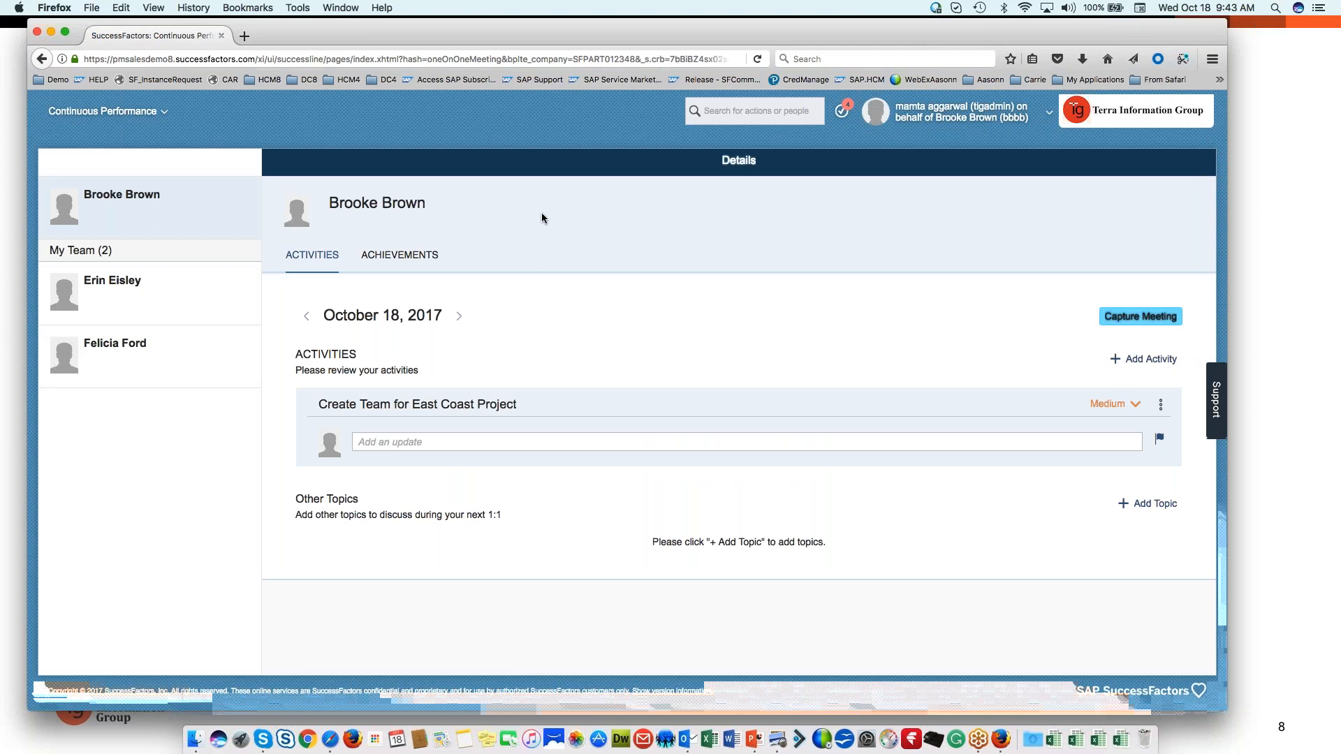
pyautogui.moveTo(180, 207)
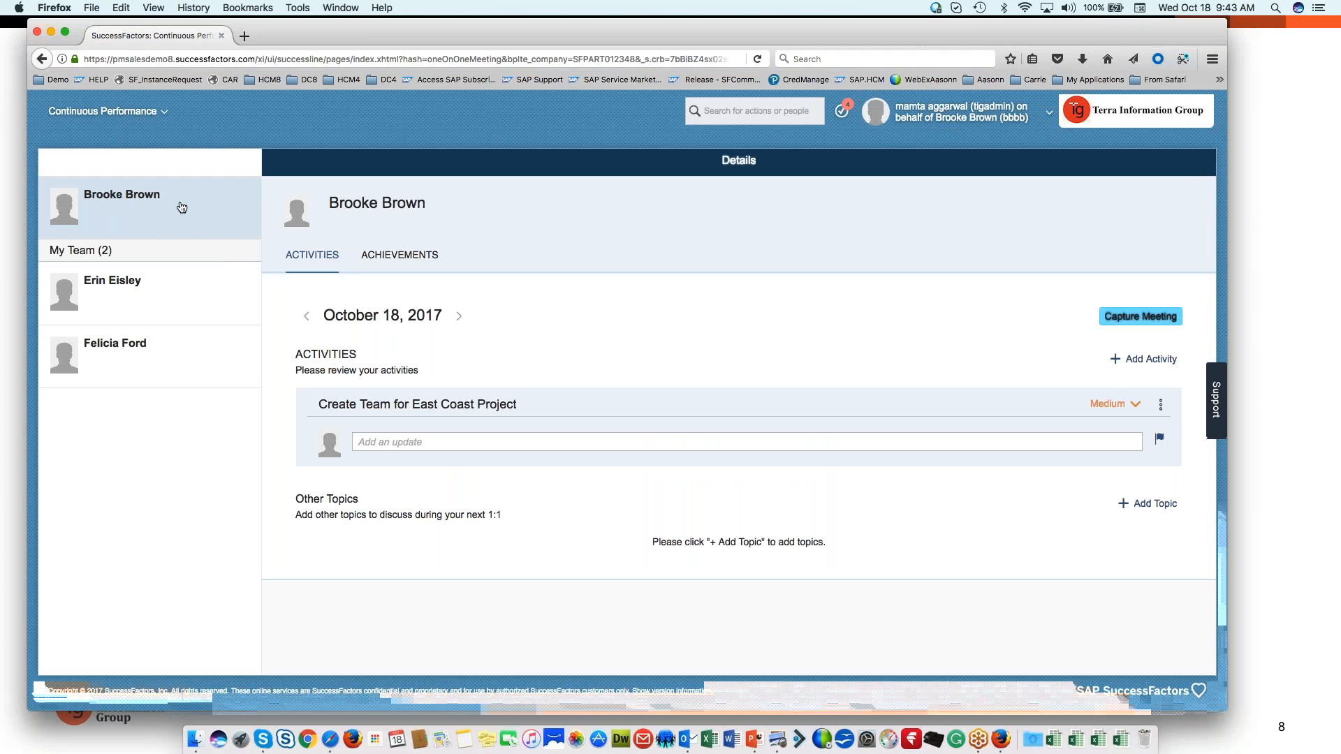
pyautogui.moveTo(159, 215)
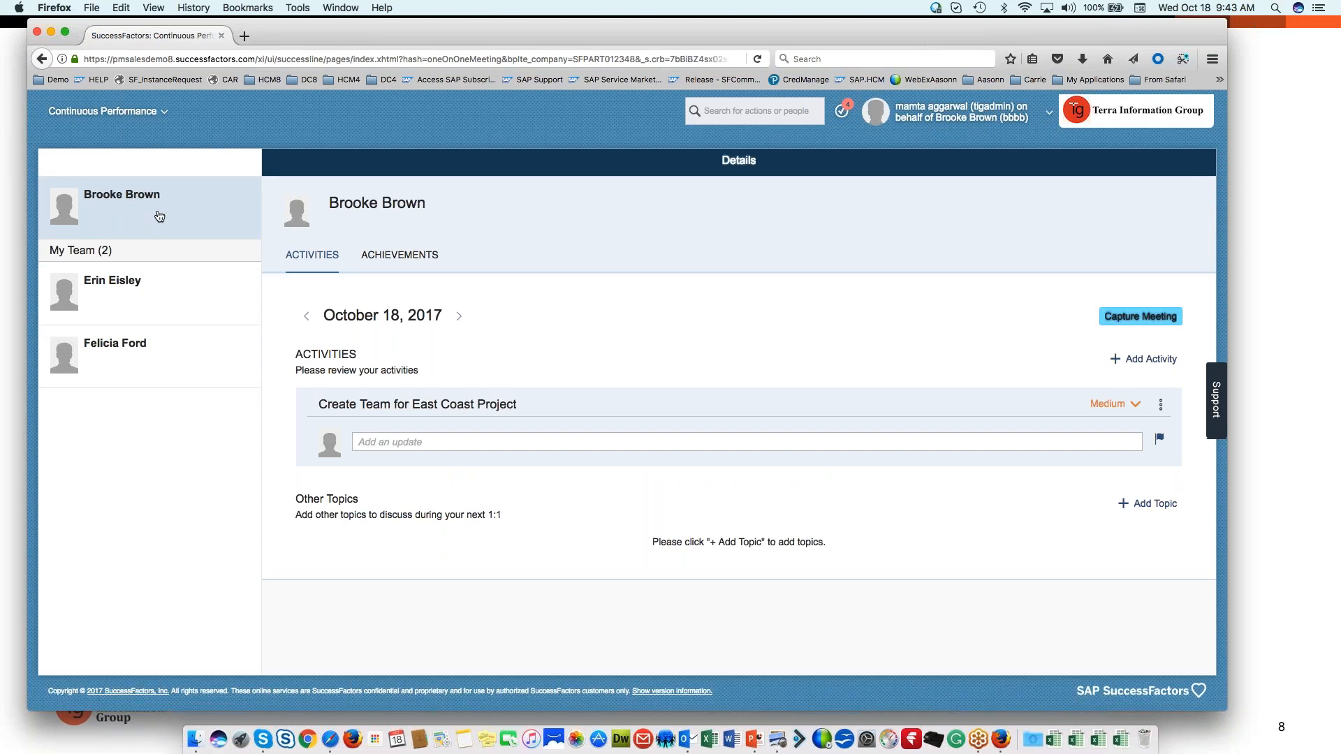
pyautogui.moveTo(148, 330)
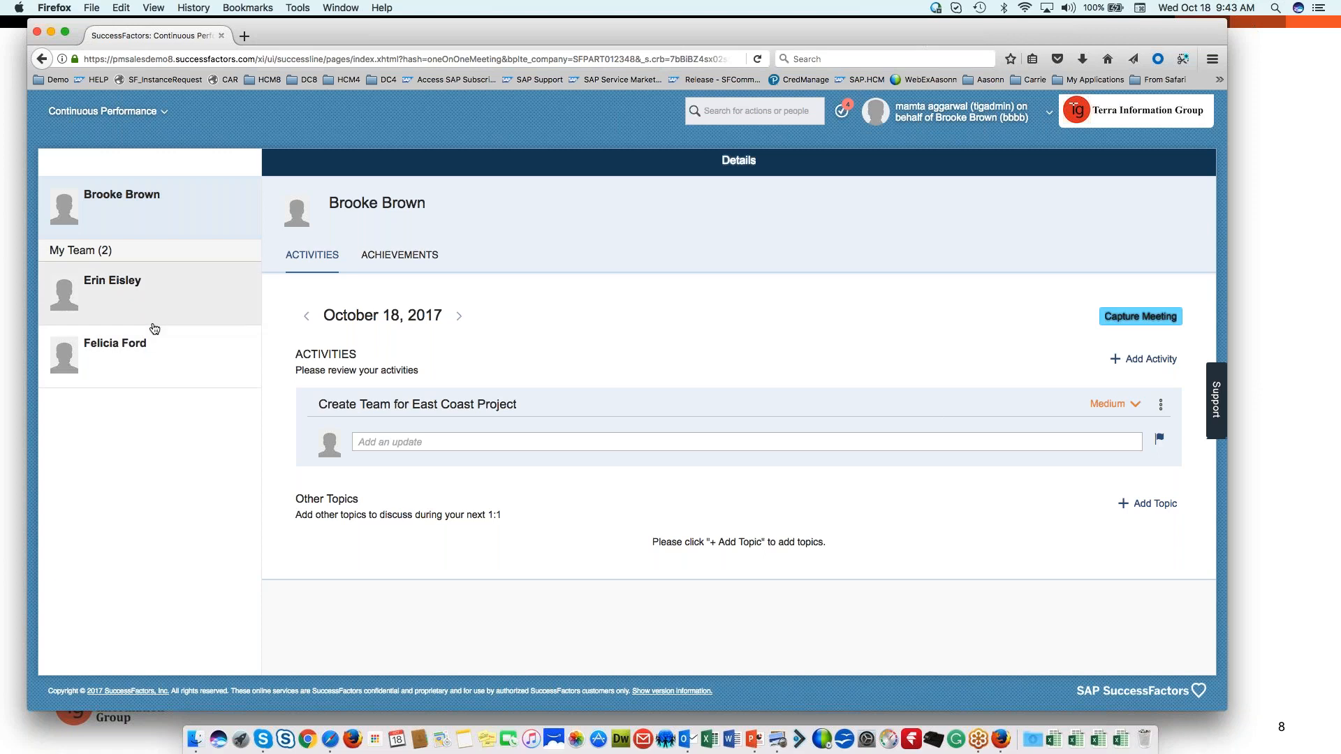
pyautogui.moveTo(158, 372)
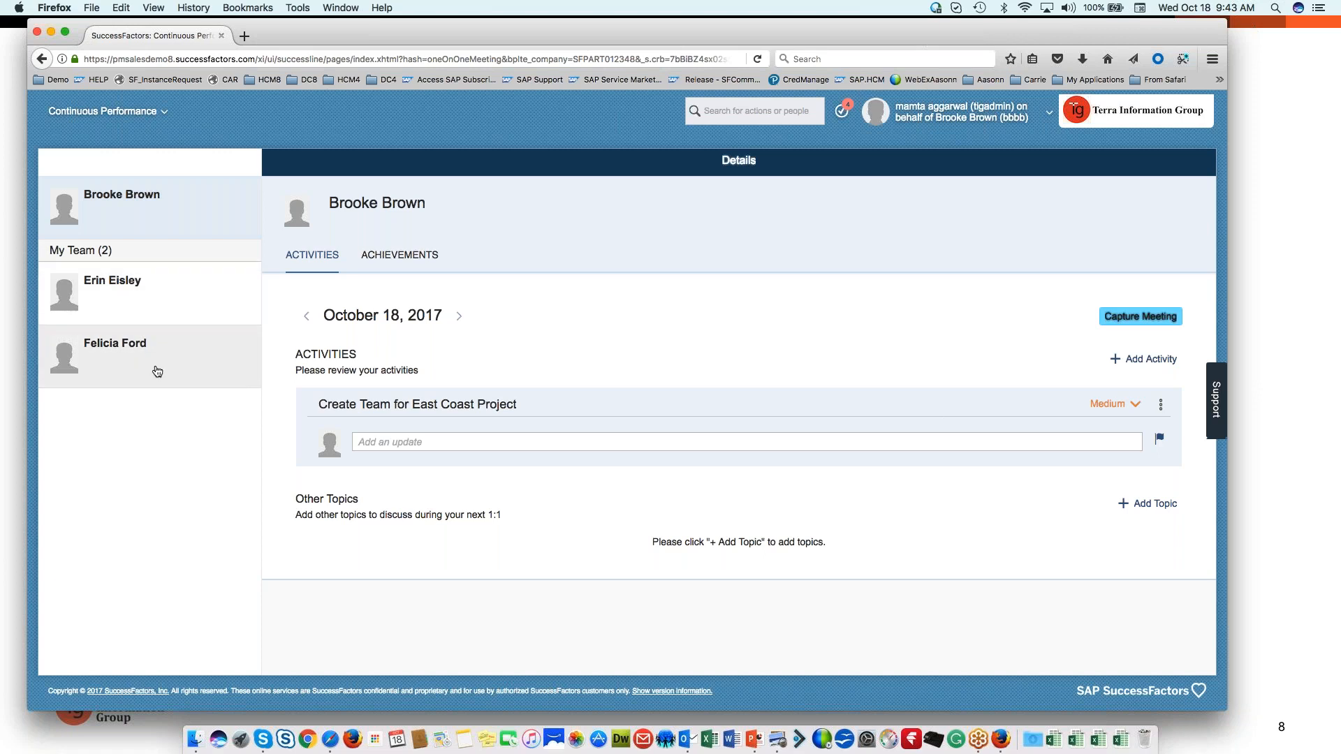
pyautogui.moveTo(165, 347)
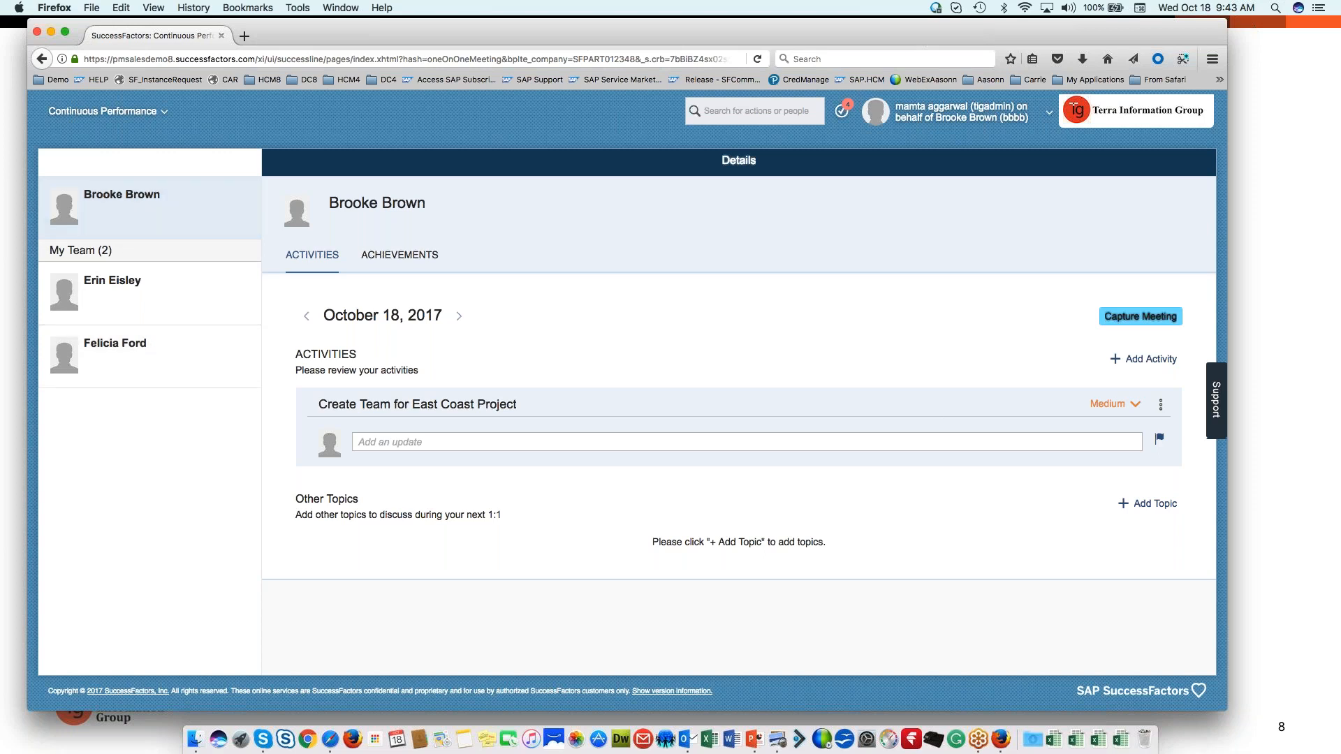
pyautogui.click(114, 344)
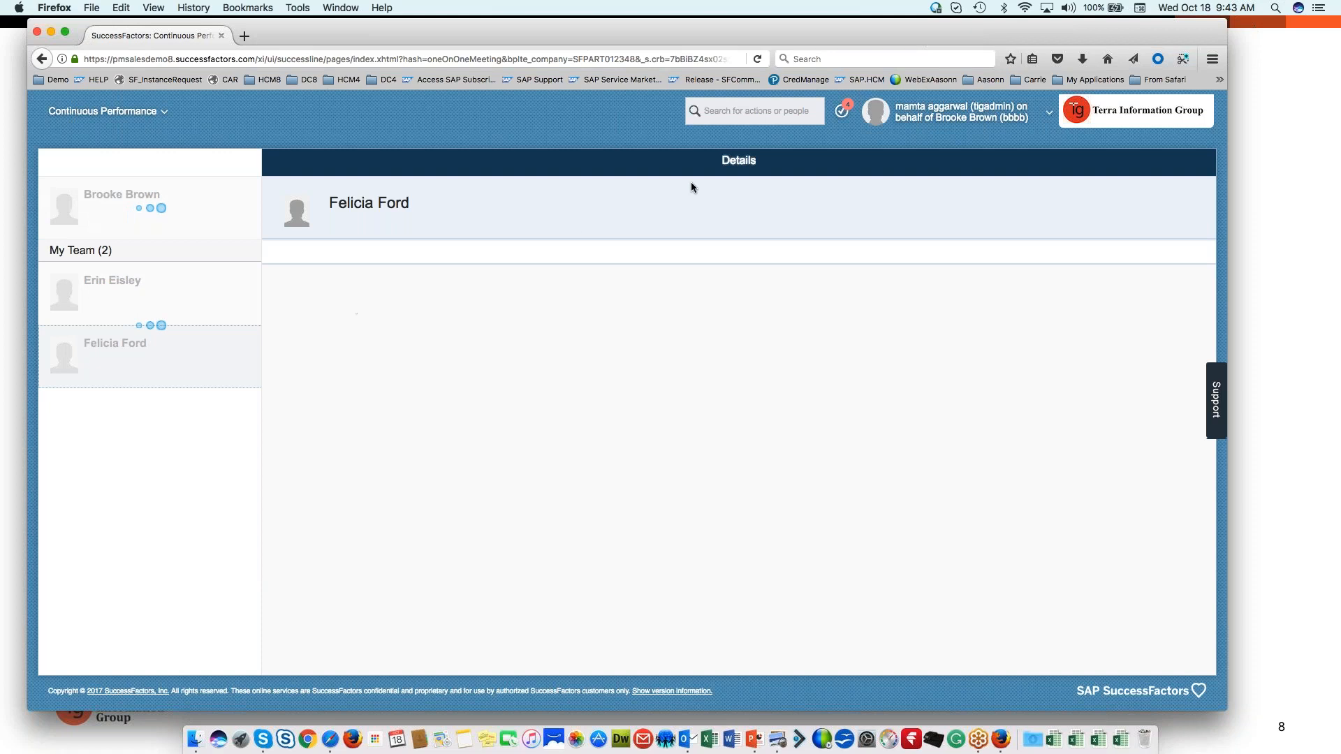
pyautogui.click(114, 343)
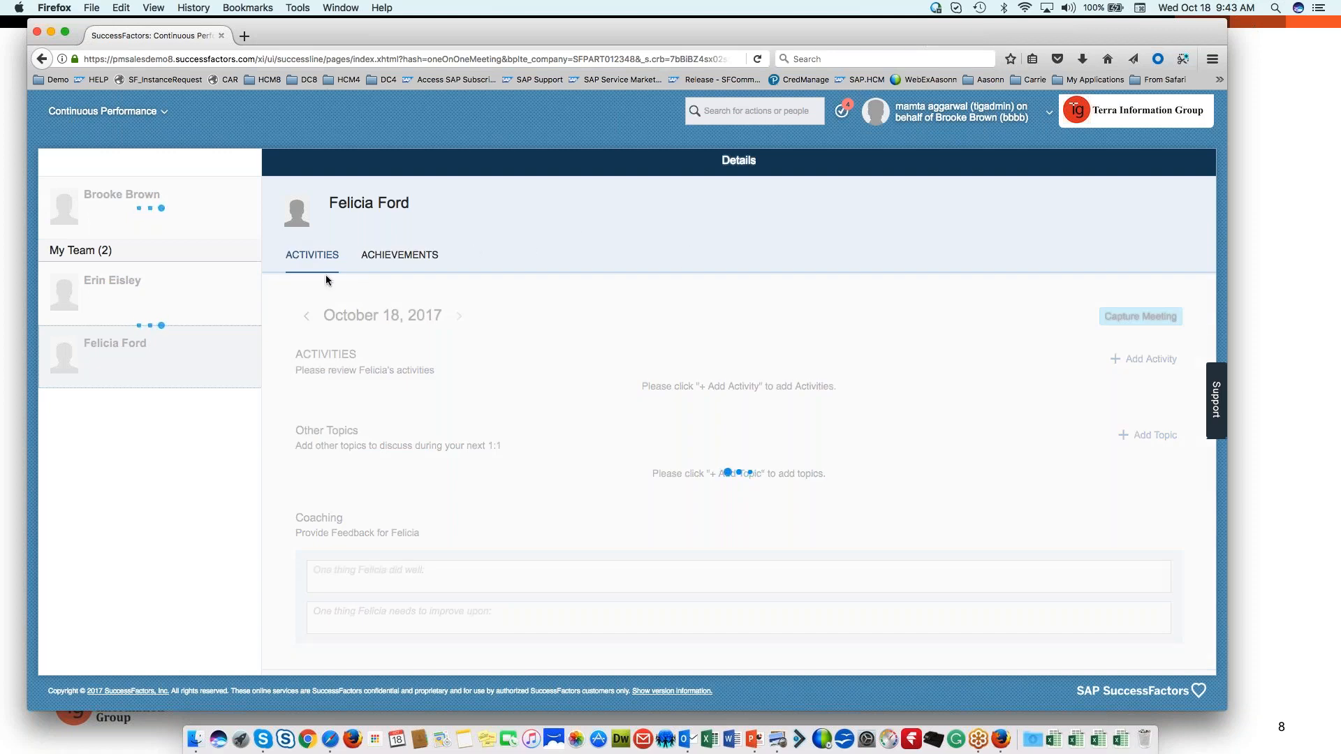
pyautogui.click(312, 255)
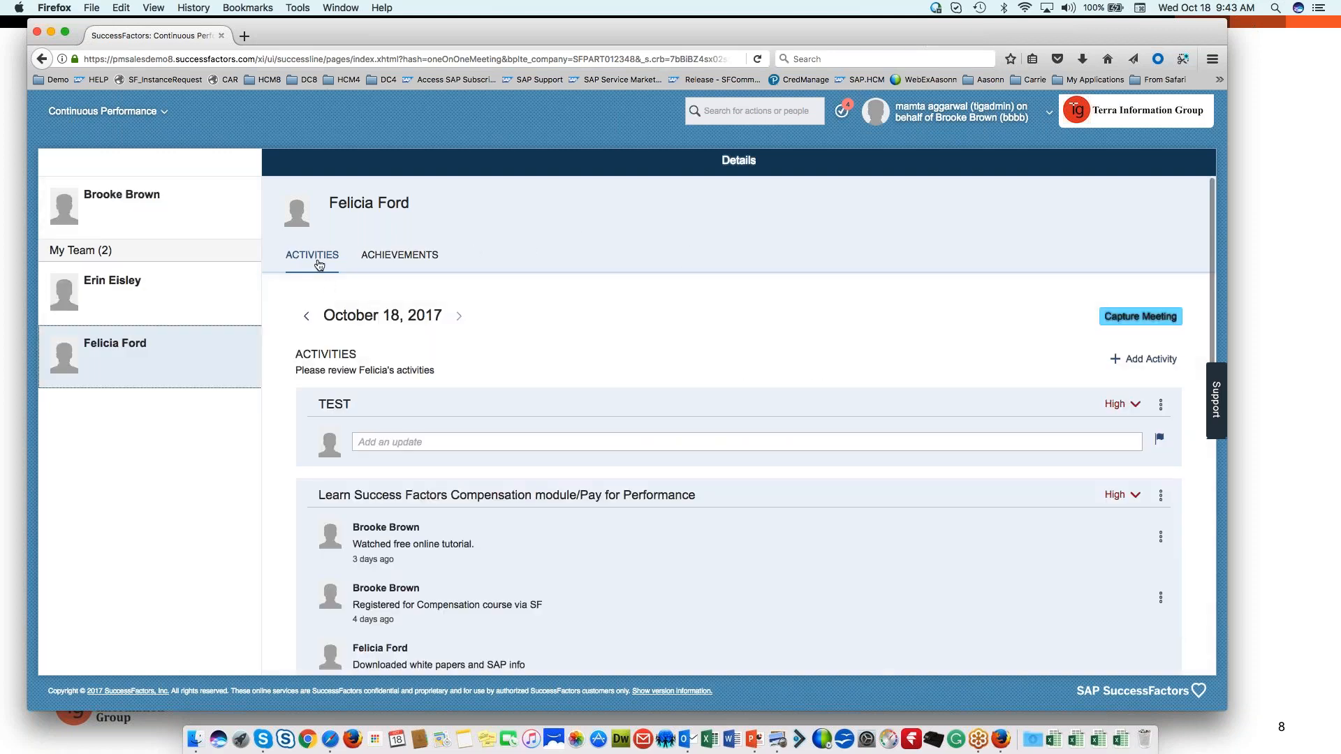
pyautogui.moveTo(401, 257)
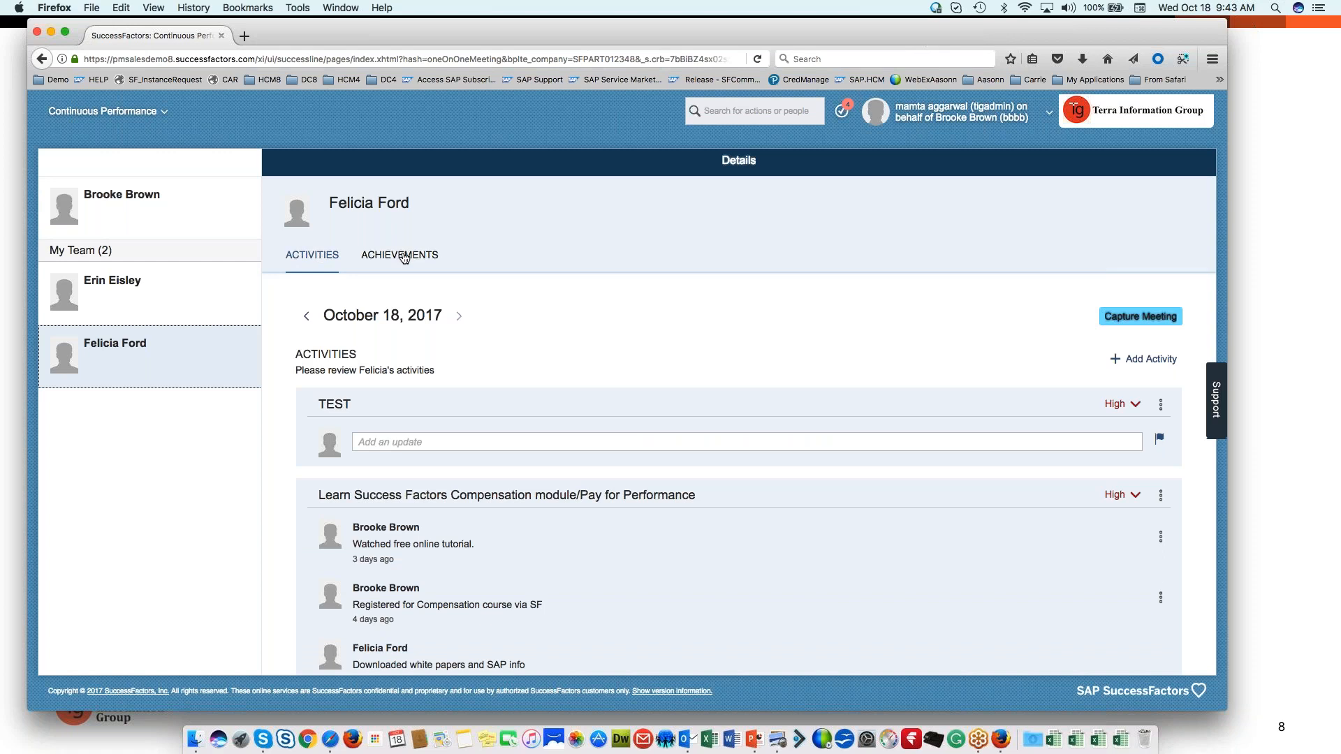
pyautogui.moveTo(321, 271)
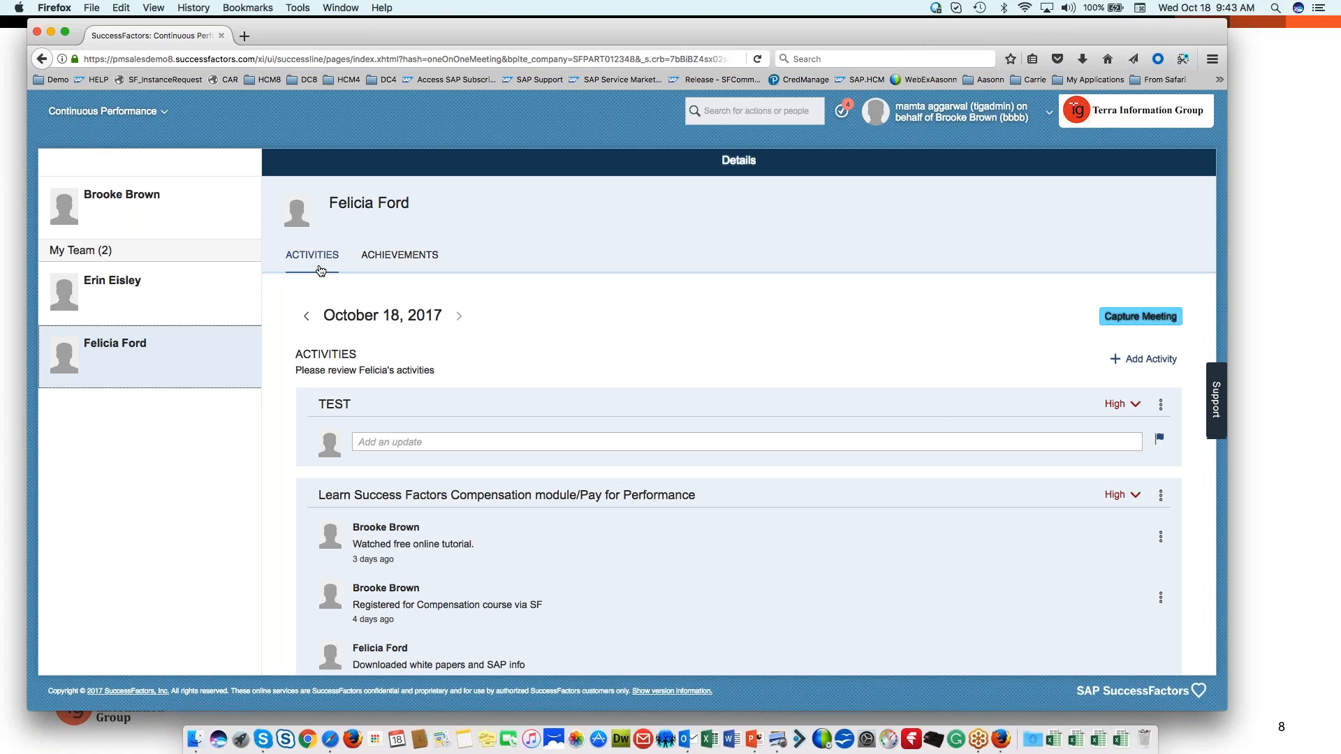
pyautogui.moveTo(395, 263)
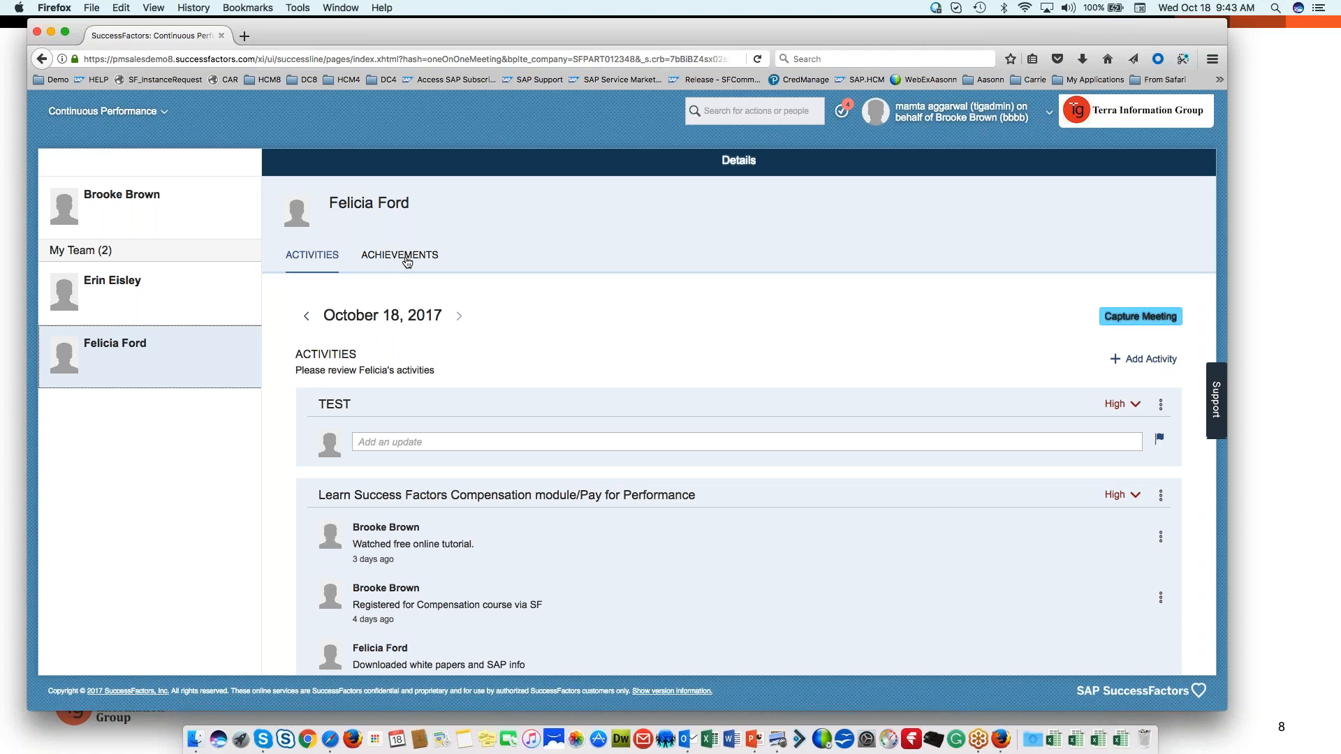
pyautogui.moveTo(381, 268)
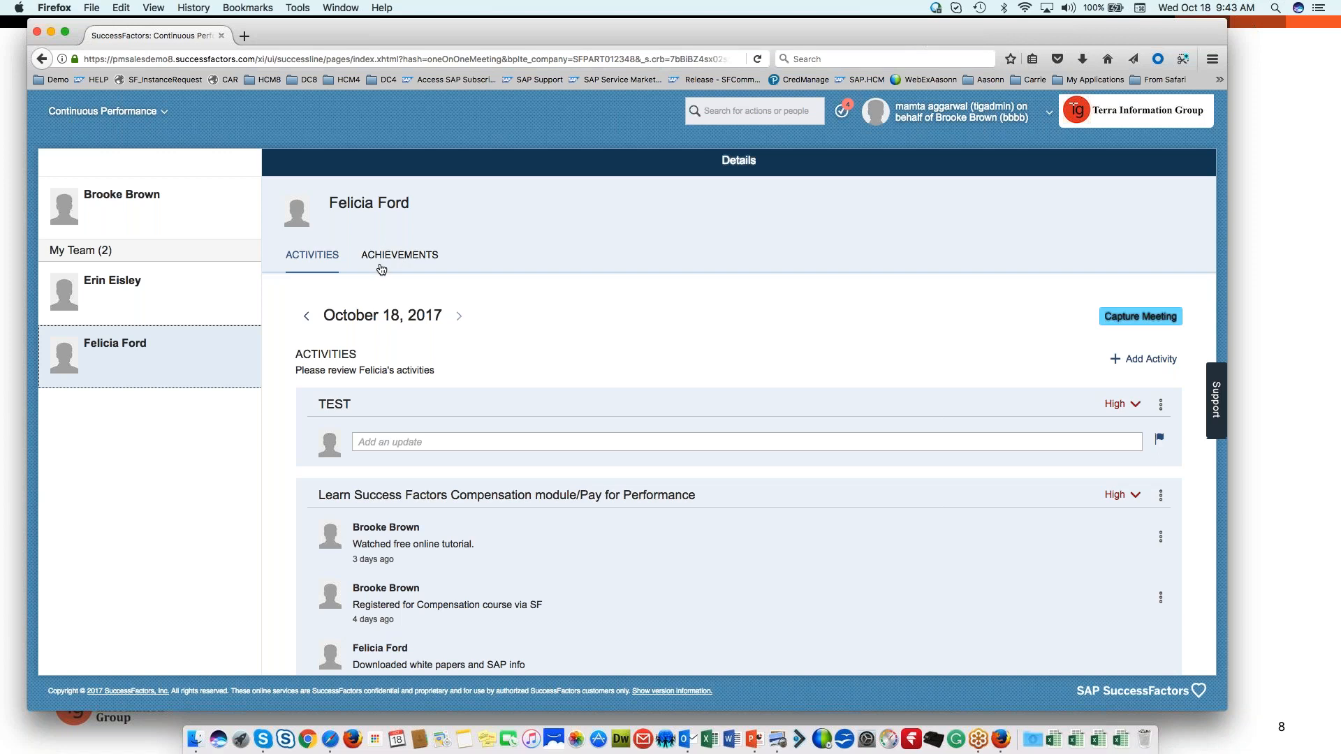
pyautogui.moveTo(310, 260)
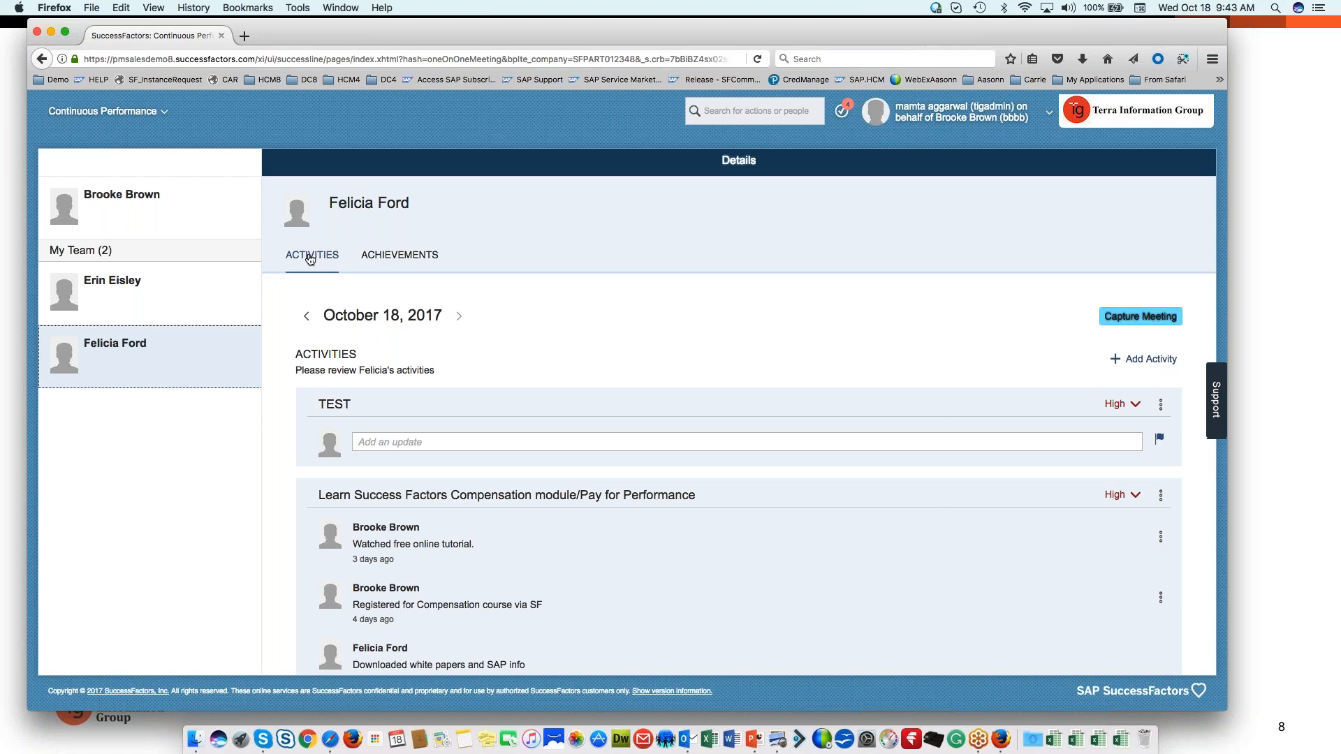
pyautogui.moveTo(368, 341)
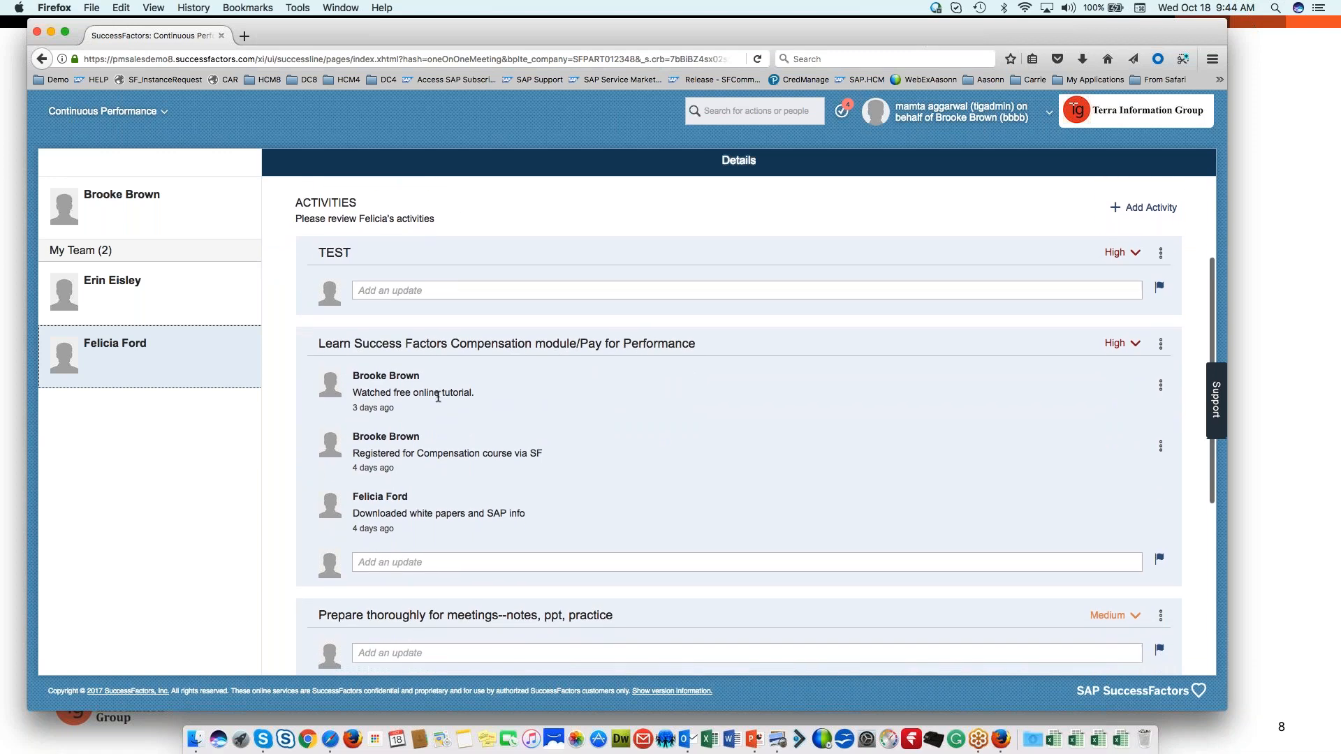
pyautogui.scroll(-3)
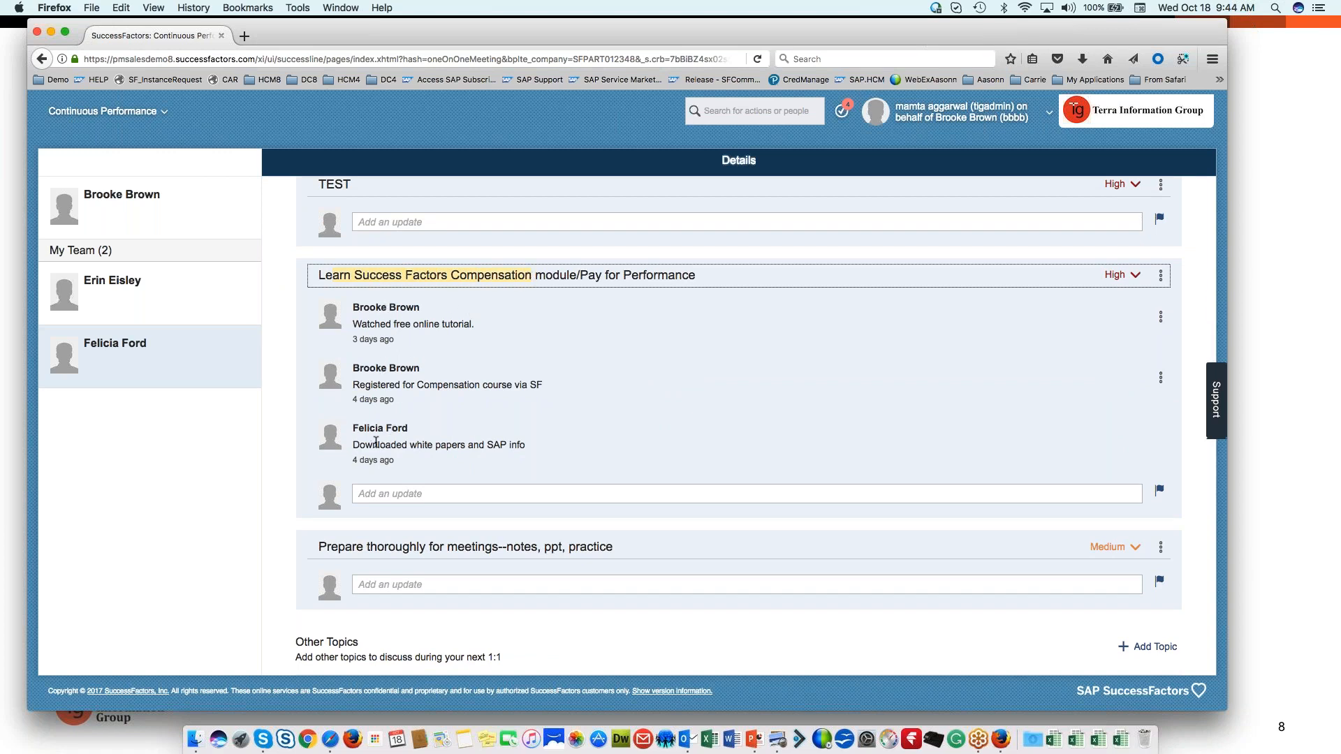
pyautogui.moveTo(411, 418)
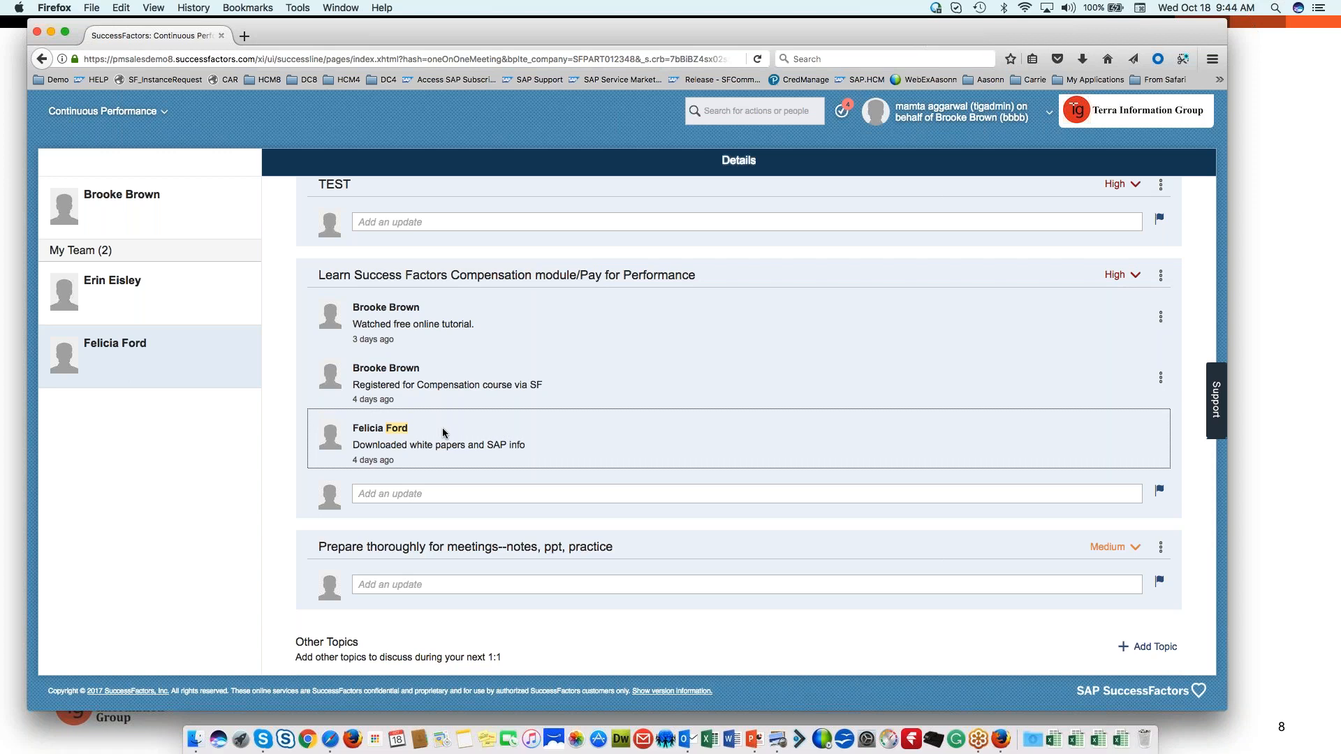
pyautogui.scroll(-3)
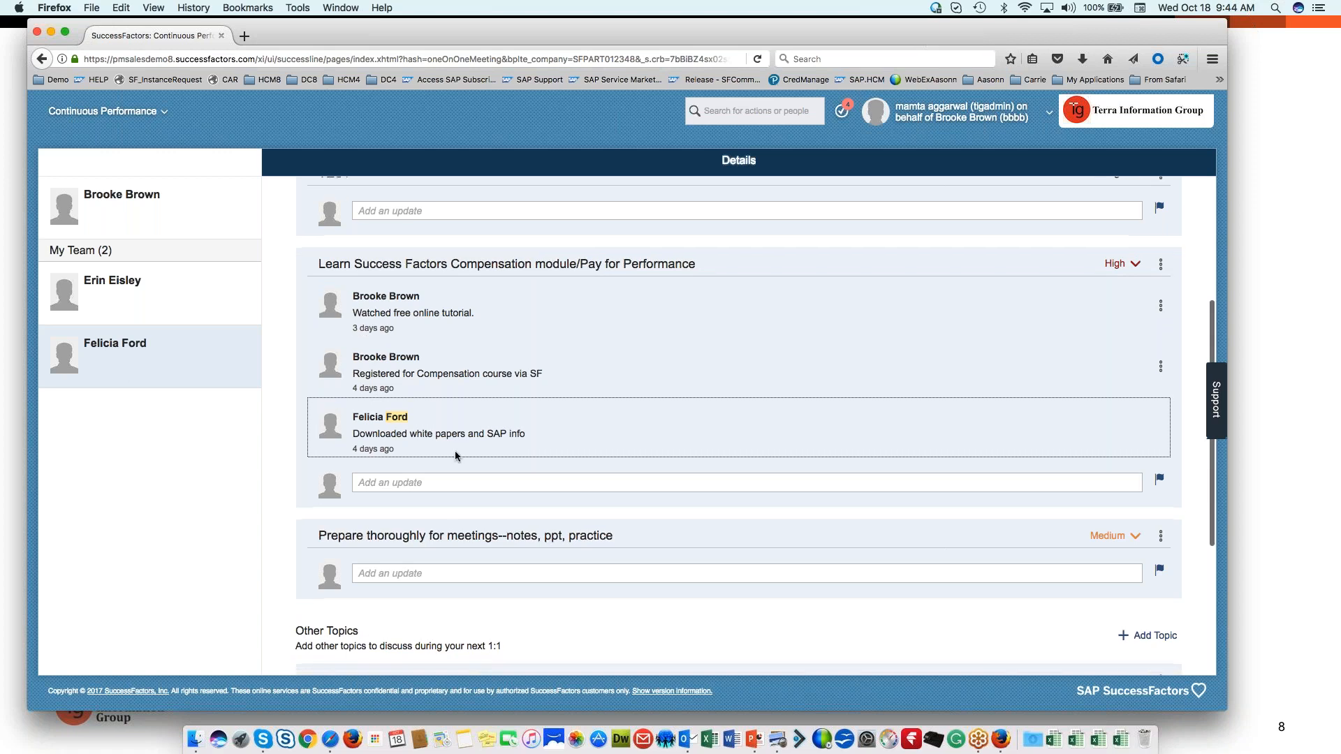
pyautogui.scroll(-3)
pyautogui.write('T')
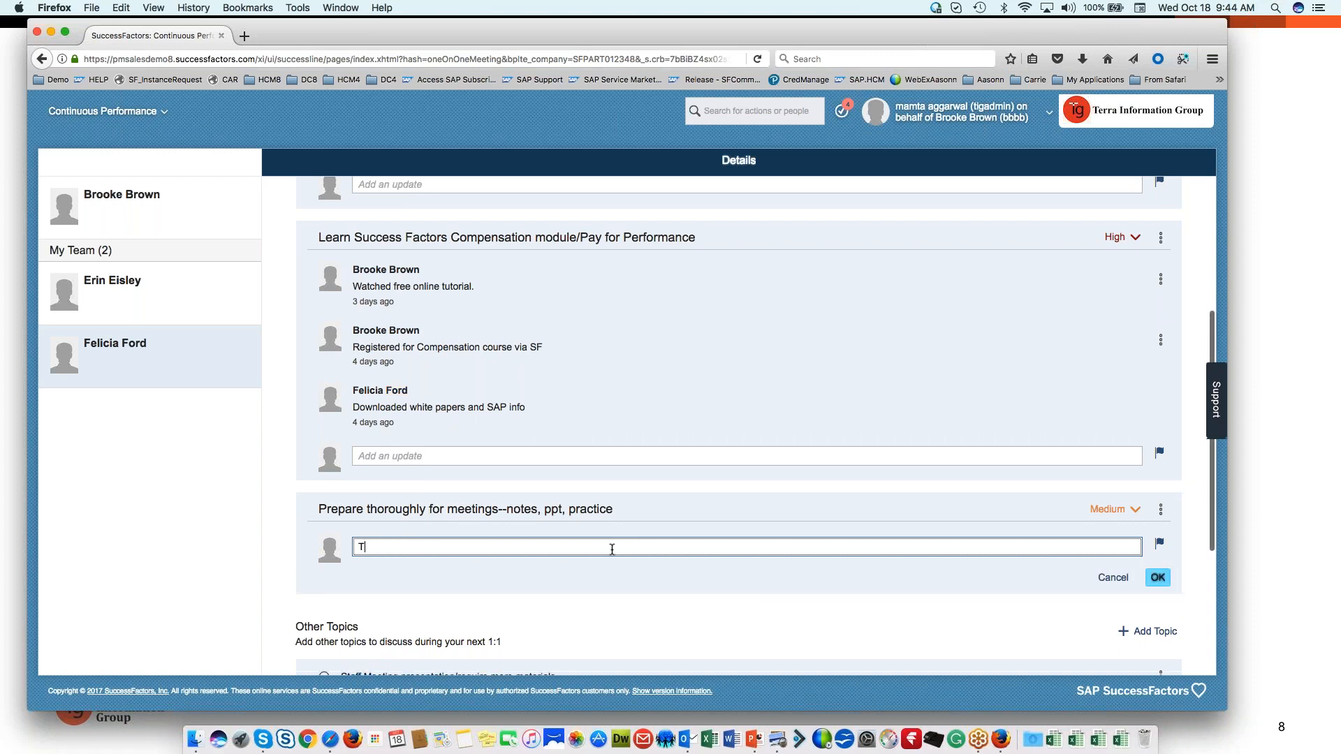
# - Post a test note update under Felicia's Prepare thoroughly for meetings activity
pyautogui.write('est tTest')
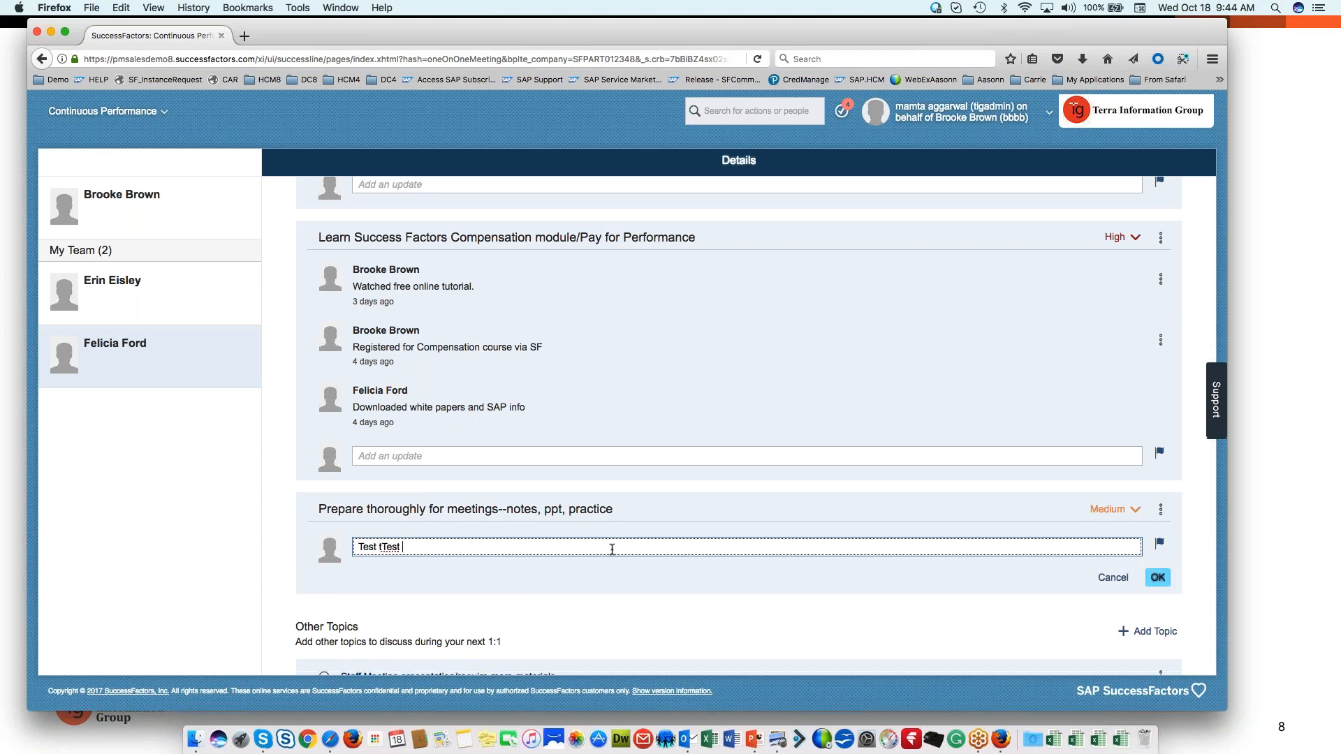
pyautogui.write('testt tset')
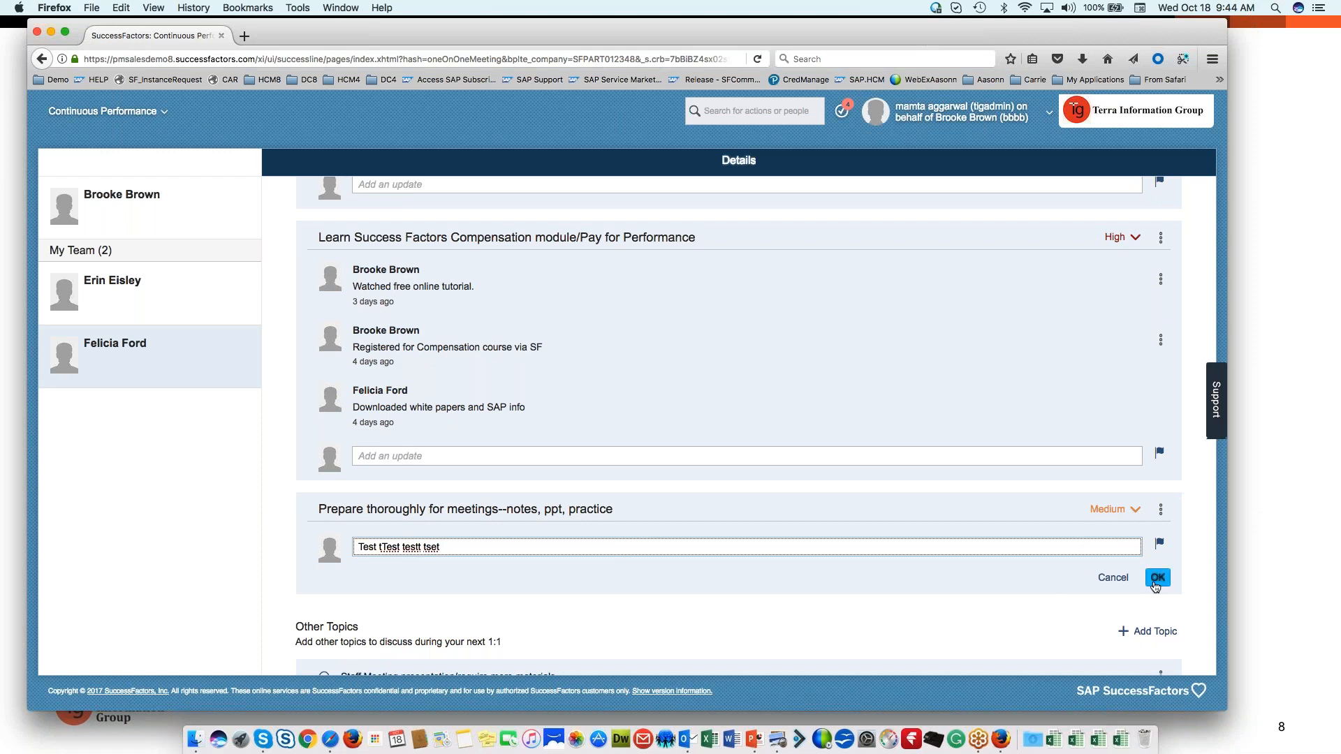
pyautogui.click(1157, 577)
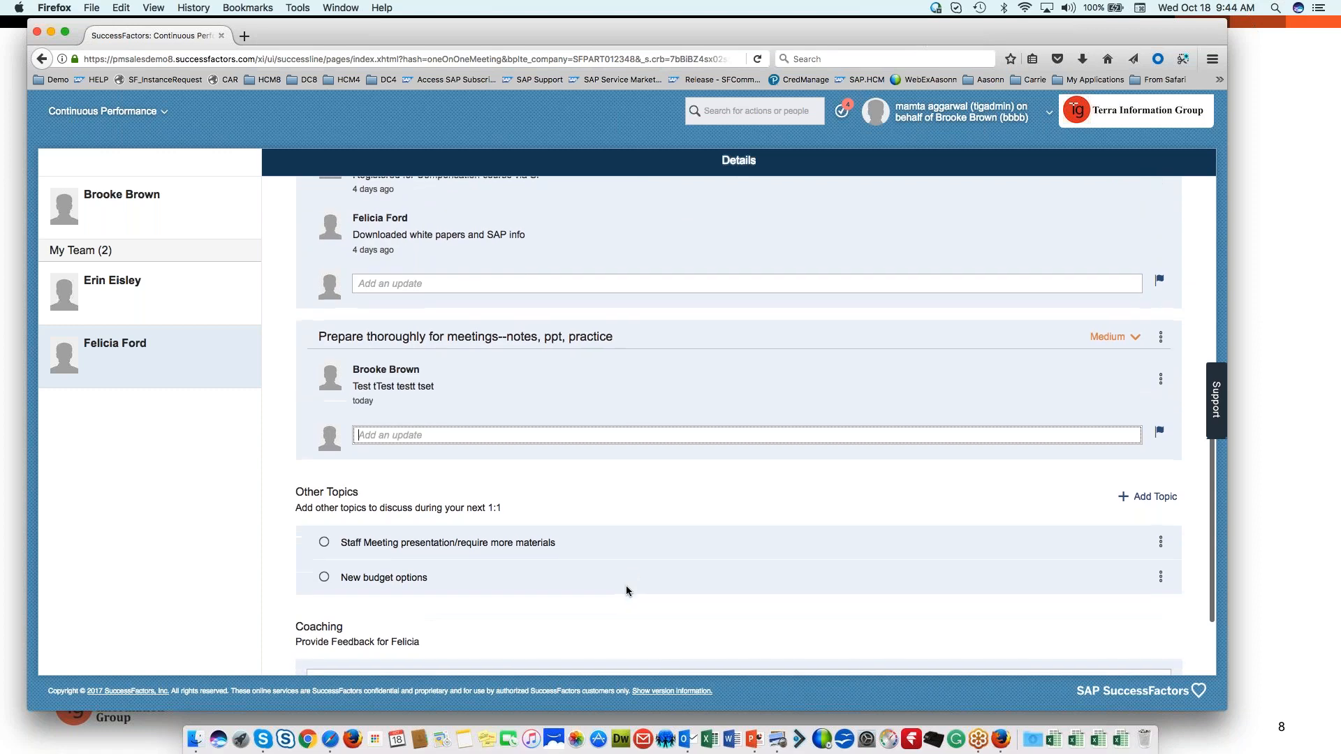
pyautogui.scroll(3)
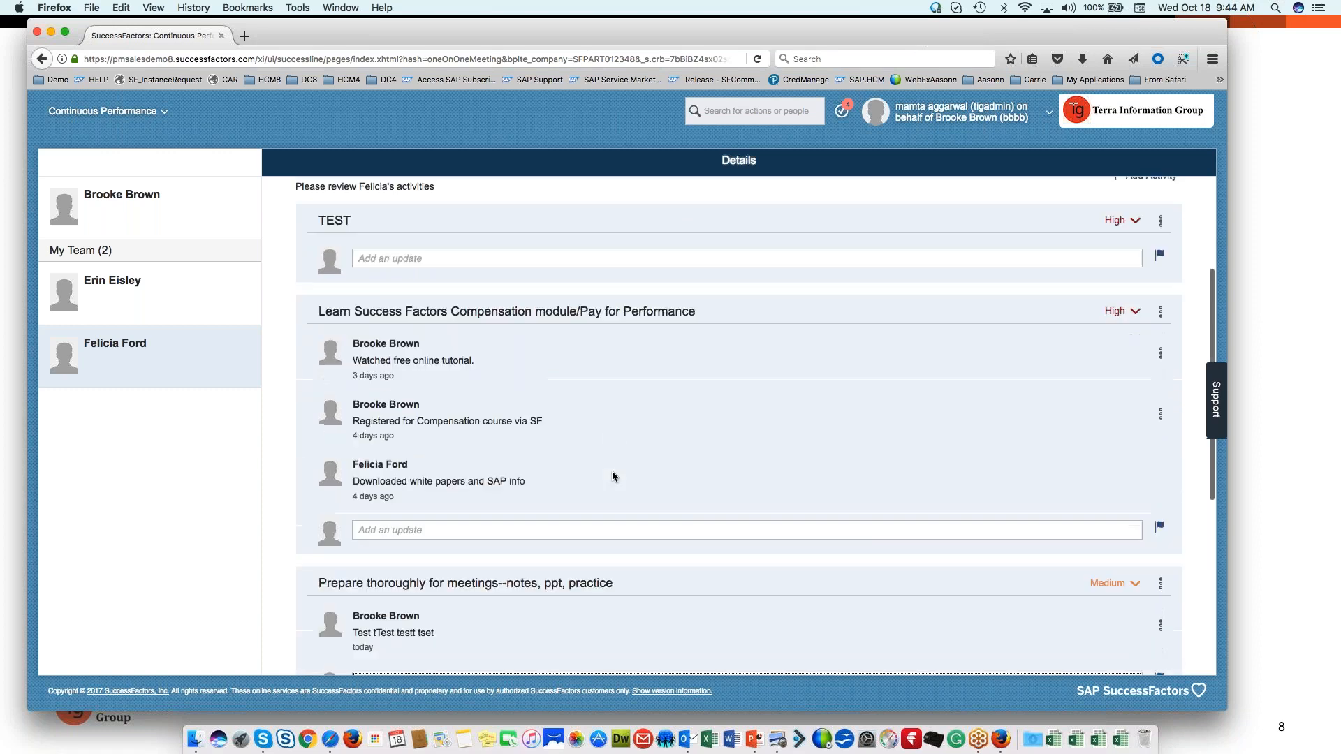
pyautogui.scroll(3)
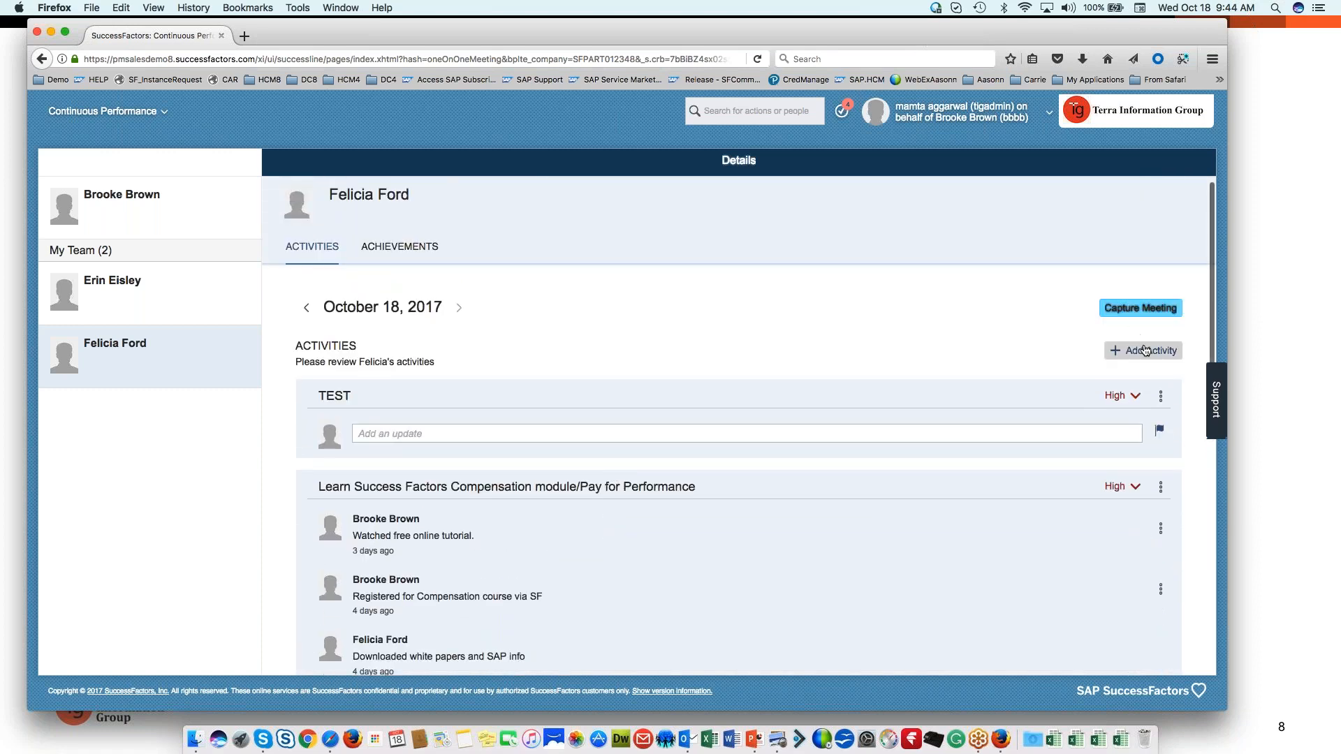
# - Create a new activity named TEST 2 with status High
pyautogui.click(1144, 351)
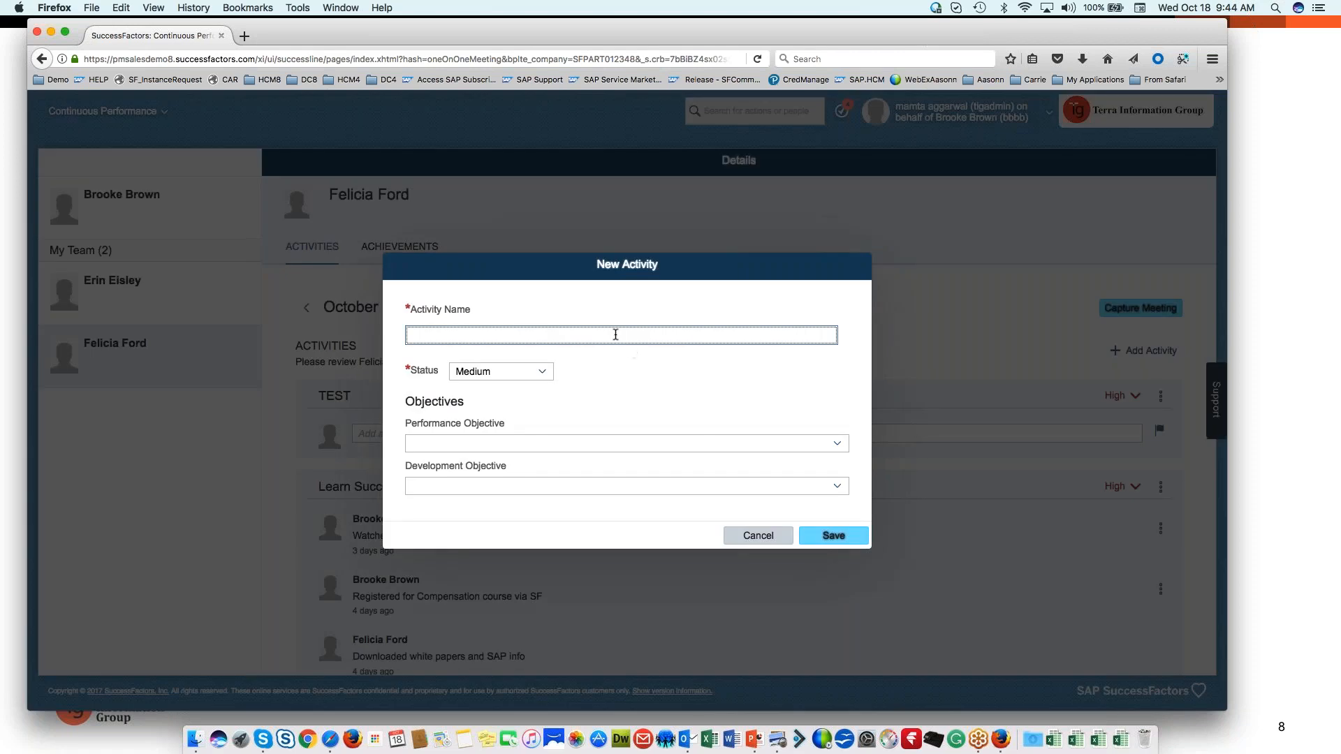
pyautogui.write('TEST')
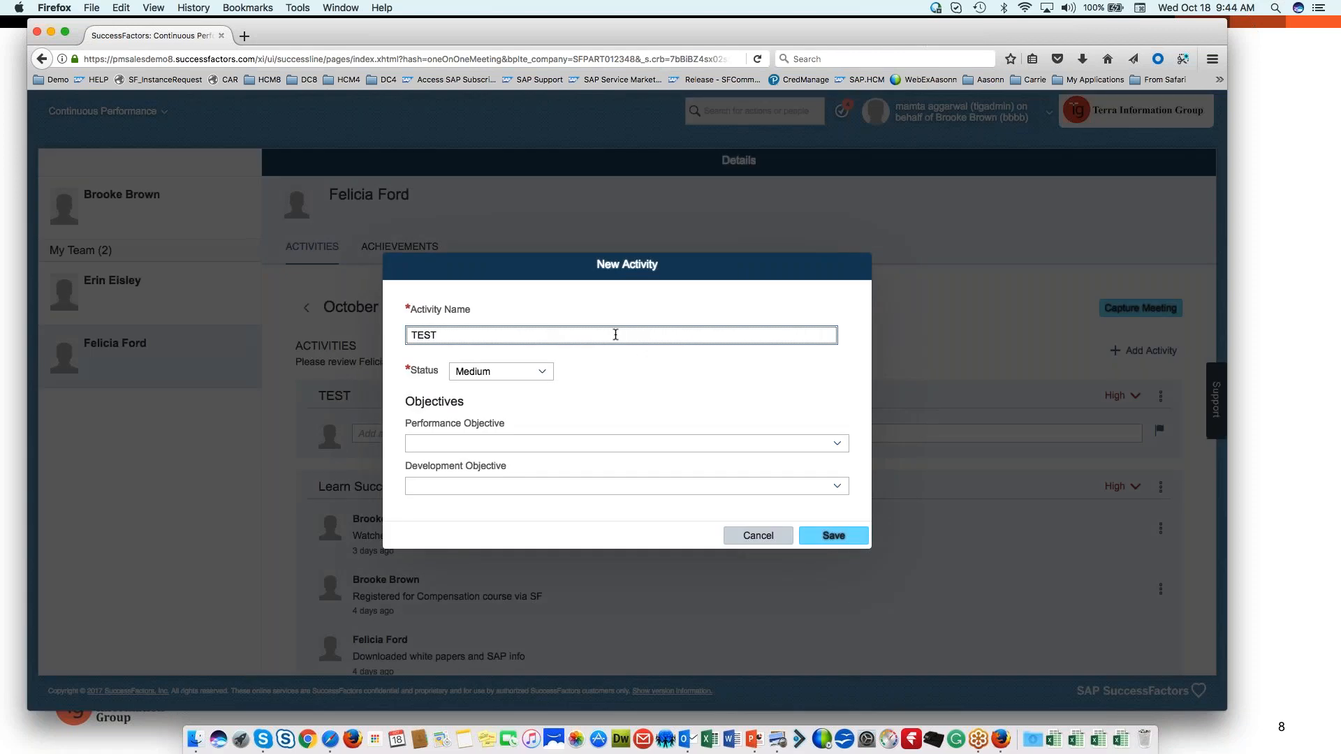
pyautogui.write('2')
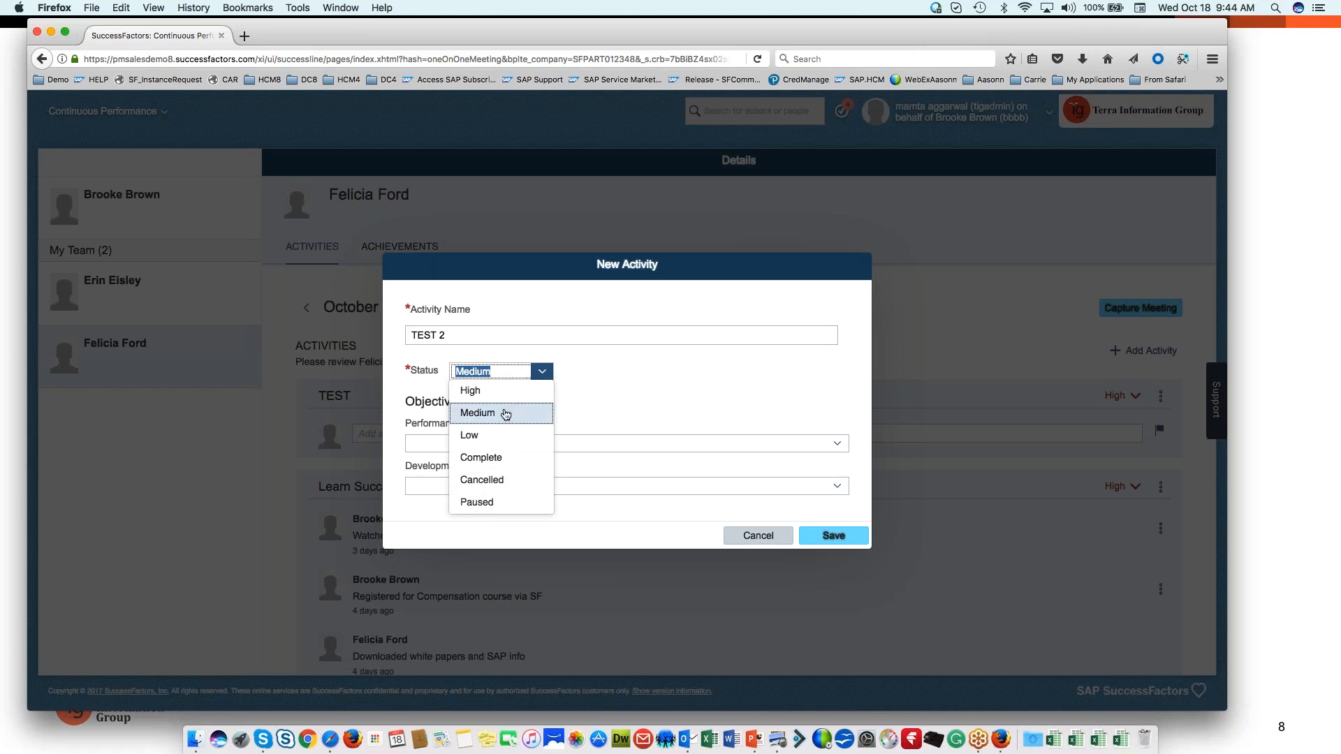
pyautogui.moveTo(509, 479)
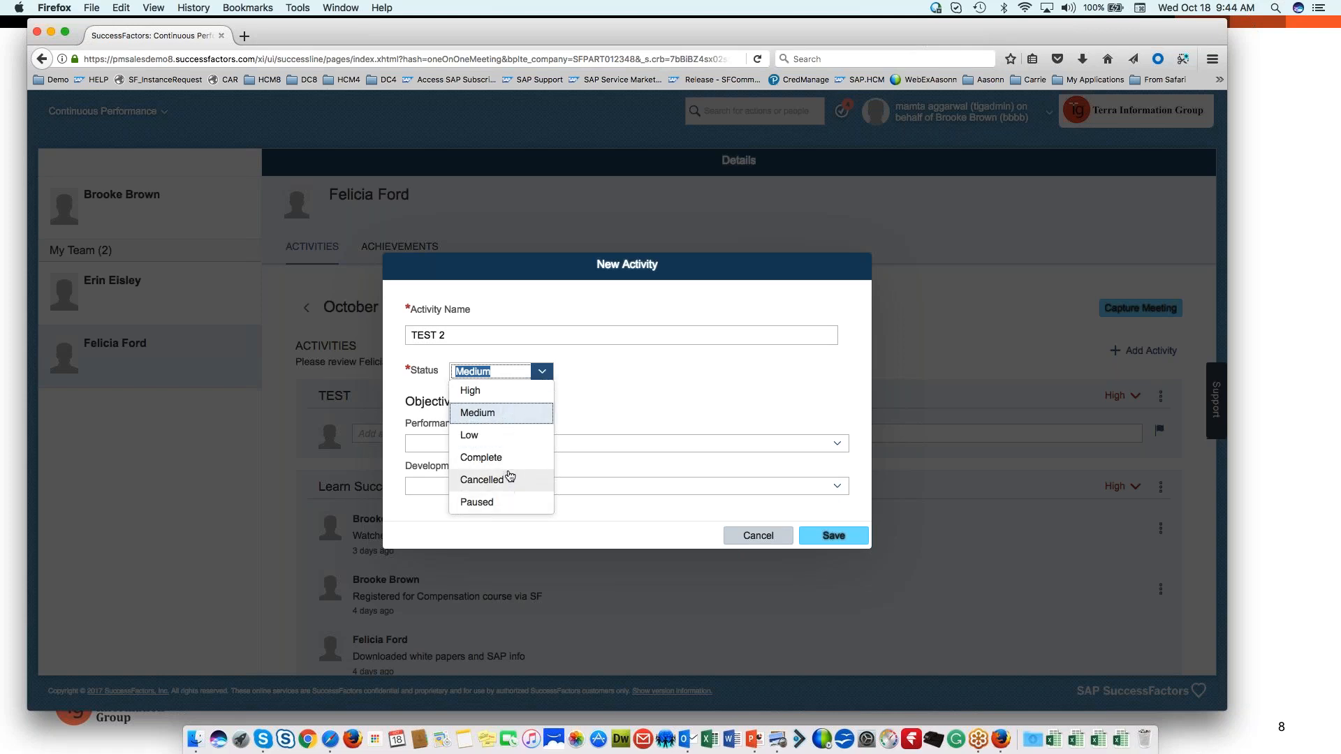
pyautogui.moveTo(496, 462)
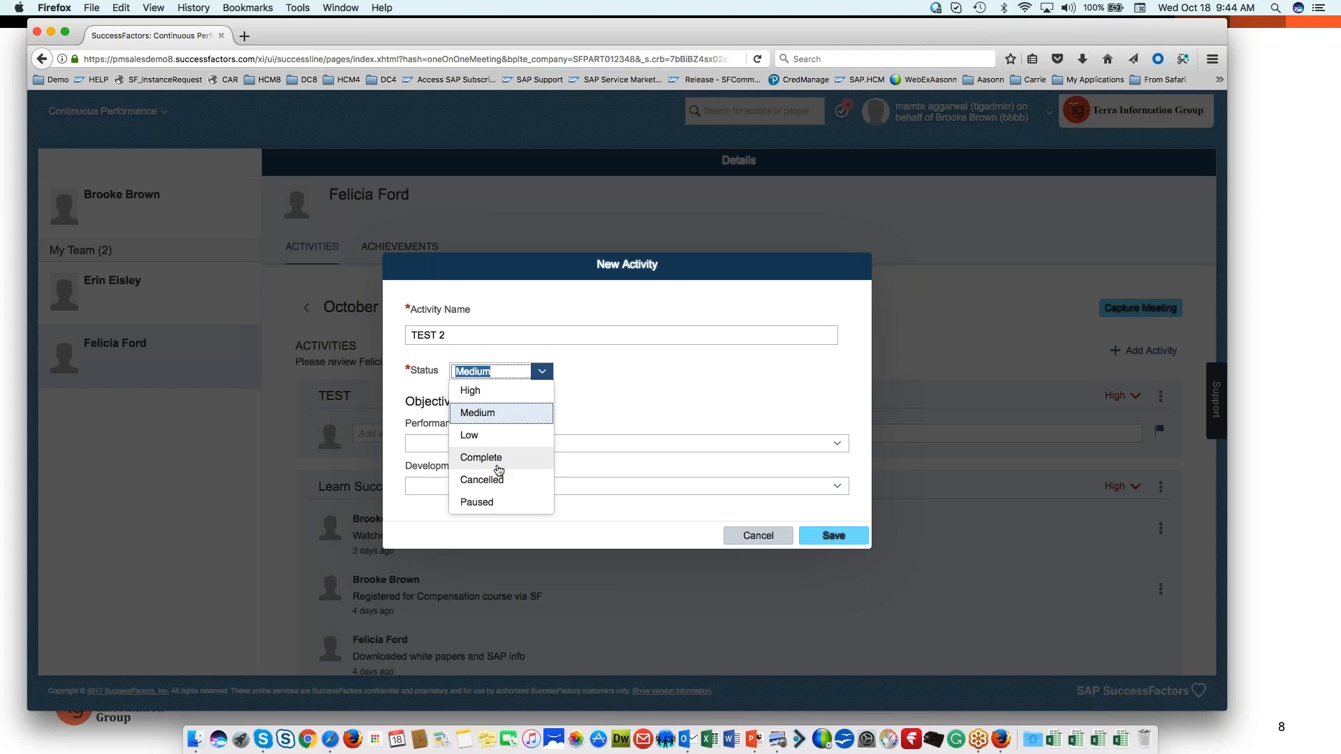
pyautogui.moveTo(489, 454)
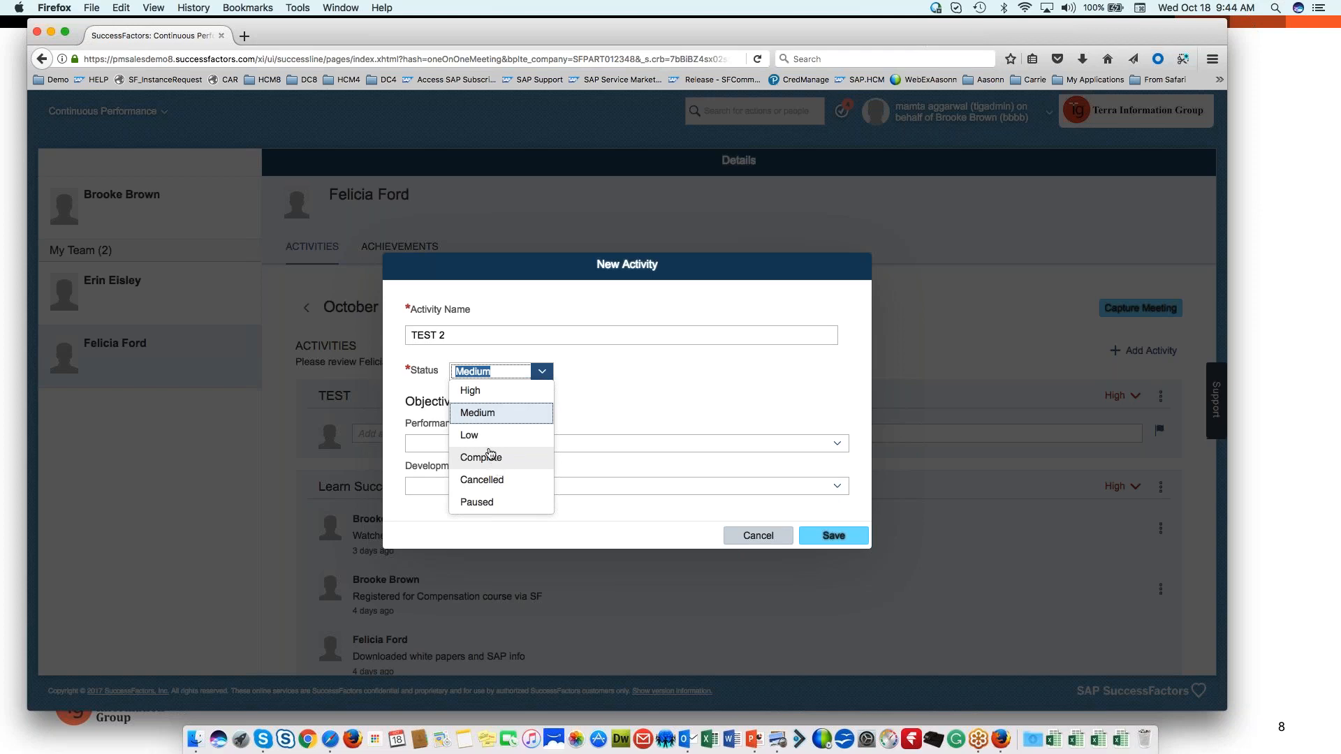
pyautogui.moveTo(484, 440)
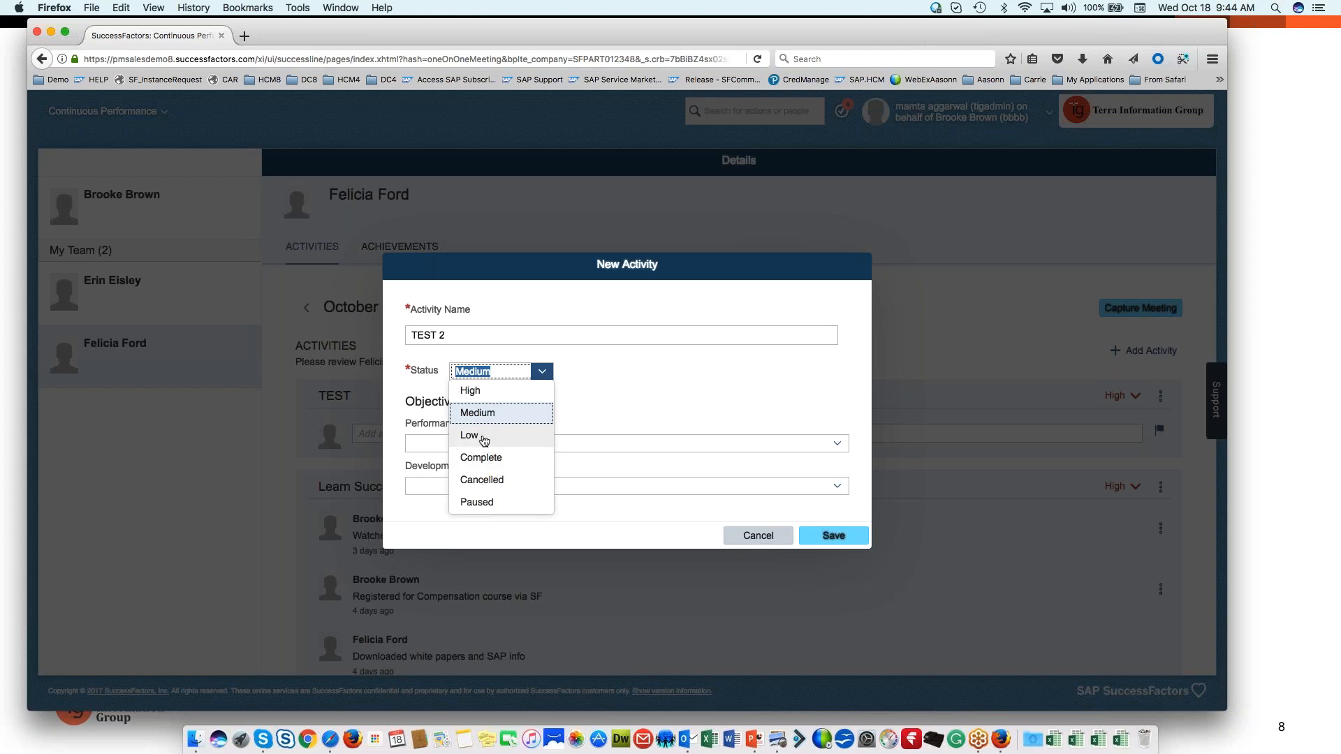
pyautogui.moveTo(482, 395)
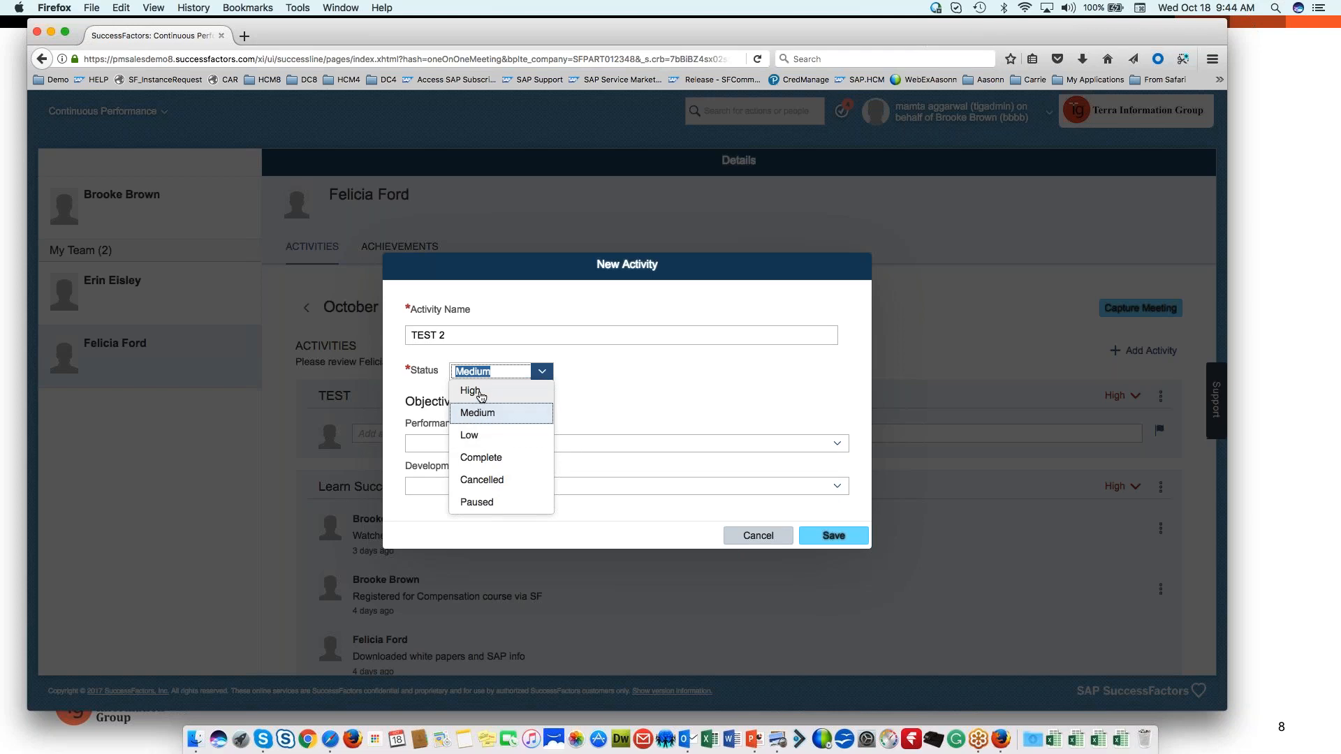
pyautogui.click(471, 391)
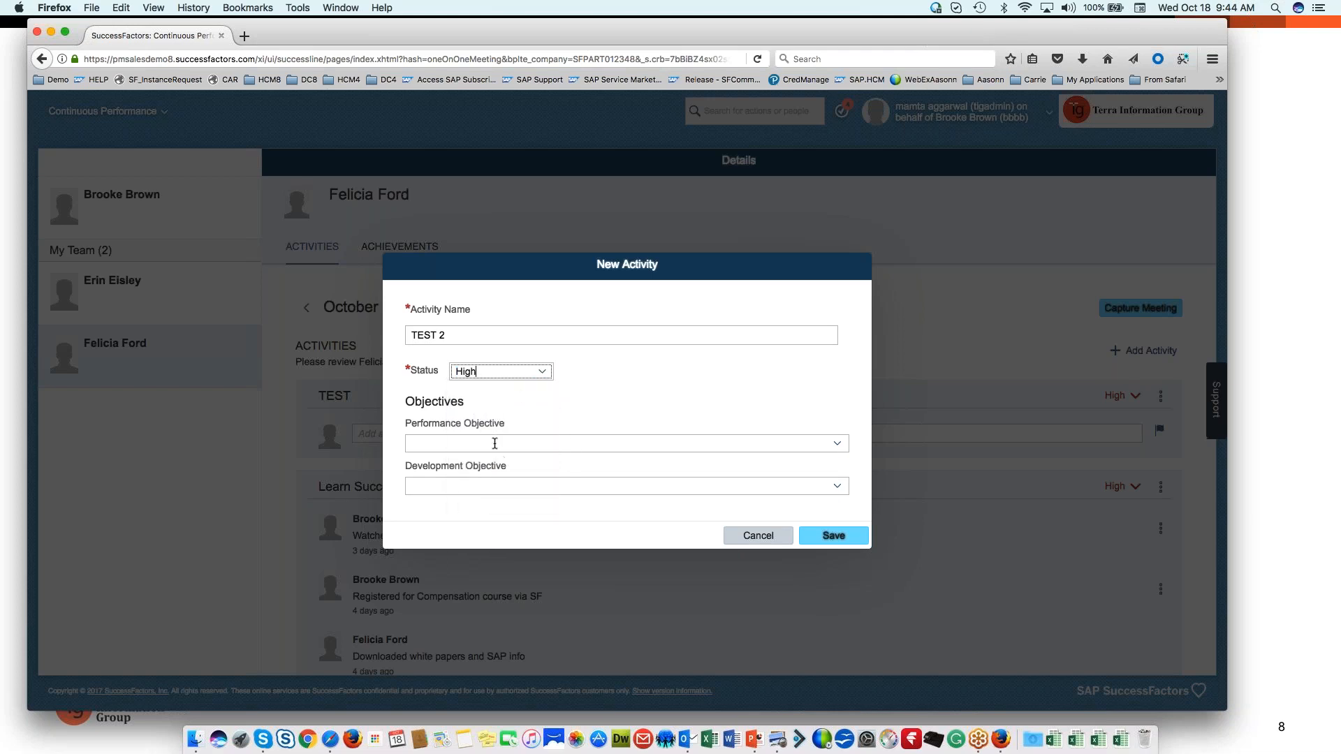
pyautogui.moveTo(444, 385)
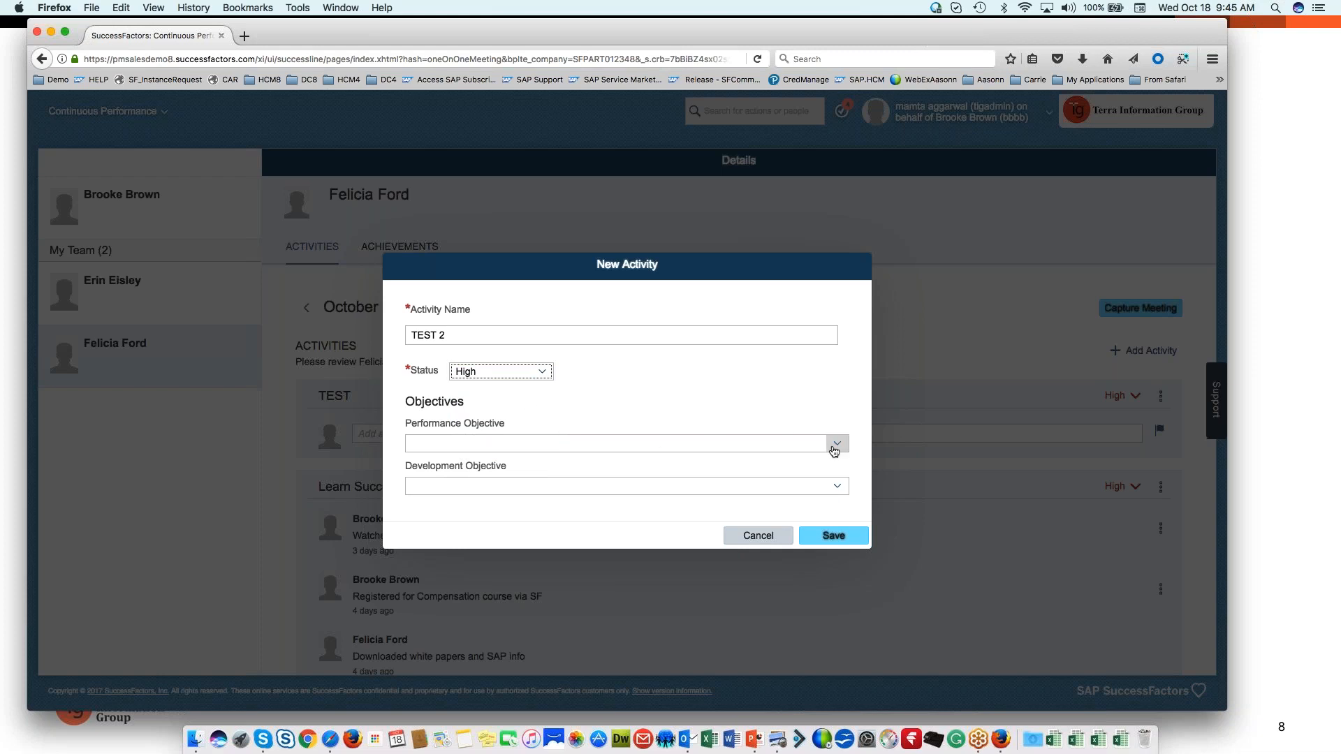
# - Link the cost accounting performance objective to TEST 2 and save the activity
pyautogui.click(836, 443)
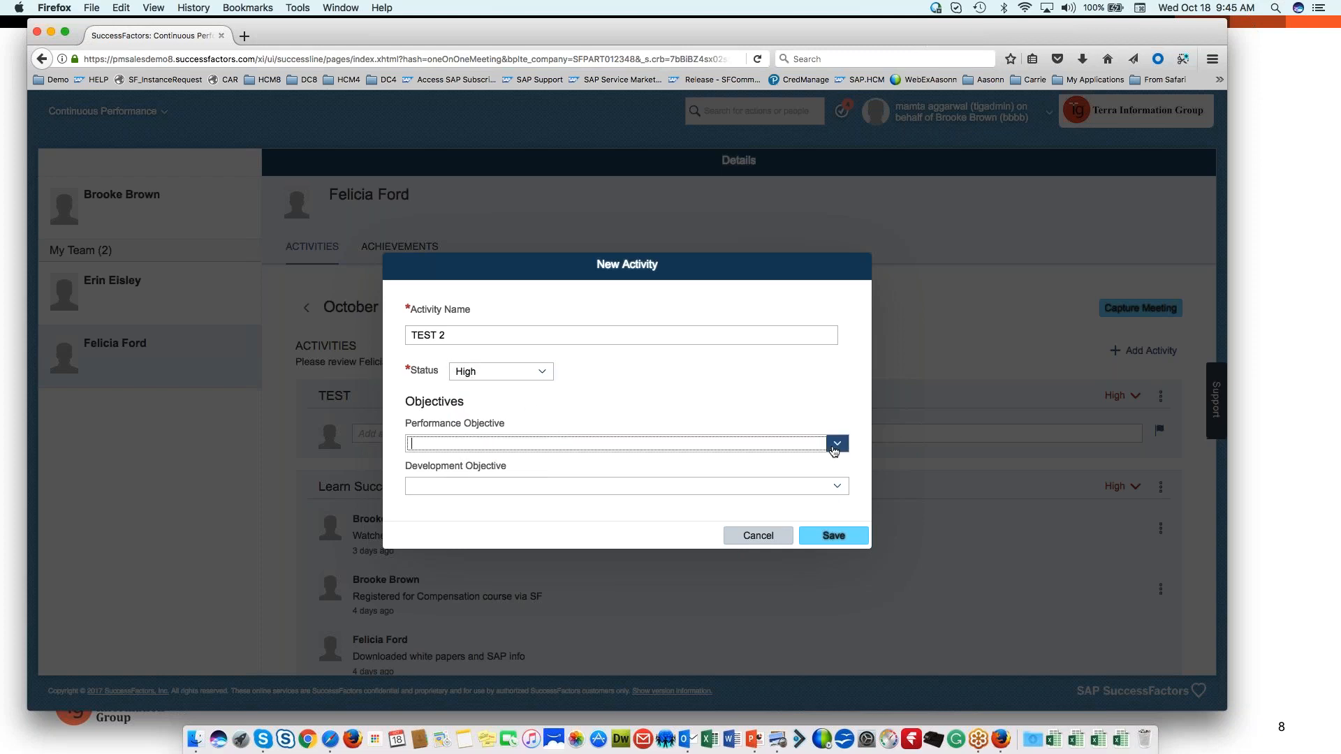
pyautogui.click(835, 443)
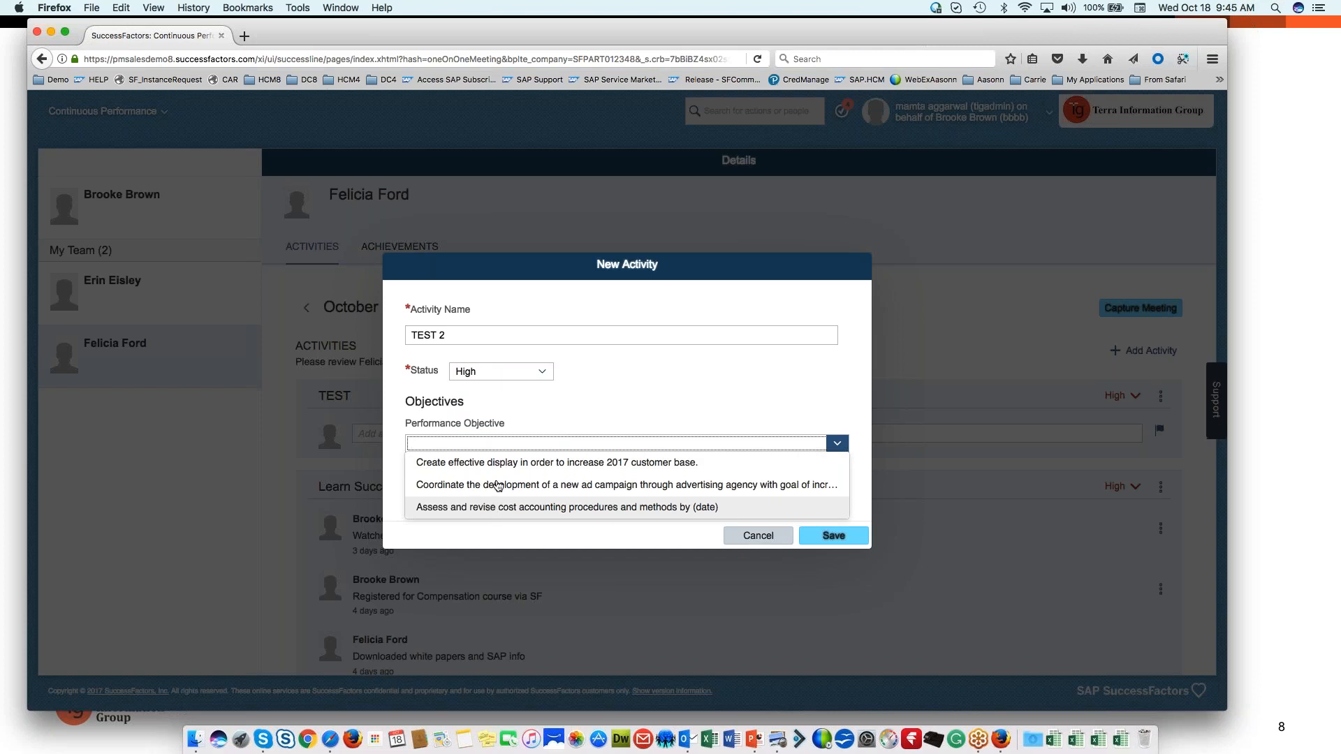
pyautogui.moveTo(505, 490)
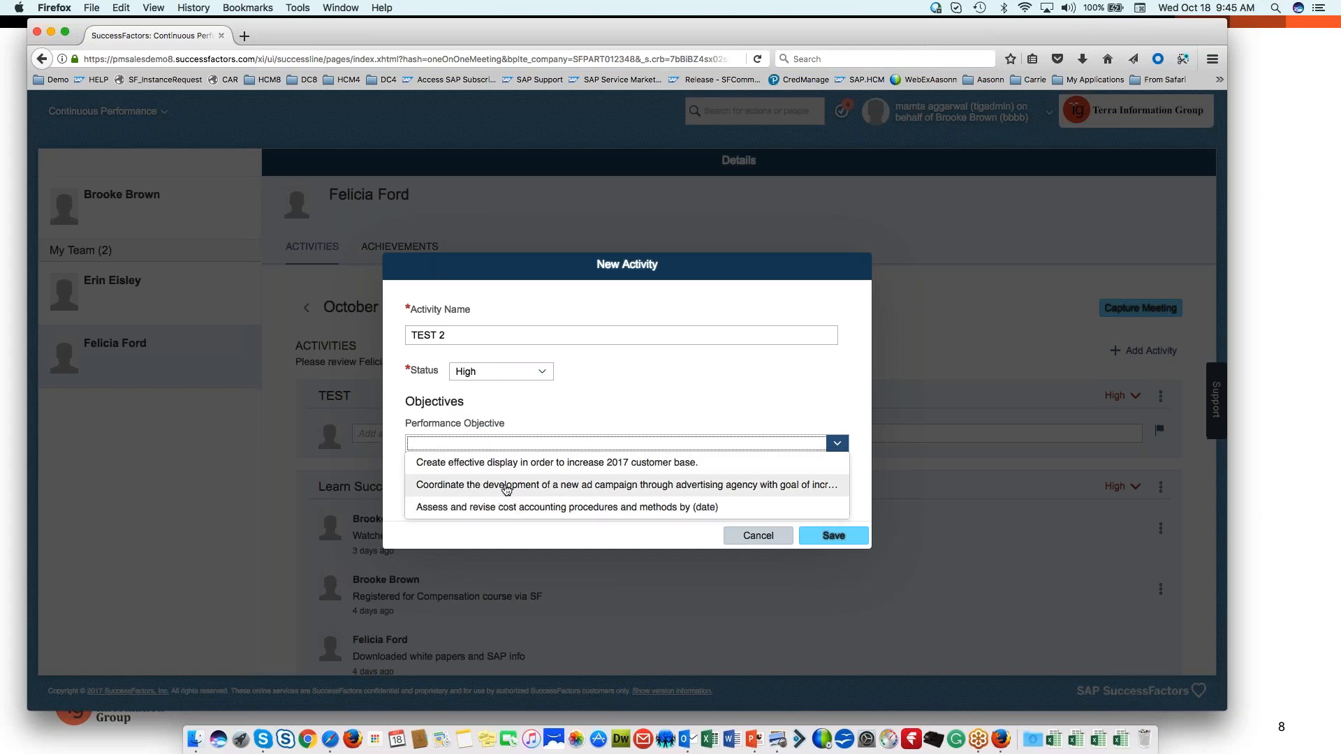
pyautogui.moveTo(528, 508)
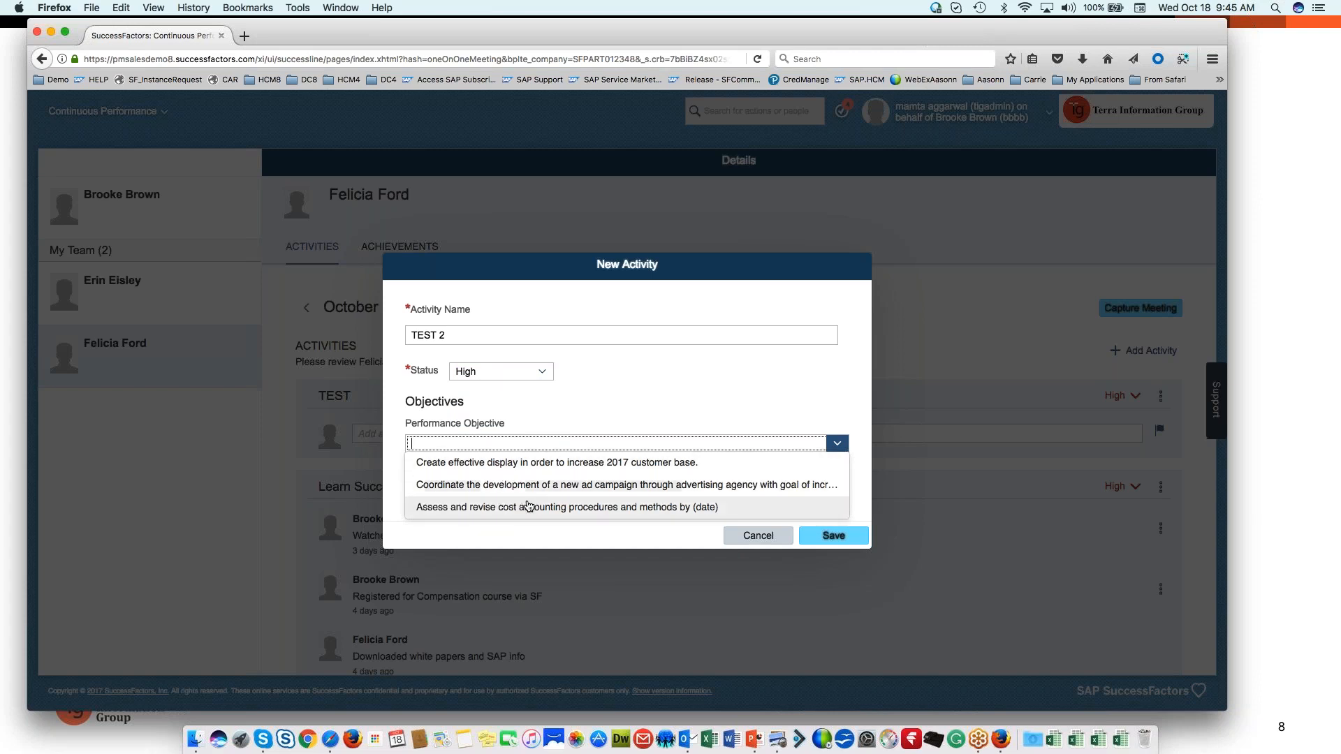
pyautogui.click(564, 507)
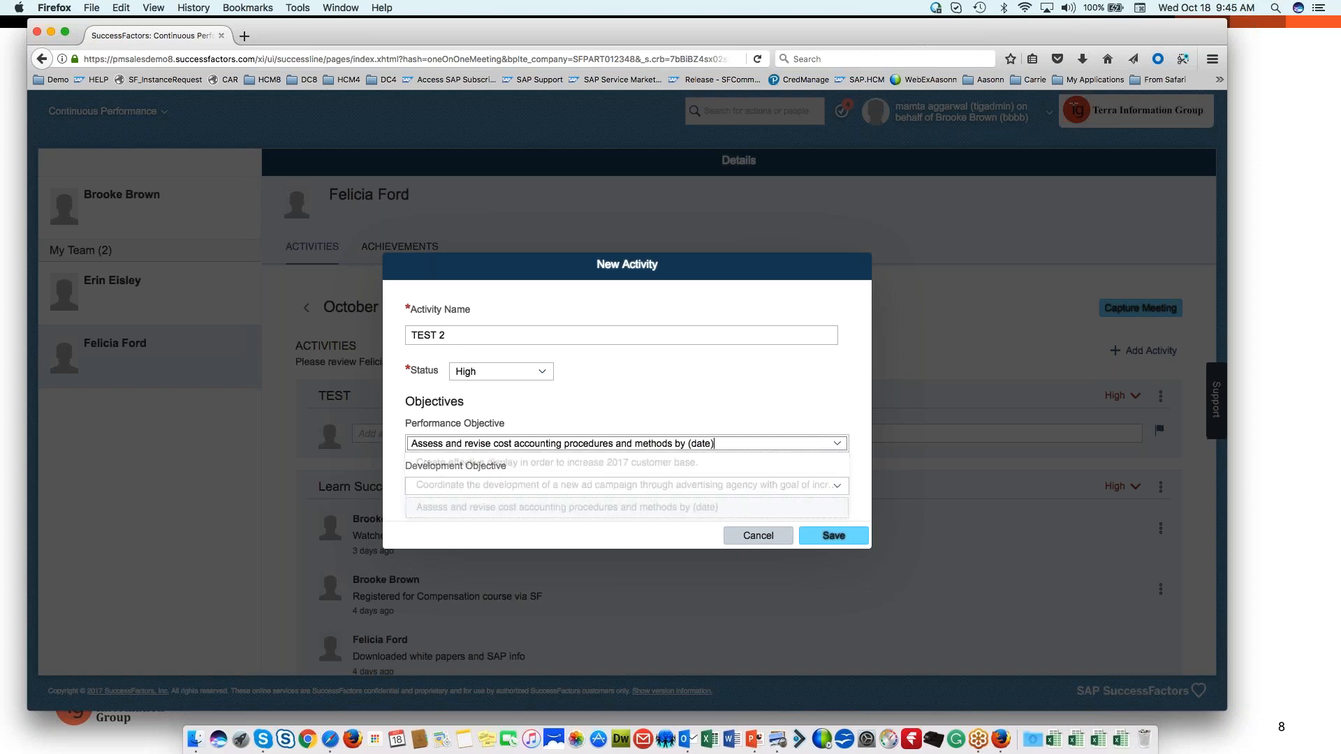
pyautogui.click(836, 486)
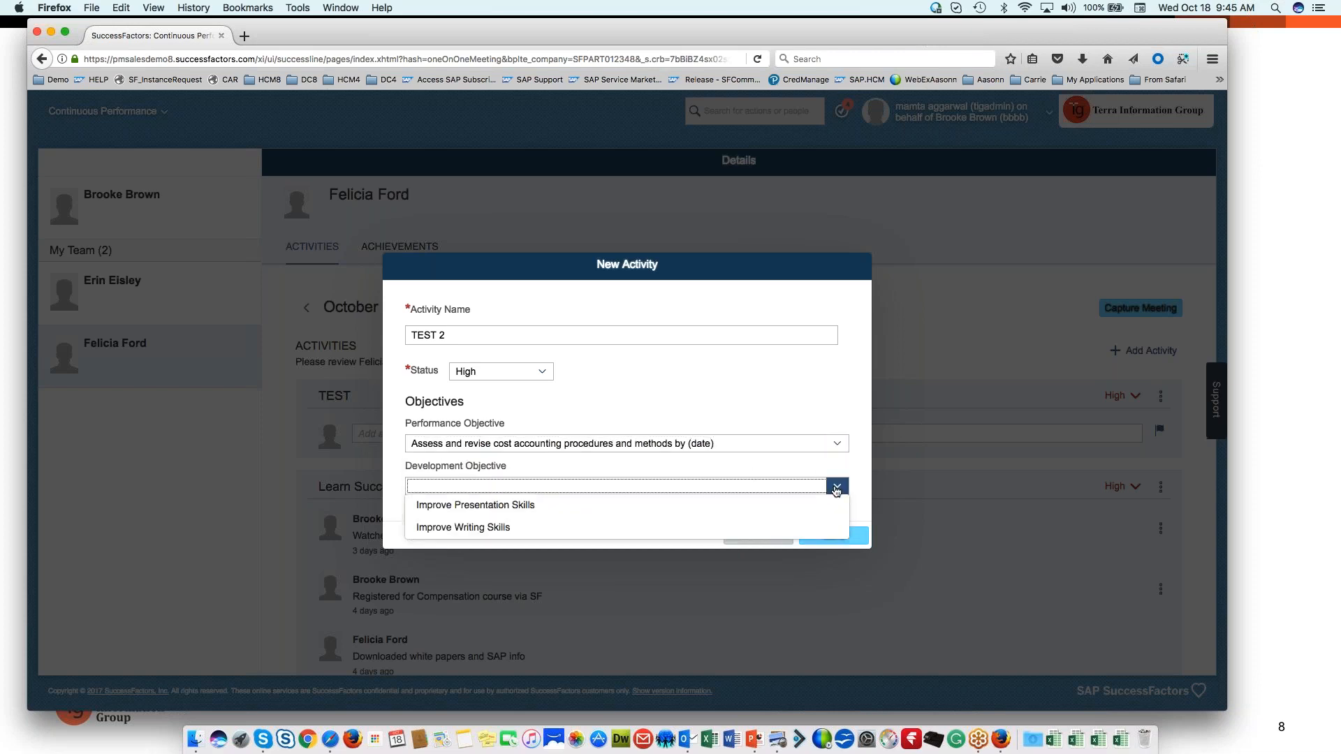
pyautogui.moveTo(553, 505)
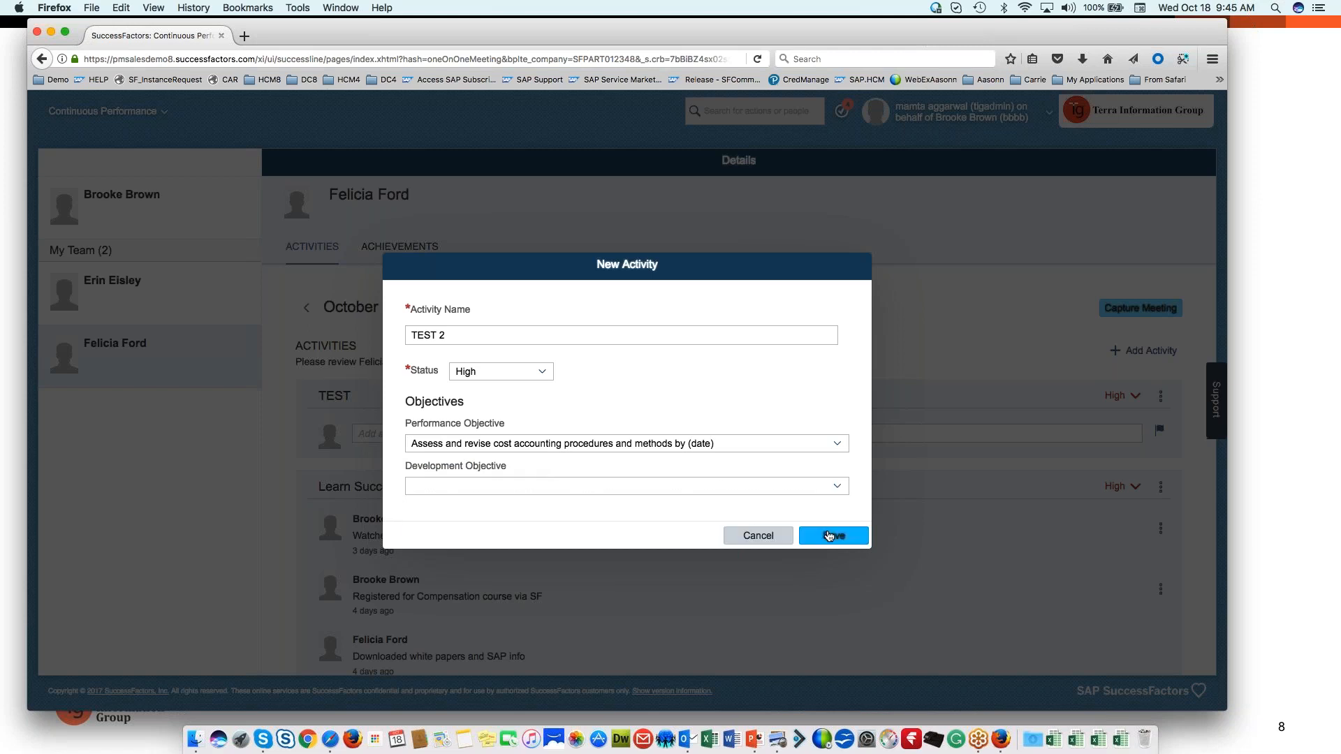
pyautogui.click(832, 535)
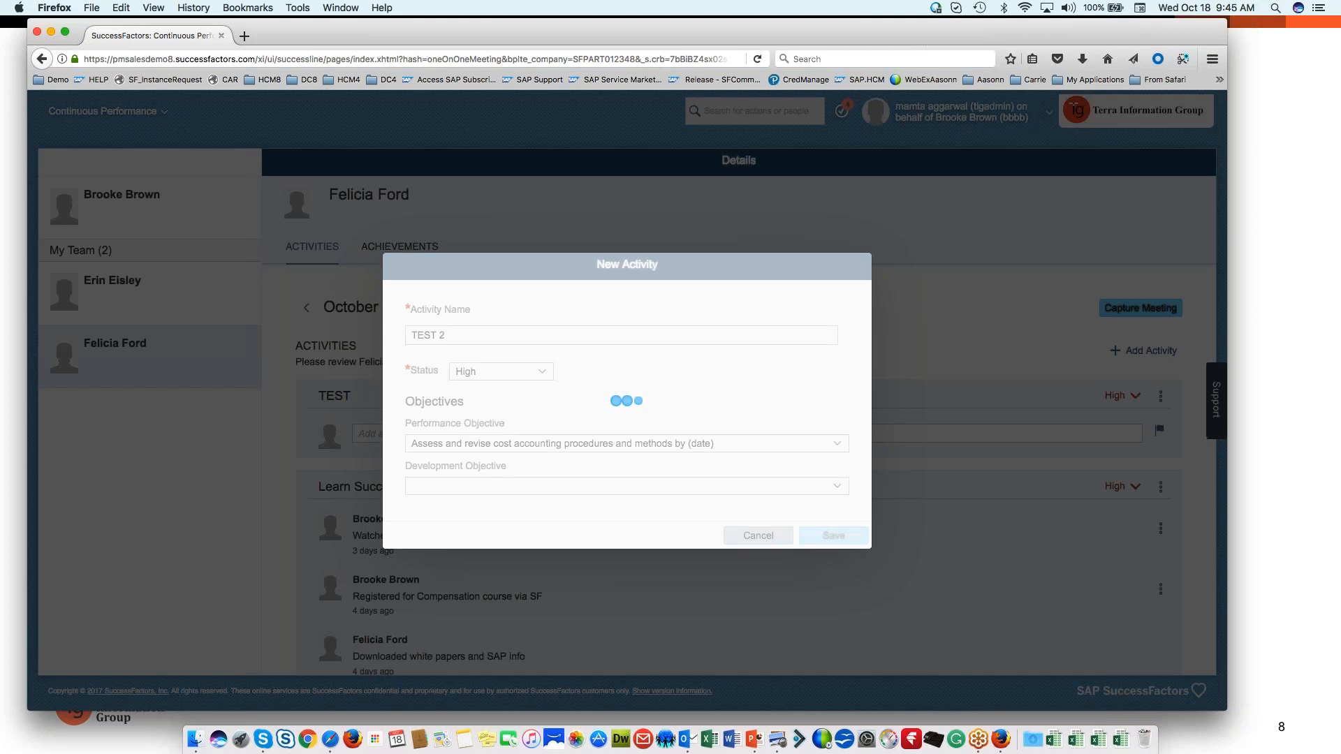
# - Set the older TEST activity to Medium status and convert it into an achievement
pyautogui.click(756, 536)
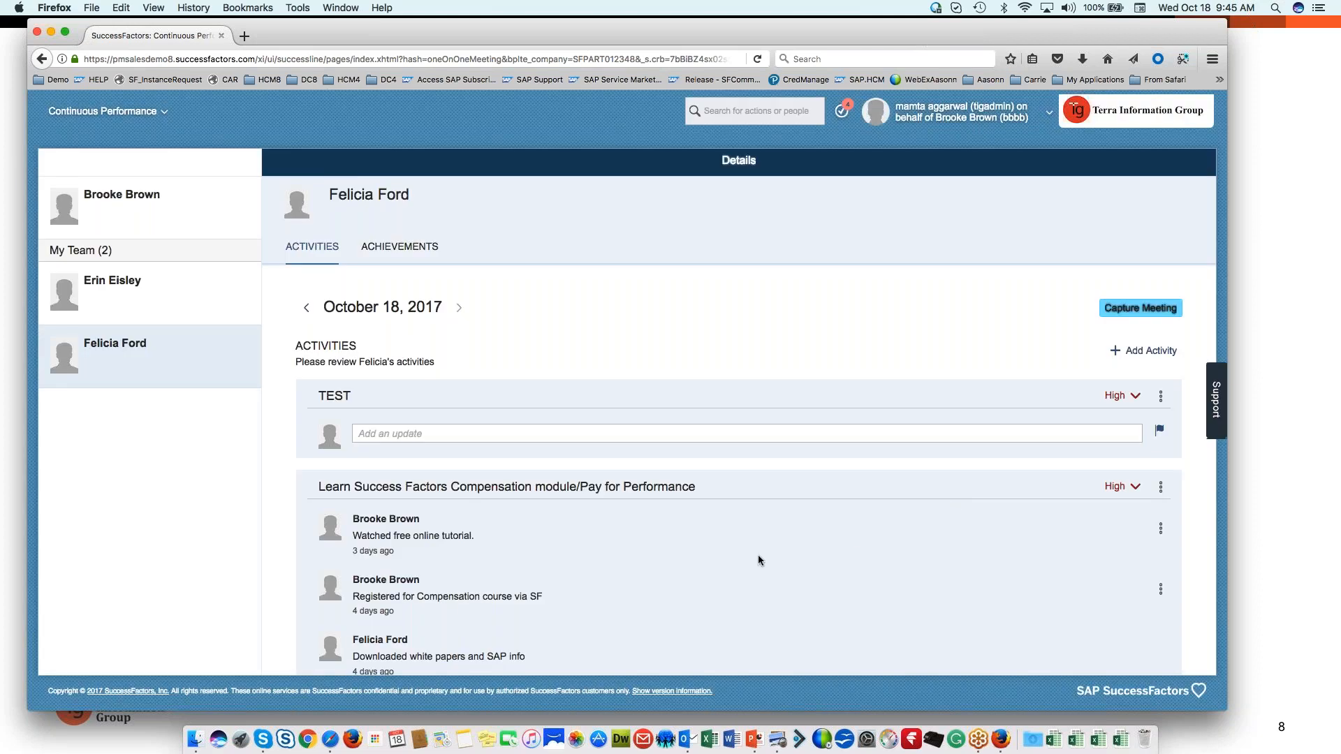
pyautogui.moveTo(715, 508)
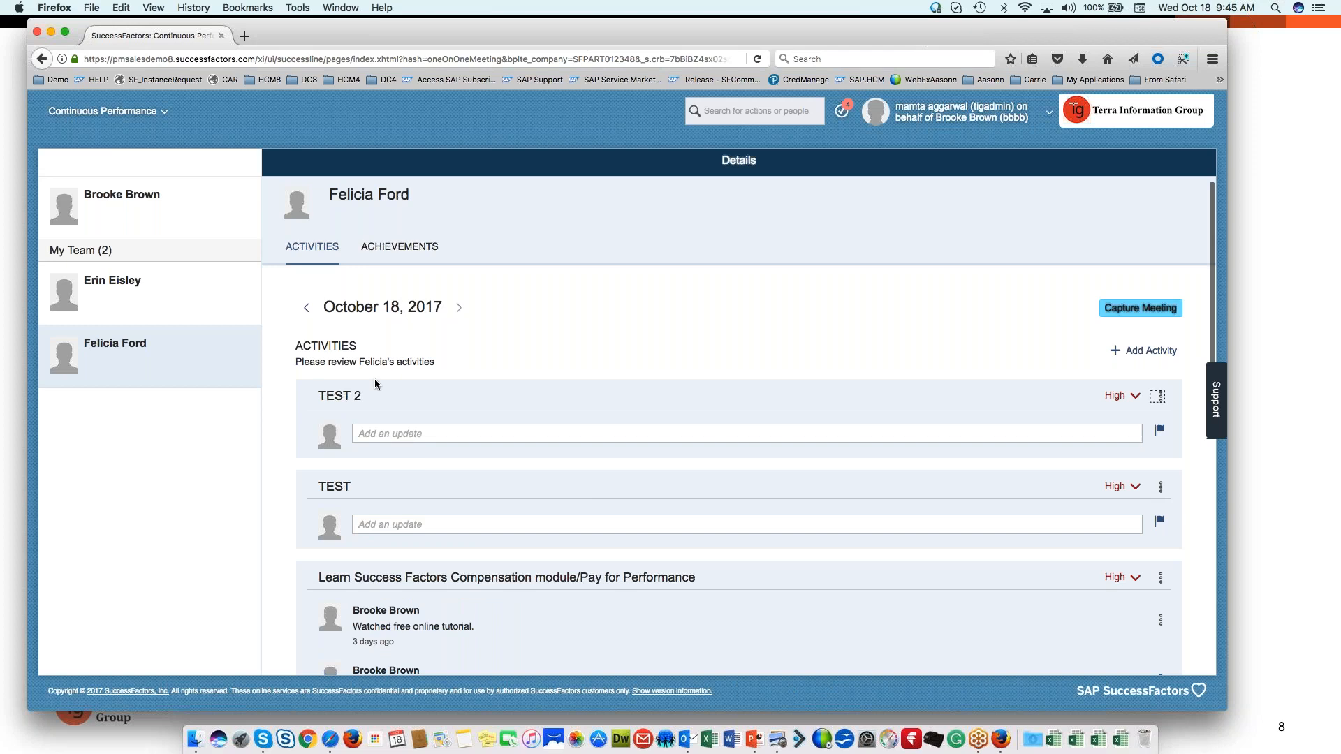
pyautogui.scroll(-3)
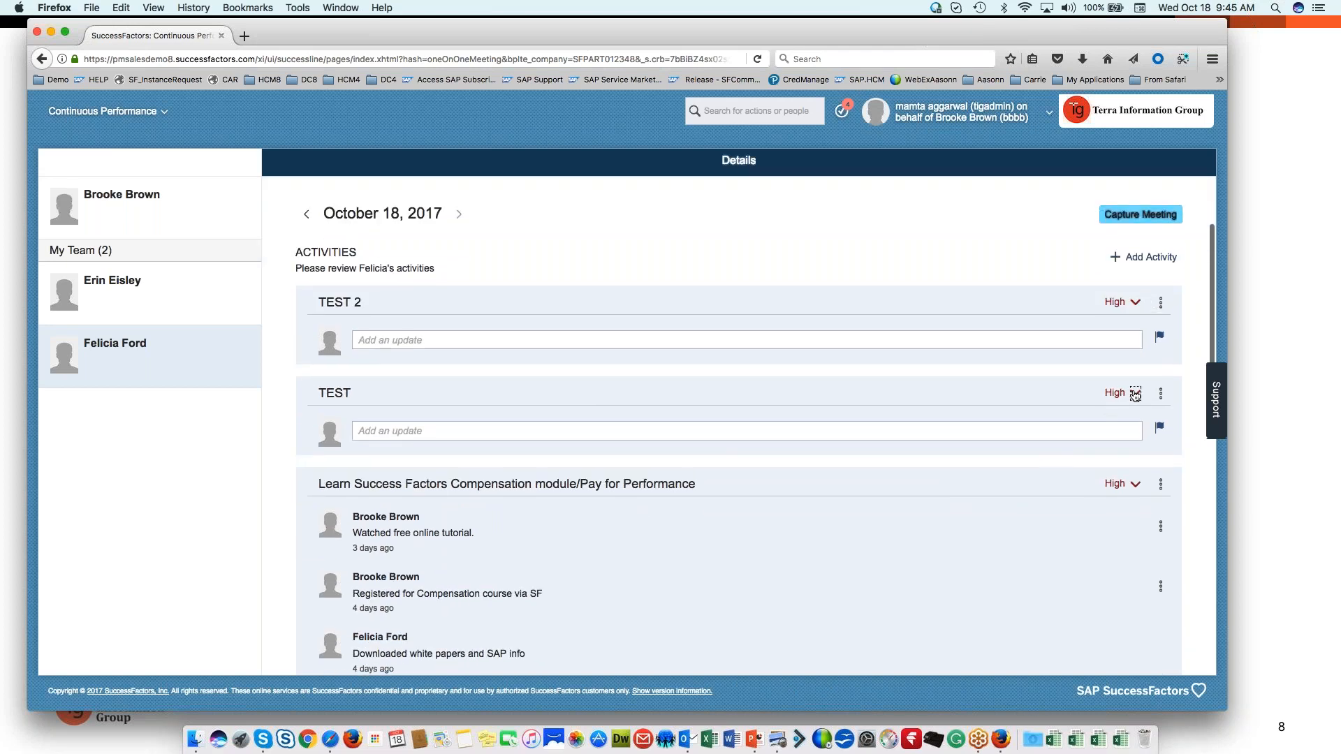
pyautogui.click(1133, 393)
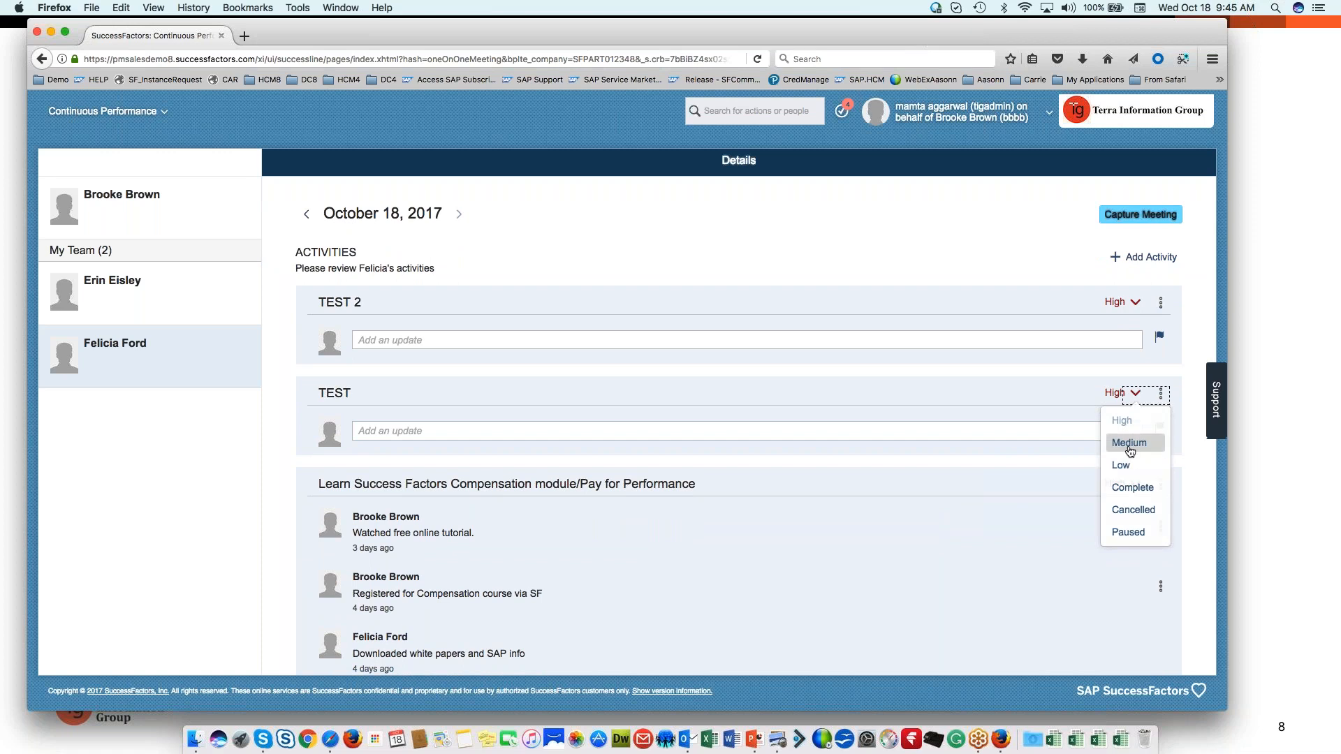
pyautogui.click(1133, 488)
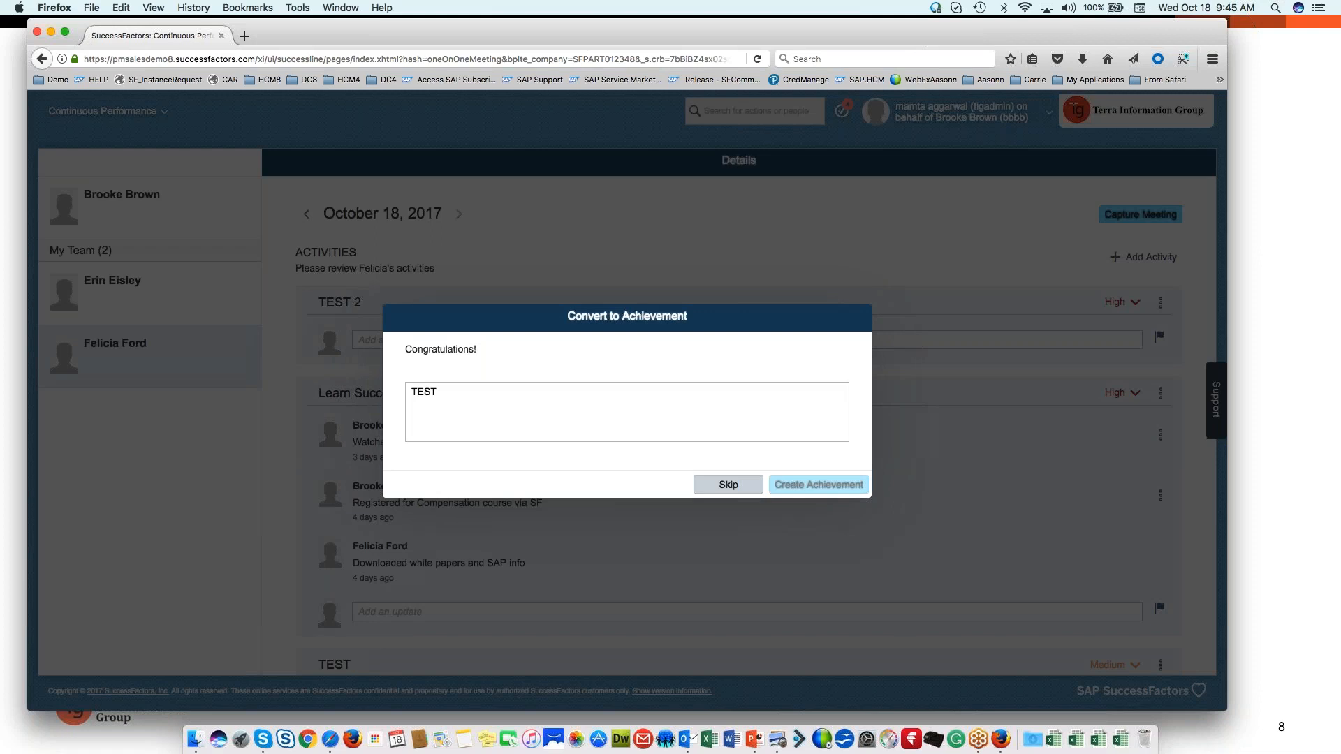
pyautogui.click(728, 485)
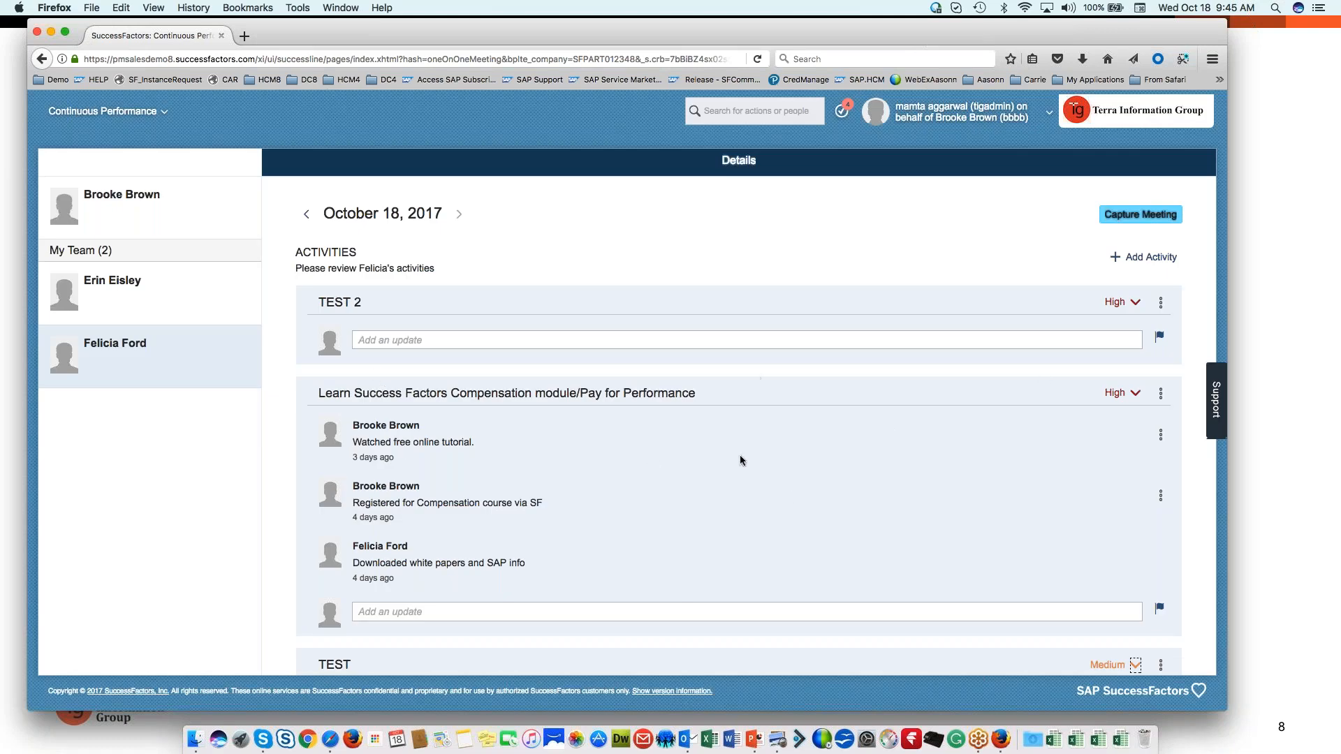
pyautogui.moveTo(680, 435)
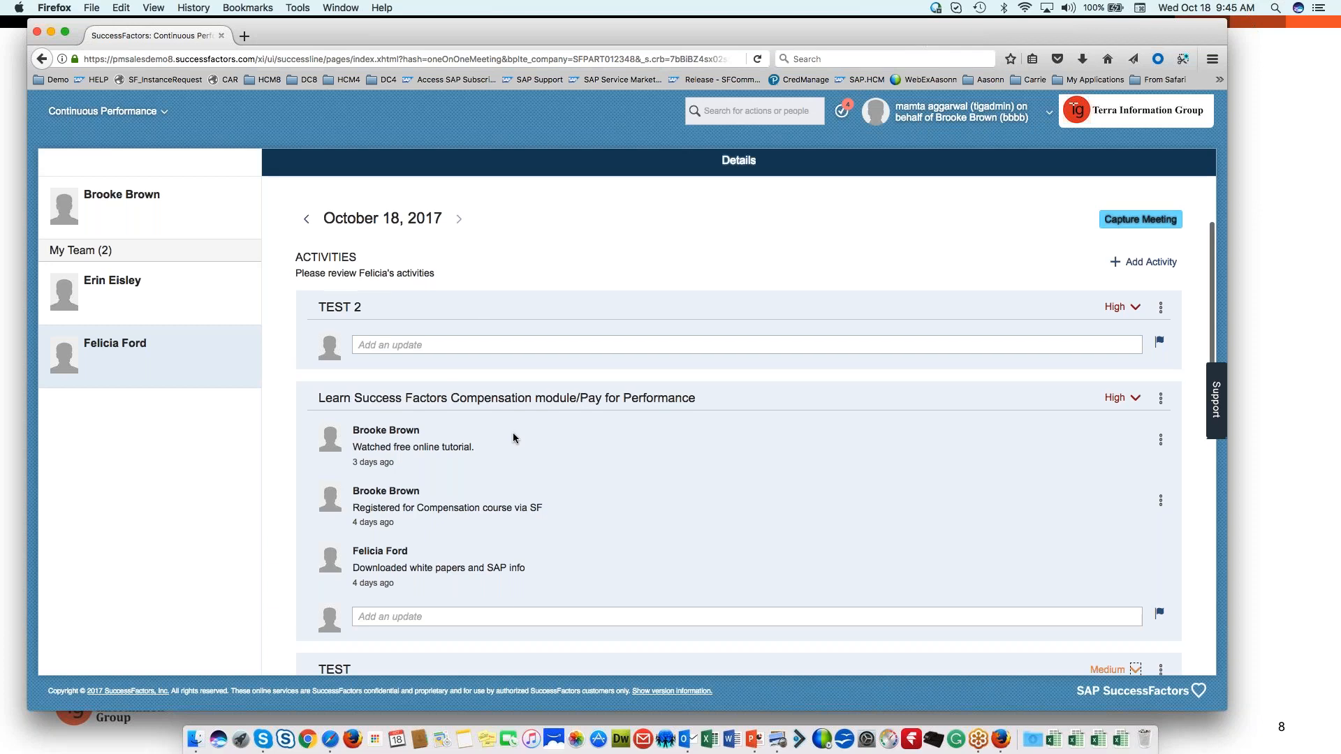
pyautogui.scroll(3)
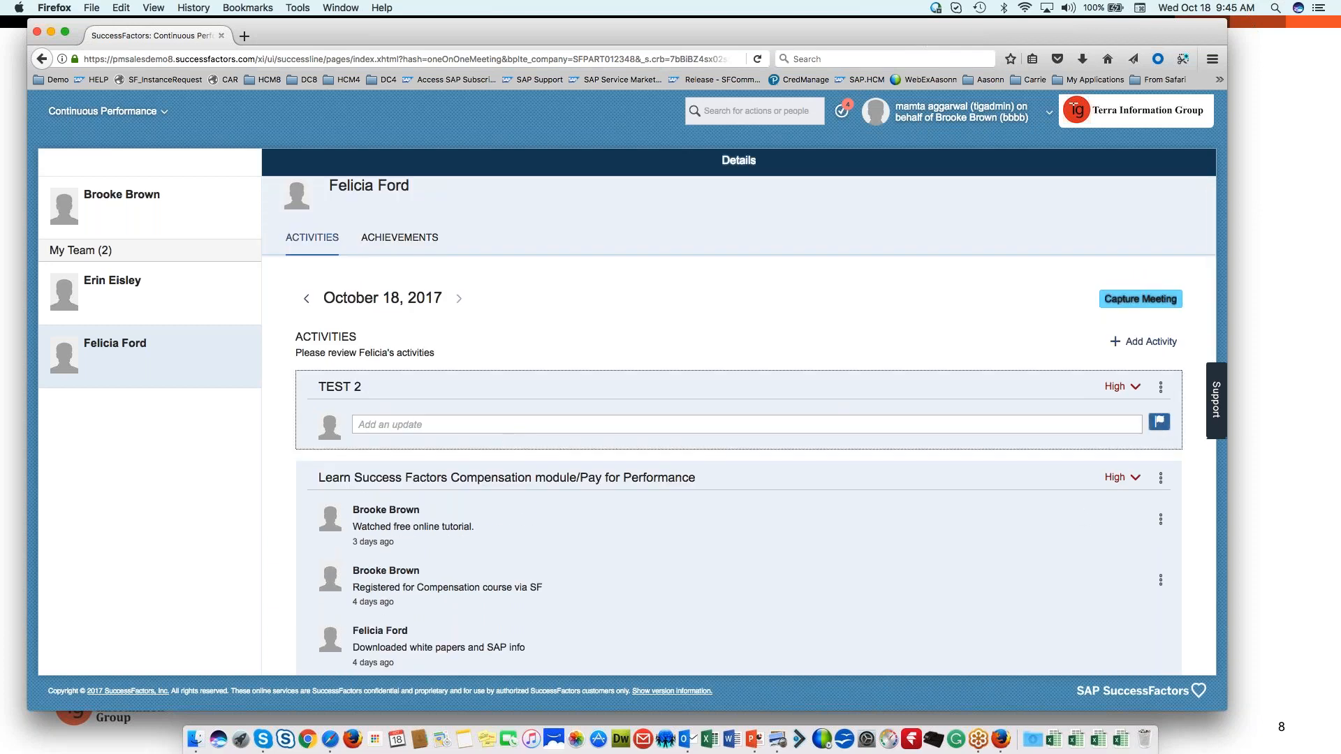
pyautogui.click(1161, 519)
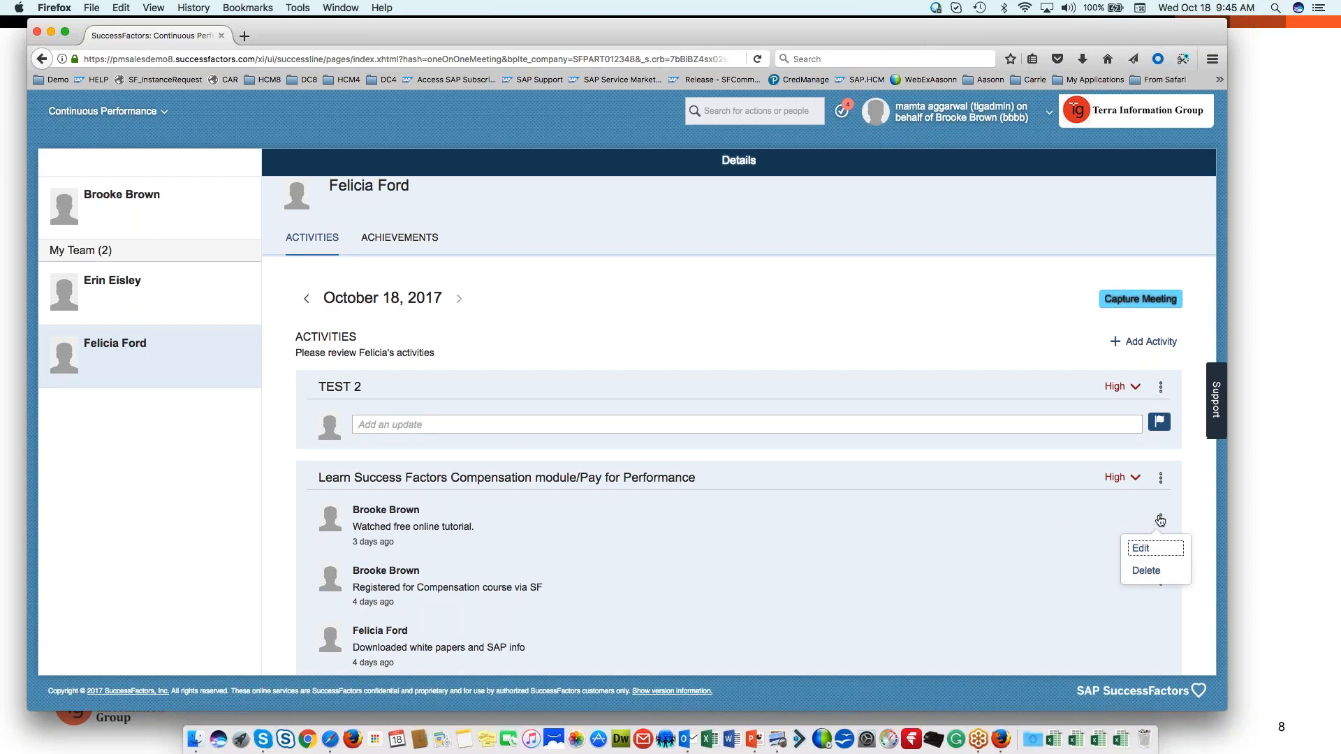
pyautogui.moveTo(1148, 570)
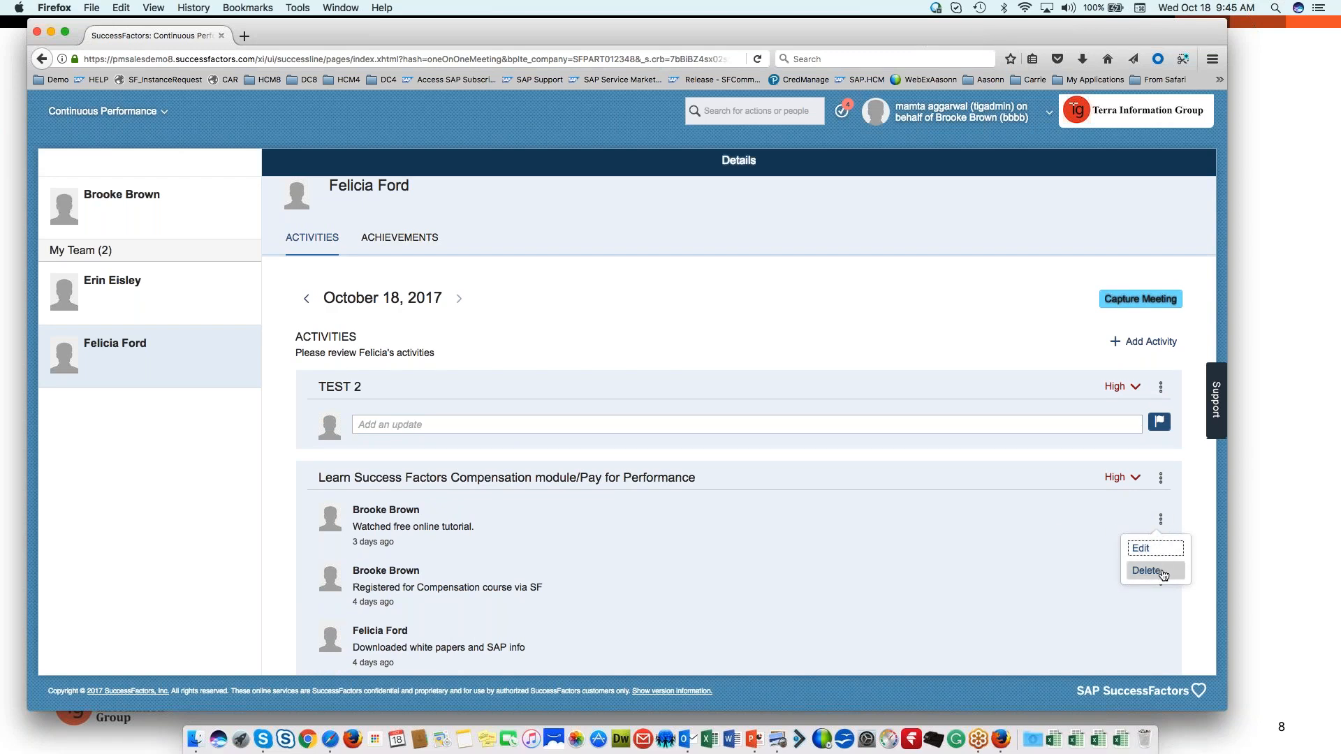
pyautogui.moveTo(1020, 542)
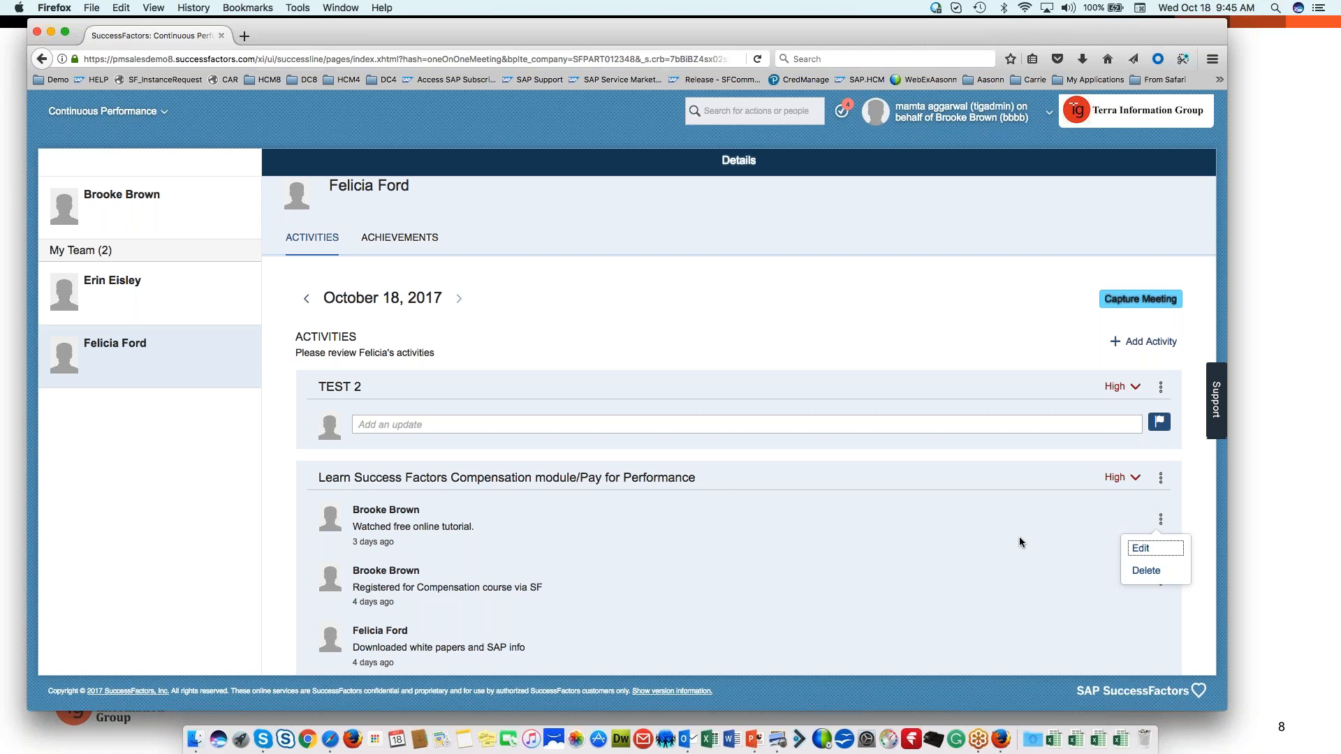
pyautogui.scroll(-3)
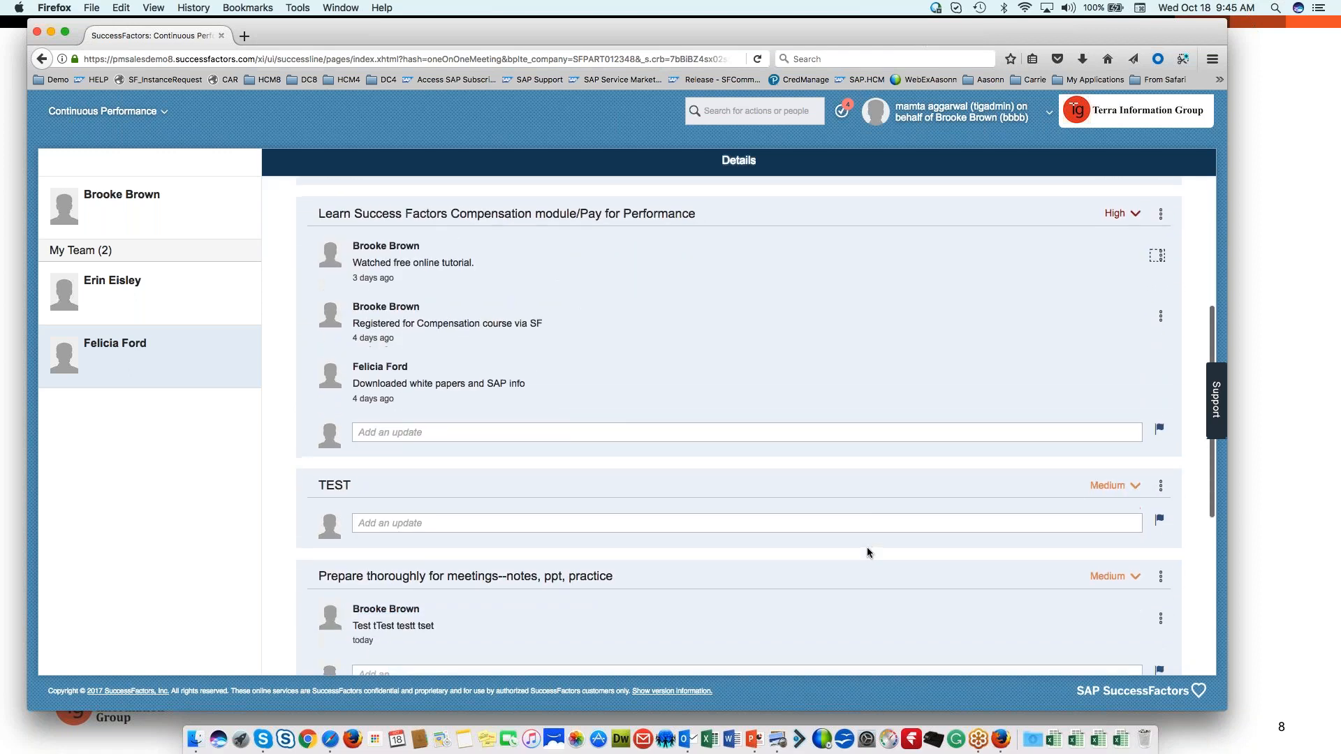
pyautogui.scroll(-3)
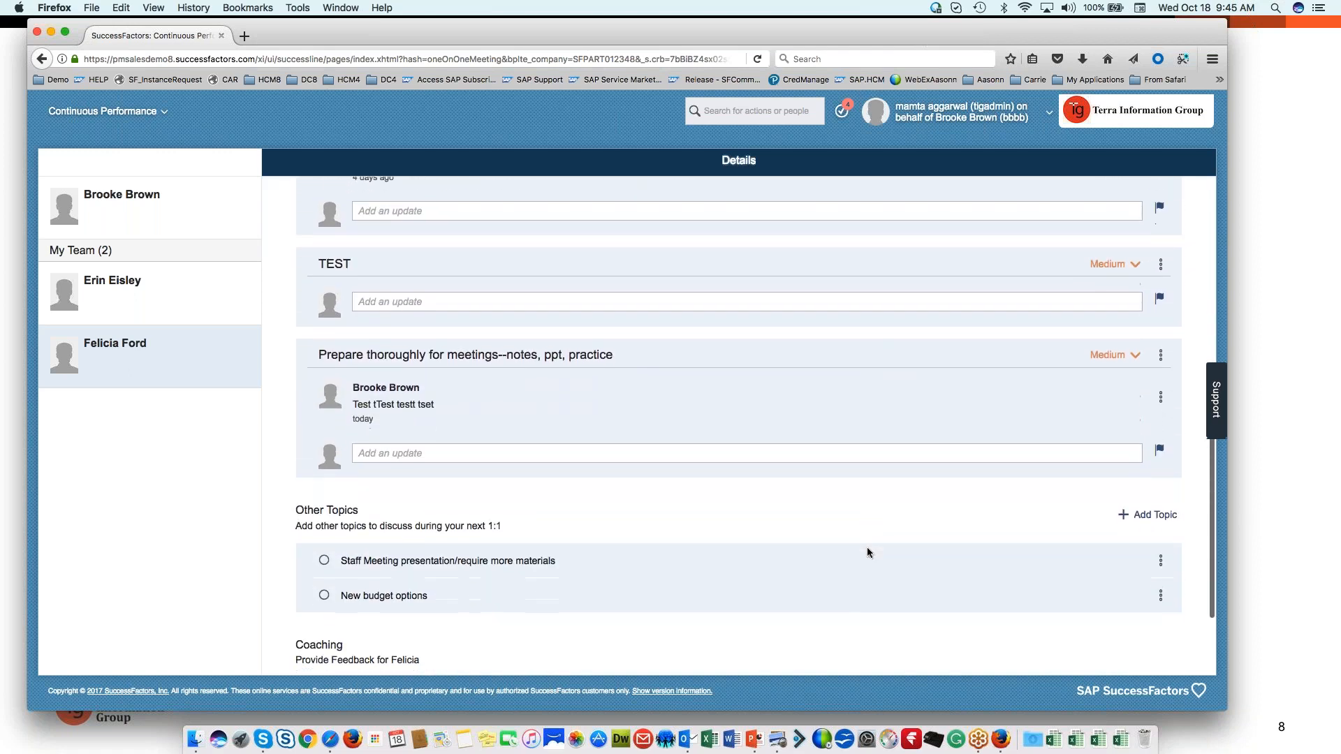
pyautogui.scroll(-3)
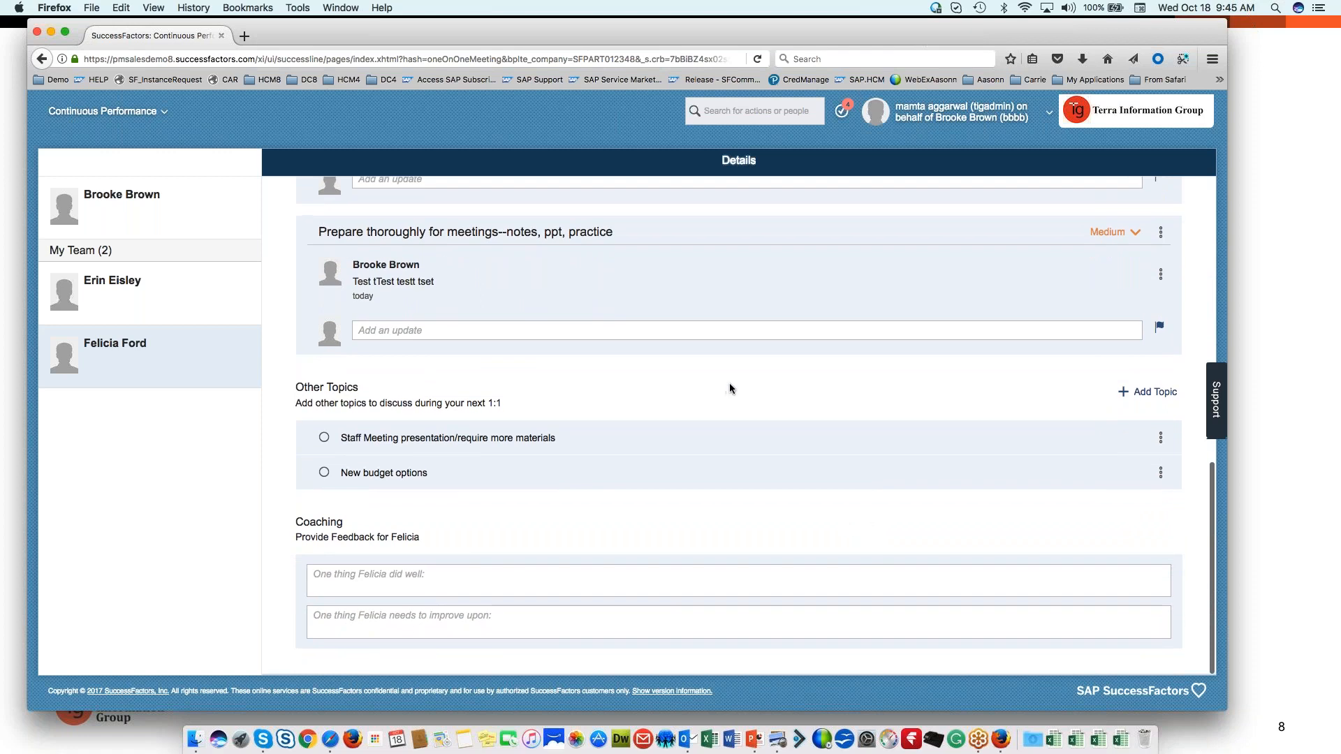
pyautogui.moveTo(466, 475)
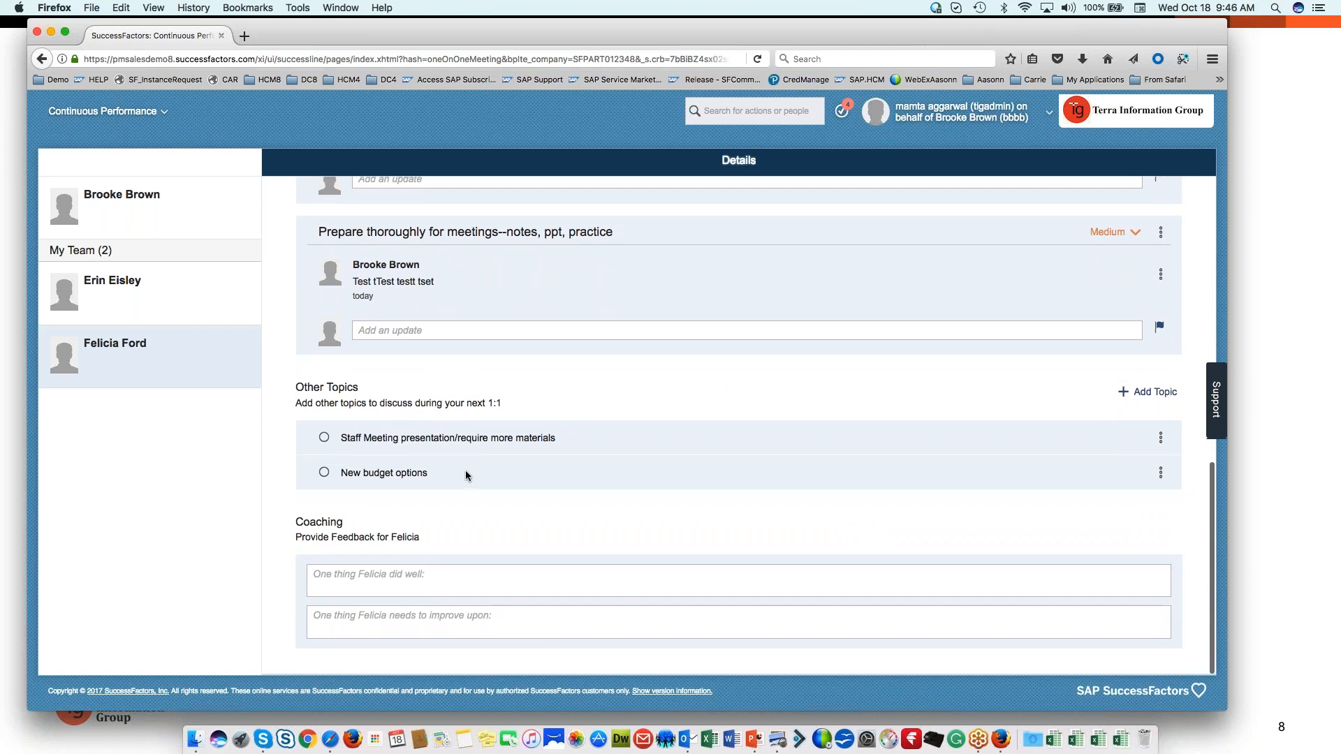
pyautogui.moveTo(436, 504)
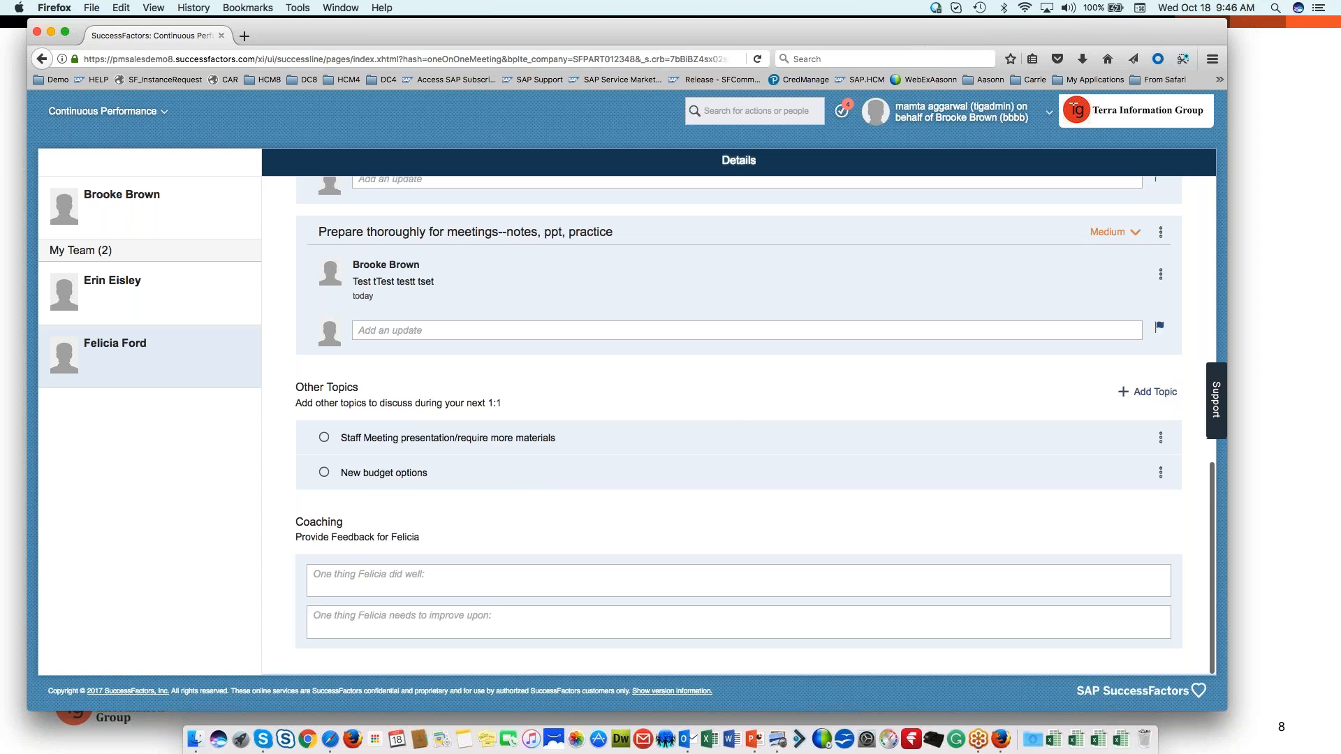
# - Mark the Staff Meeting presentation topic complete under Other Topics
pyautogui.click(323, 438)
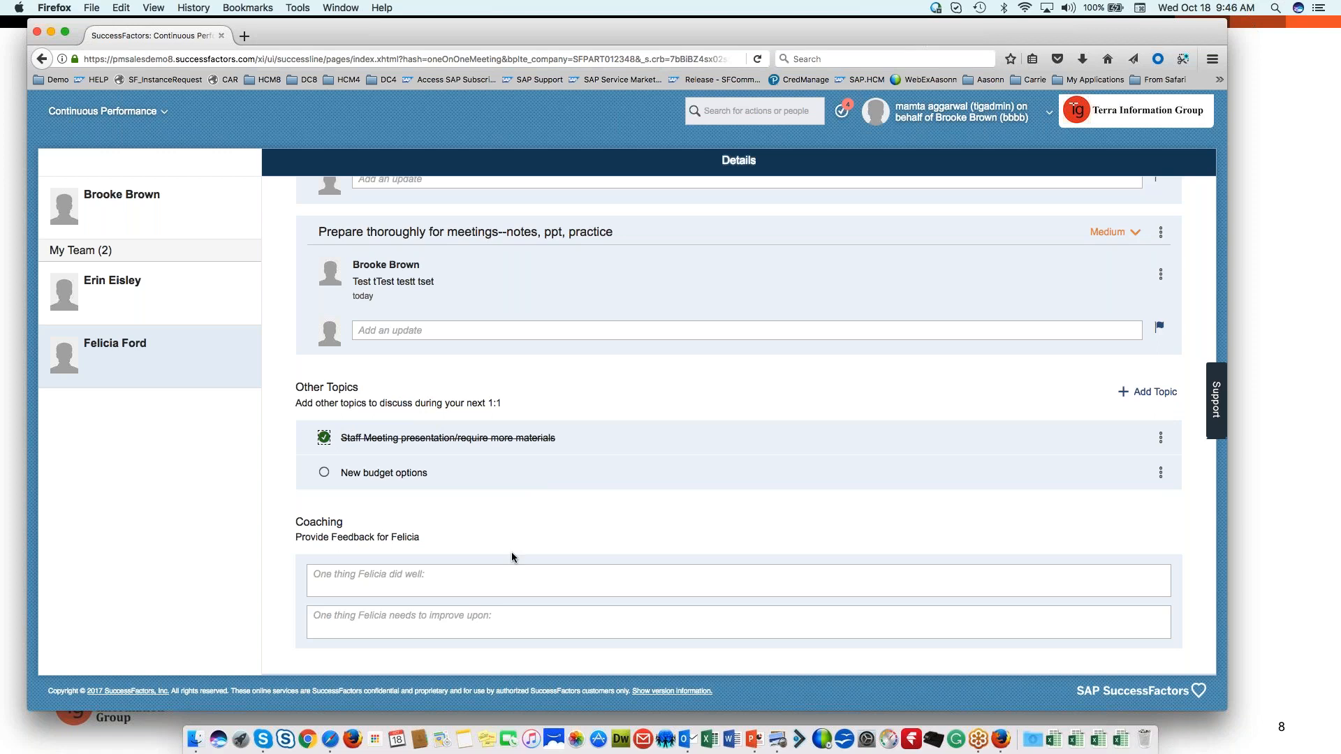
pyautogui.moveTo(588, 547)
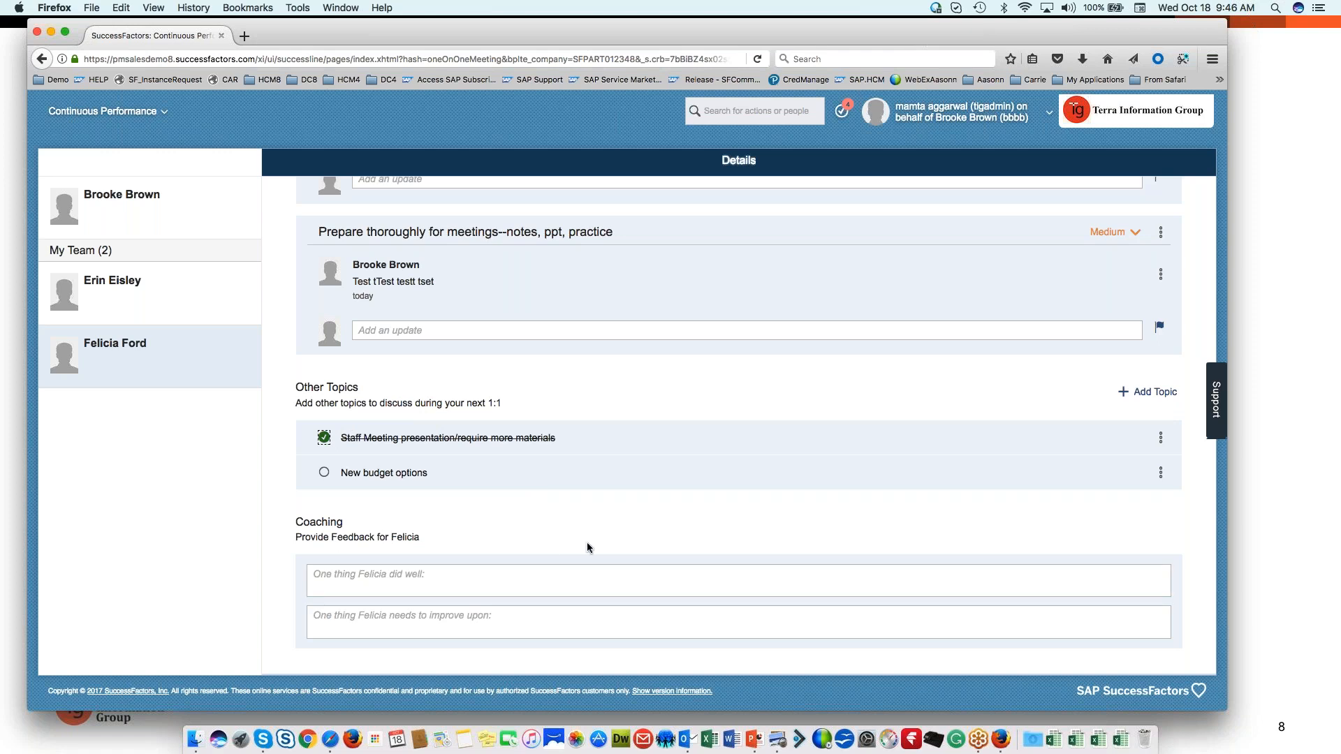
pyautogui.moveTo(552, 506)
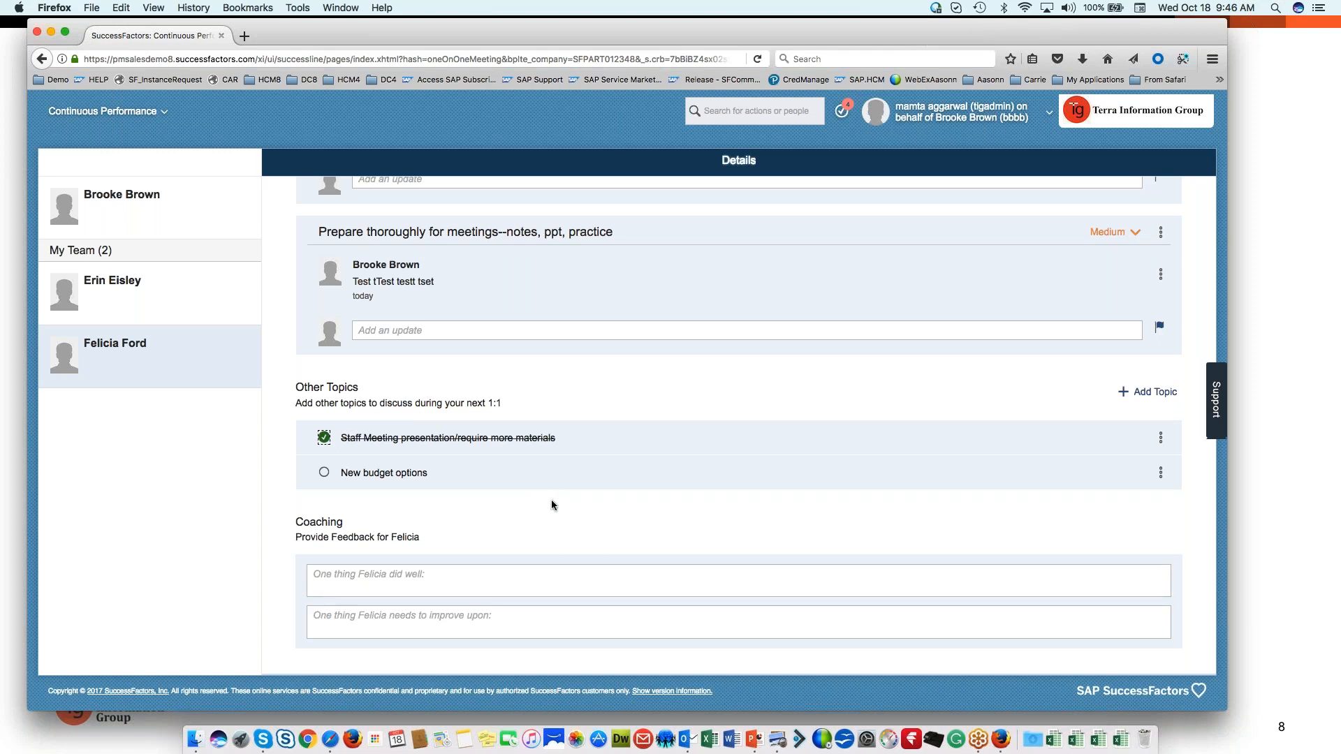
pyautogui.moveTo(590, 517)
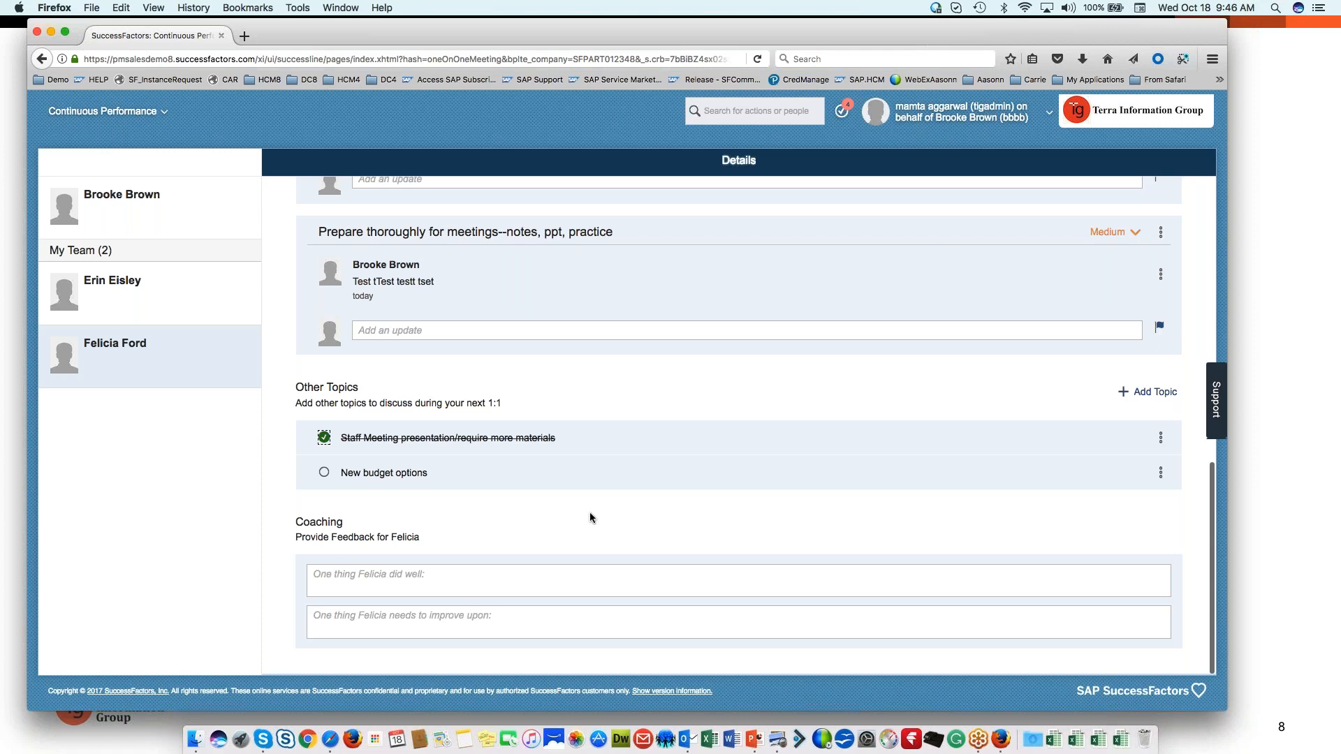
pyautogui.moveTo(672, 273)
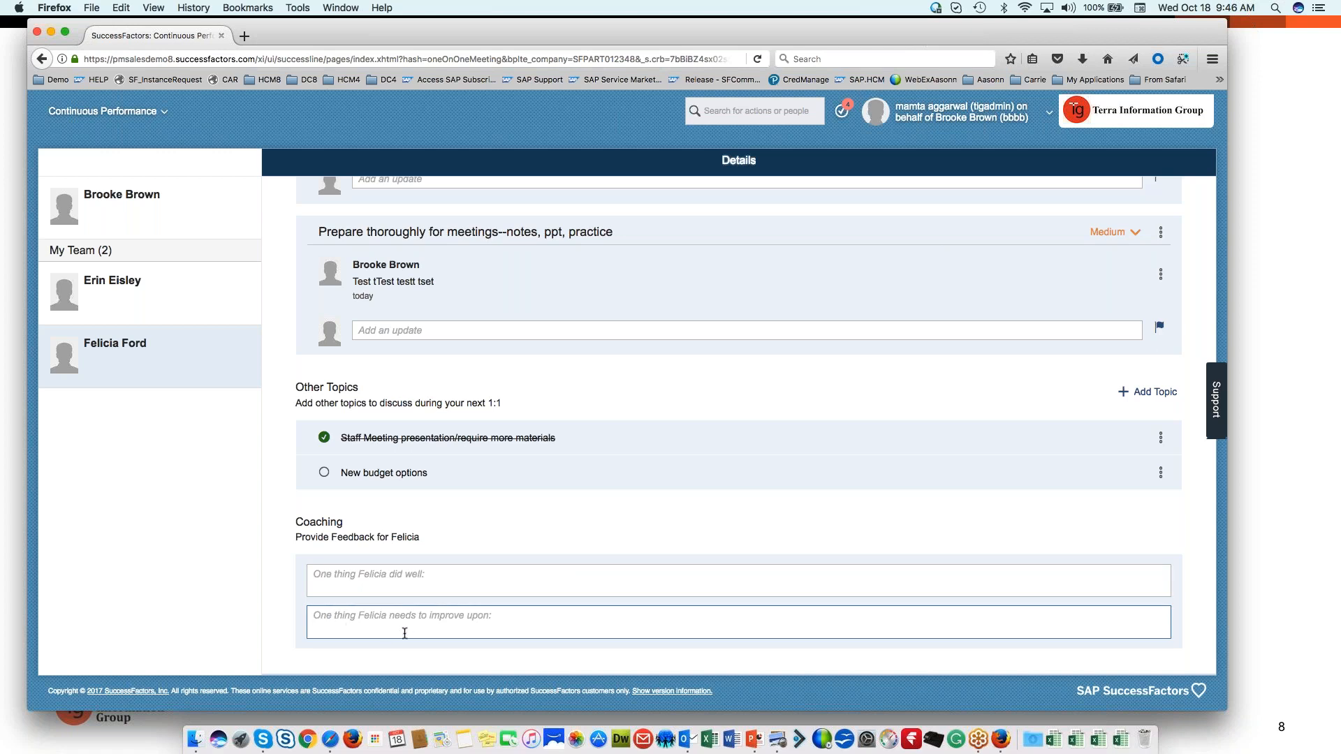
pyautogui.moveTo(494, 638)
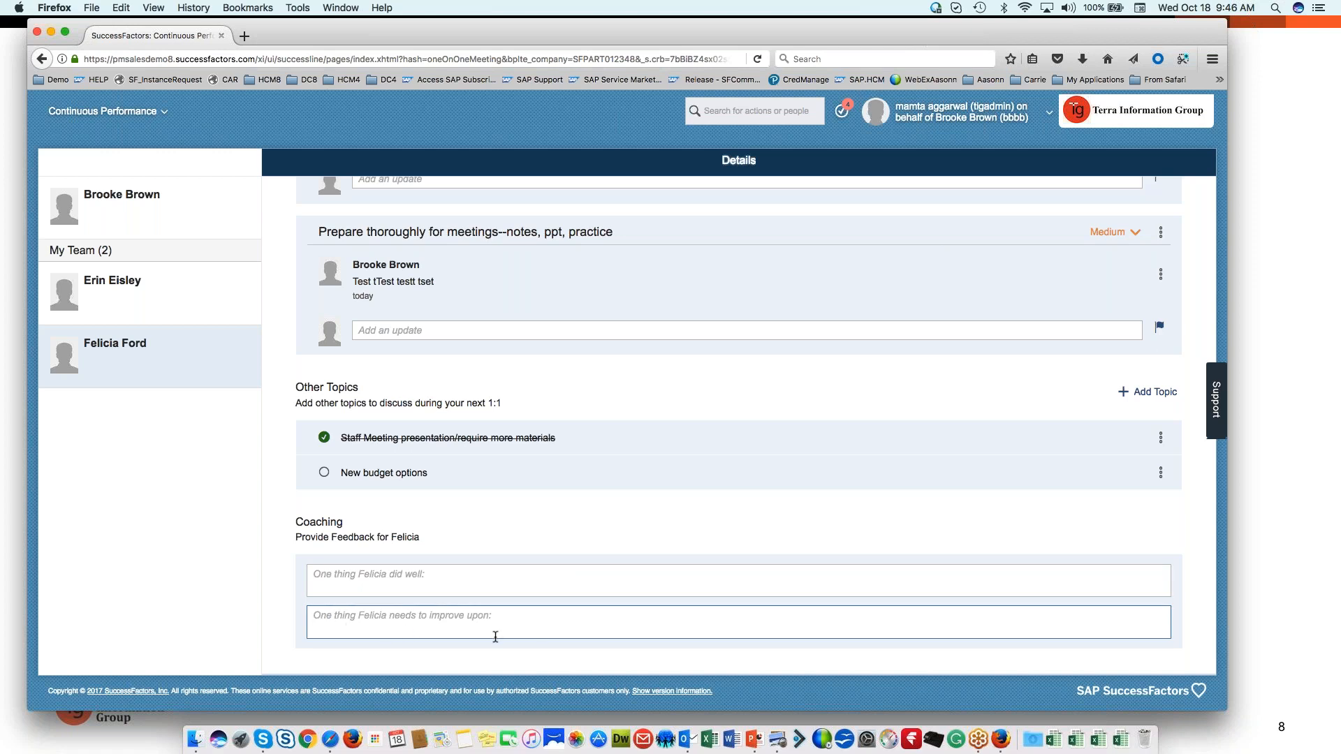
# - Save coaching feedback with 'TEST TEST' as did-well and a test note as needs-to-improve
pyautogui.write('T')
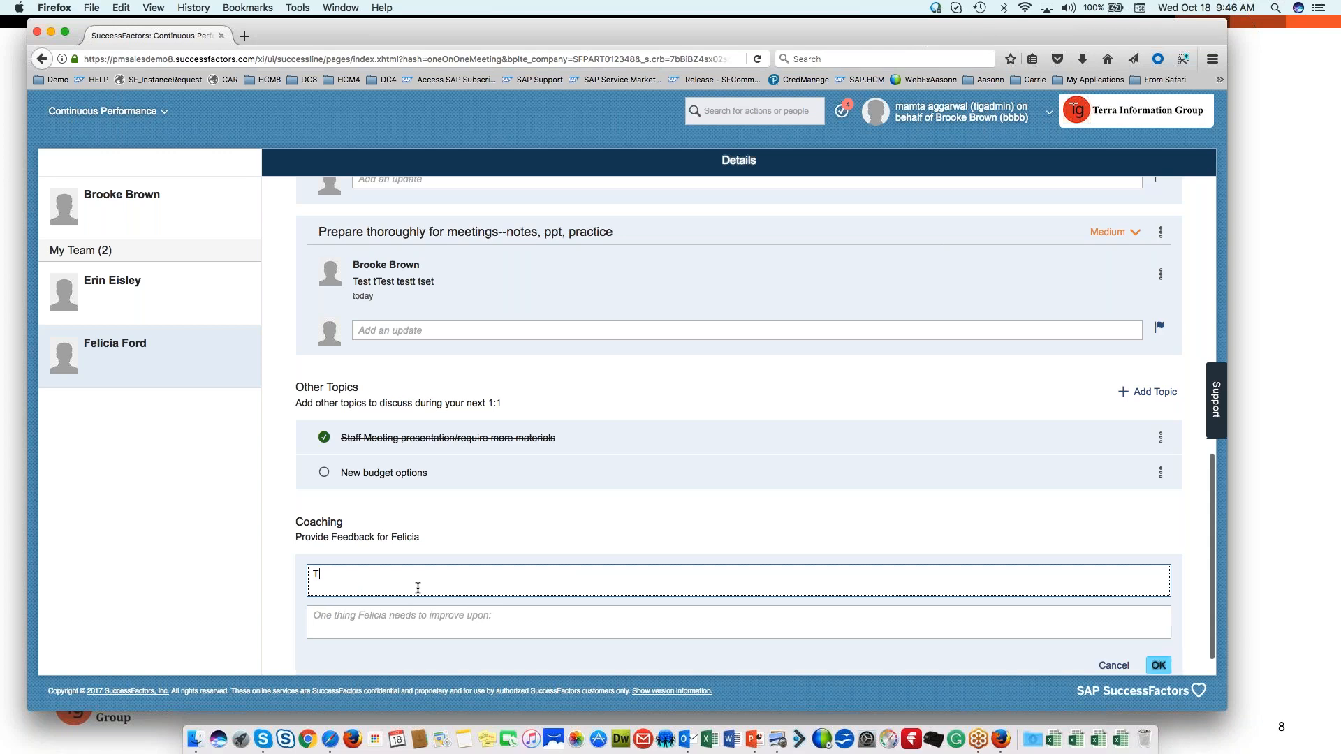
pyautogui.write('EST TEST')
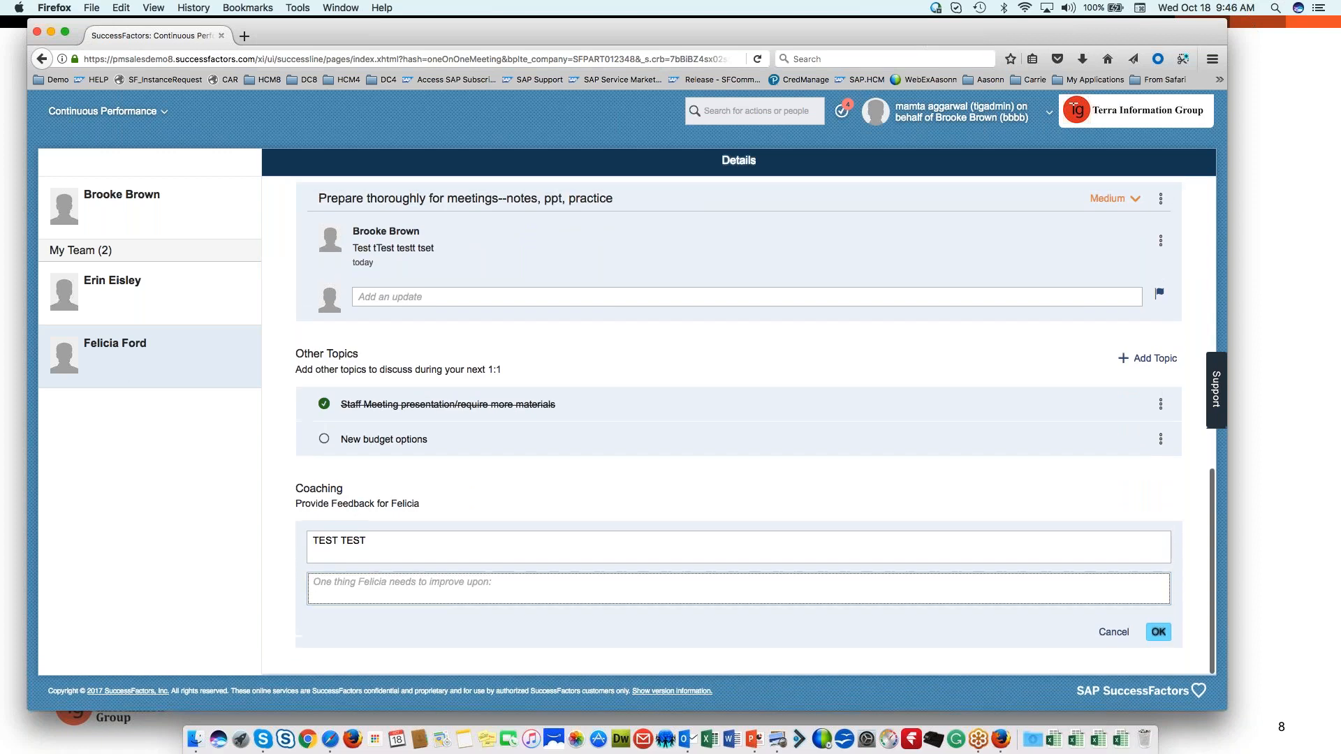
pyautogui.write('Test test te')
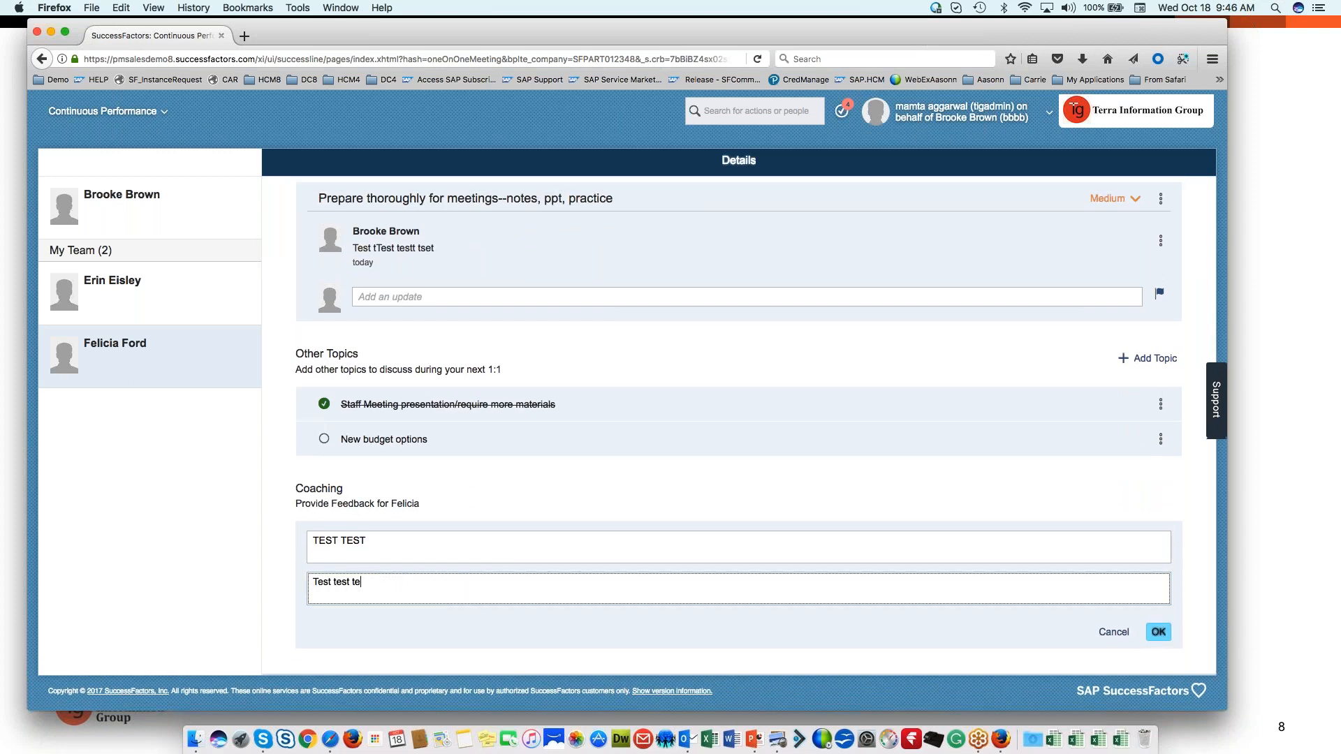
pyautogui.write('st test tse')
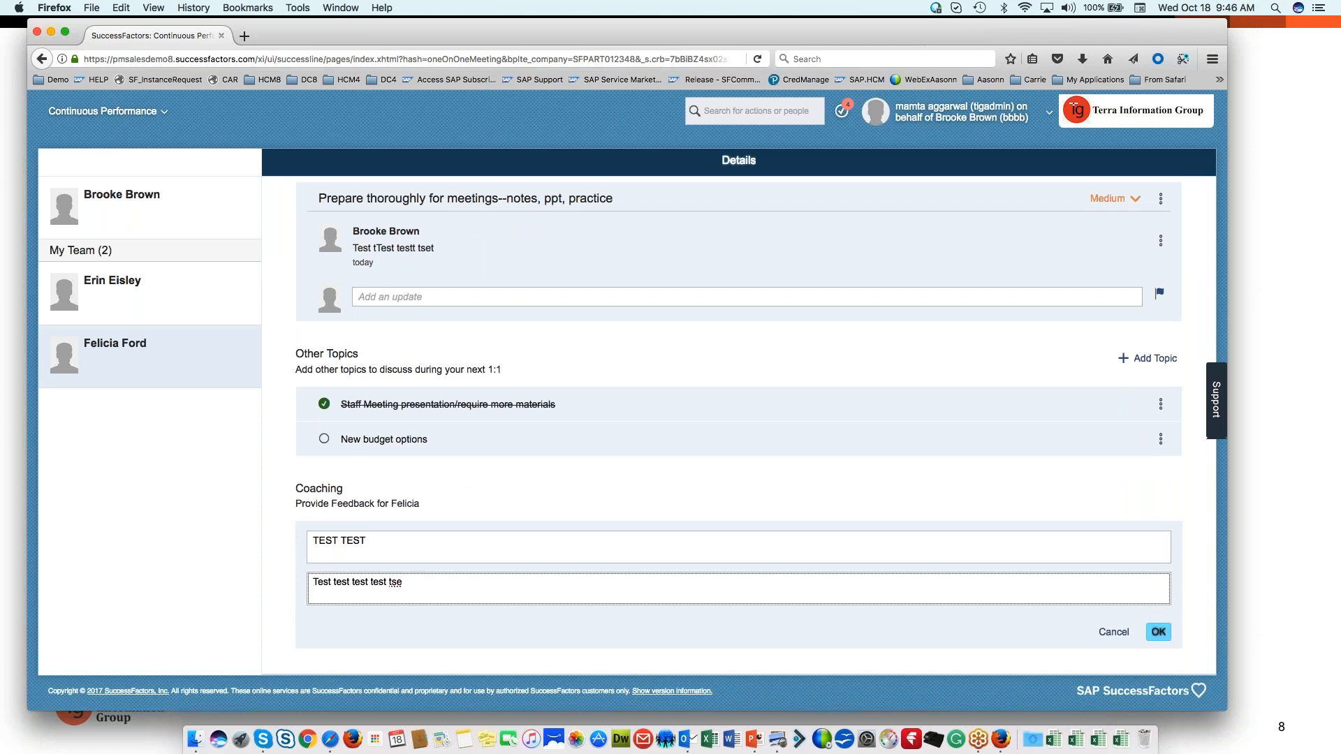
pyautogui.write('test')
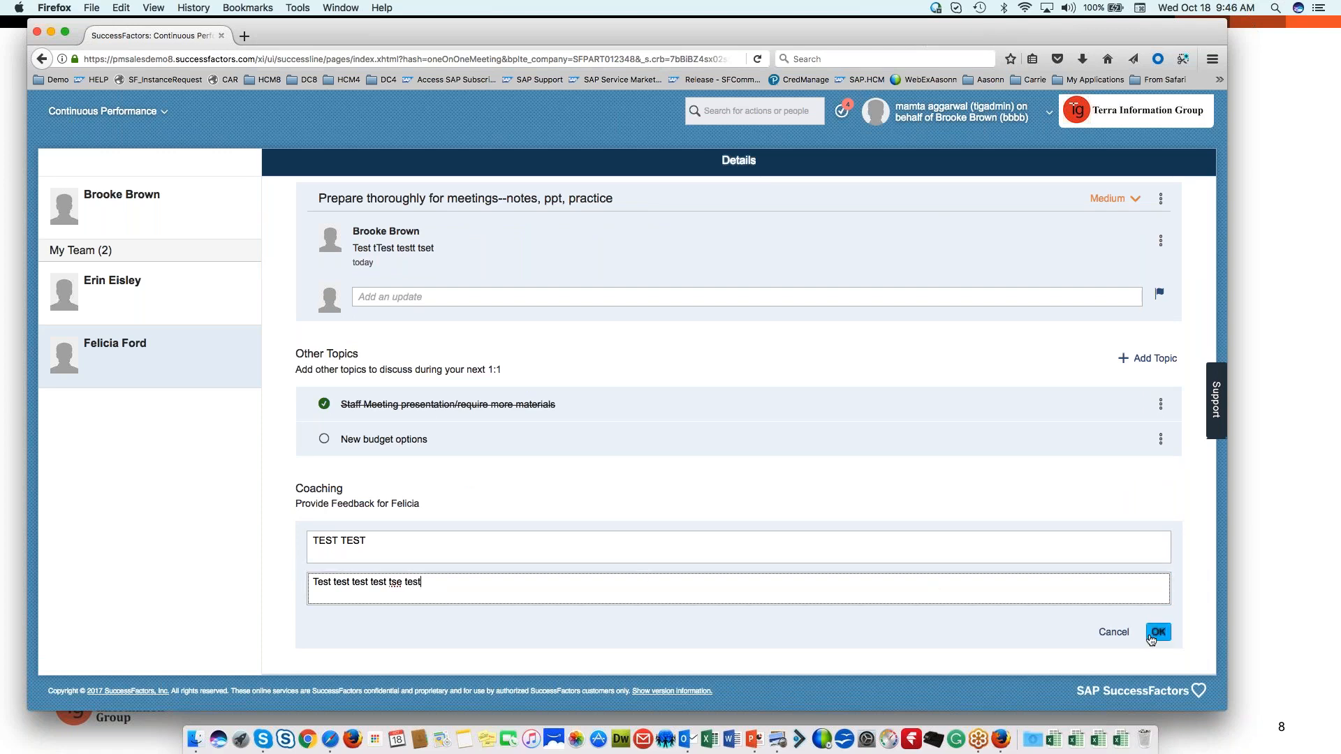
pyautogui.click(1159, 631)
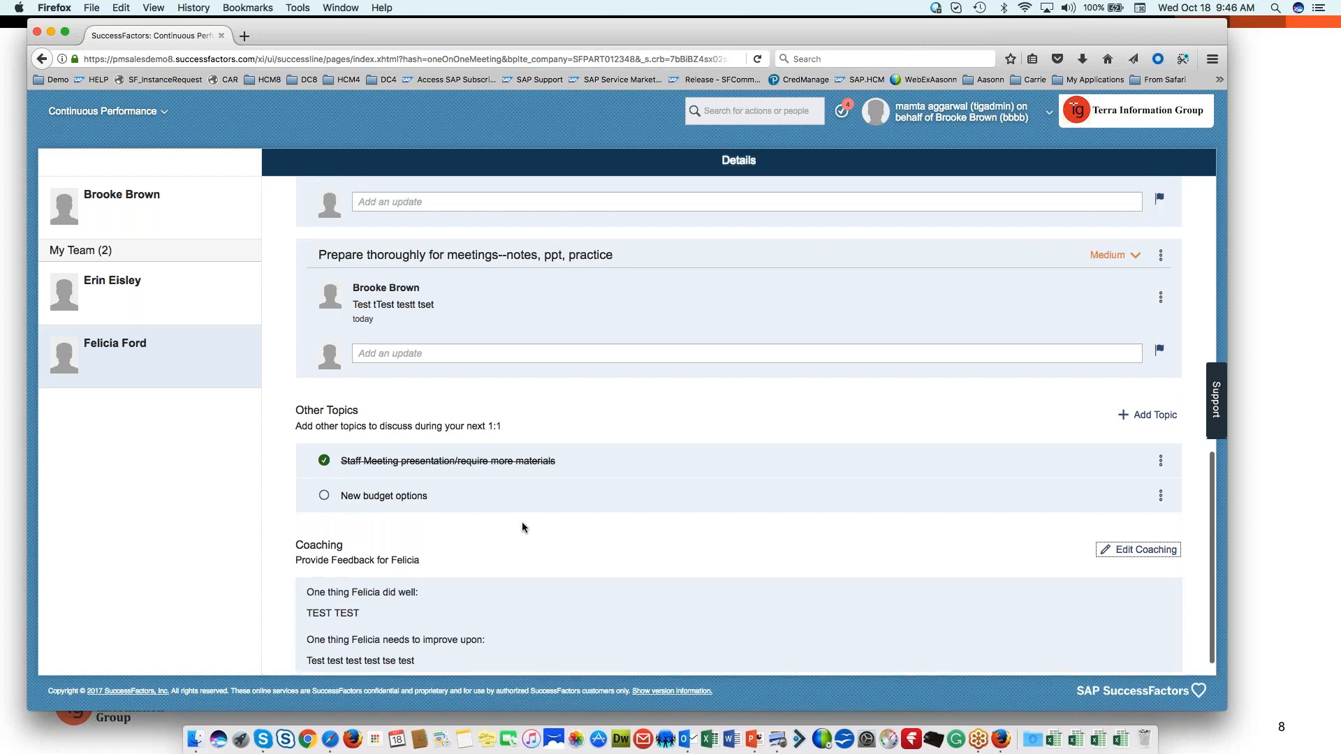
pyautogui.scroll(3)
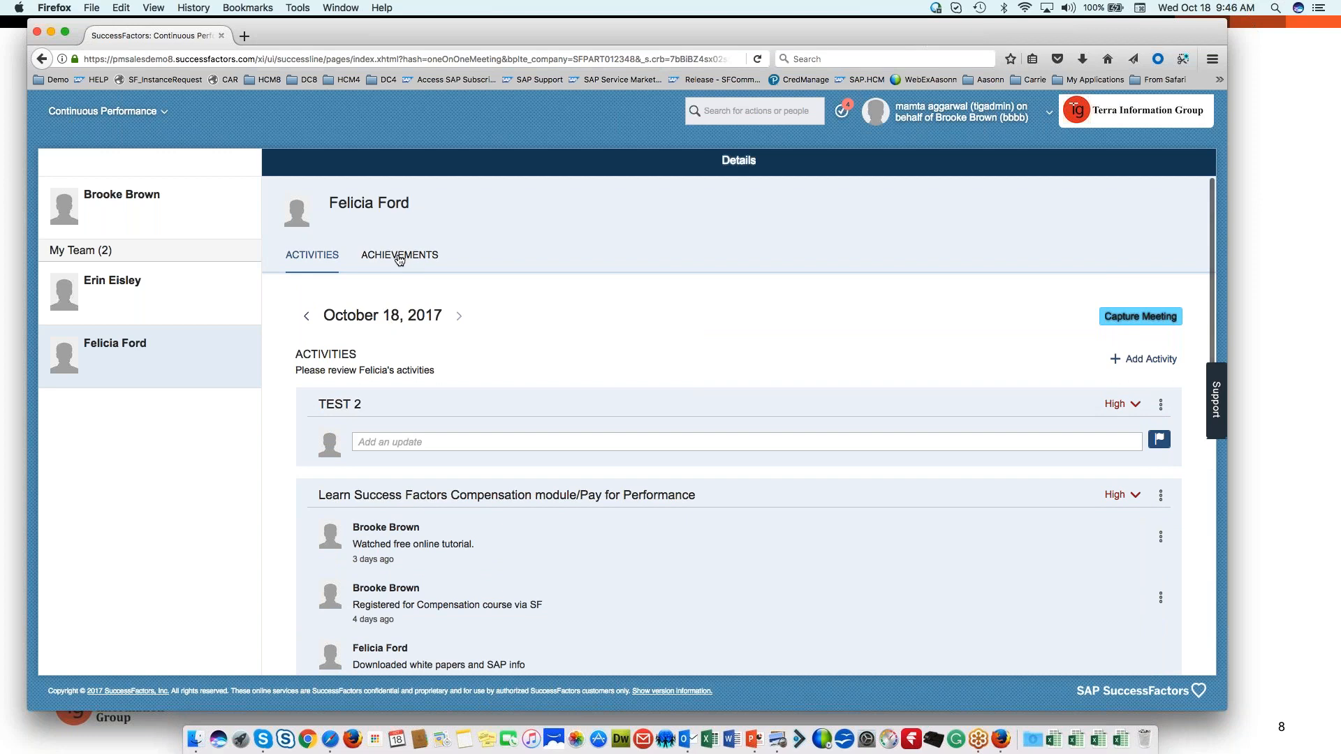
pyautogui.click(400, 254)
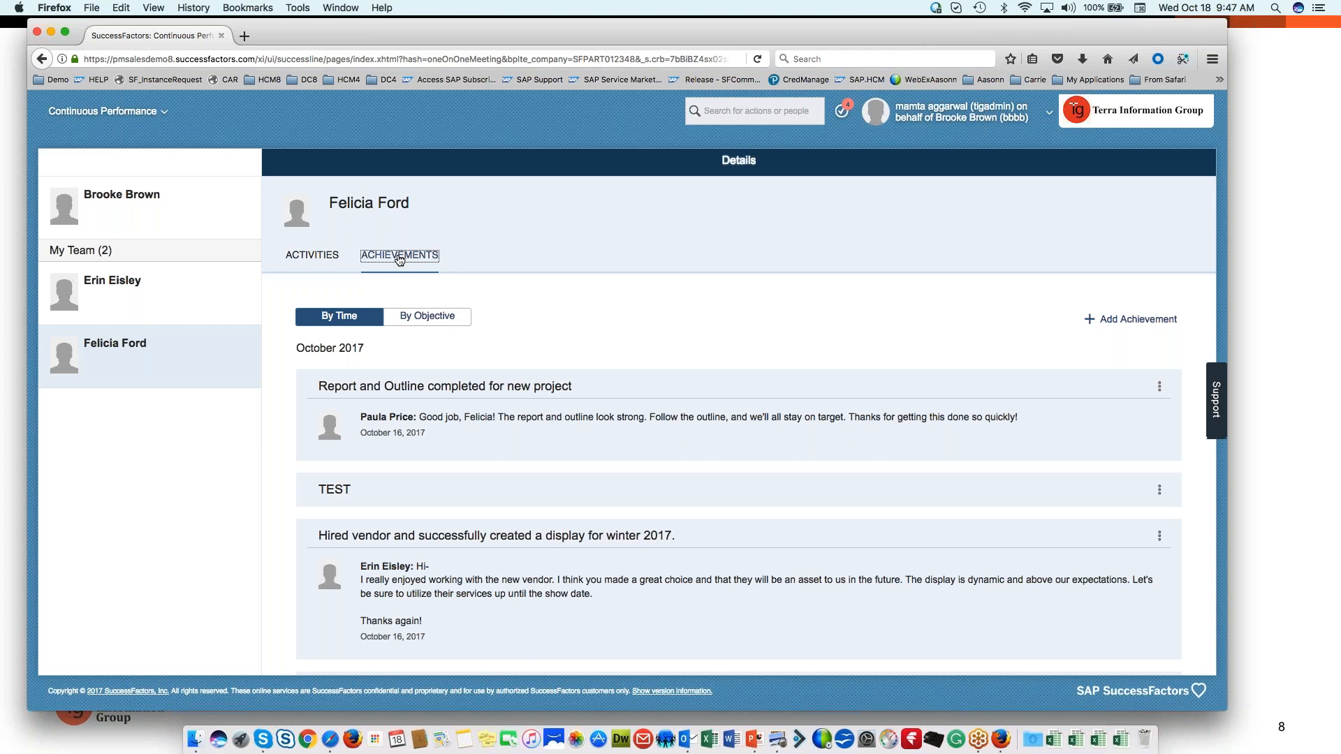
pyautogui.moveTo(431, 410)
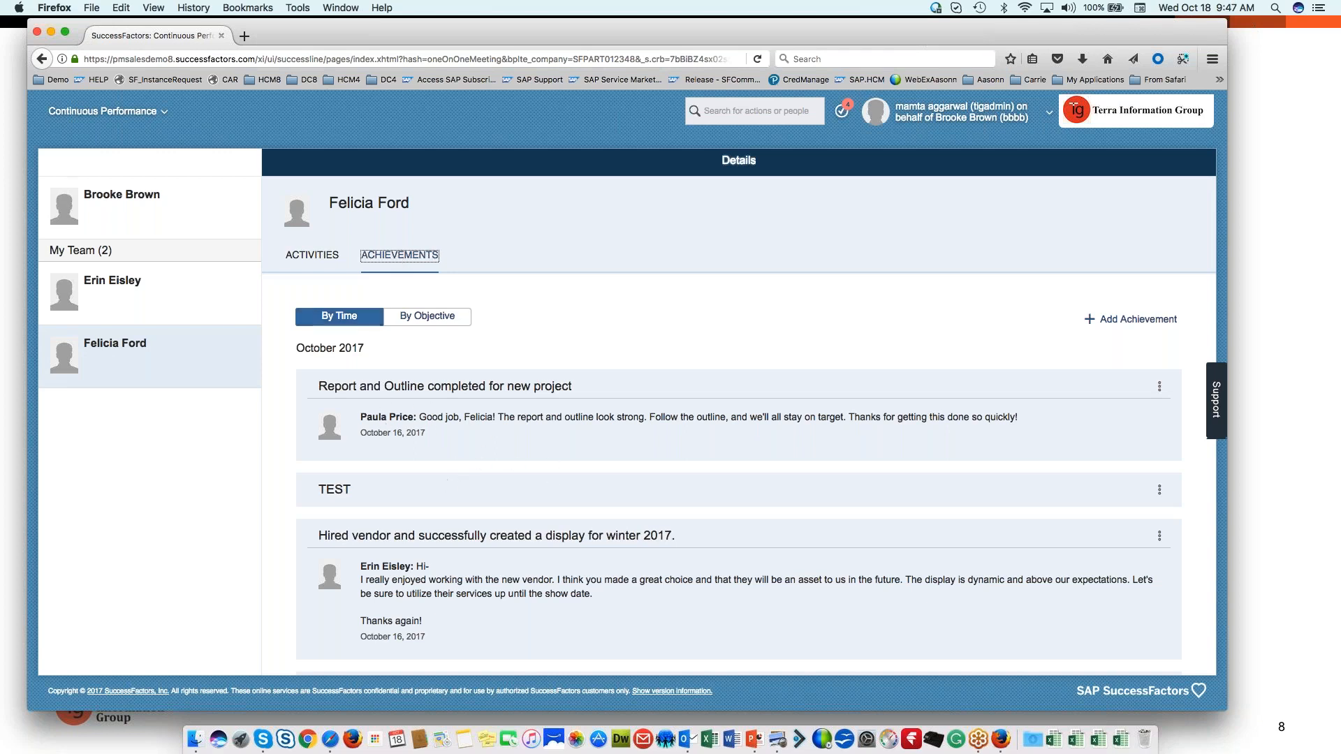
pyautogui.moveTo(451, 451)
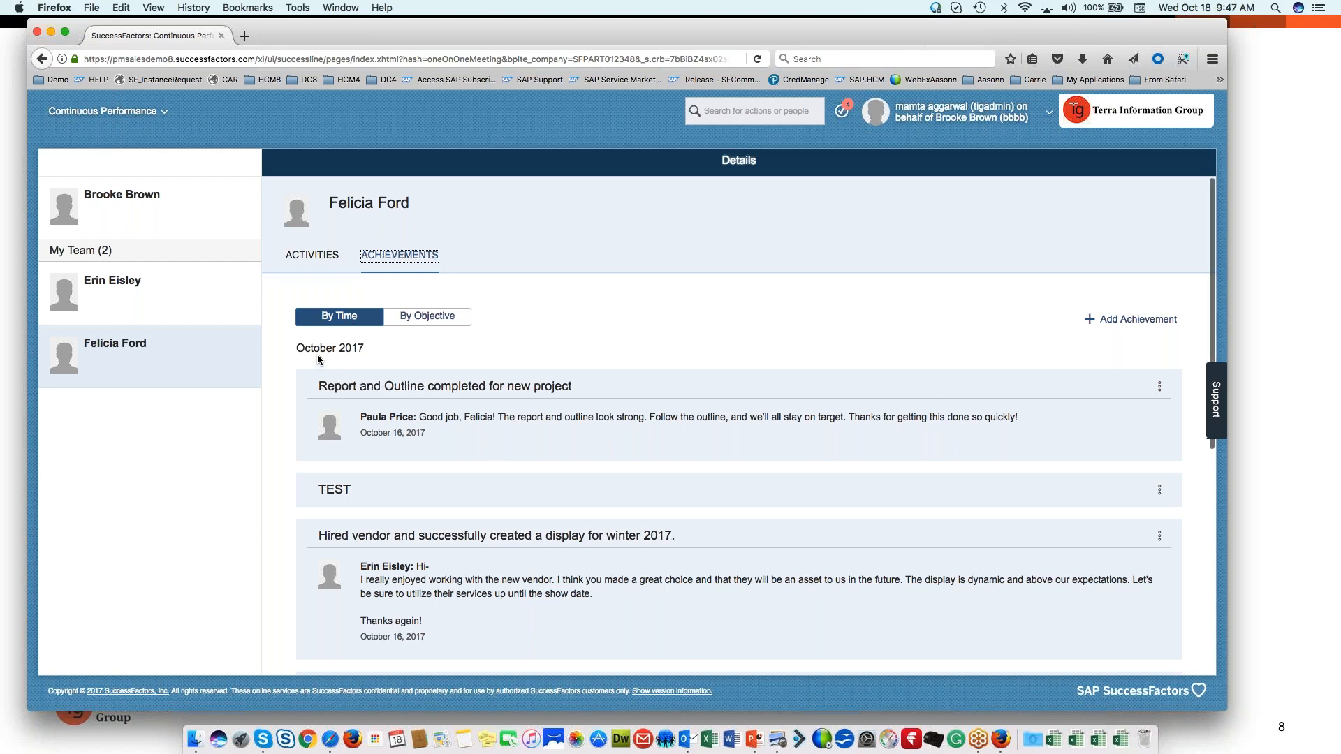
pyautogui.moveTo(384, 407)
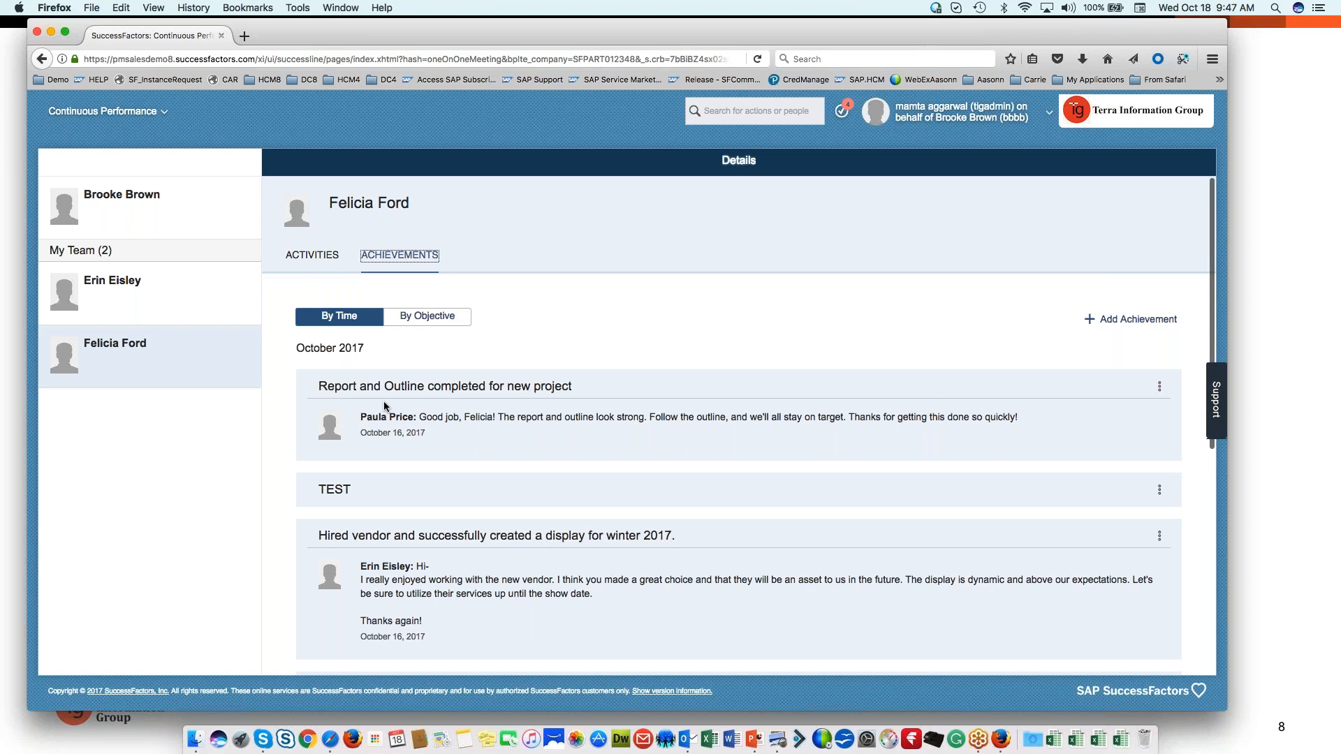
pyautogui.moveTo(445, 455)
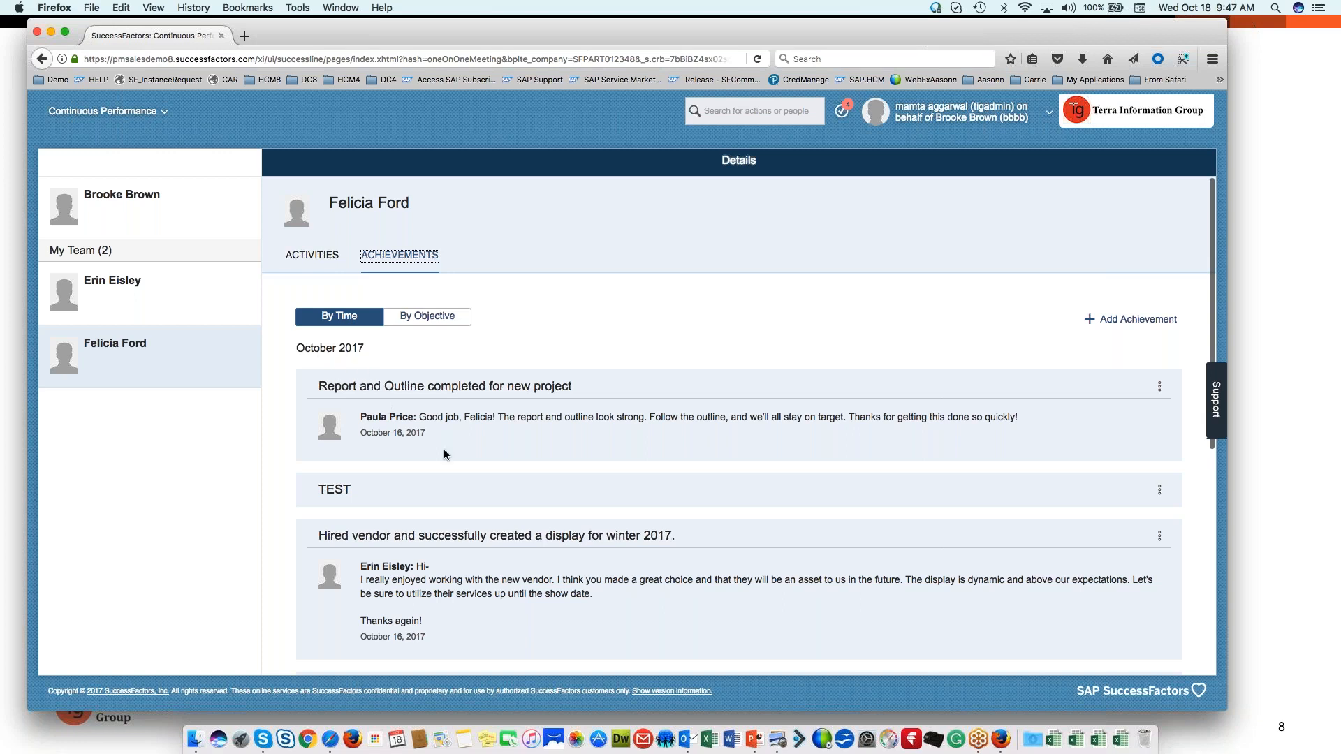
pyautogui.scroll(-3)
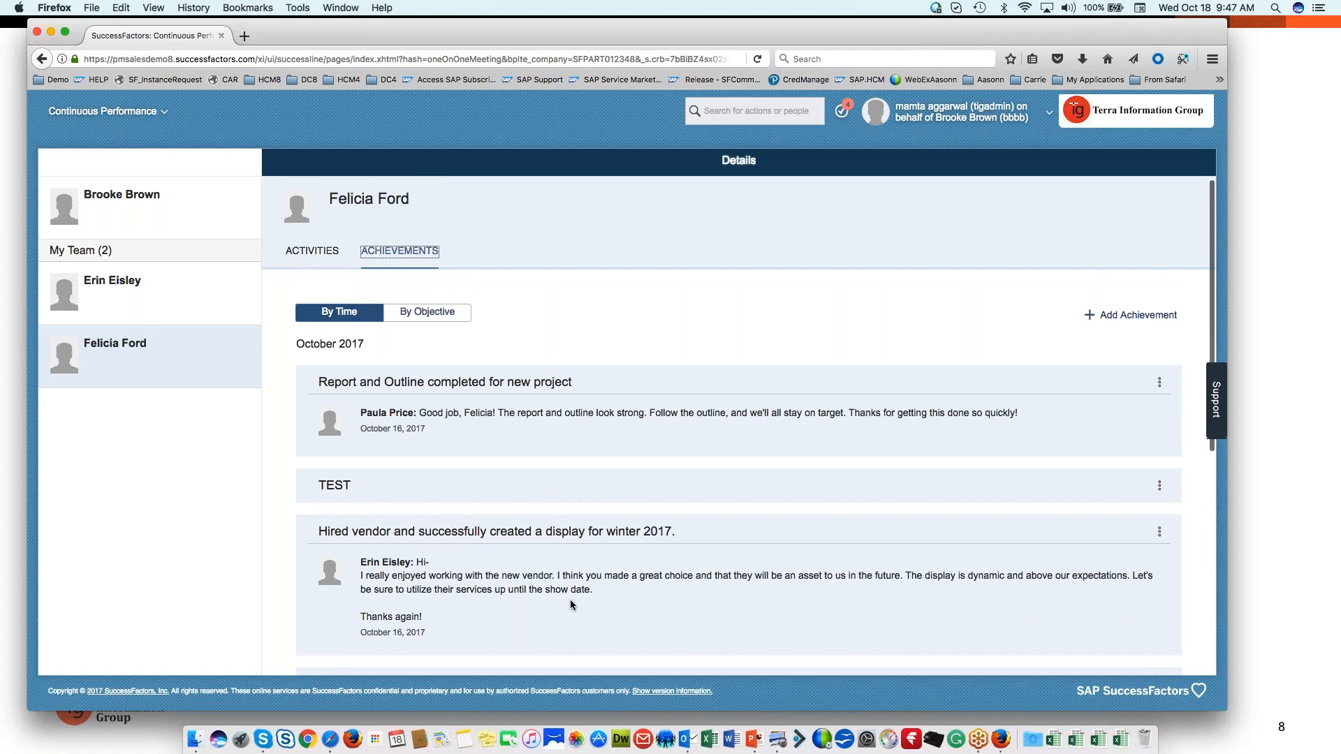
pyautogui.moveTo(380, 418)
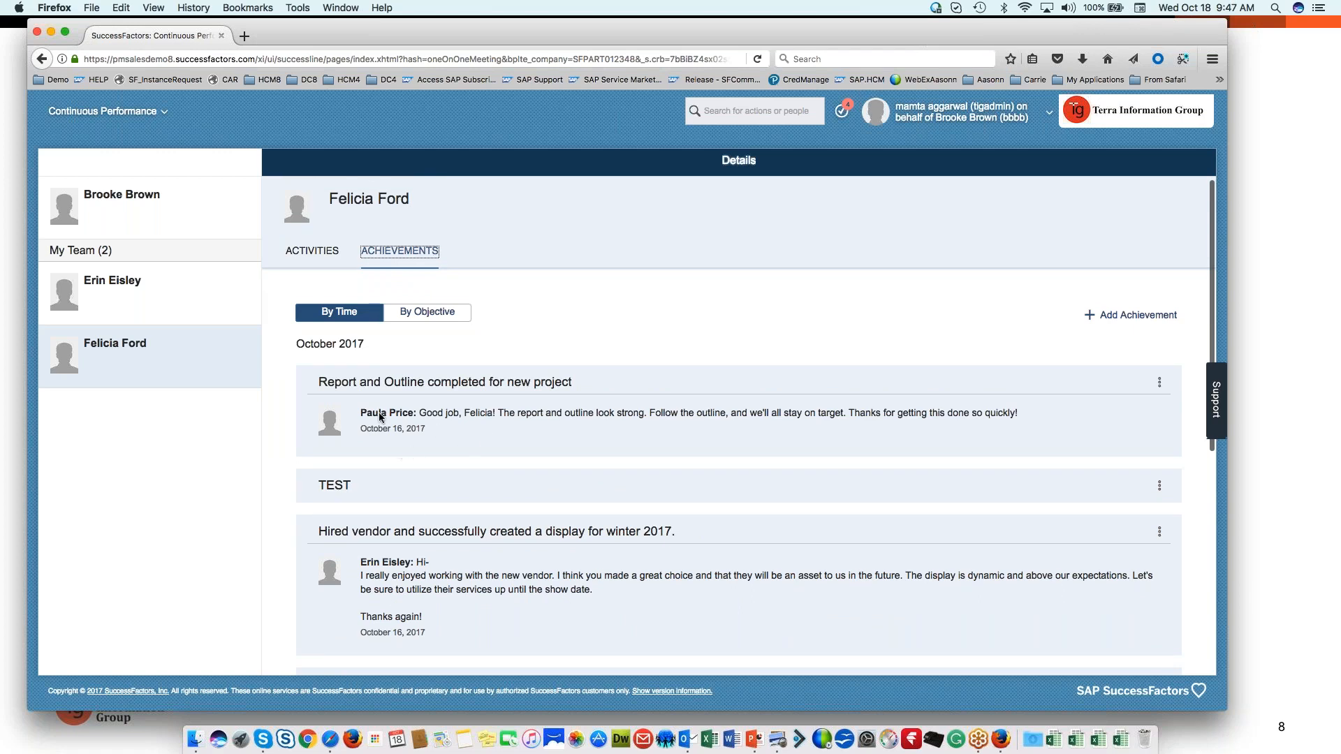
pyautogui.moveTo(444, 427)
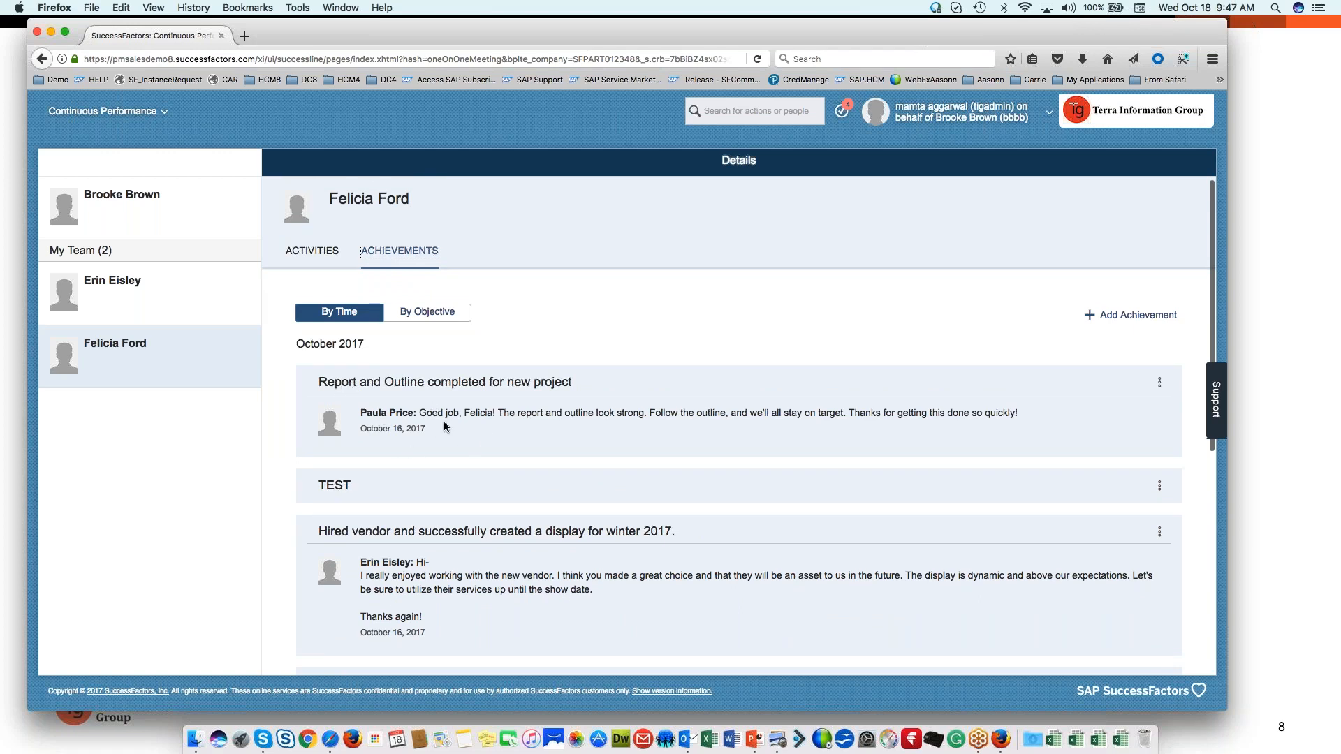
pyautogui.scroll(-3)
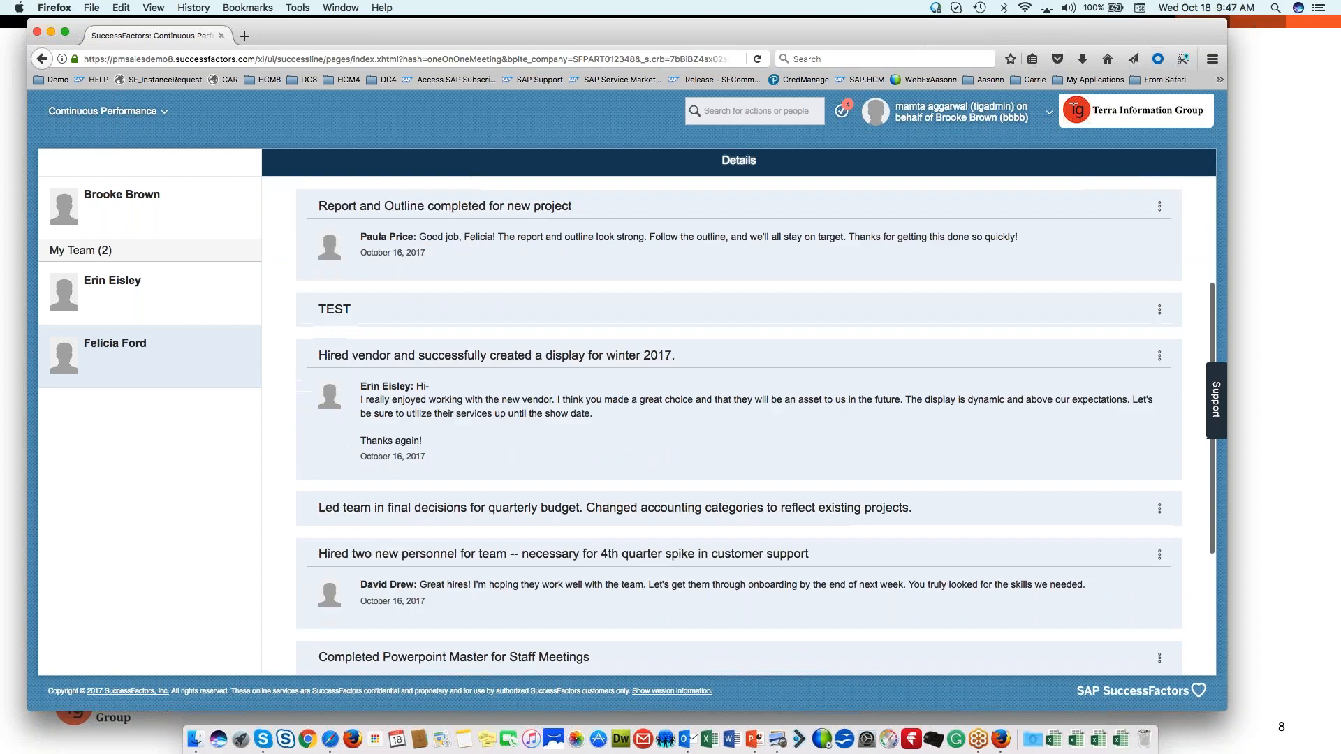
pyautogui.scroll(-3)
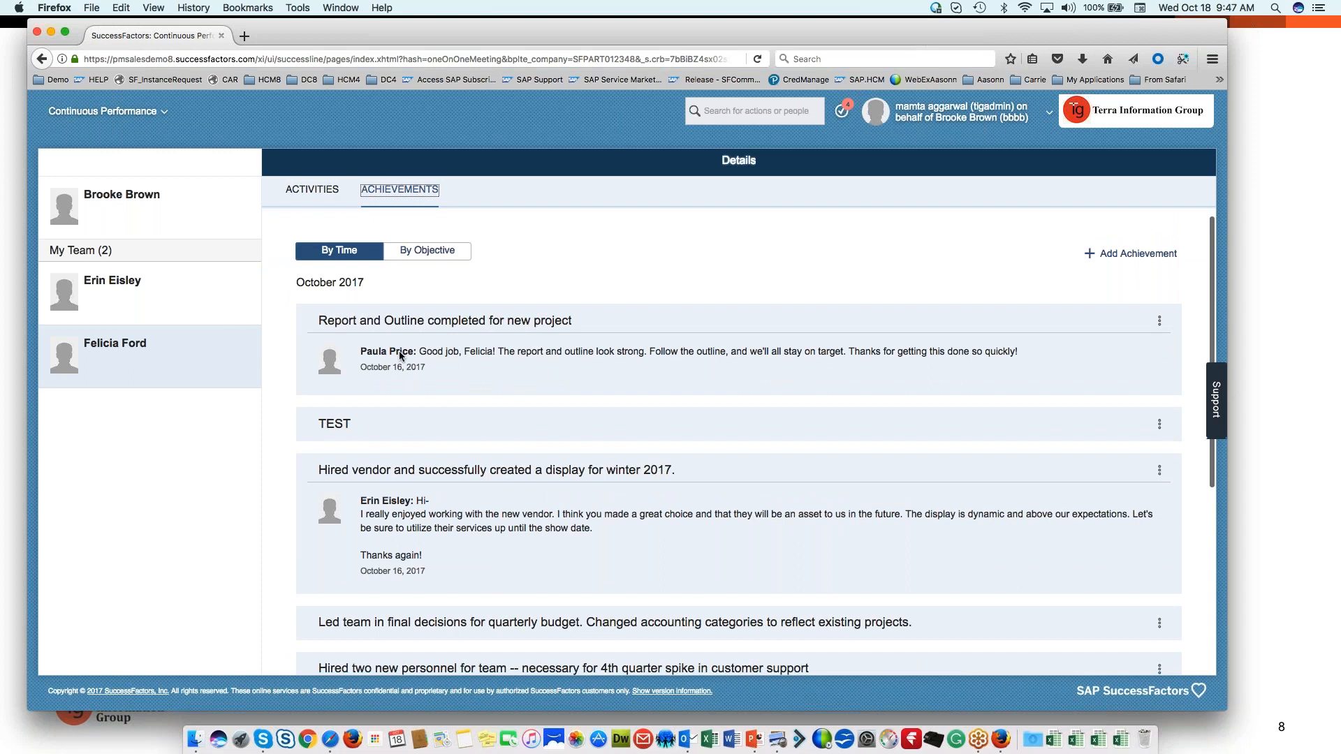
pyautogui.moveTo(421, 371)
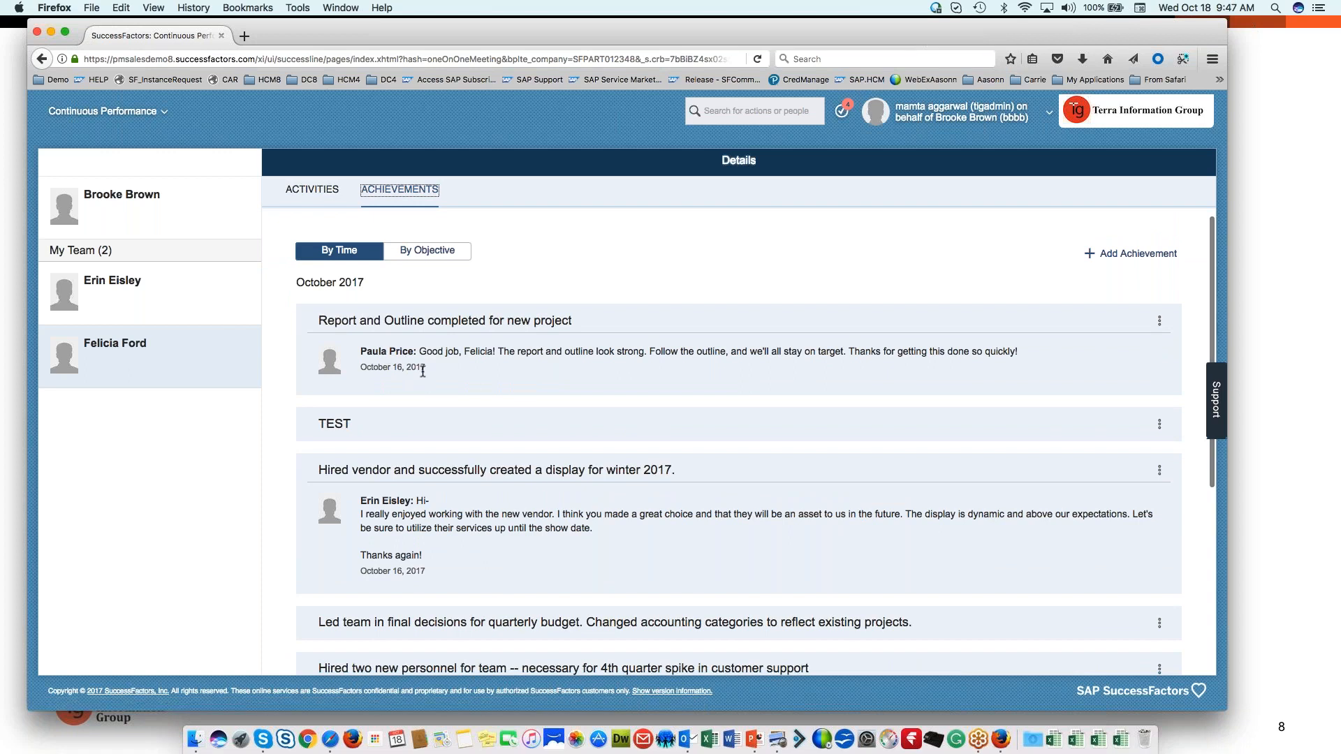
pyautogui.moveTo(444, 460)
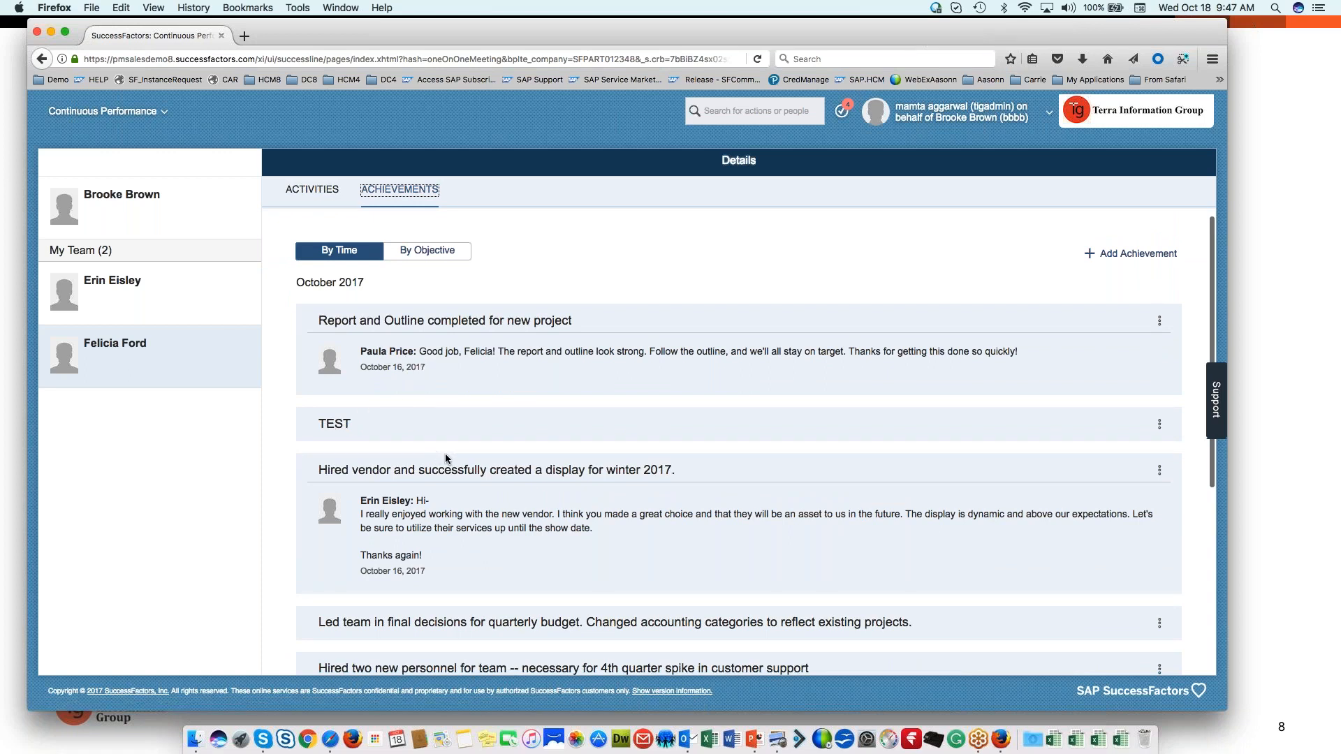
pyautogui.moveTo(1161, 435)
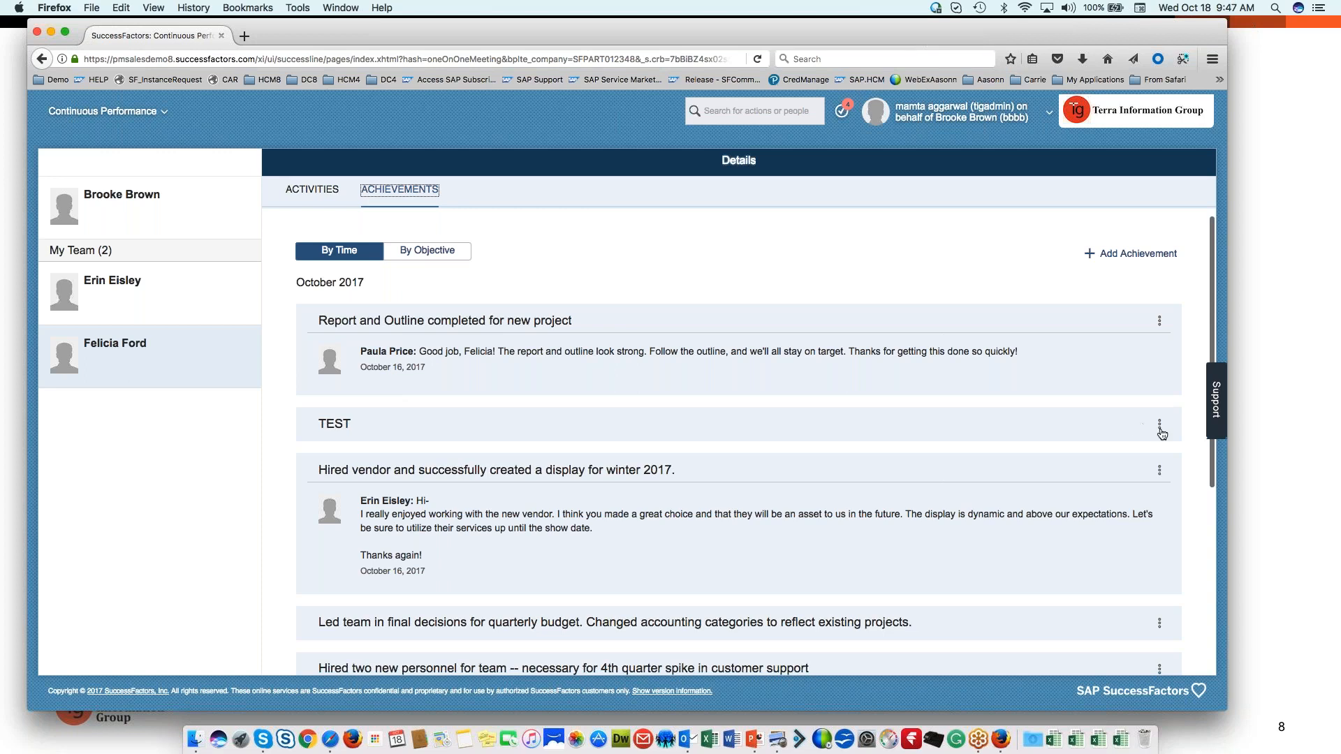
pyautogui.click(1160, 423)
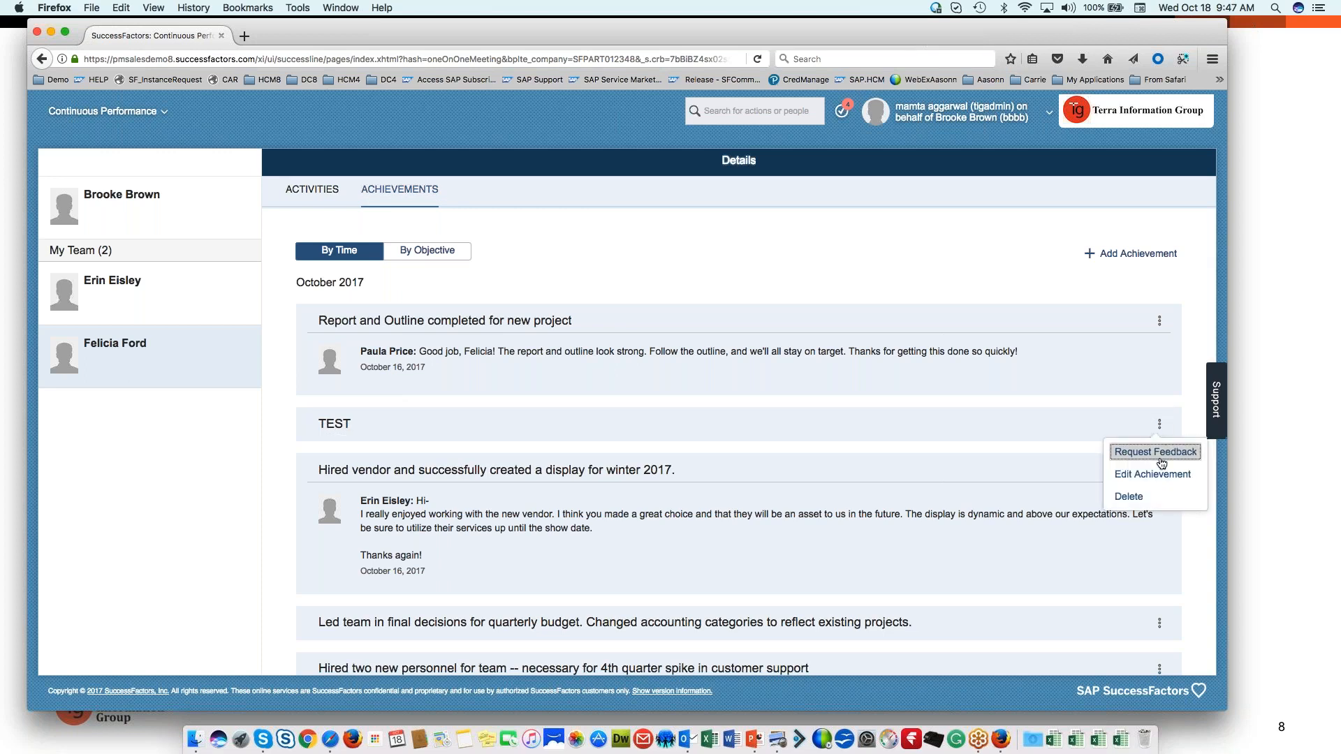
pyautogui.moveTo(1153, 474)
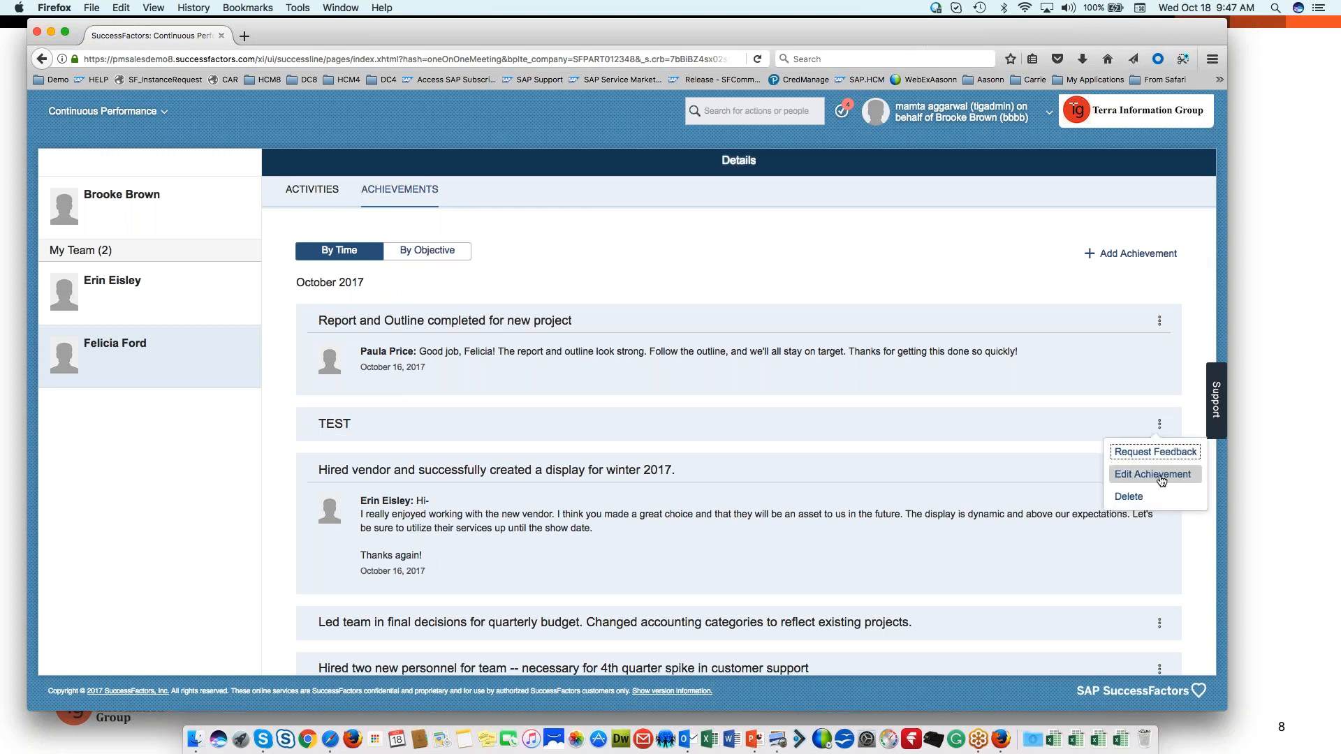
pyautogui.moveTo(1156, 451)
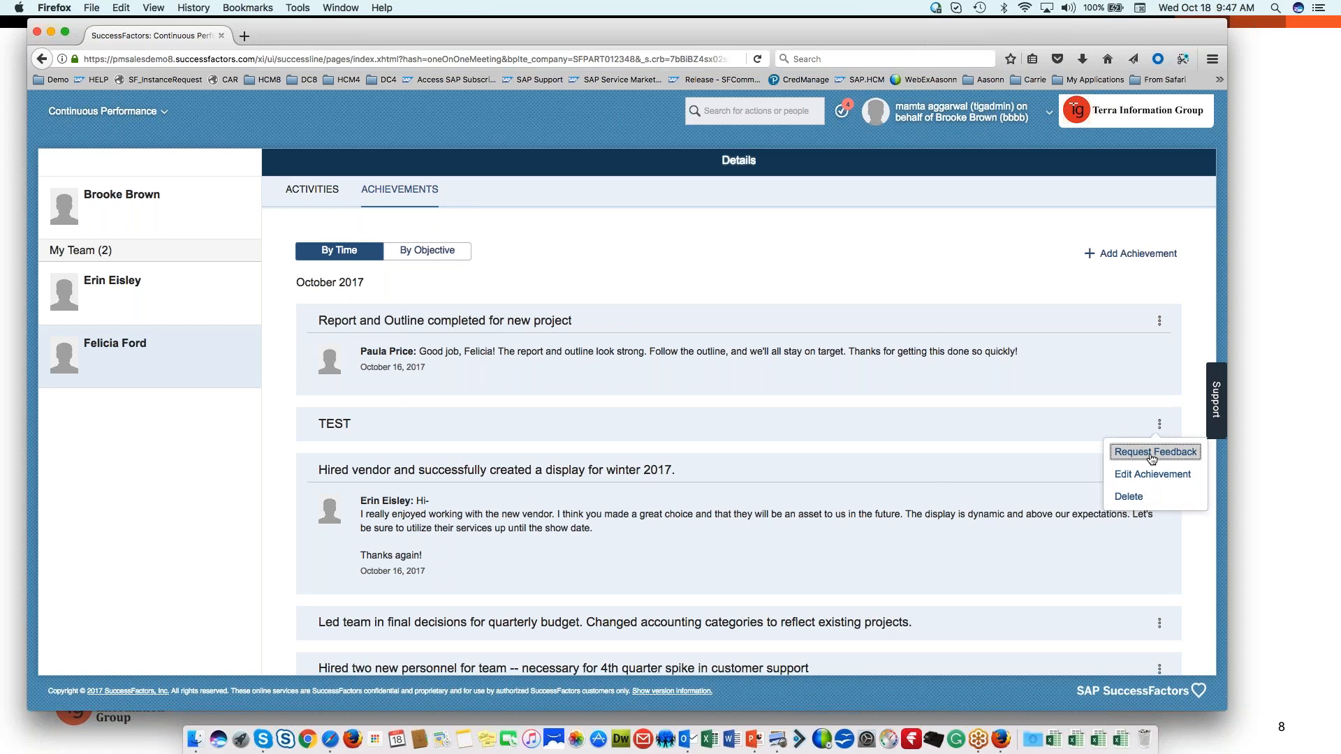
pyautogui.click(1154, 452)
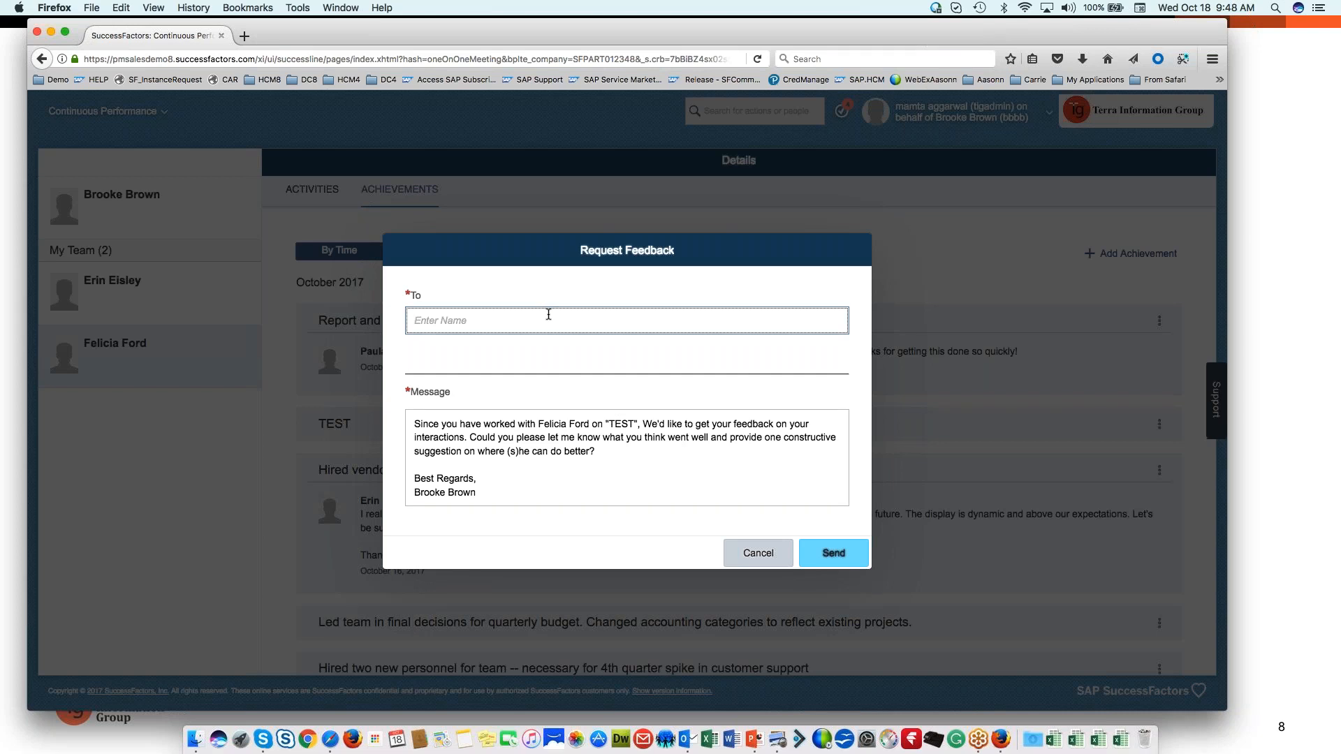
pyautogui.write('da')
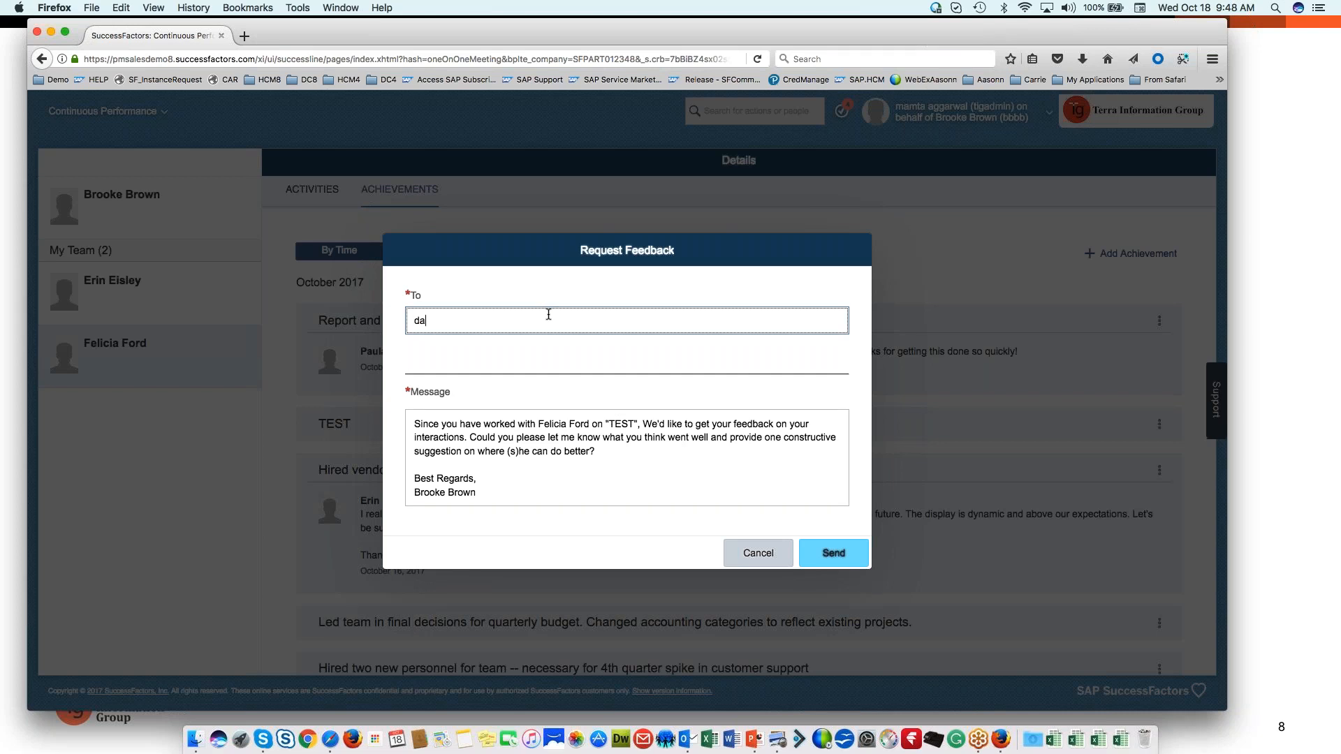
pyautogui.write('vid dr')
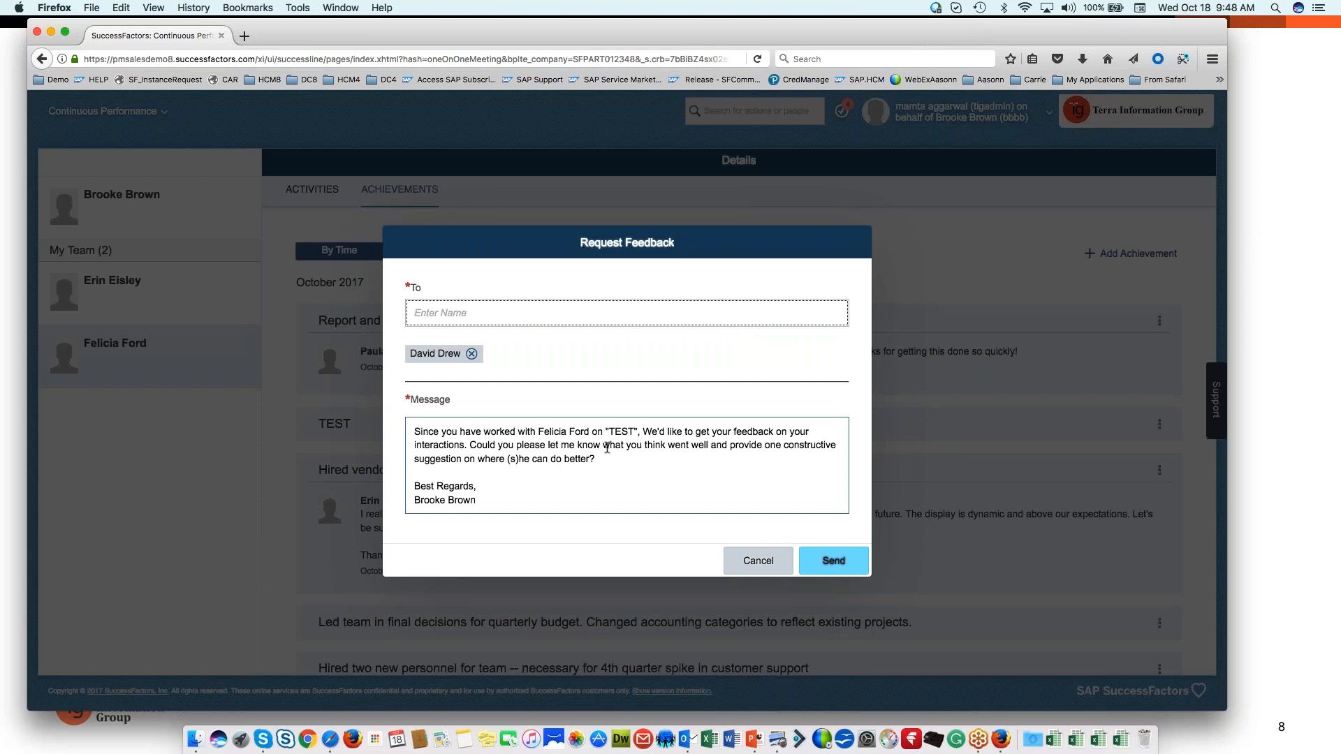
pyautogui.moveTo(835, 573)
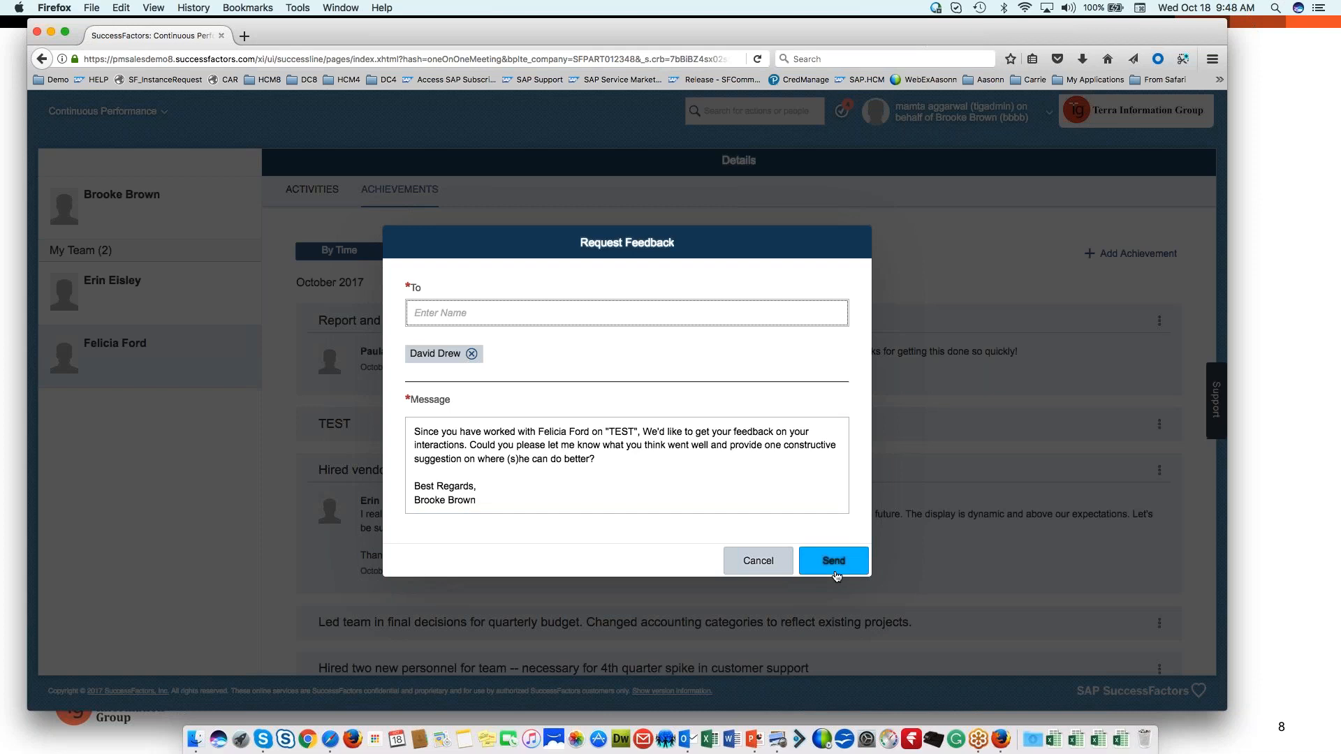
pyautogui.click(832, 562)
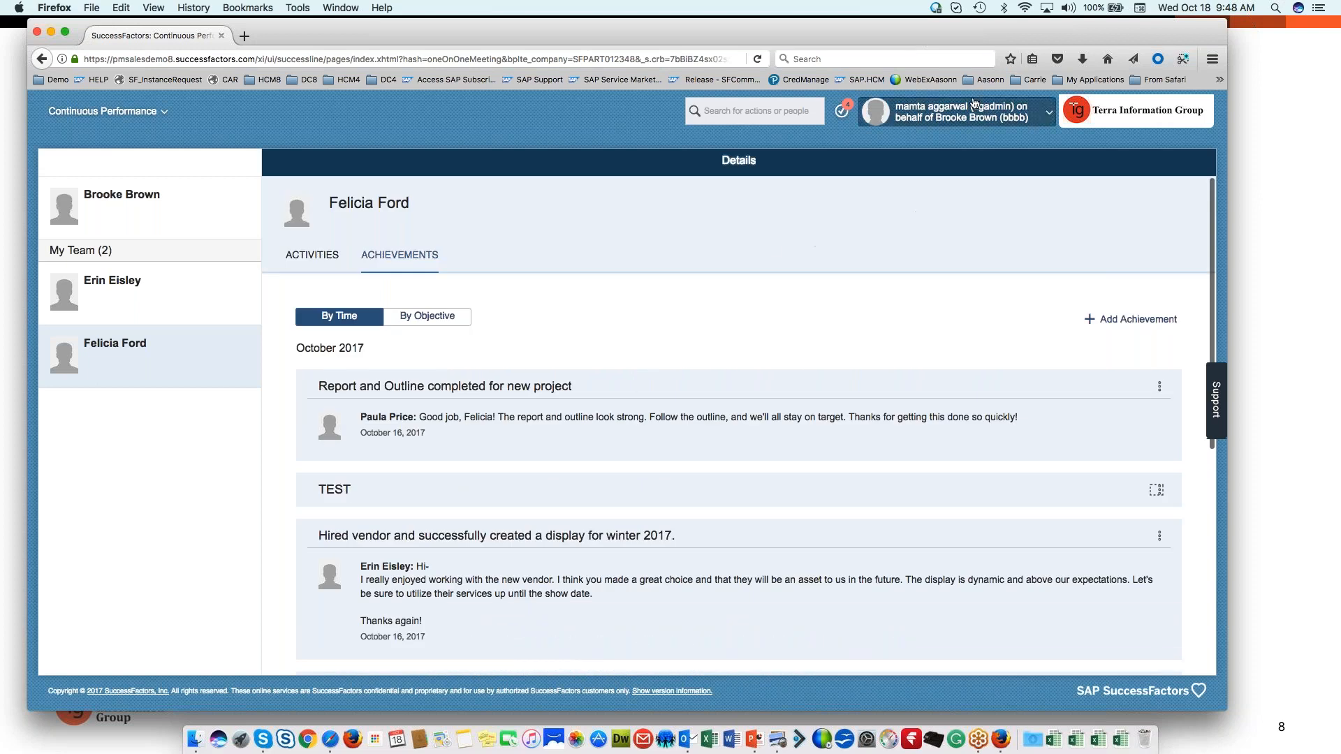
pyautogui.click(1048, 111)
pyautogui.write('david')
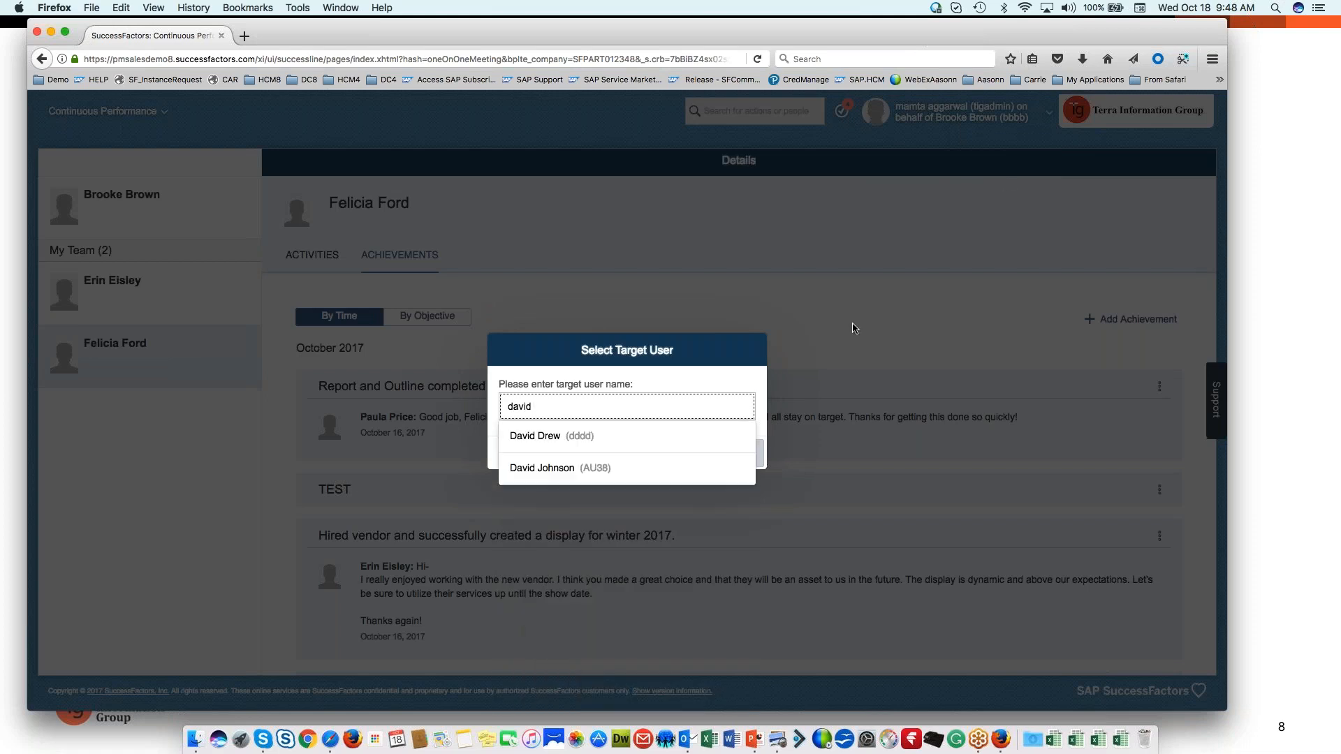
pyautogui.click(533, 436)
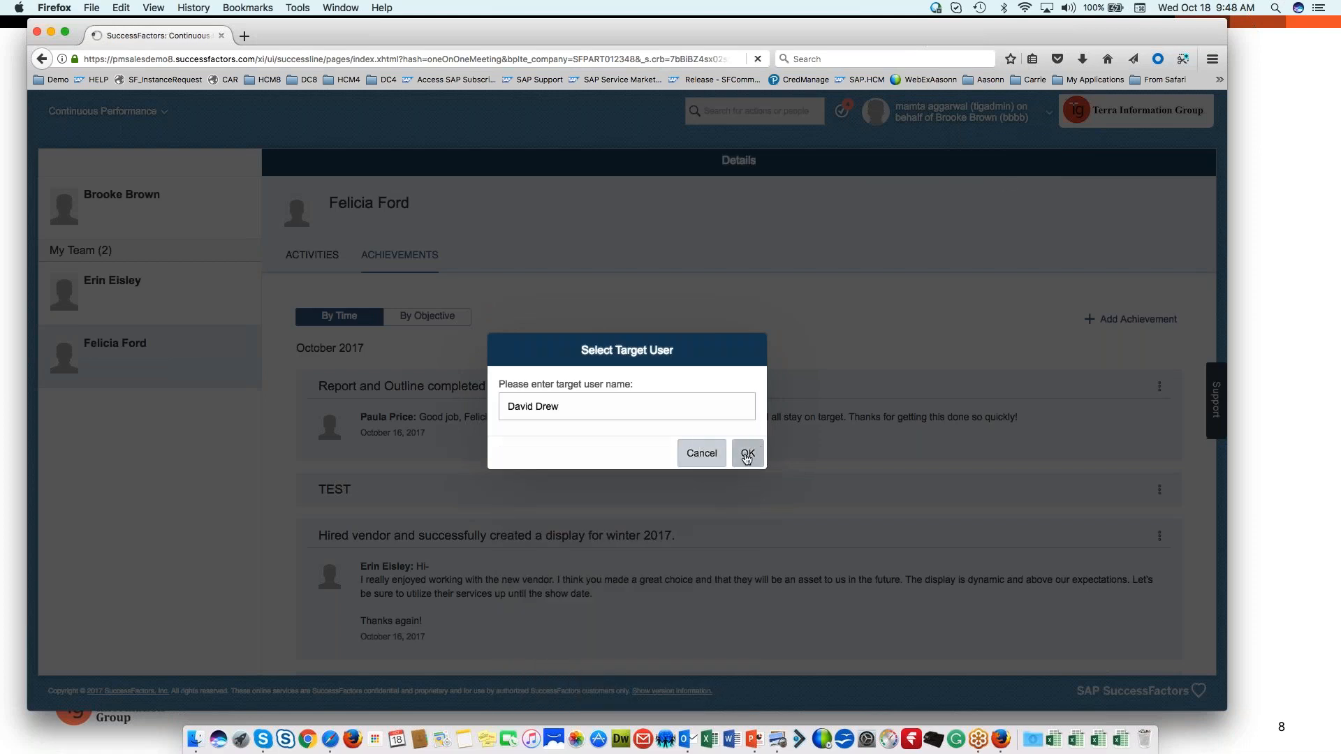
pyautogui.click(746, 452)
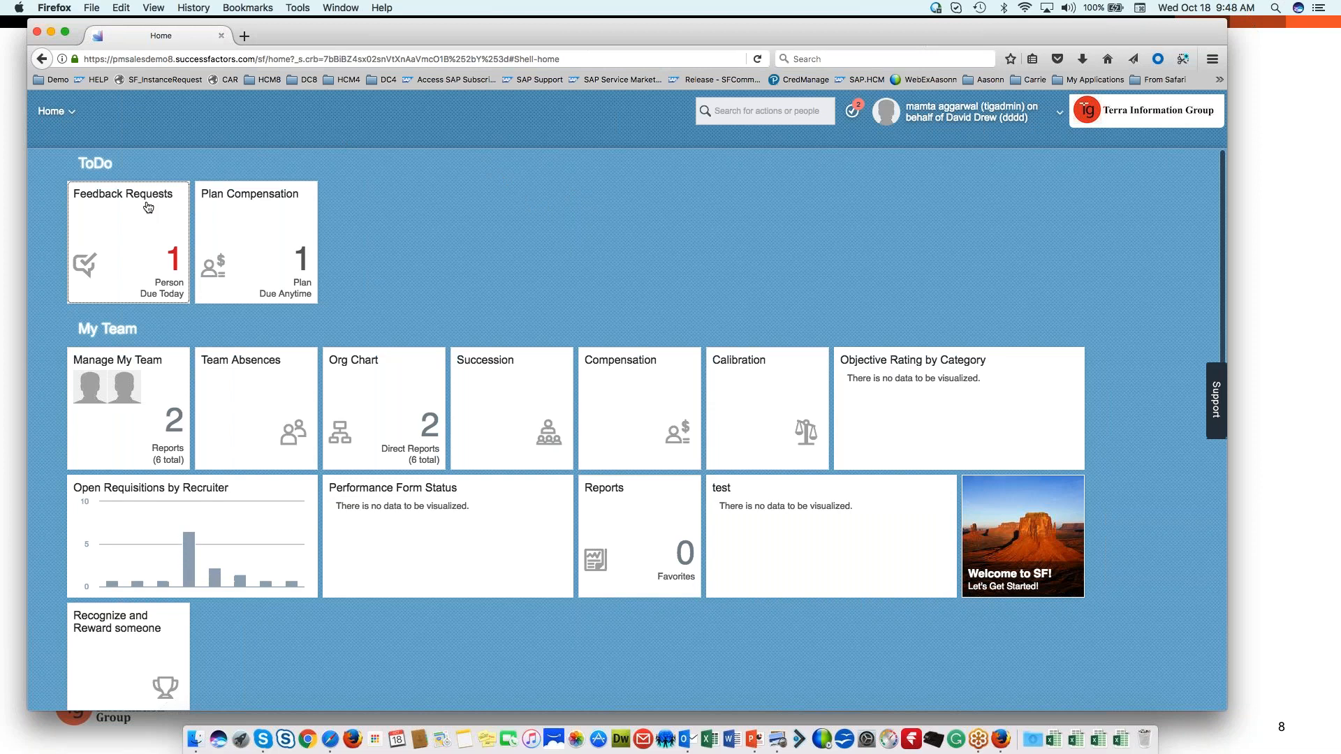
pyautogui.moveTo(101, 244)
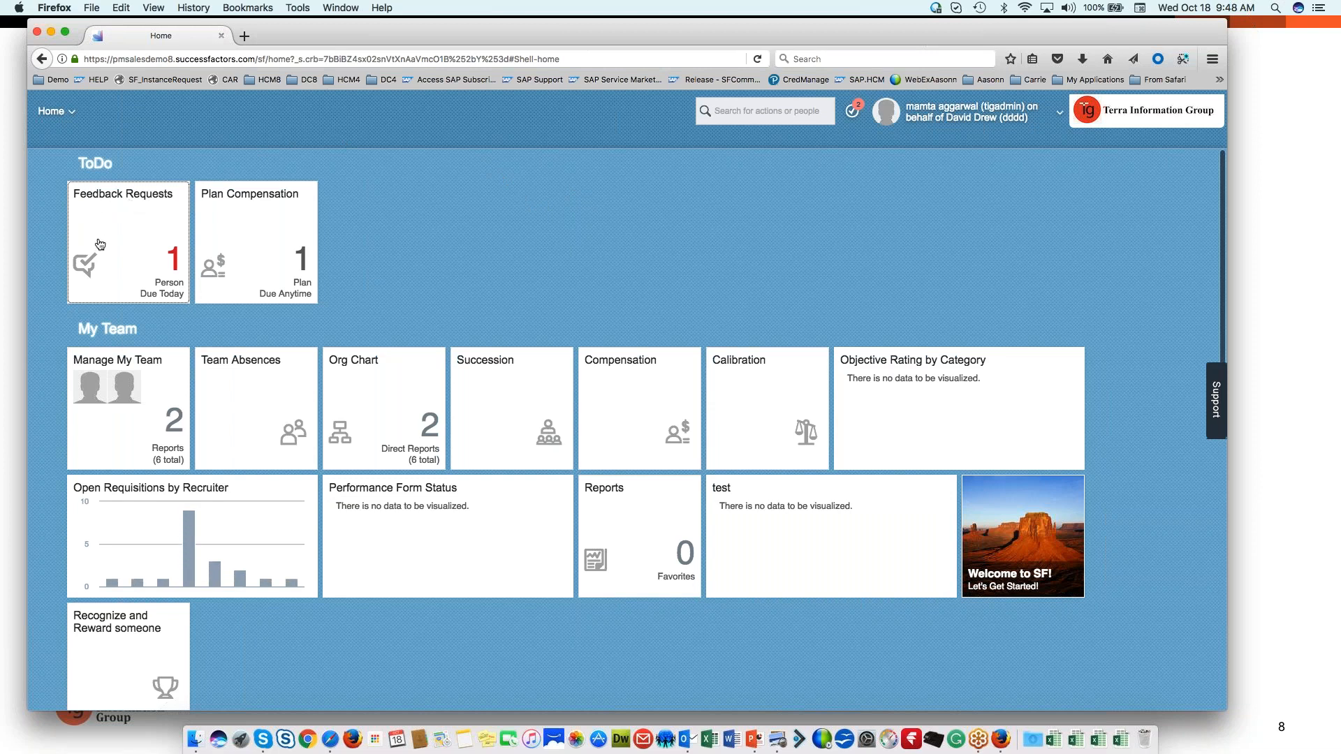
pyautogui.moveTo(181, 268)
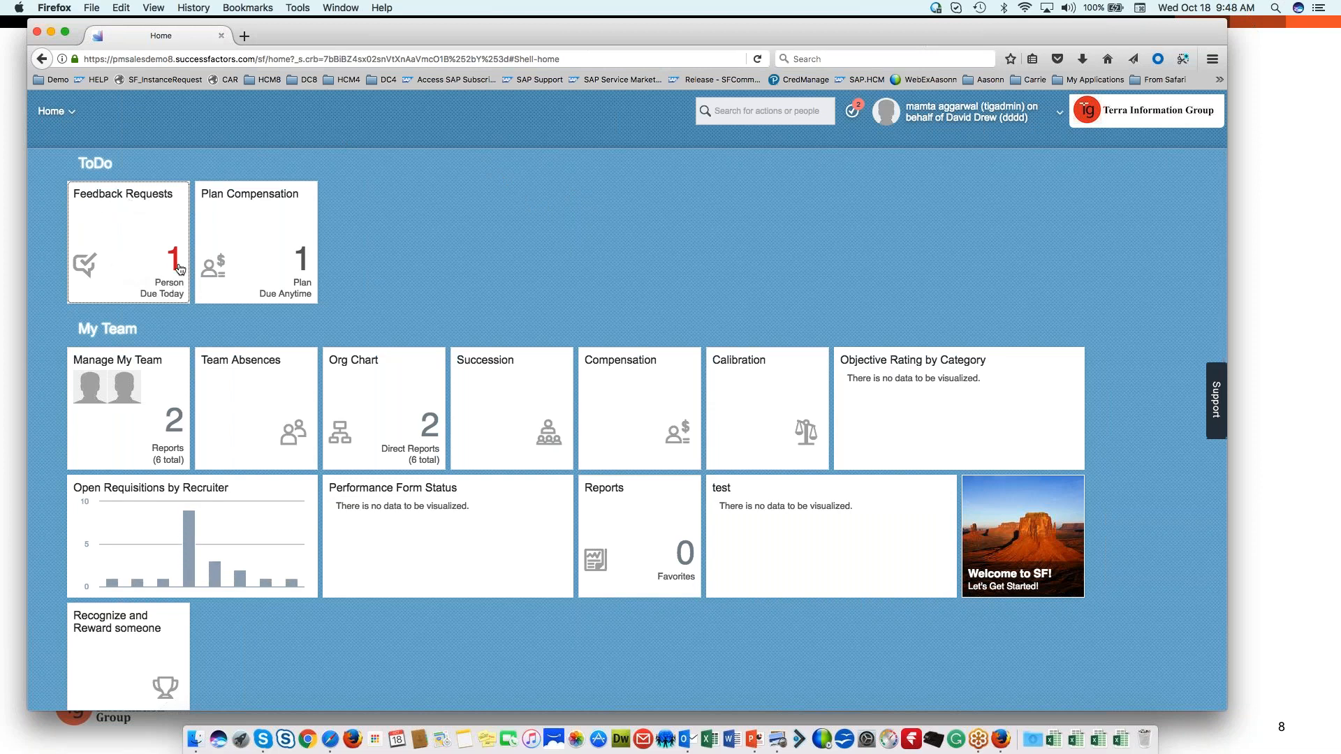
pyautogui.click(128, 243)
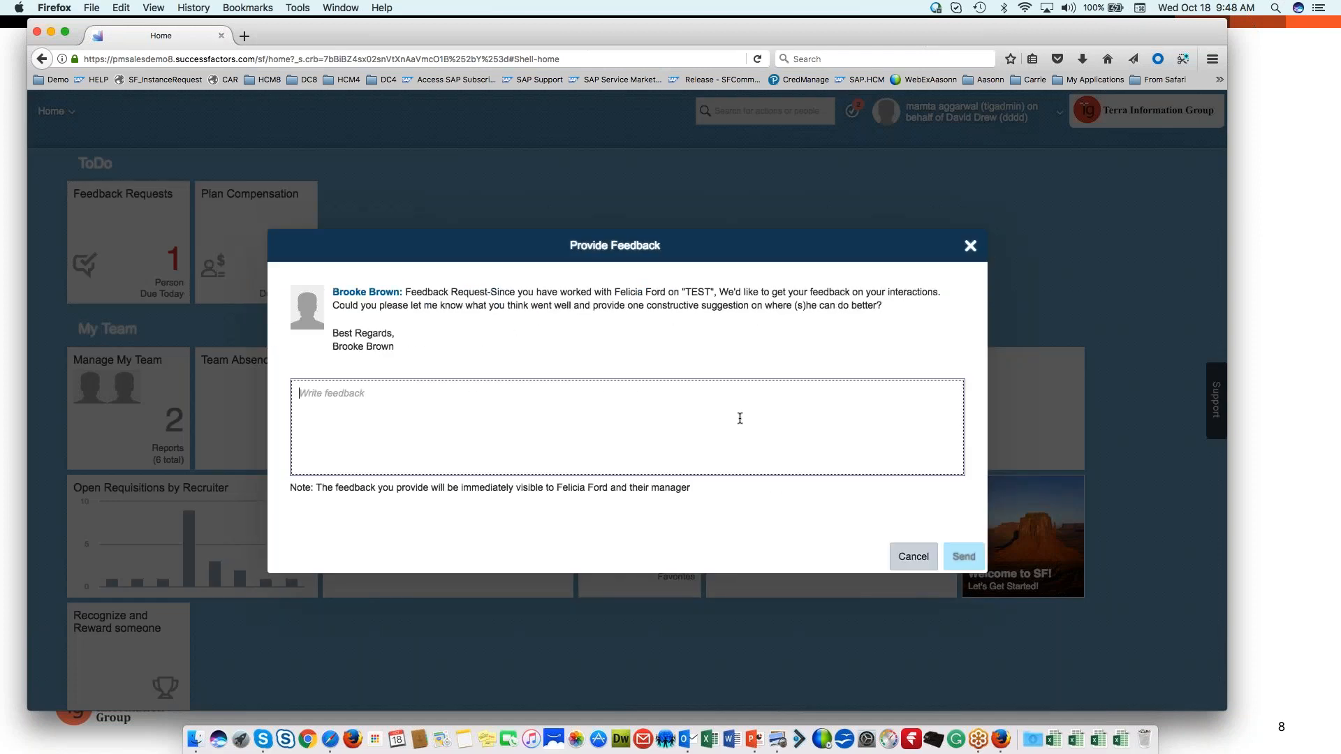
pyautogui.moveTo(805, 370)
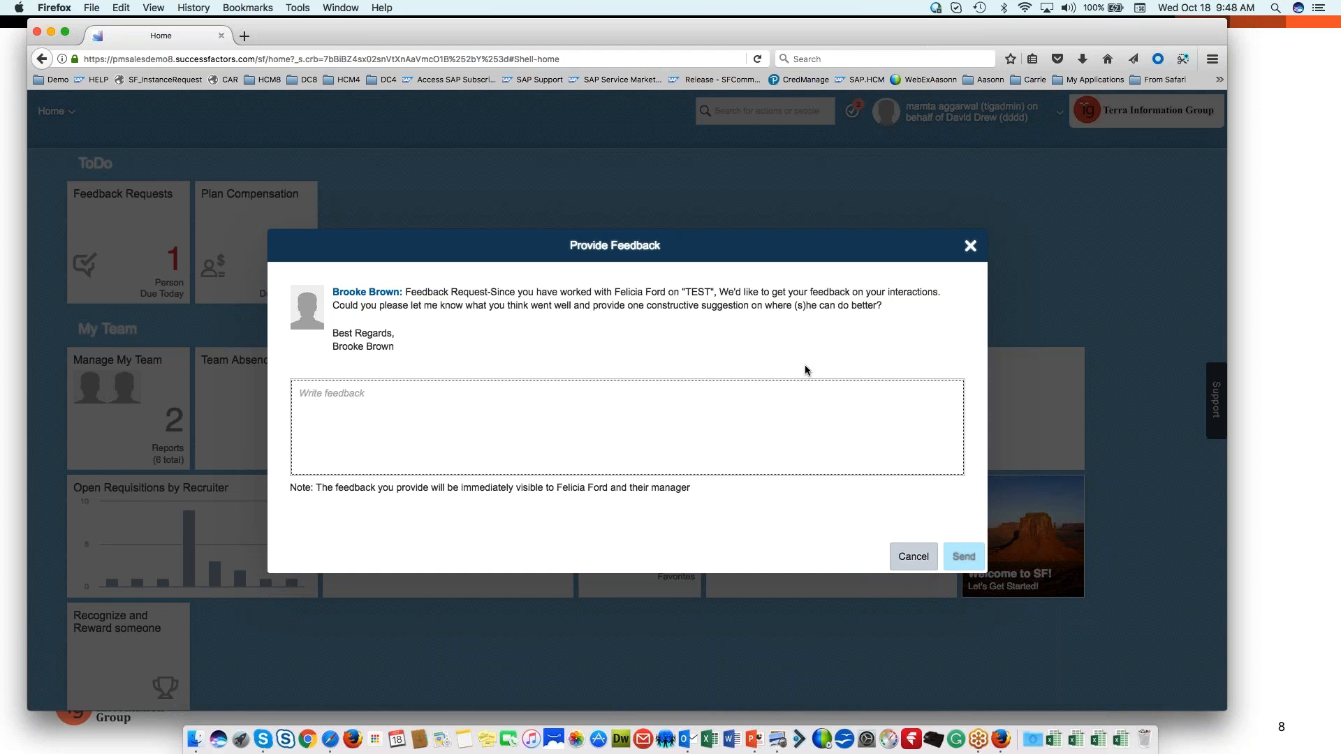
pyautogui.click(745, 428)
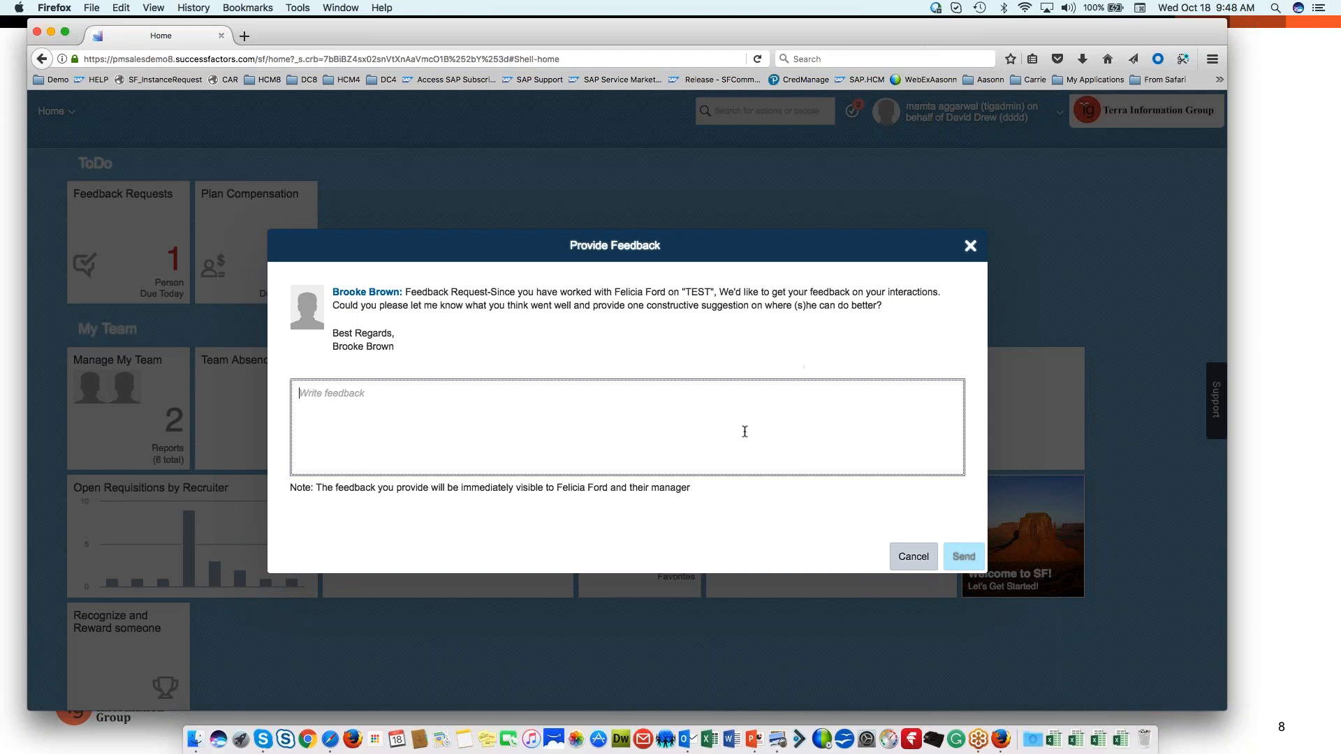
pyautogui.write('Yo')
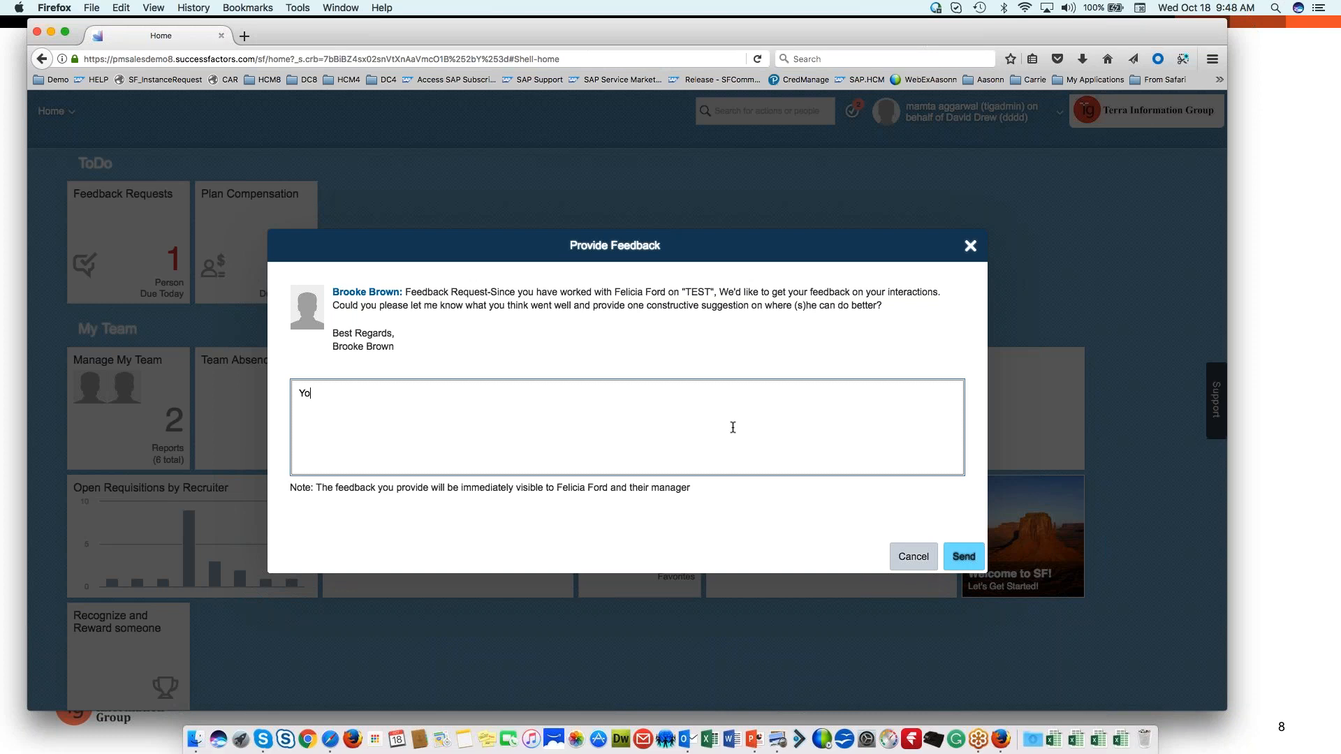
pyautogui.write('u did great')
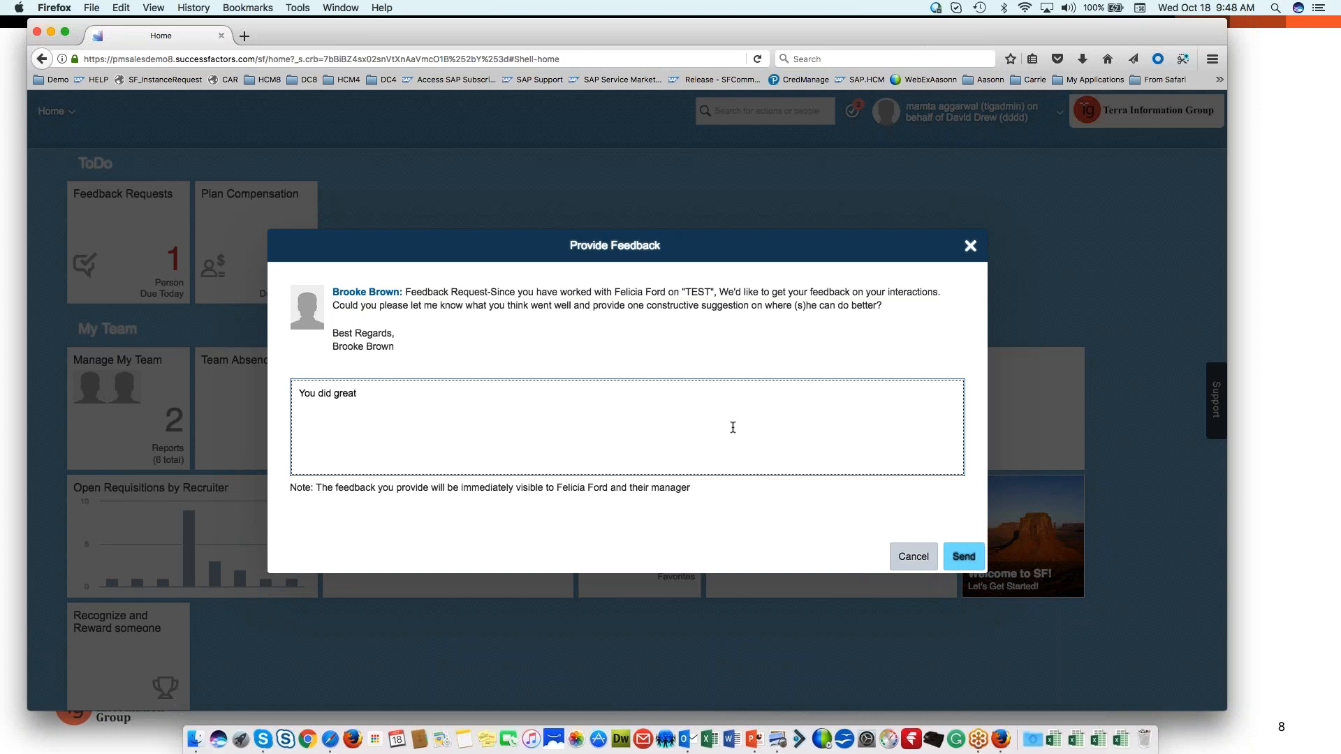
pyautogui.write('!')
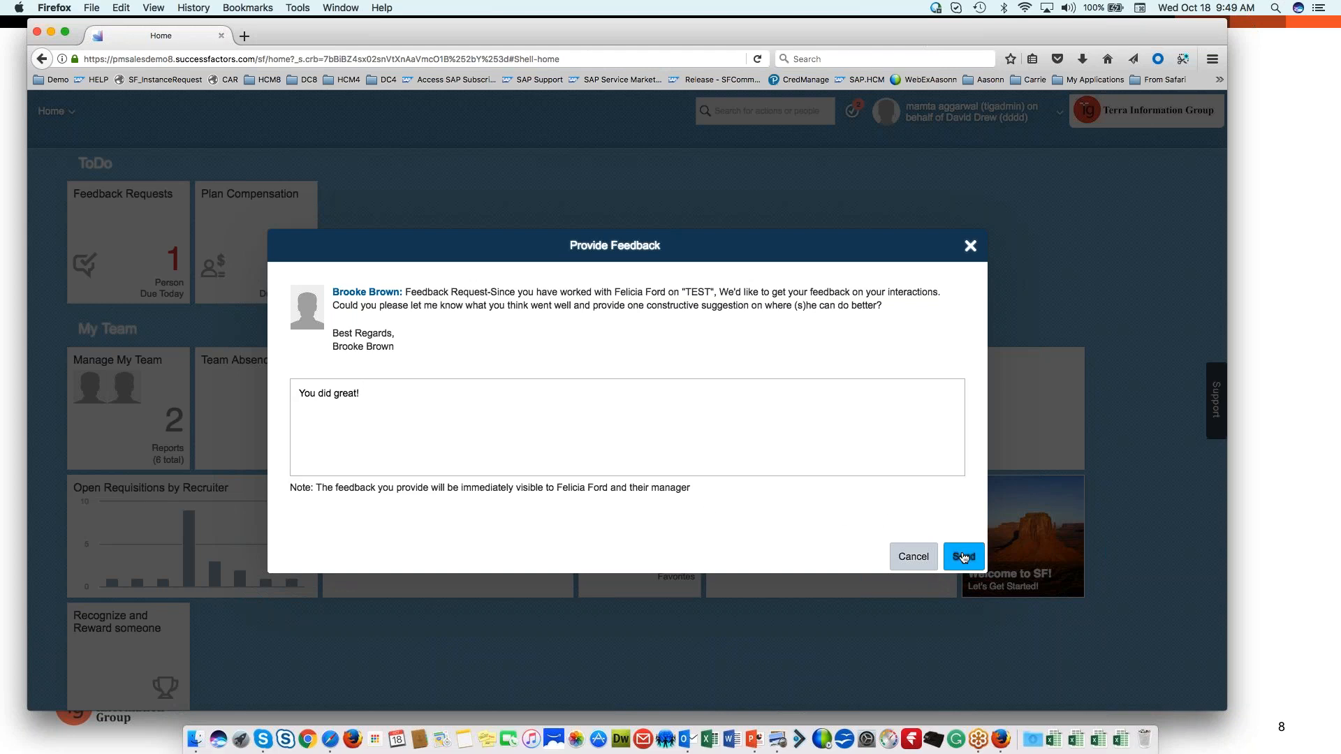
pyautogui.click(962, 556)
pyautogui.write('bbb')
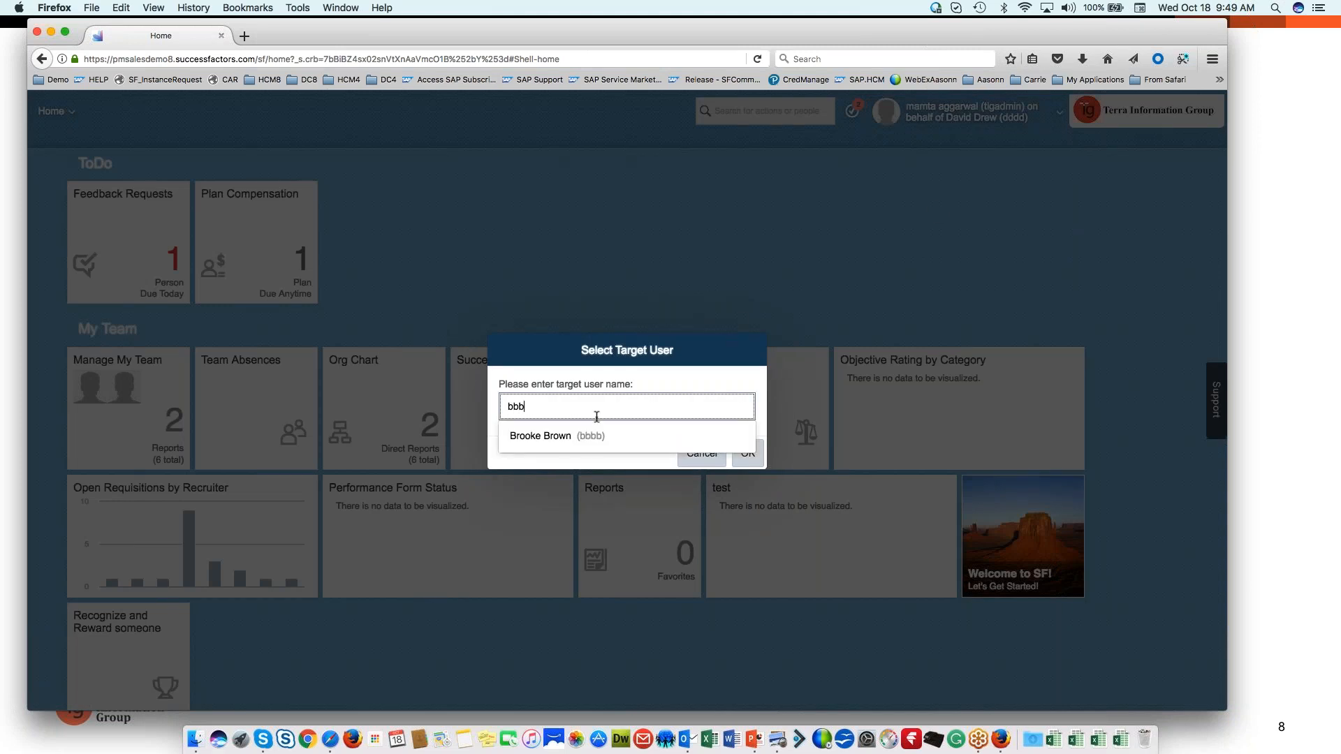
pyautogui.click(556, 436)
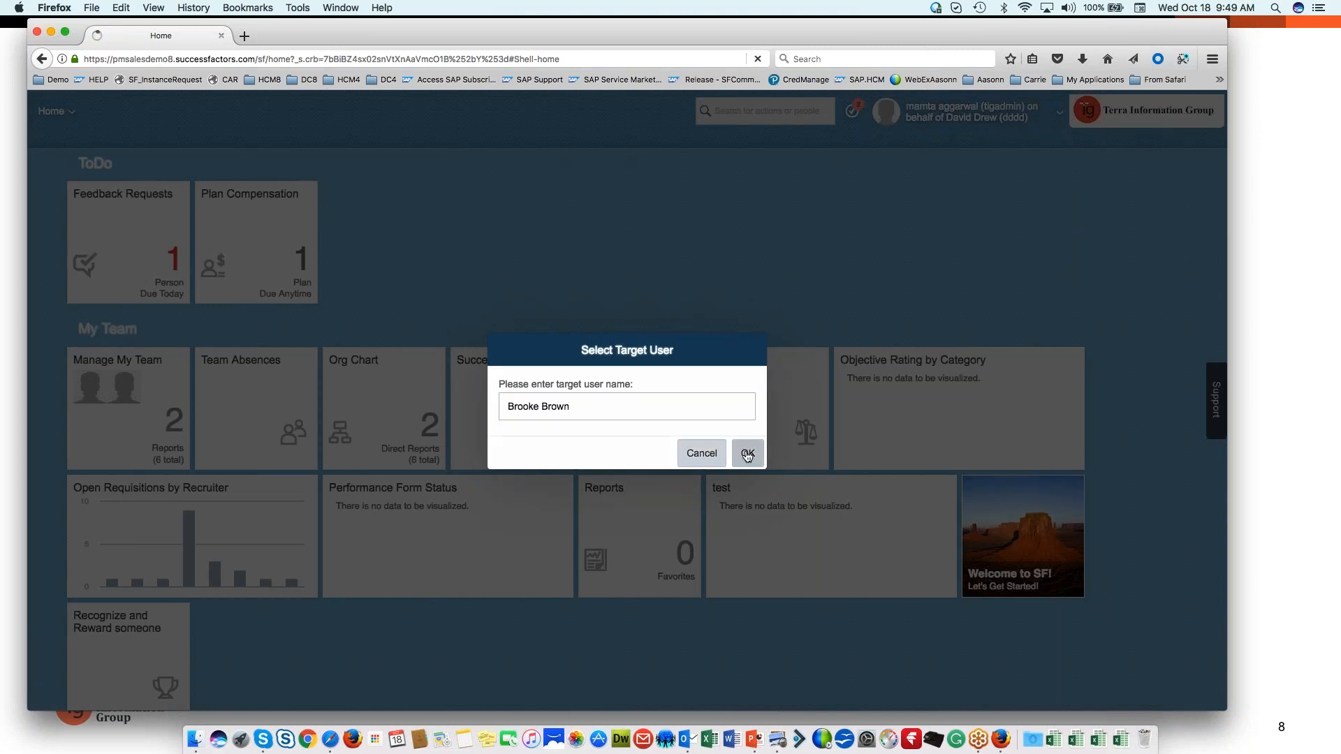
pyautogui.click(746, 453)
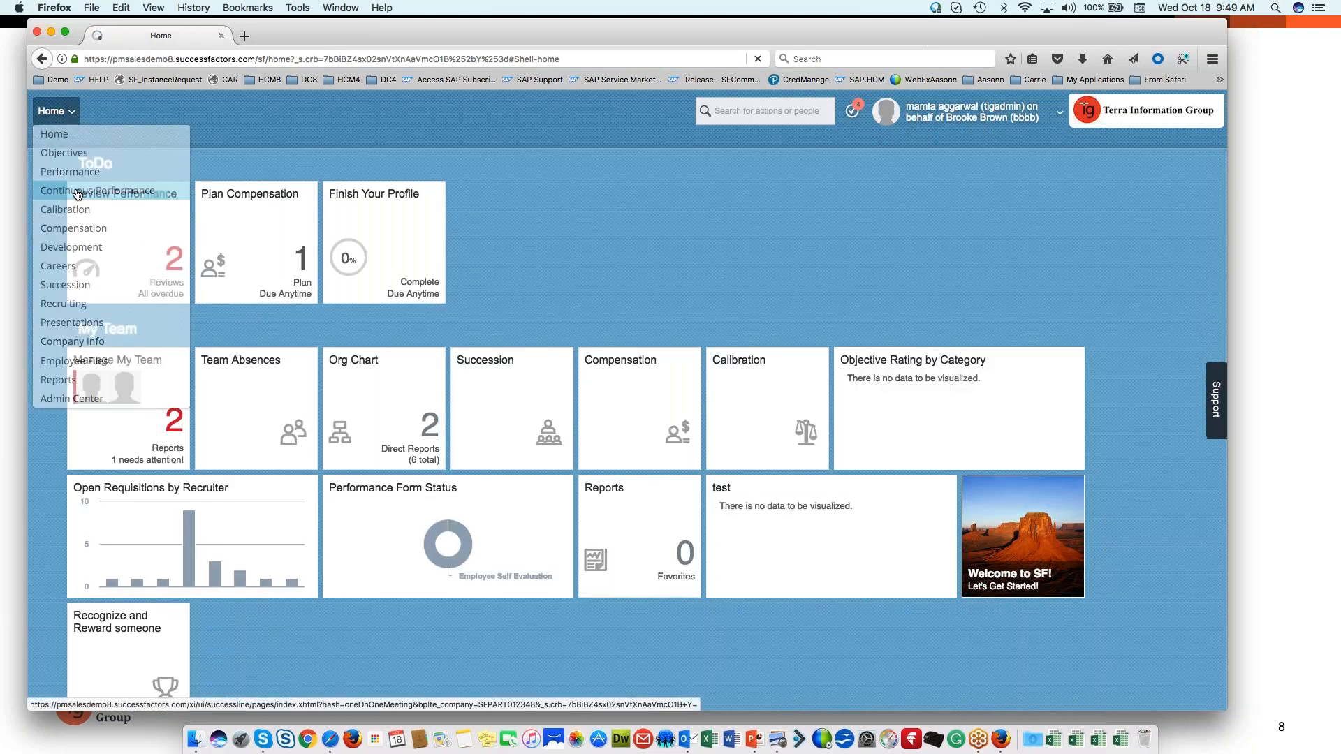
pyautogui.click(96, 192)
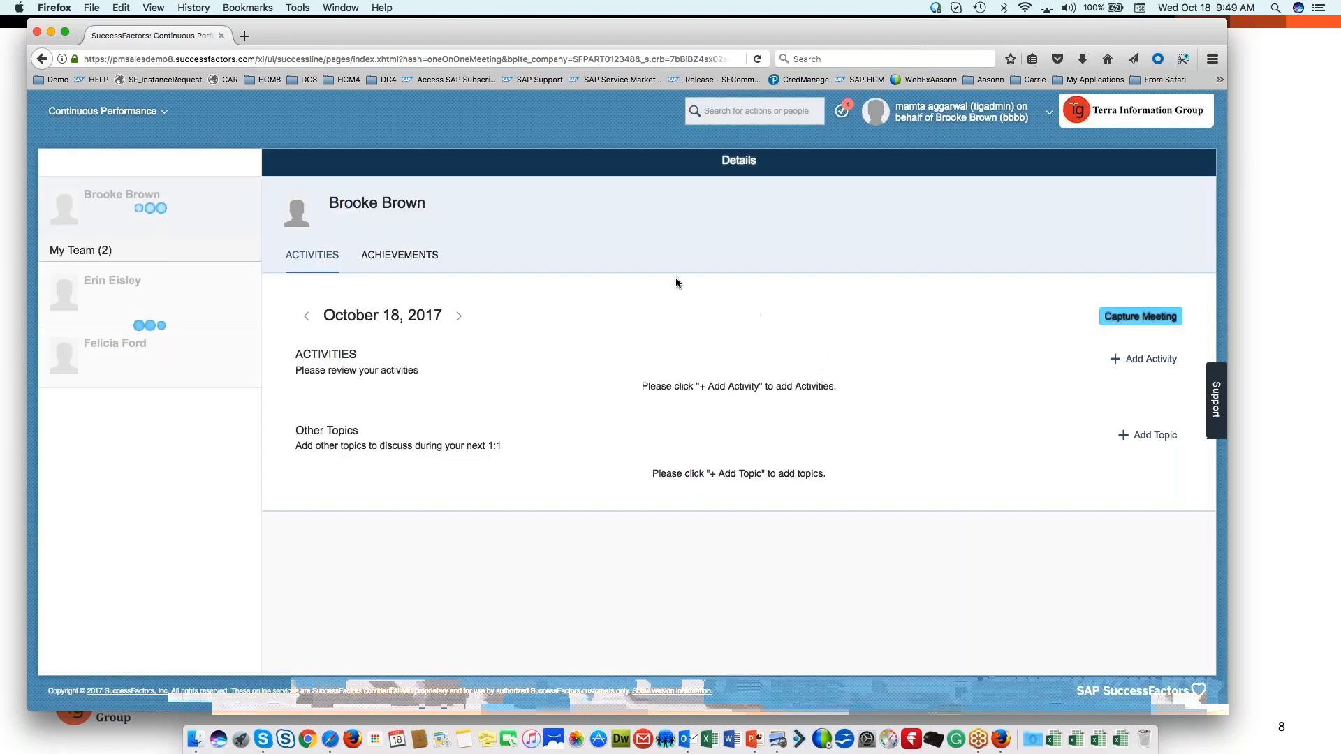
pyautogui.click(400, 255)
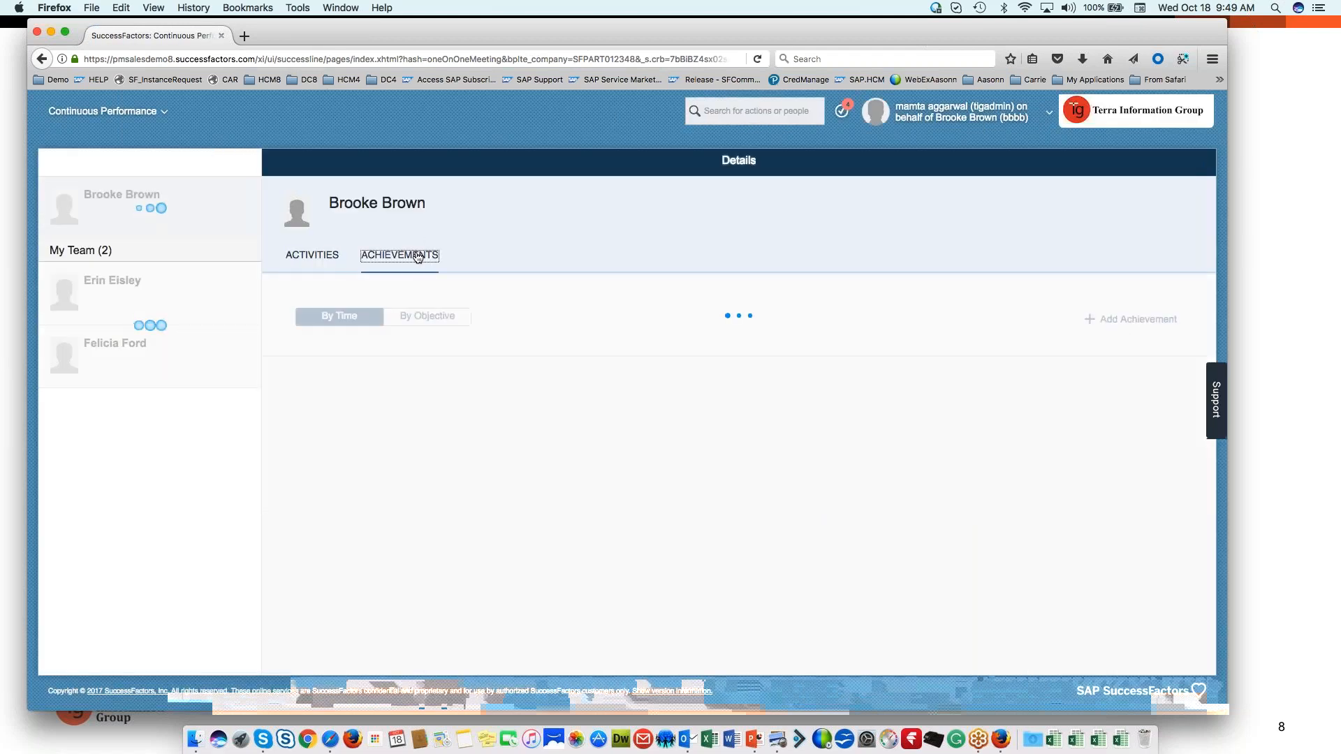
pyautogui.click(114, 343)
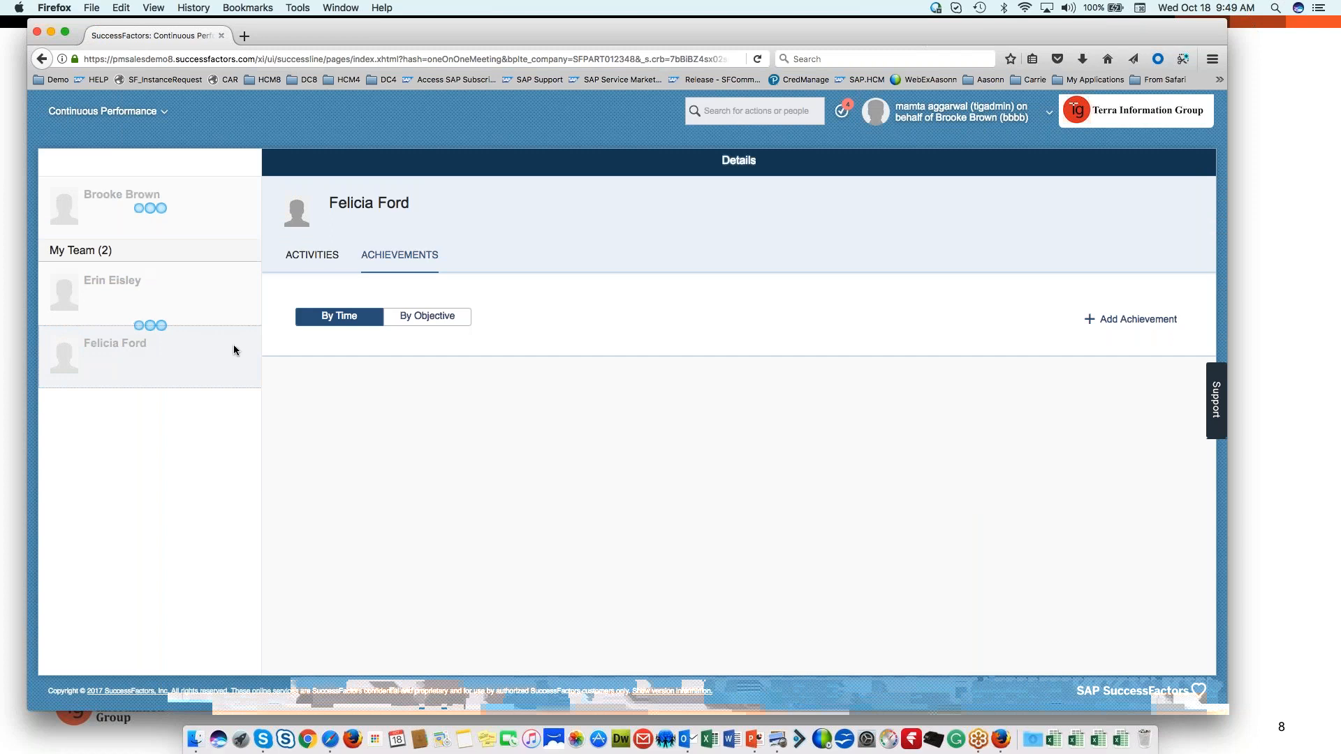
pyautogui.click(115, 344)
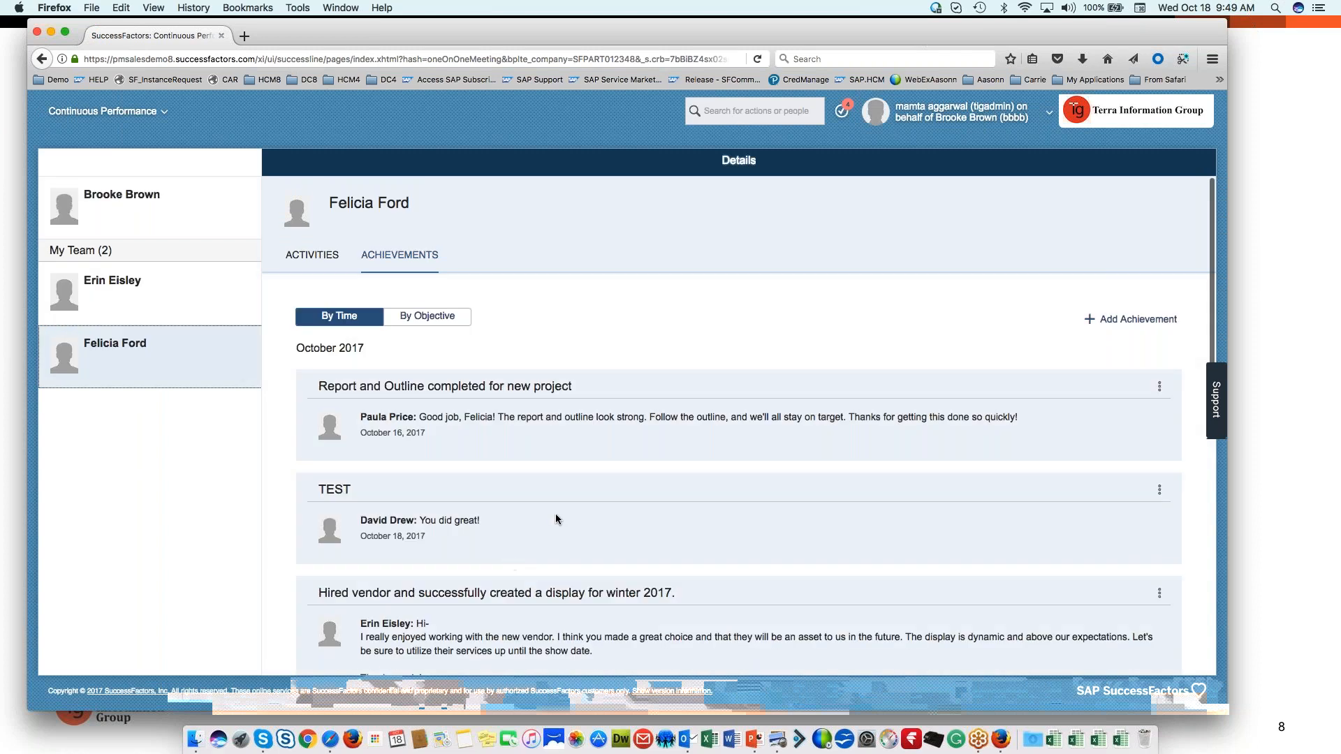
pyautogui.scroll(-3)
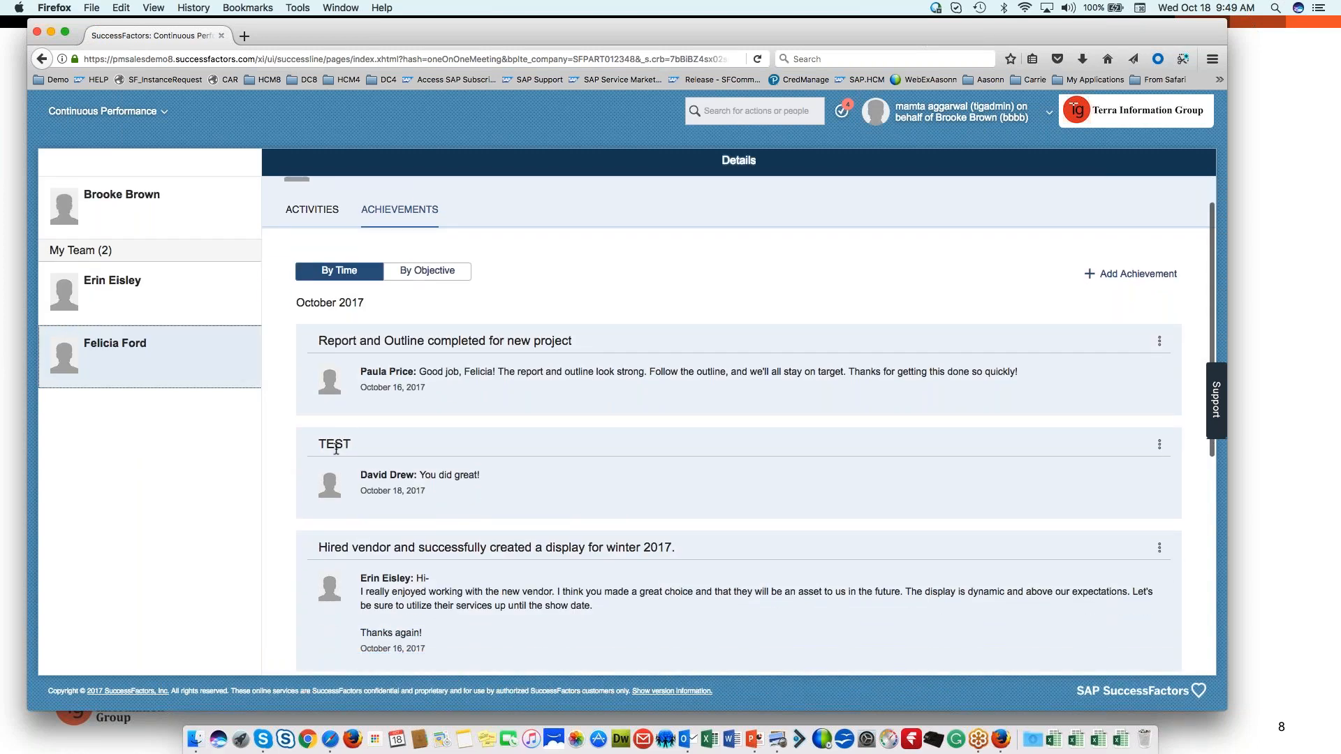
pyautogui.moveTo(452, 500)
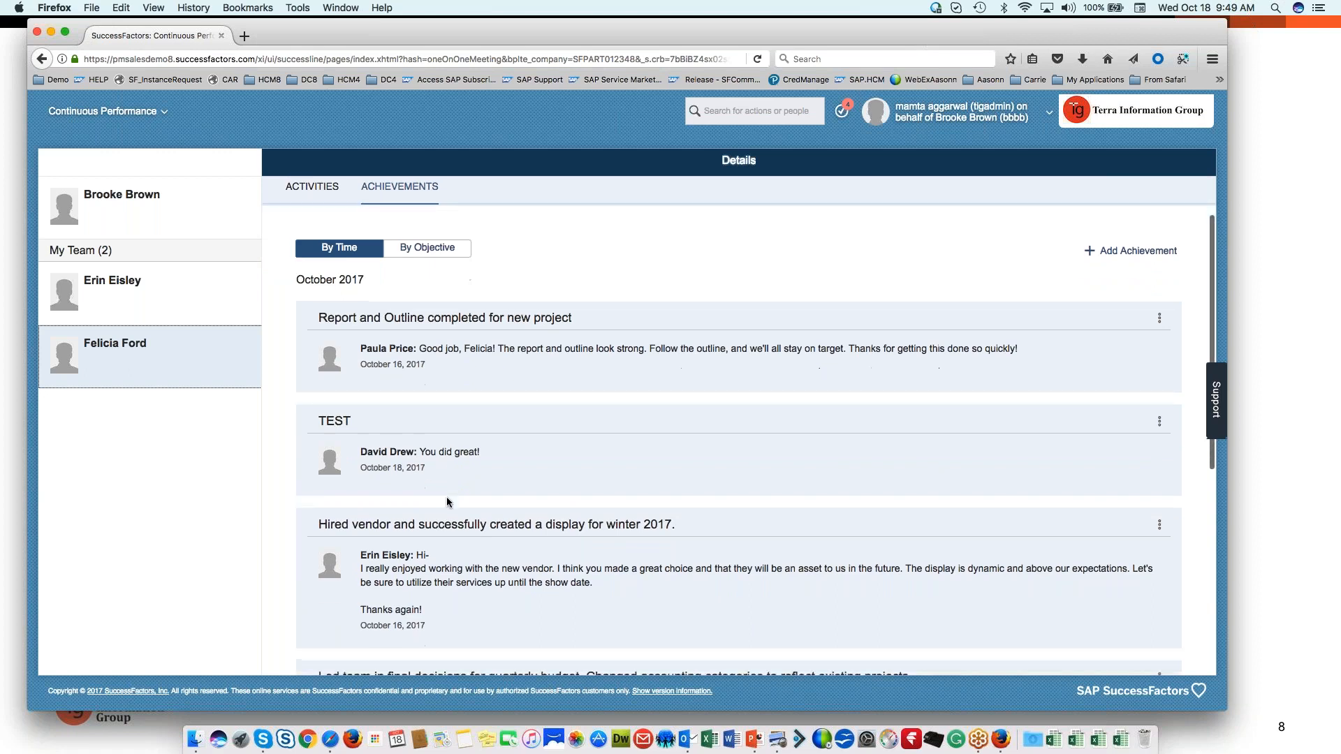
pyautogui.scroll(-3)
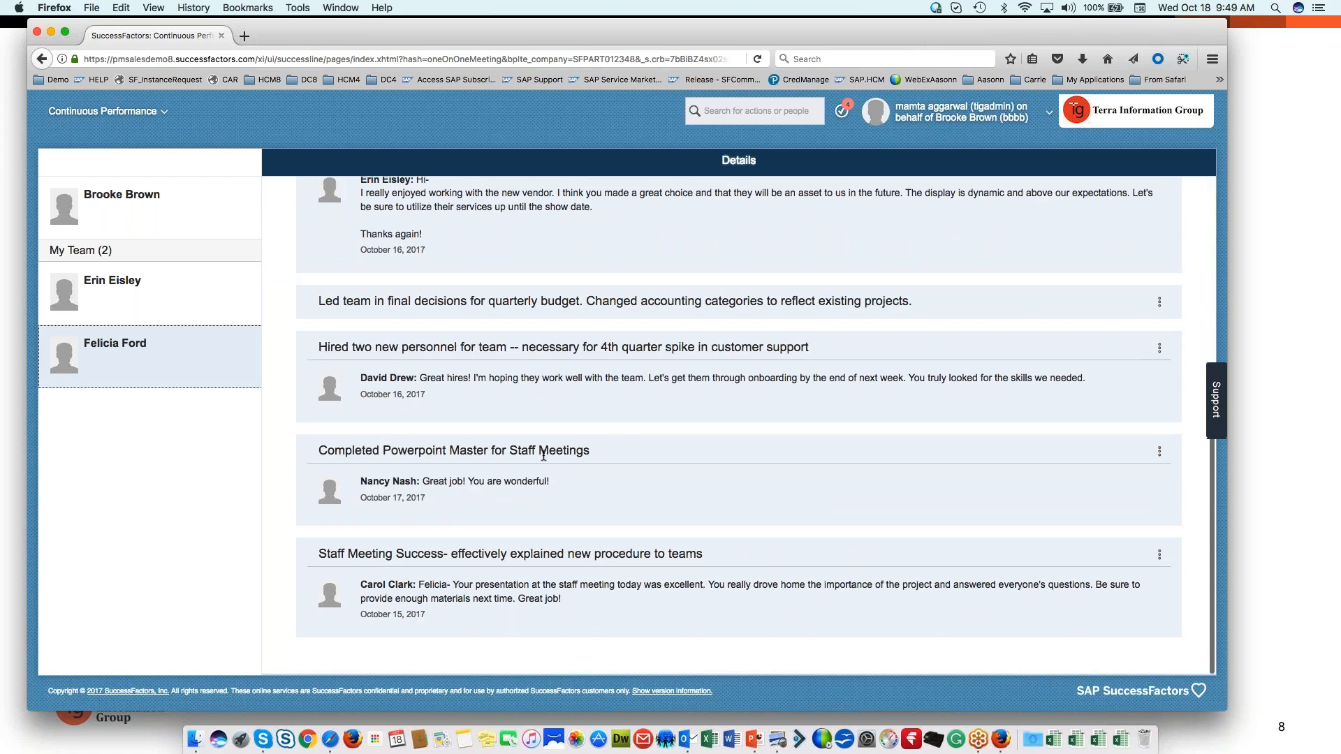
pyautogui.scroll(3)
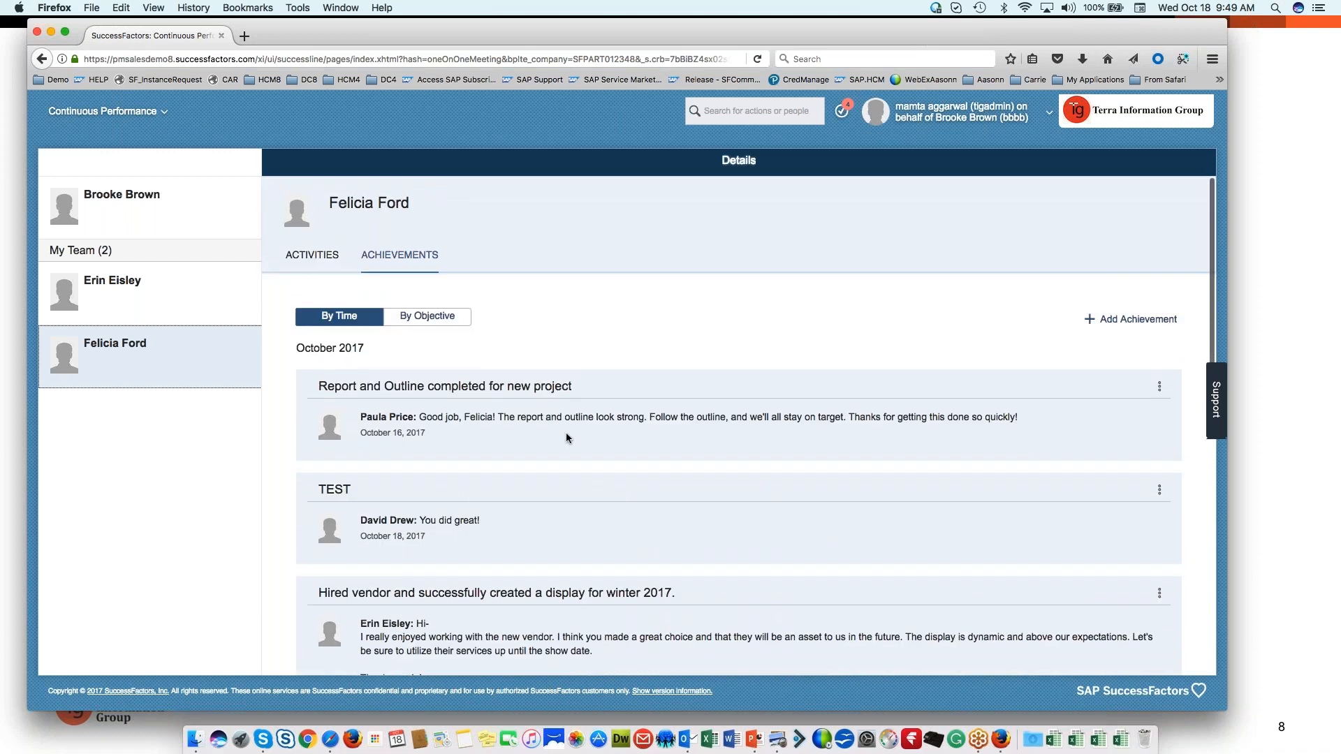
pyautogui.moveTo(351, 448)
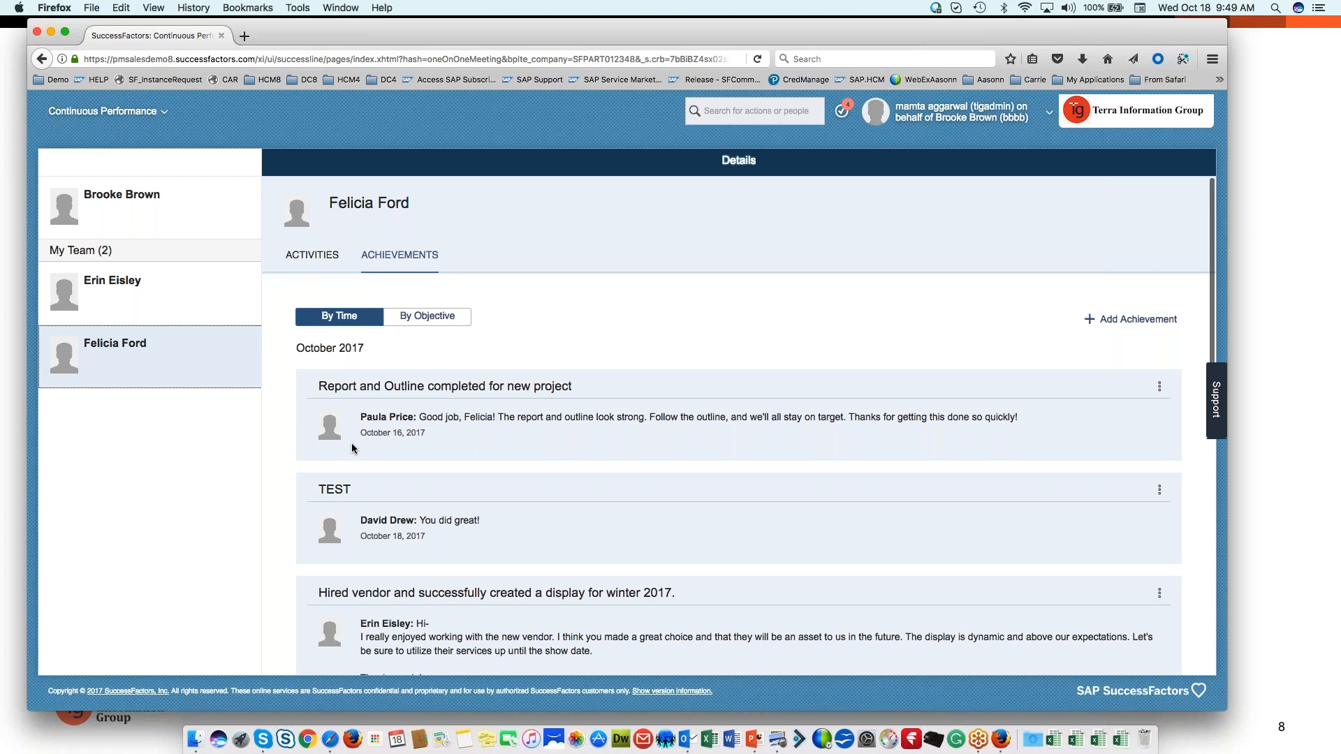
pyautogui.moveTo(451, 334)
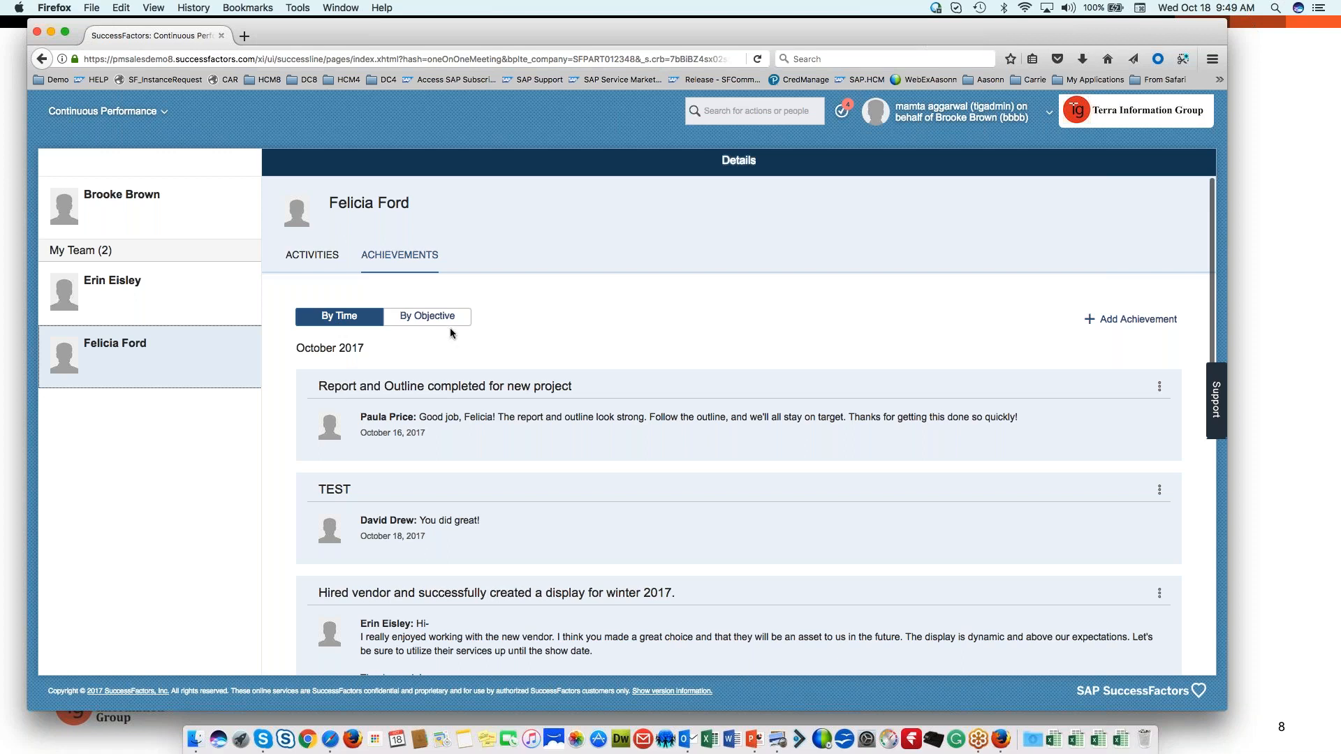
# - Group Felicia's achievements by performance objective and review the list, with TEST under the customer-base objective
pyautogui.click(428, 316)
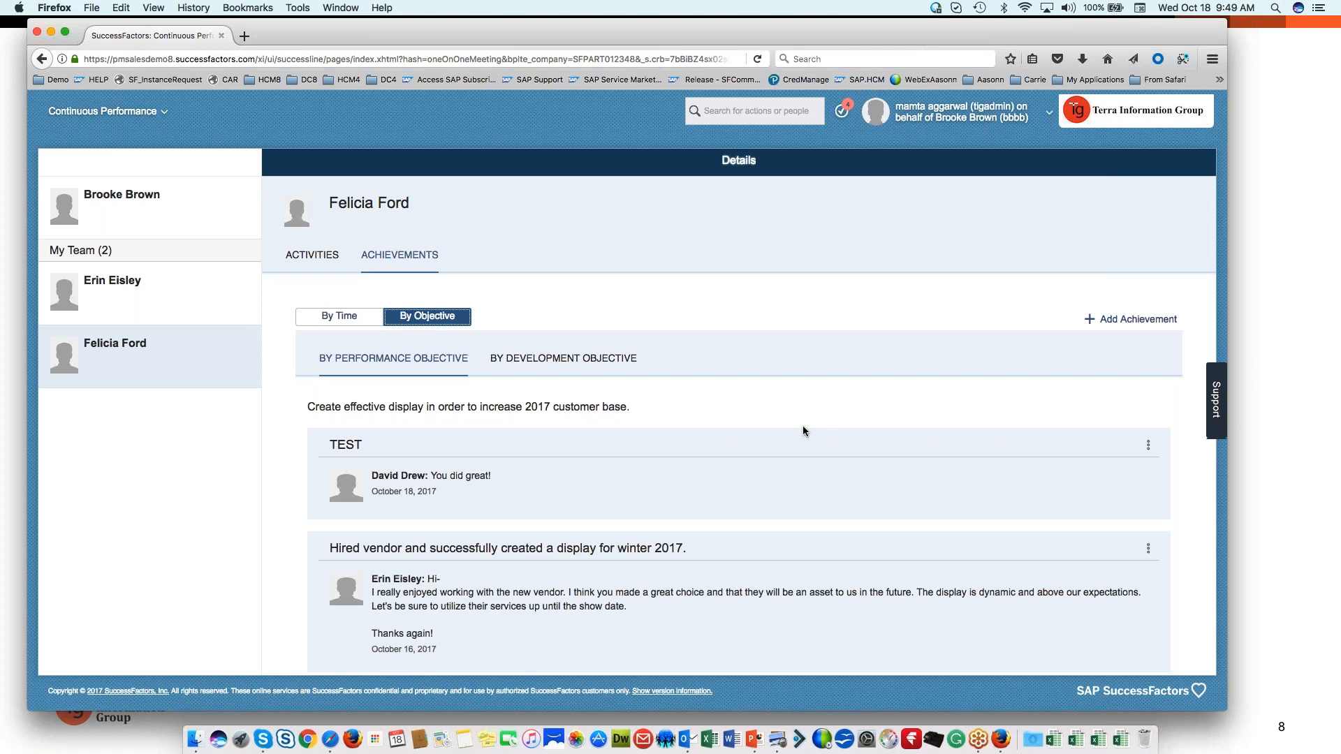
pyautogui.moveTo(436, 363)
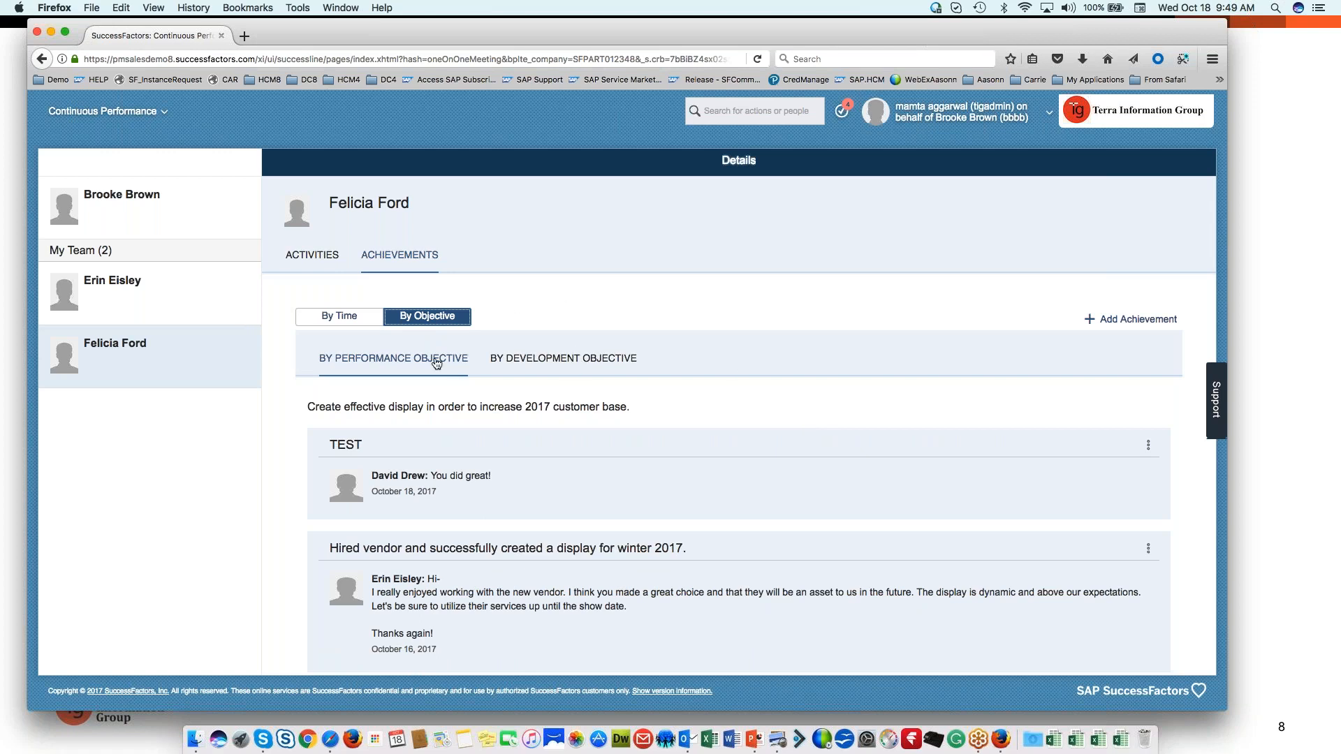
pyautogui.moveTo(359, 368)
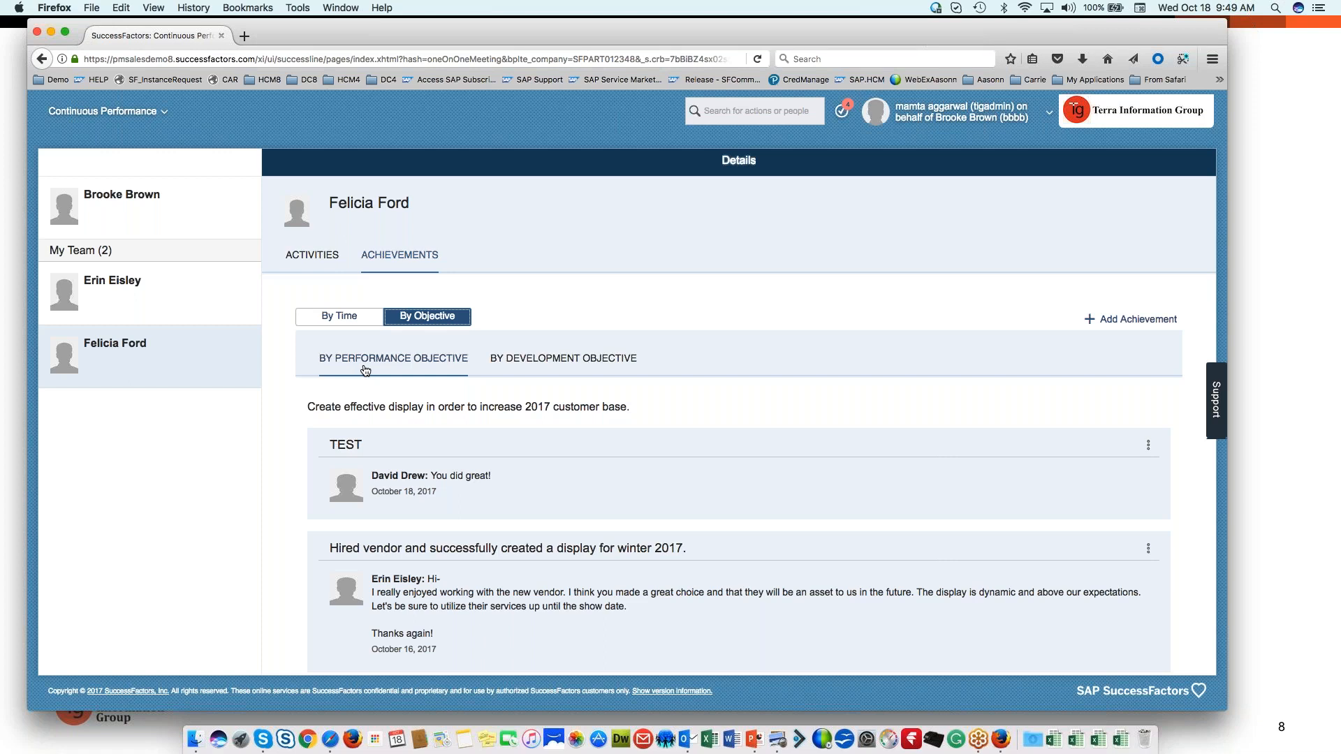
pyautogui.moveTo(601, 389)
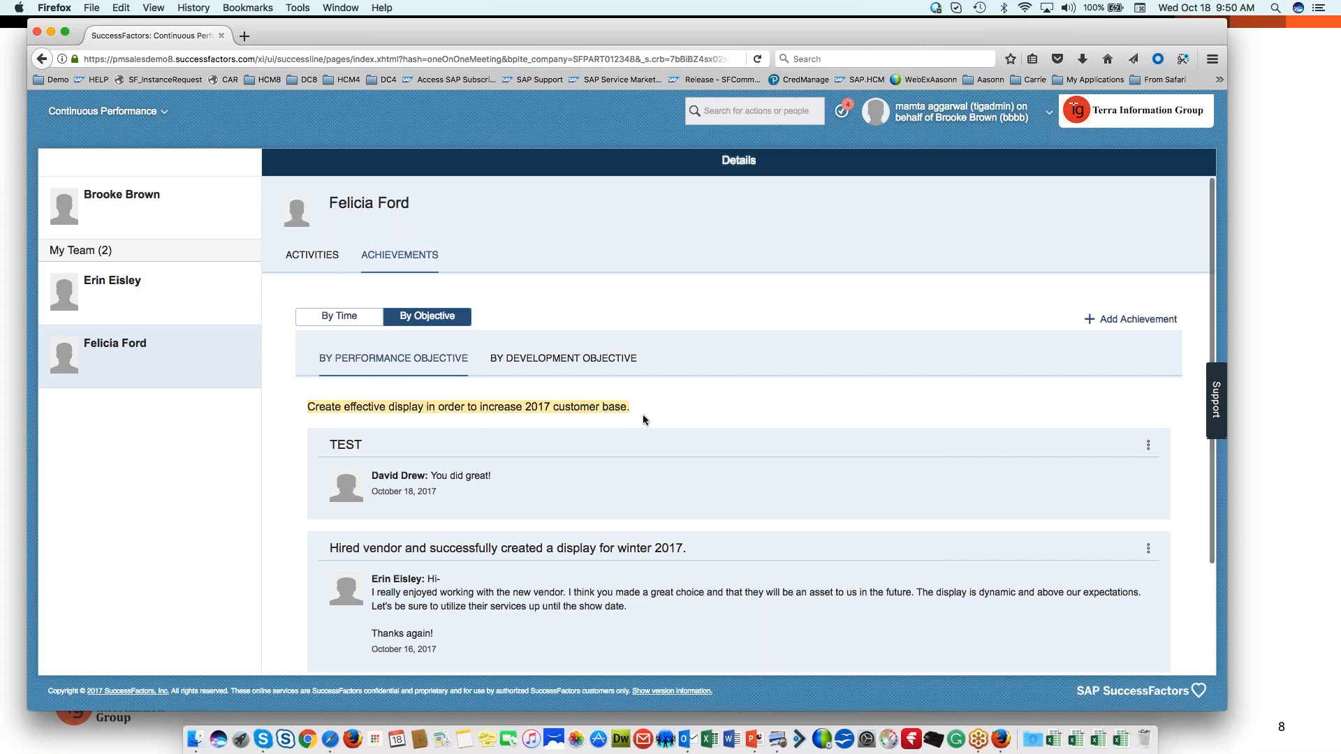
pyautogui.scroll(-3)
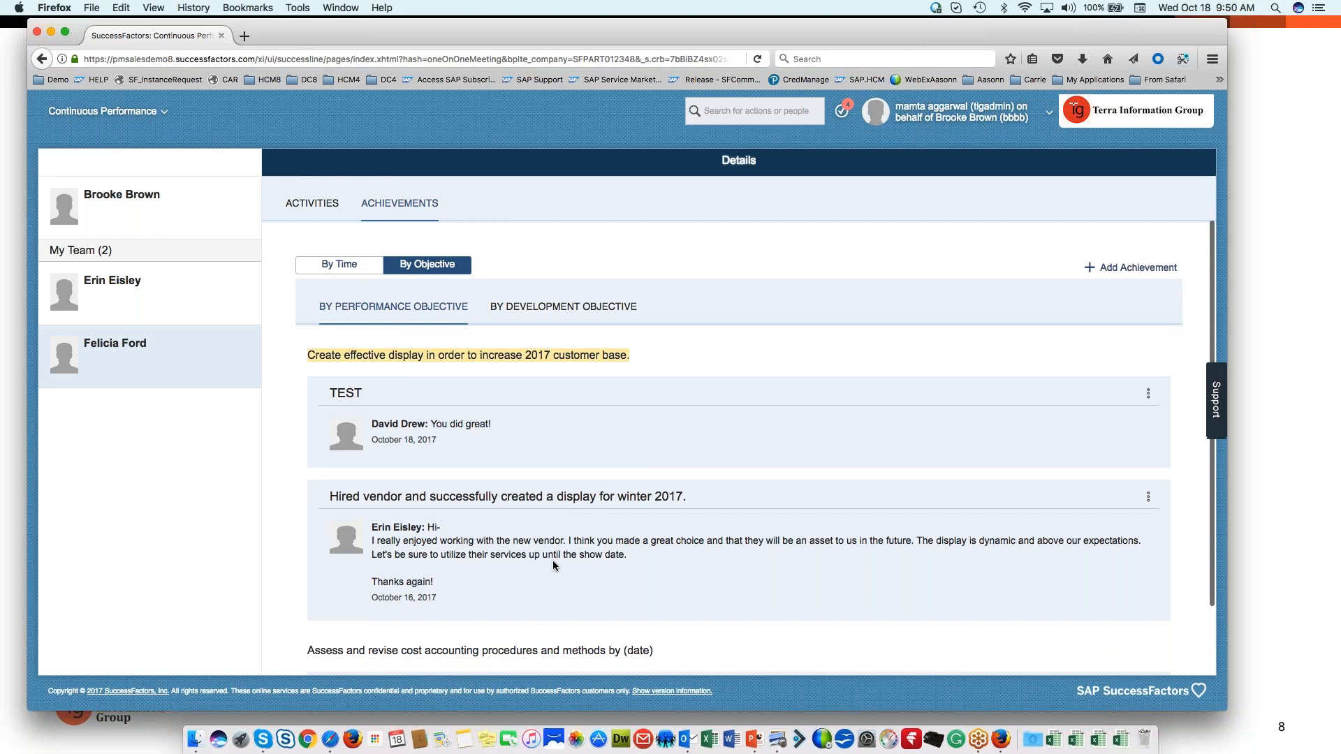
pyautogui.moveTo(348, 410)
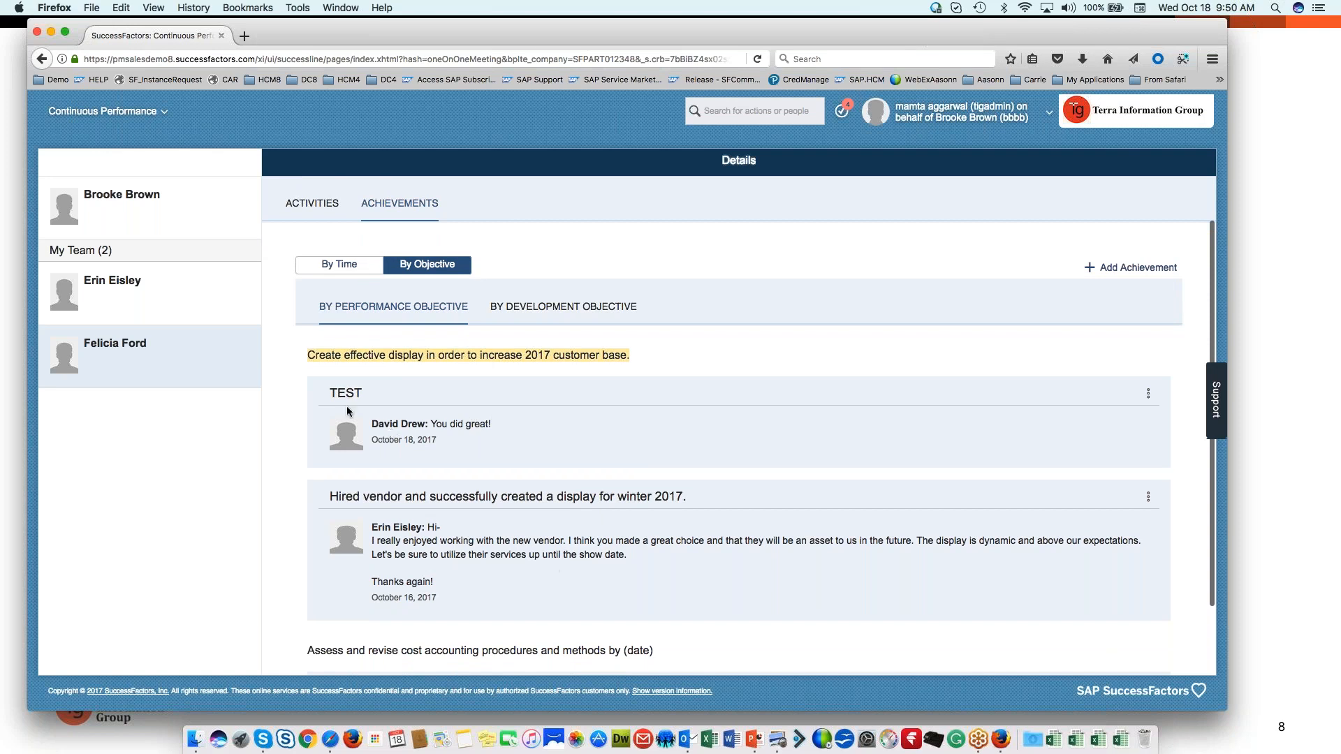
pyautogui.moveTo(488, 475)
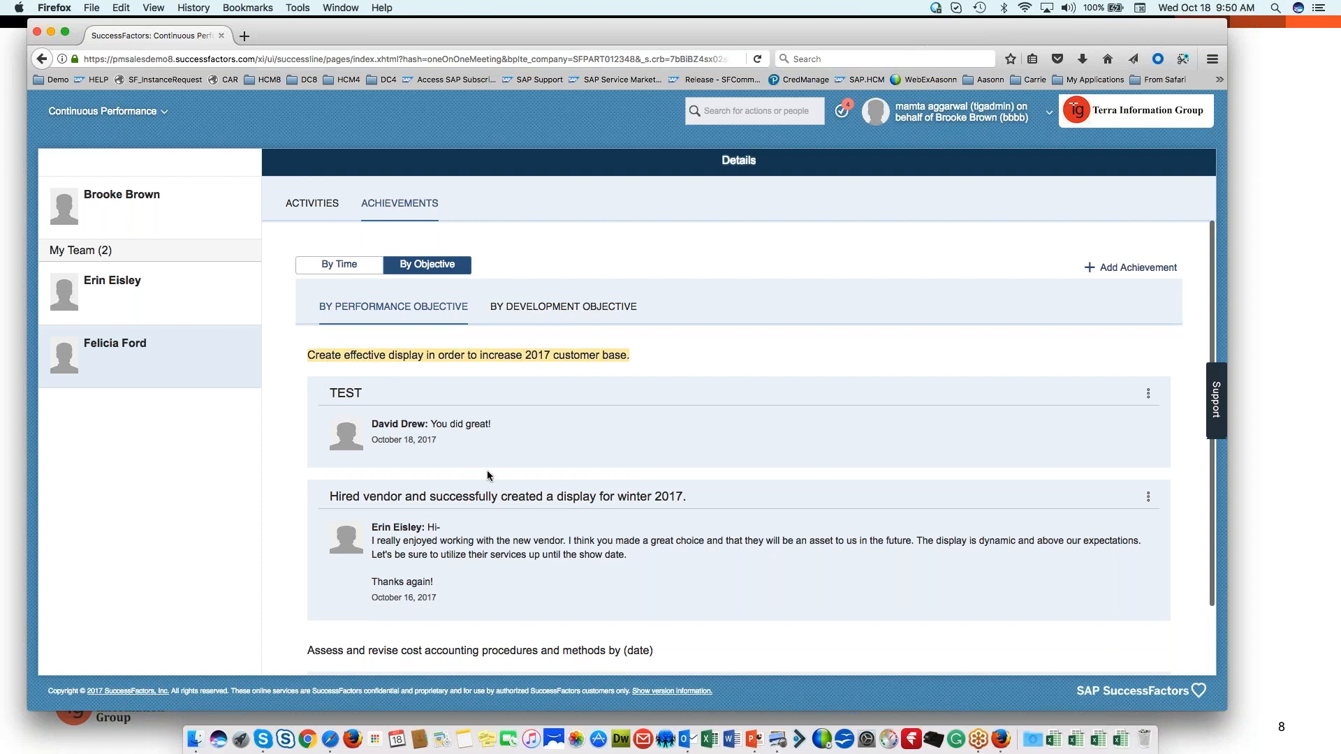
pyautogui.scroll(-3)
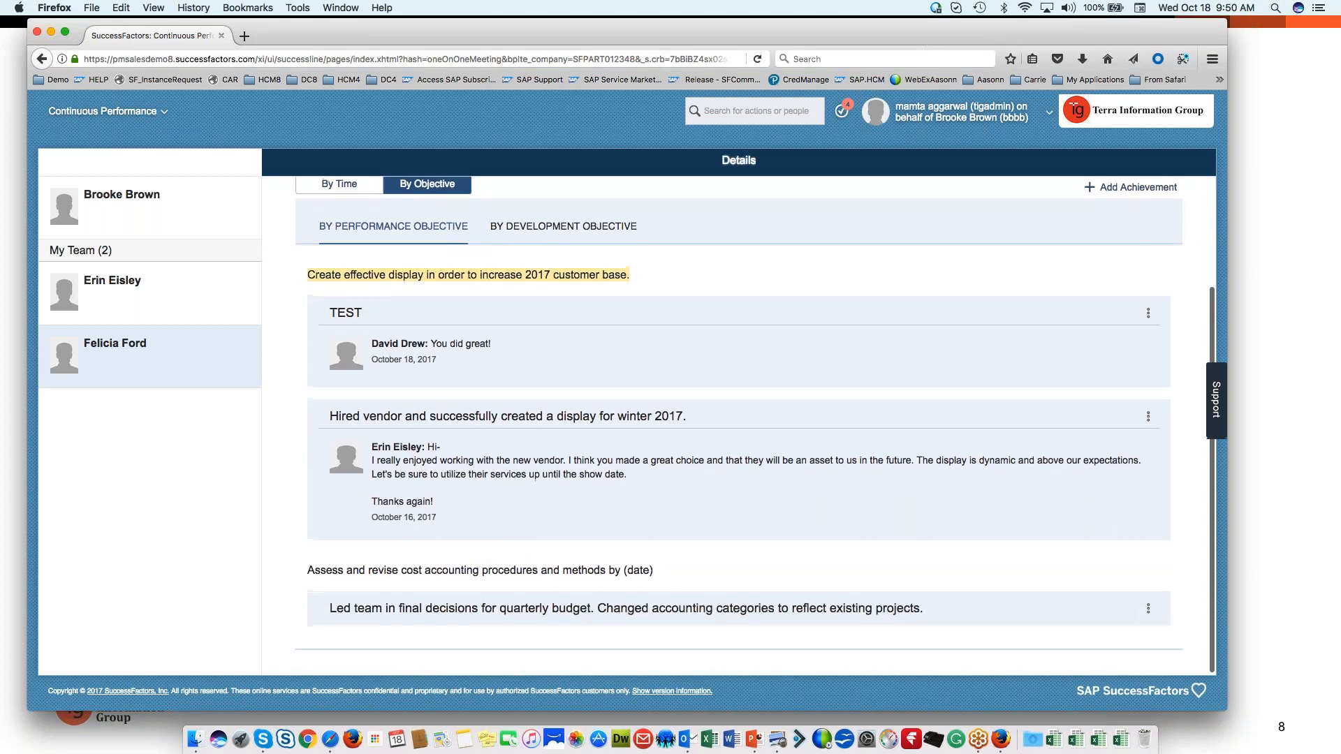
pyautogui.scroll(3)
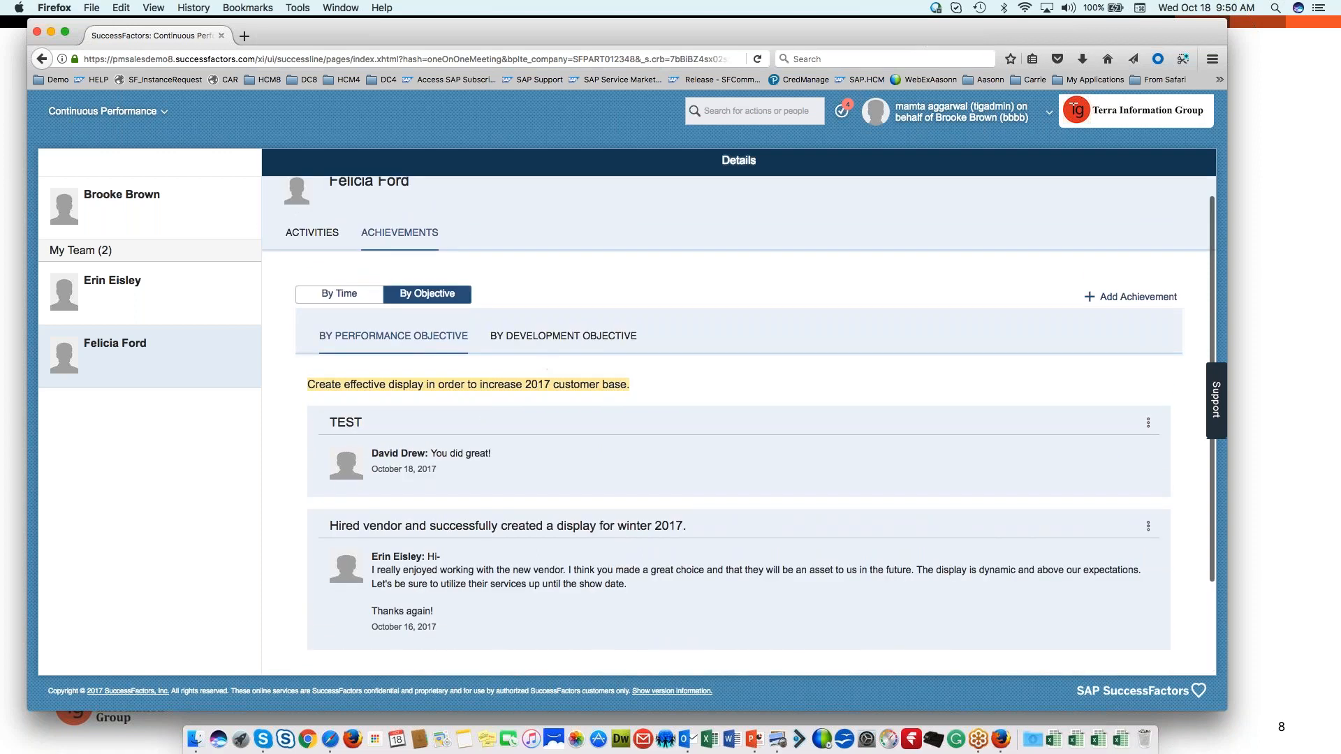
# - Group Felicia's achievements by development objective and review Improve Writing Skills and Improve Presentation Skills
pyautogui.click(563, 335)
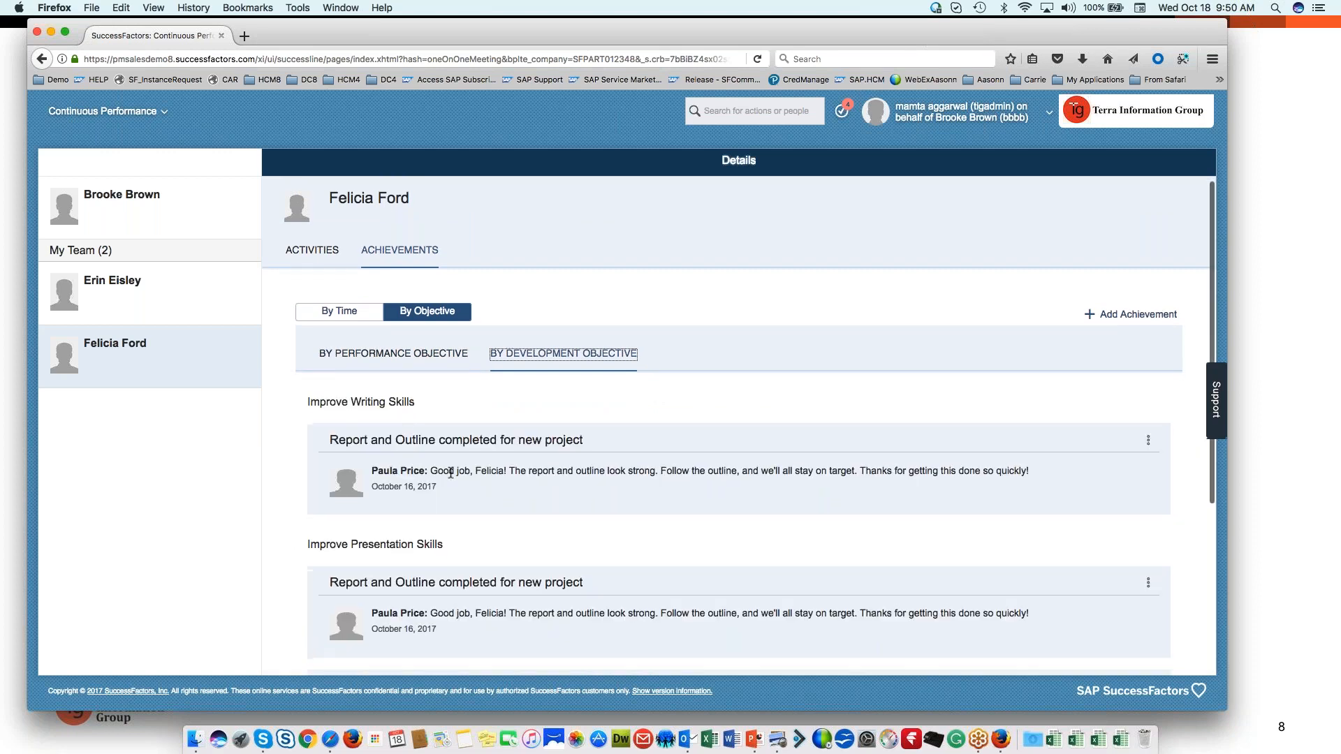
pyautogui.scroll(-3)
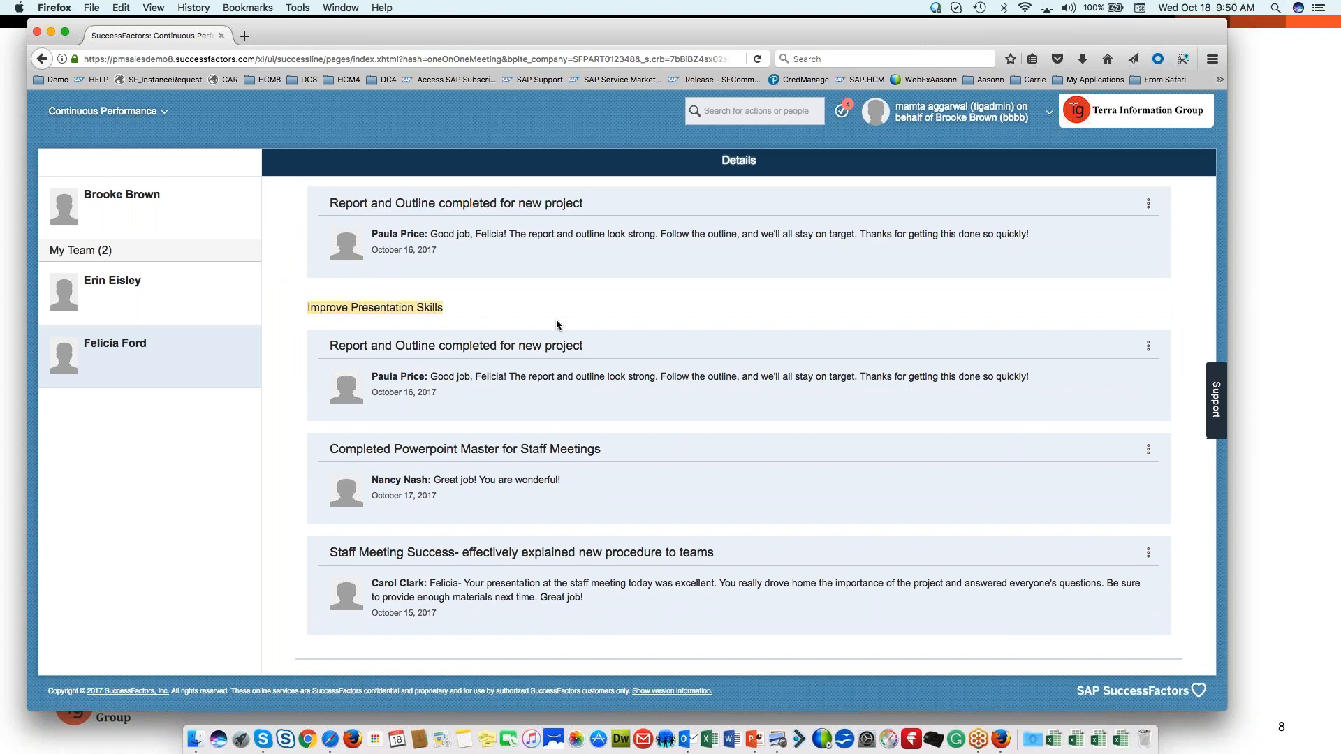
pyautogui.moveTo(1149, 448)
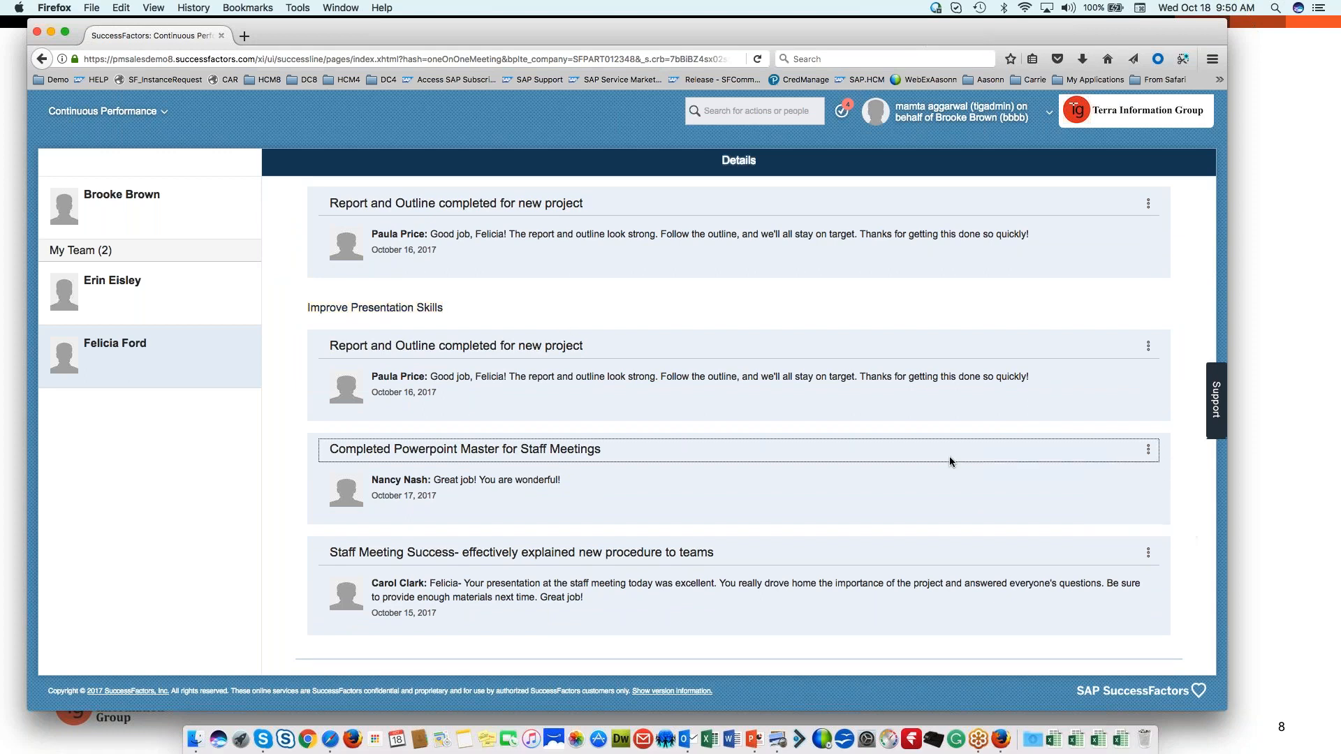
pyautogui.scroll(-3)
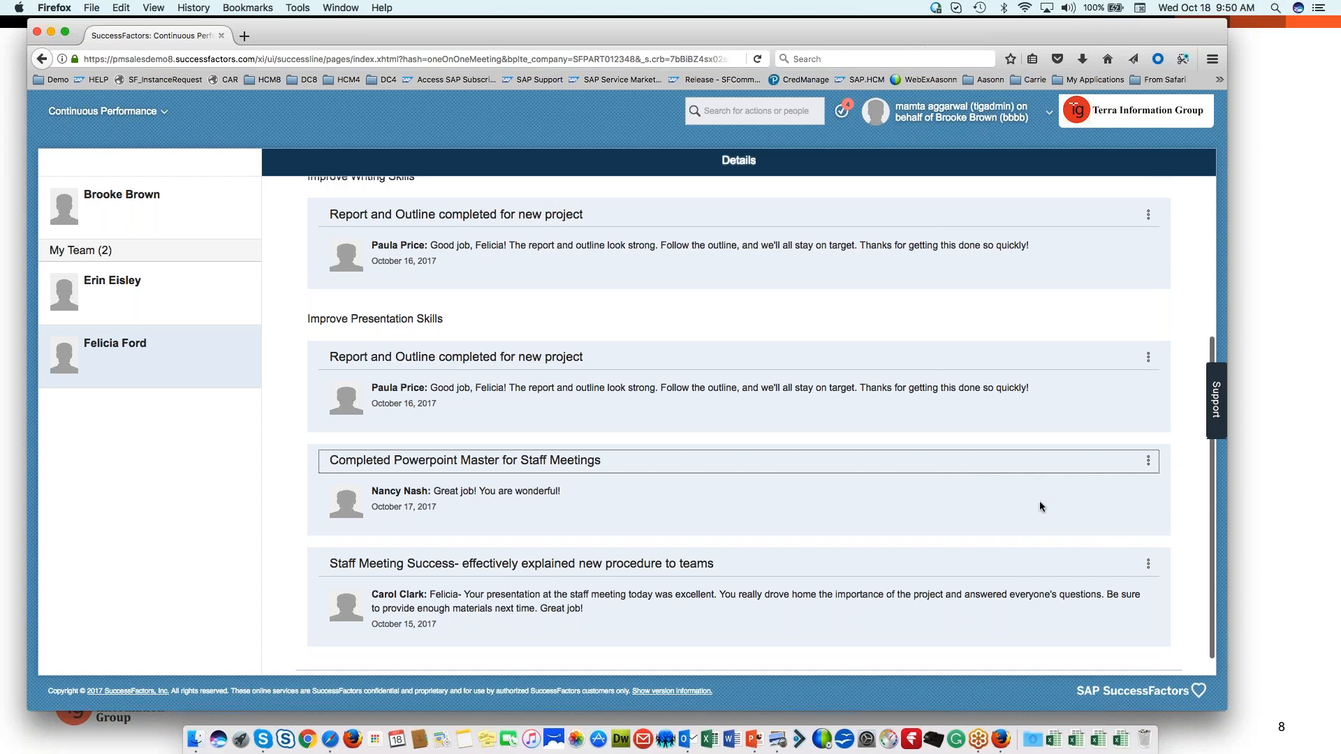
pyautogui.scroll(3)
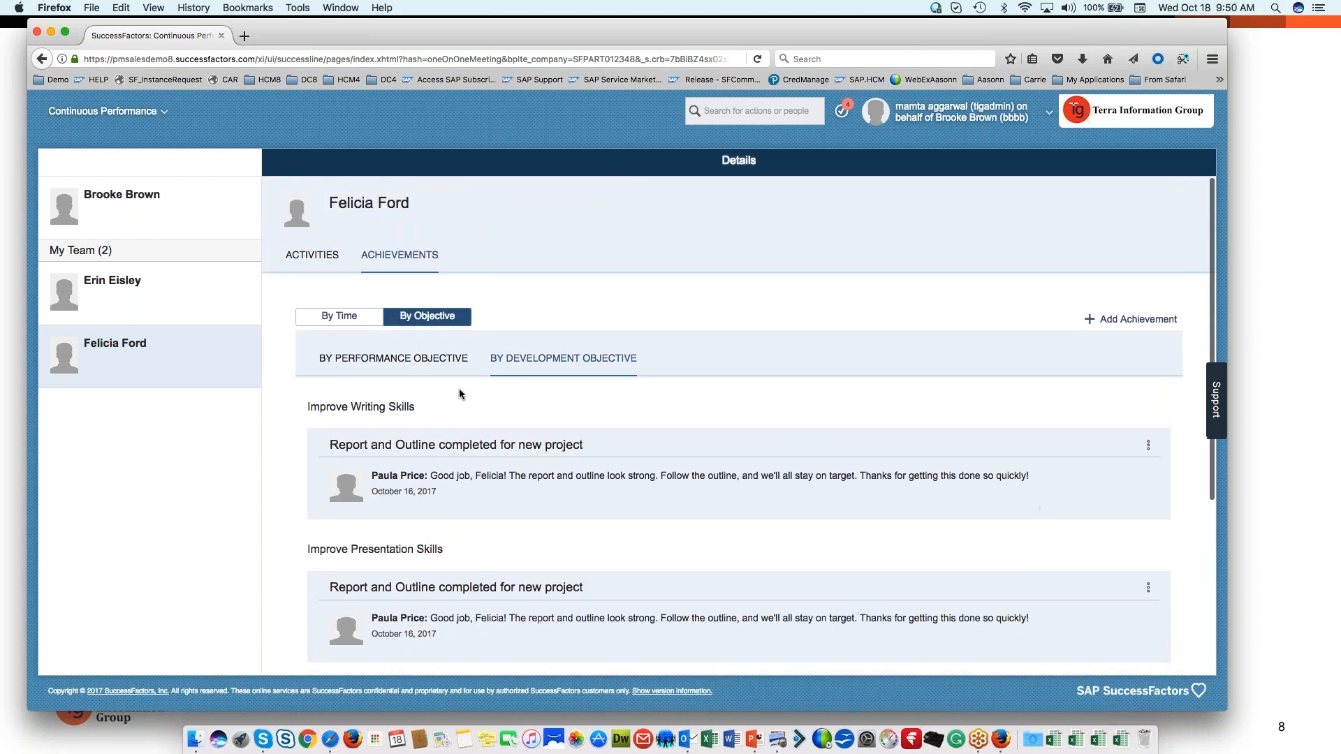
# - Return to Felicia's October 18, 2017 activities and review the Other Topics and Coaching sections
pyautogui.click(312, 254)
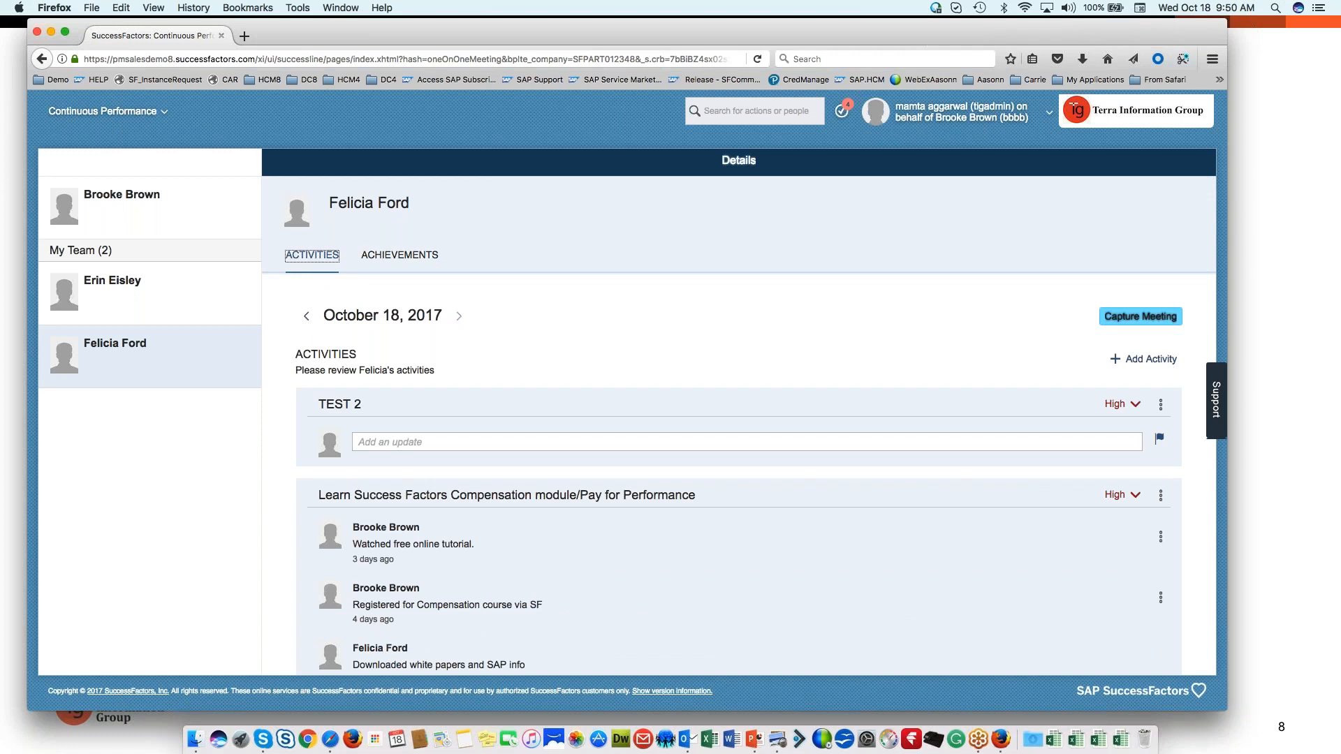
pyautogui.moveTo(767, 358)
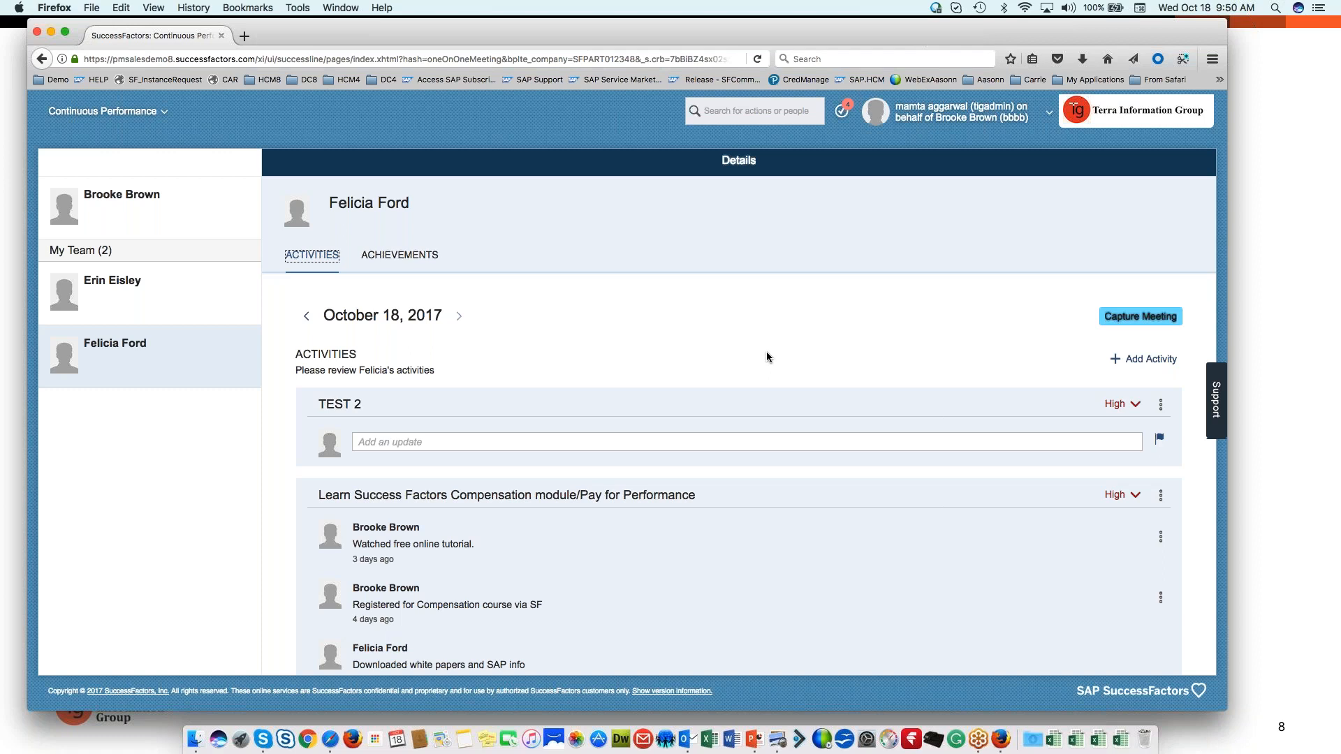
pyautogui.moveTo(809, 391)
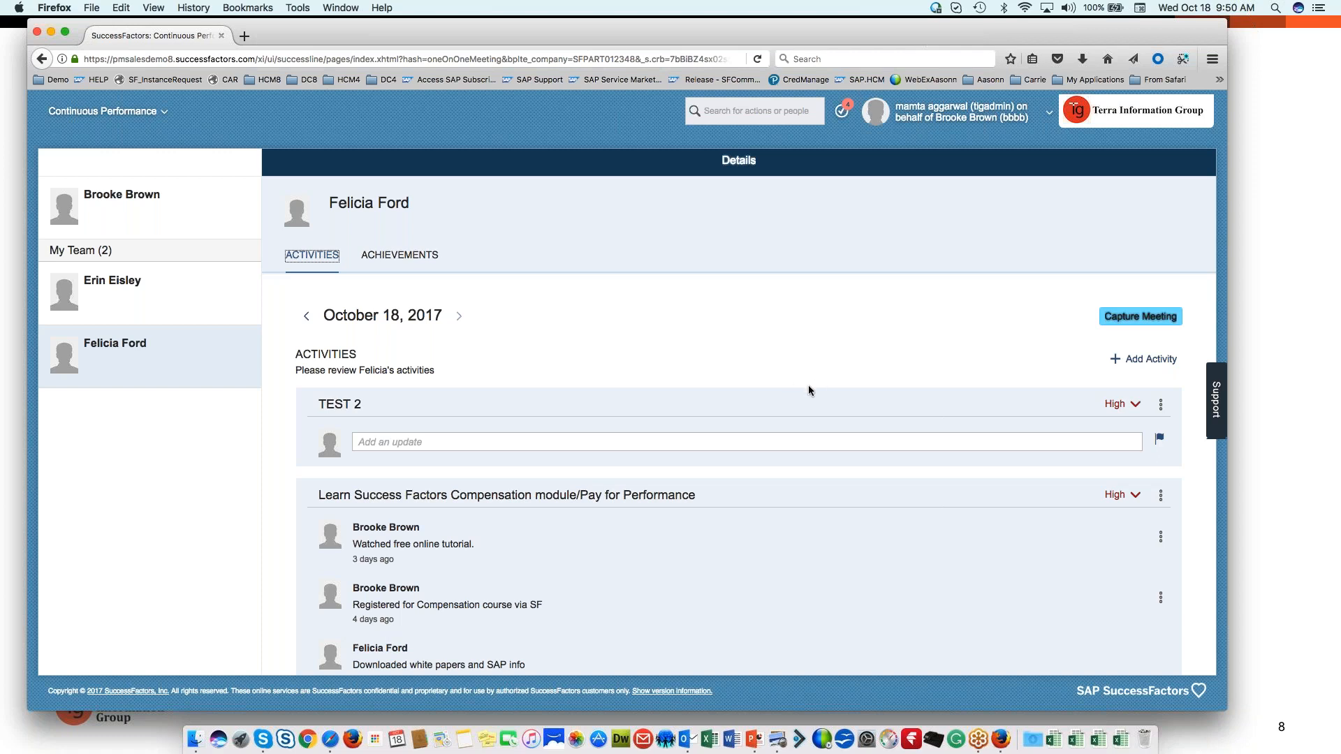
pyautogui.moveTo(1140, 317)
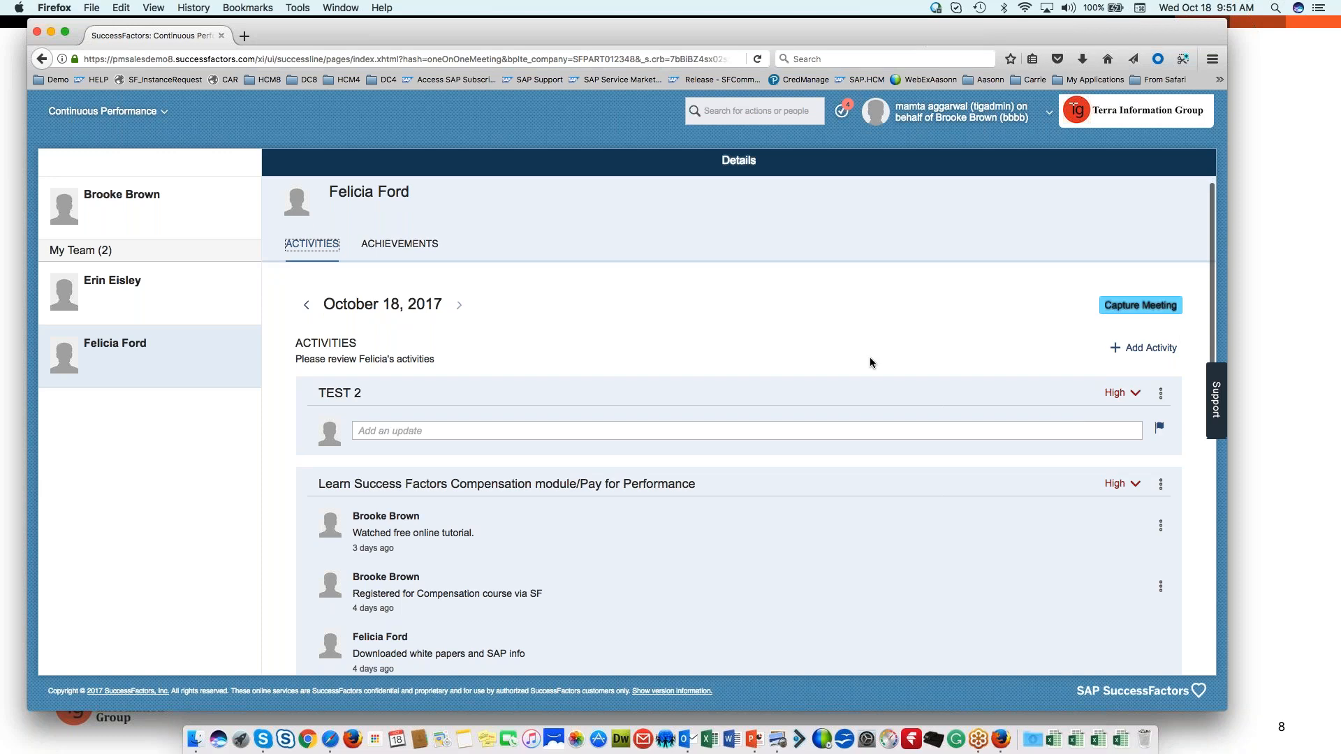
pyautogui.scroll(-3)
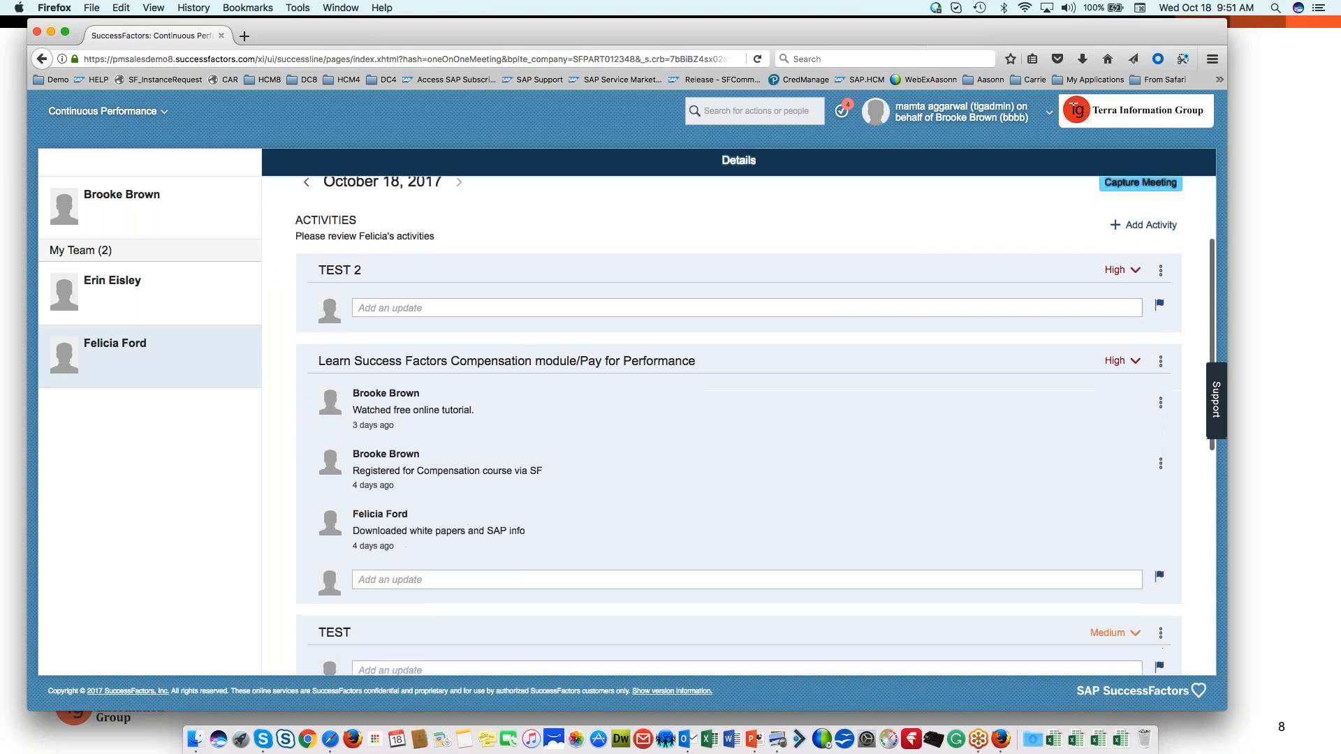
pyautogui.scroll(-3)
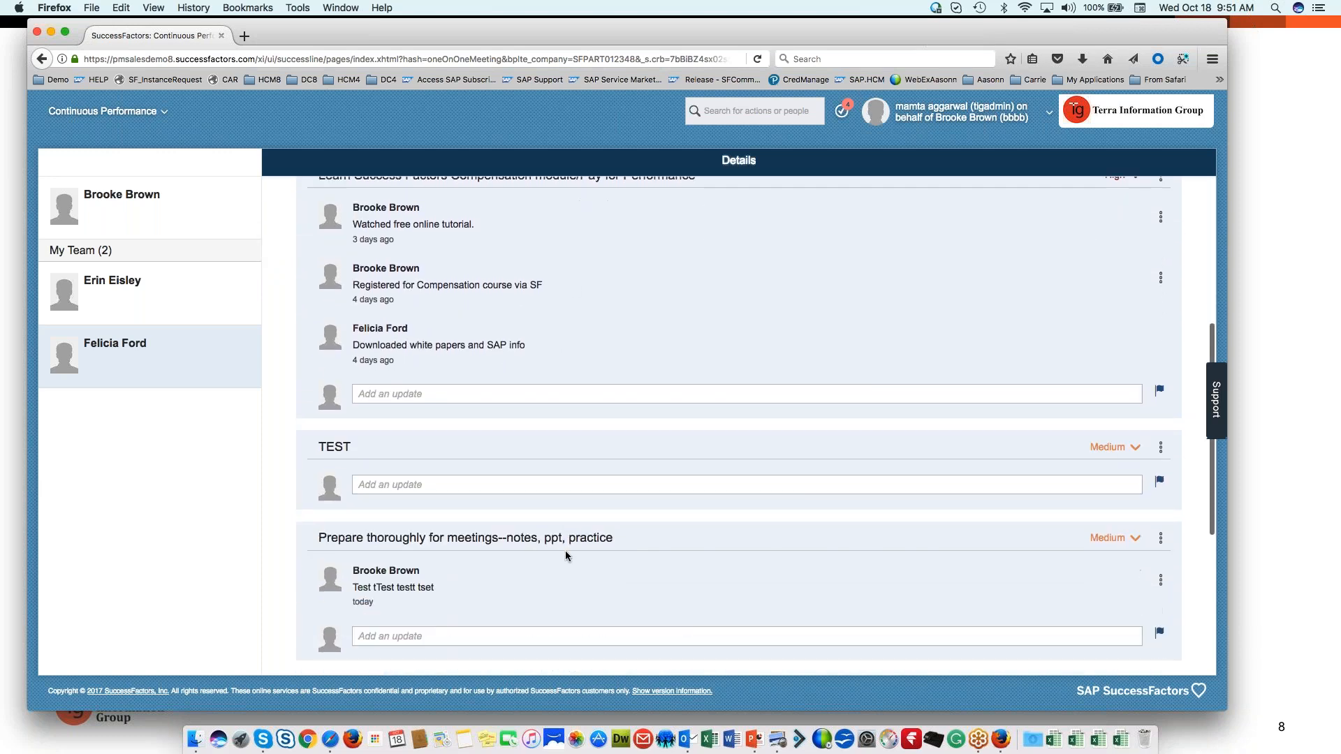
pyautogui.scroll(-3)
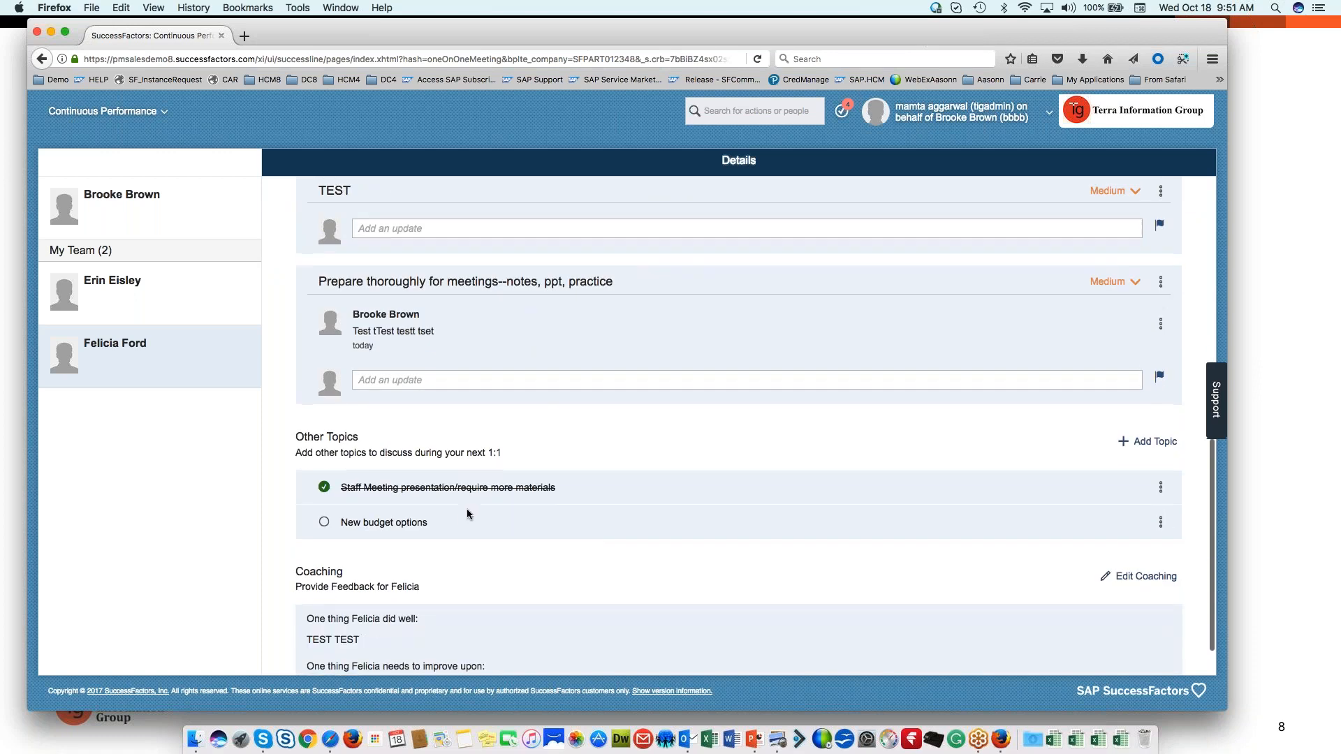
pyautogui.scroll(-3)
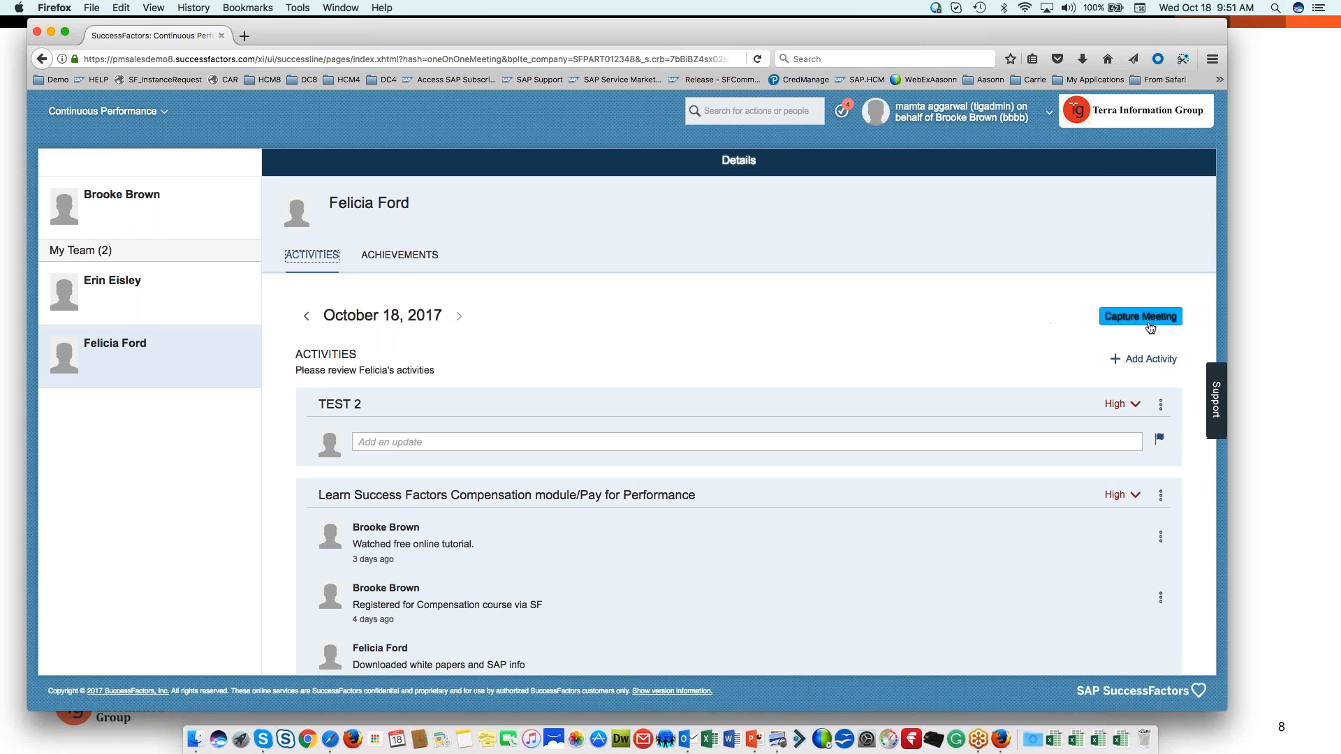
# - Capture Felicia's October 18, 2017 1:1 meeting and acknowledge the completion confirmation
pyautogui.click(1140, 317)
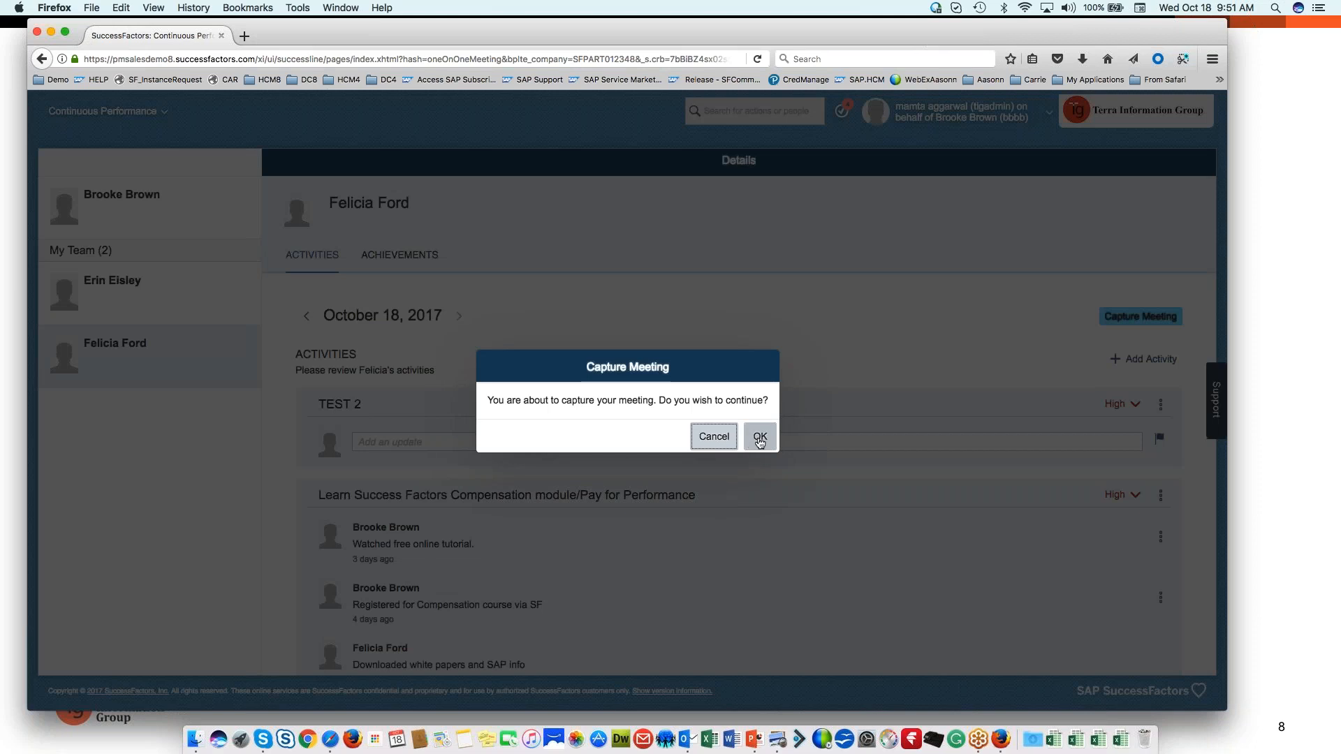
pyautogui.click(760, 436)
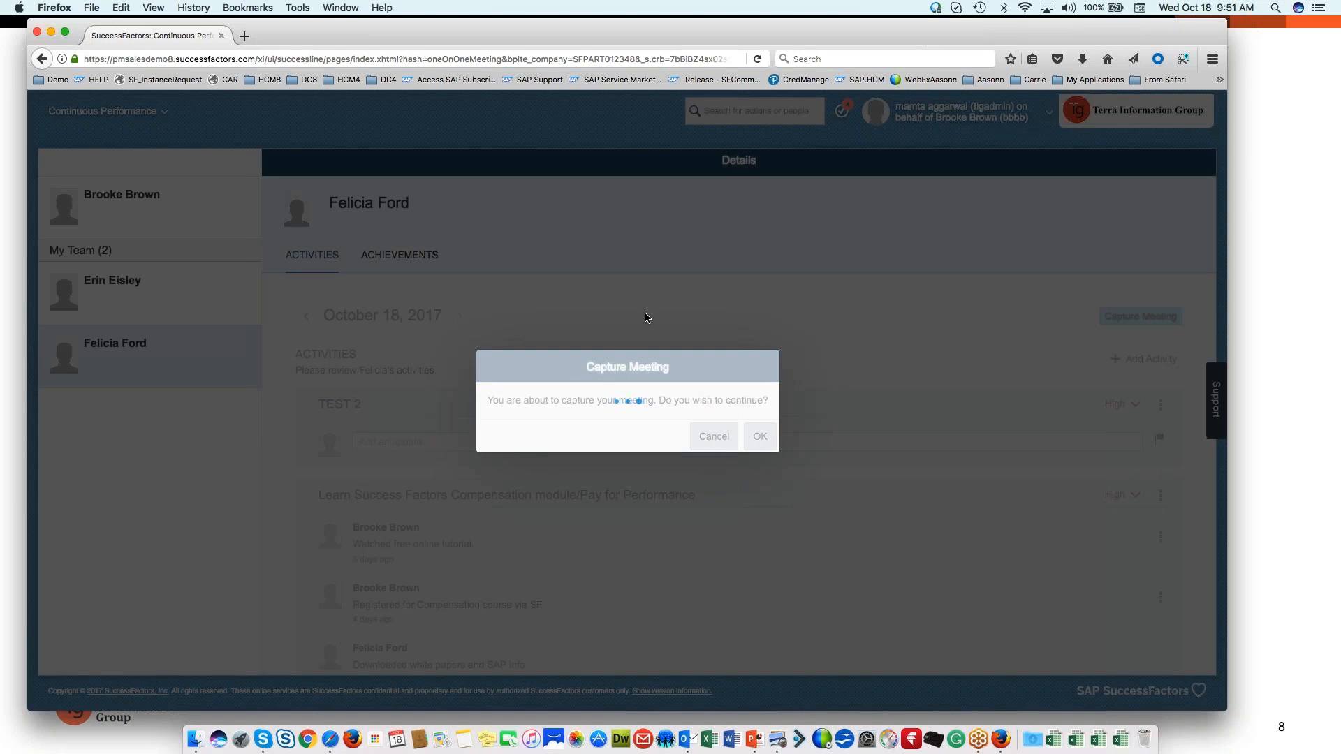
pyautogui.click(759, 436)
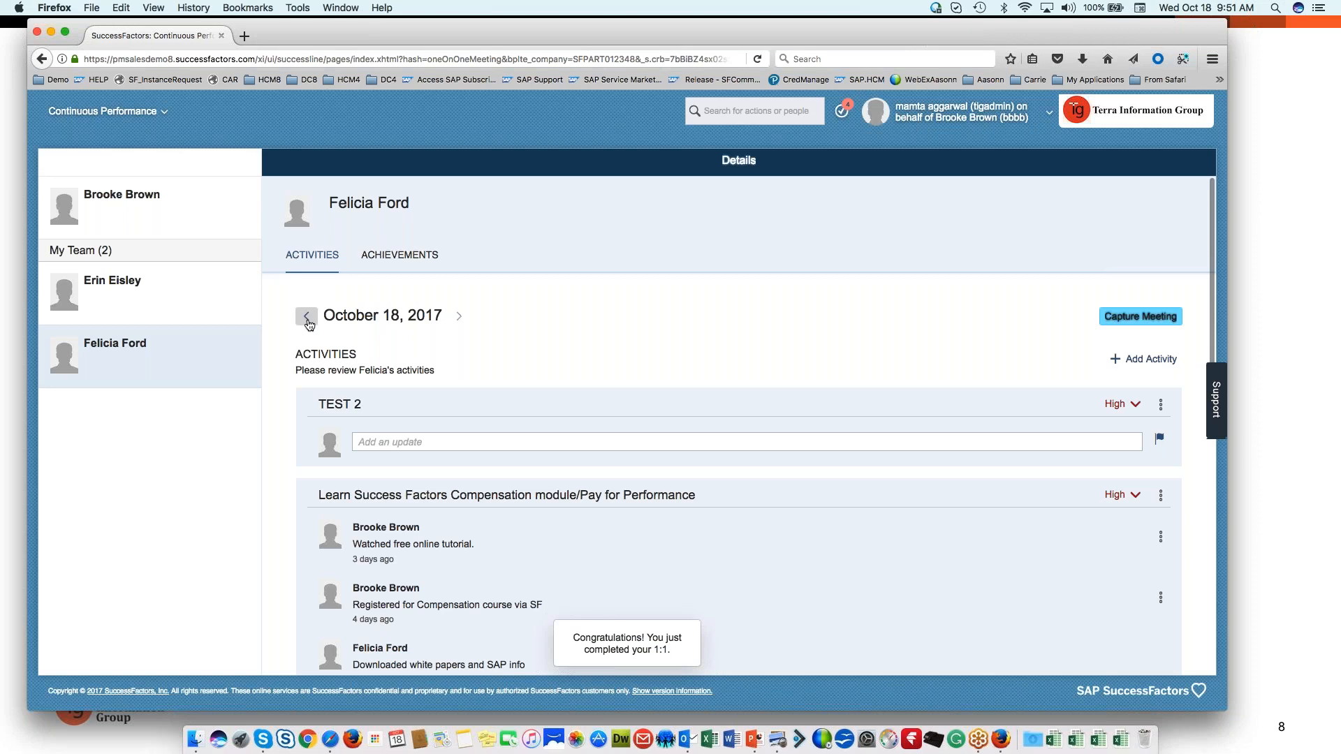
# - Step back through Felicia's earlier captured 1:1 dates to October 14
pyautogui.click(1140, 317)
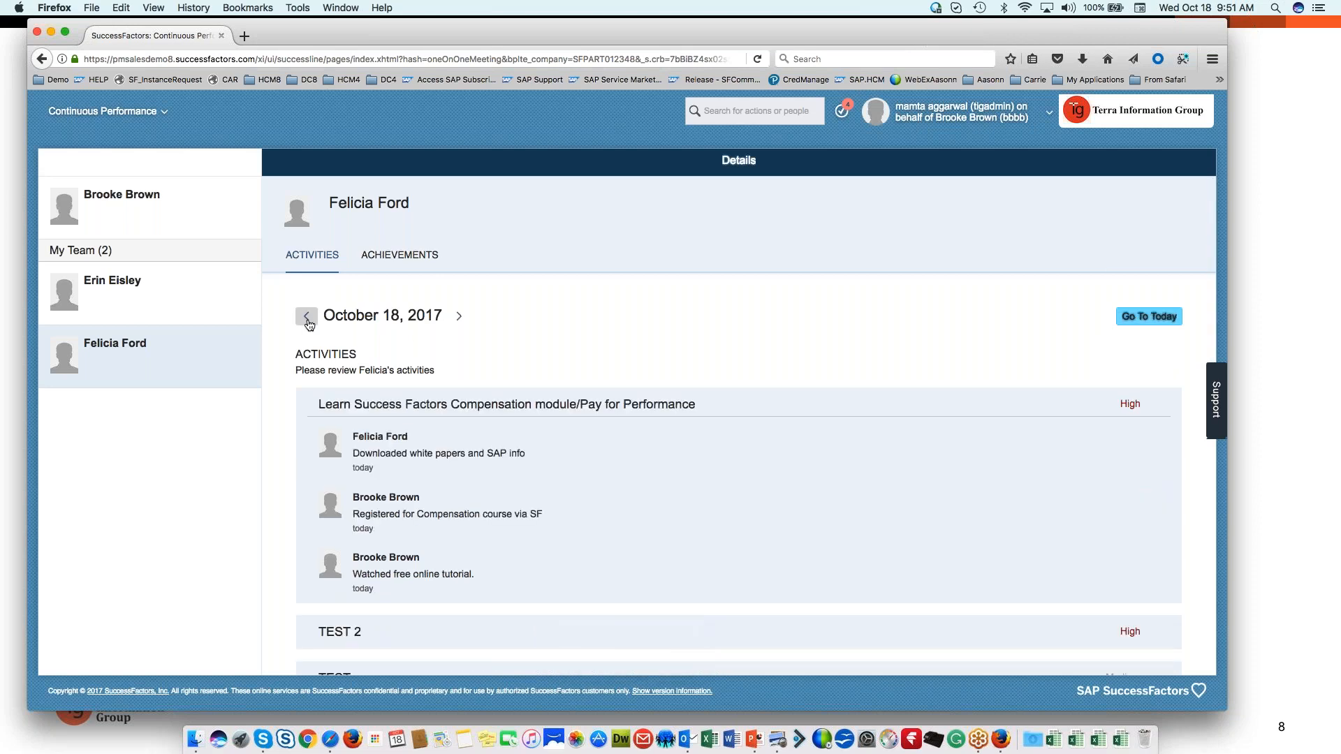
pyautogui.click(306, 316)
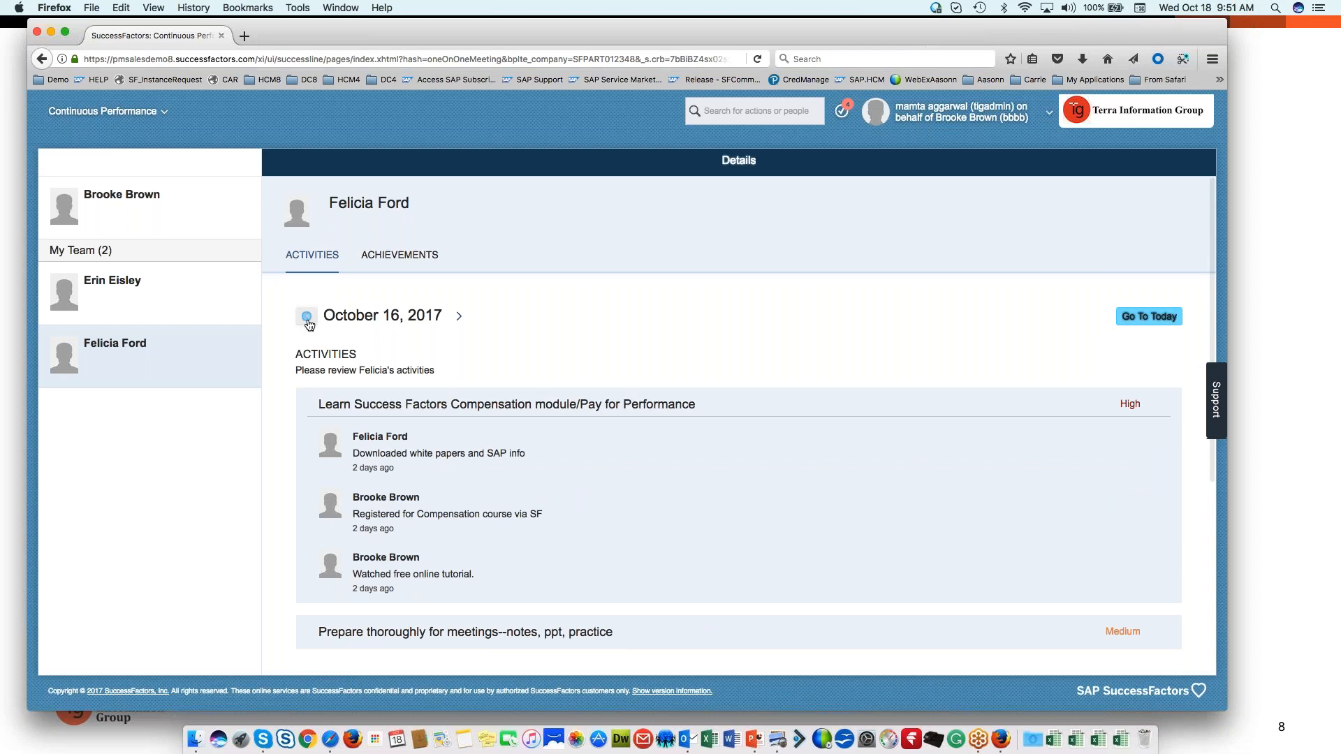
pyautogui.click(305, 316)
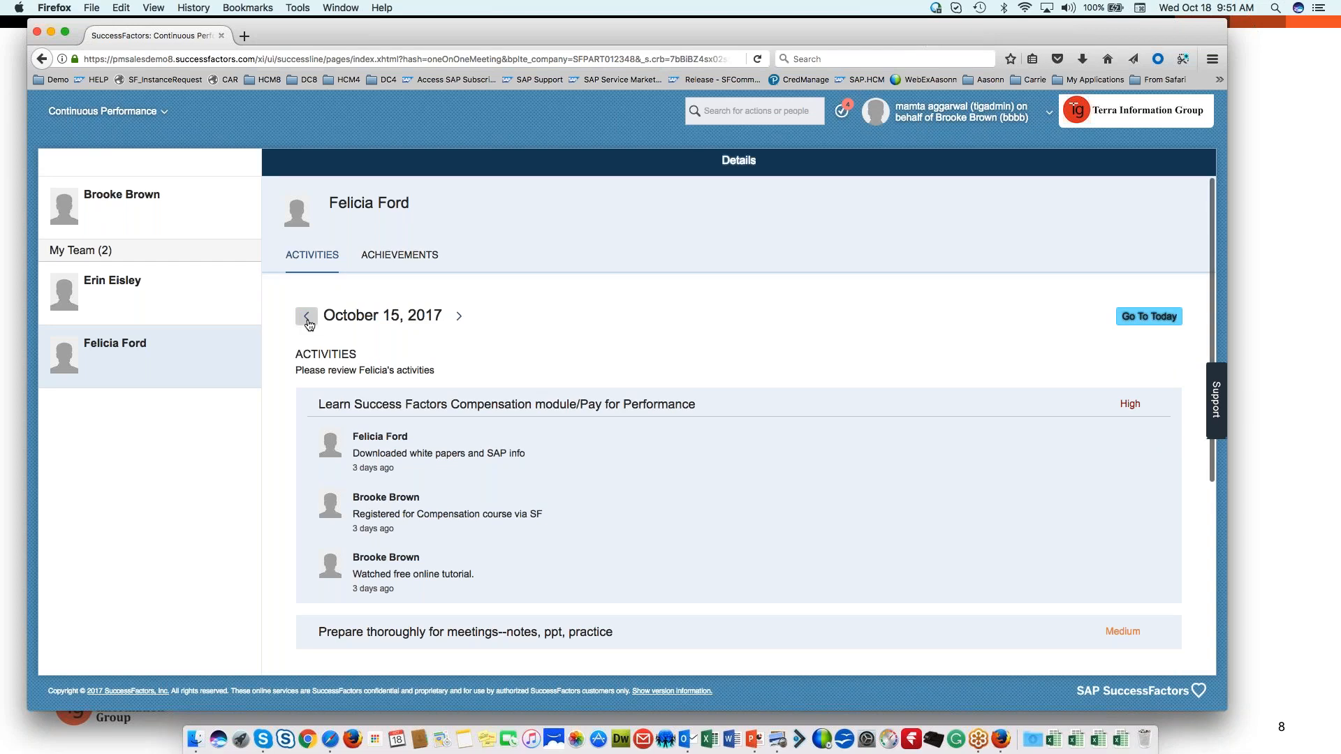
pyautogui.click(306, 316)
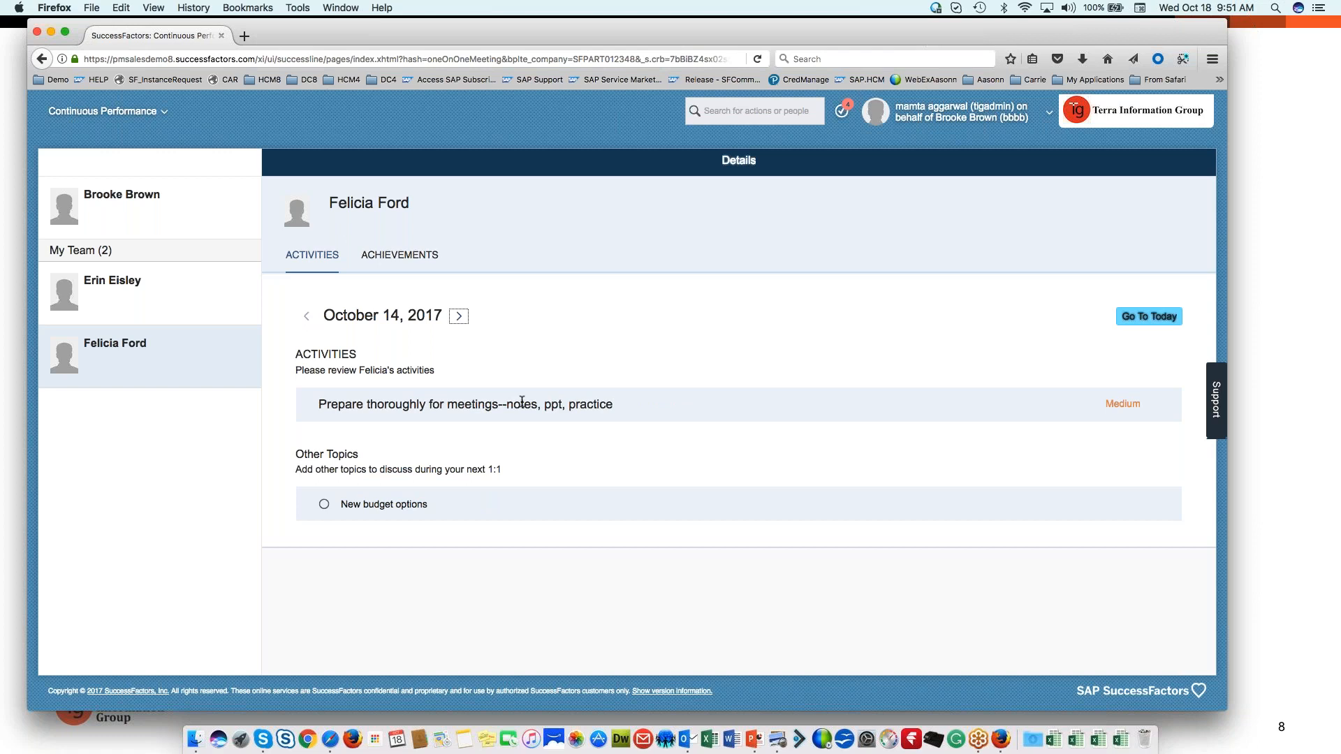
pyautogui.moveTo(539, 489)
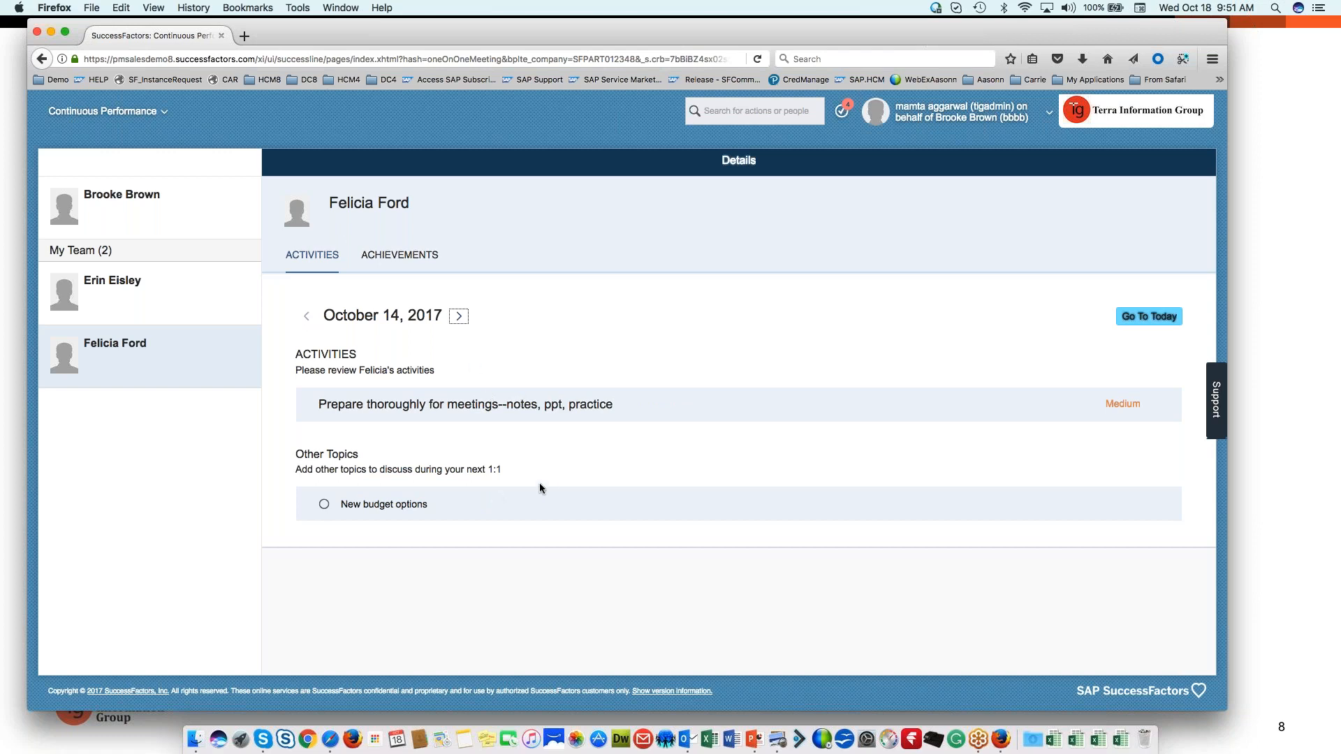
pyautogui.moveTo(398, 318)
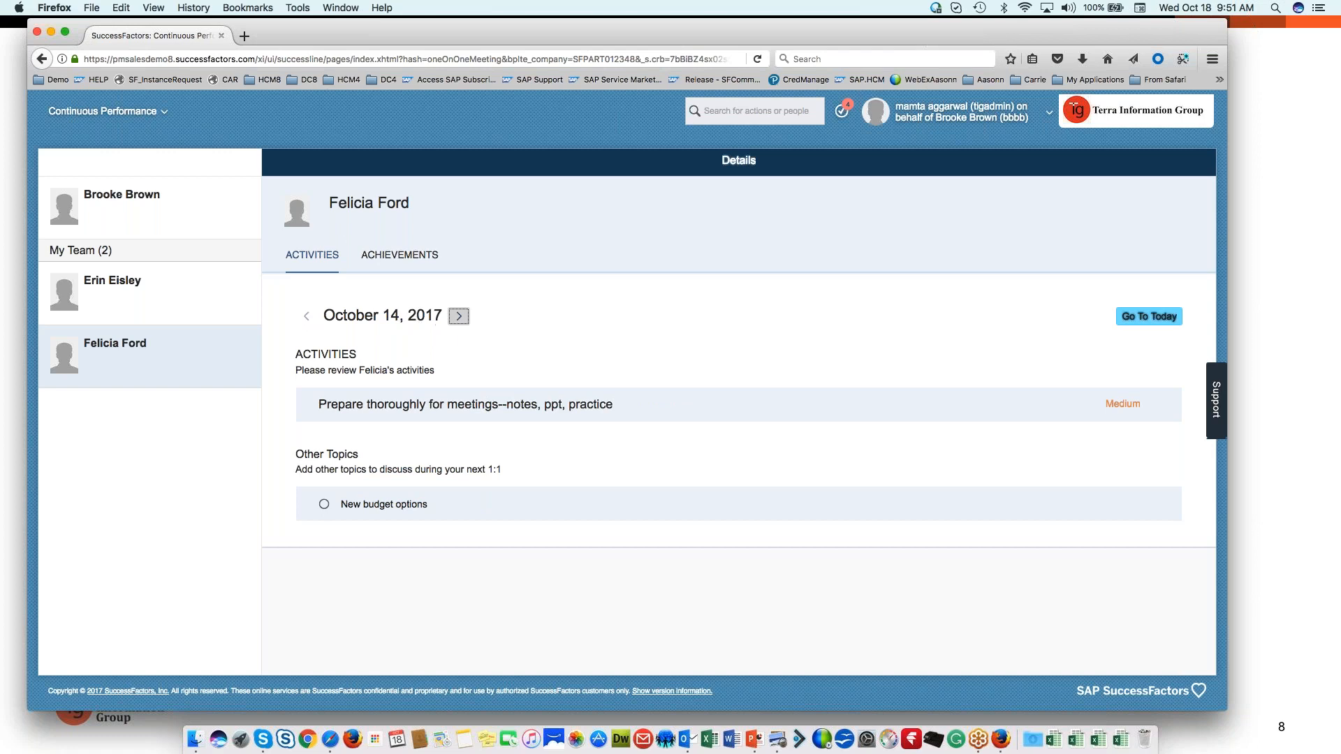
# - Step forward through October 15 and return to today's editable October 18, 2017 activities
pyautogui.click(459, 316)
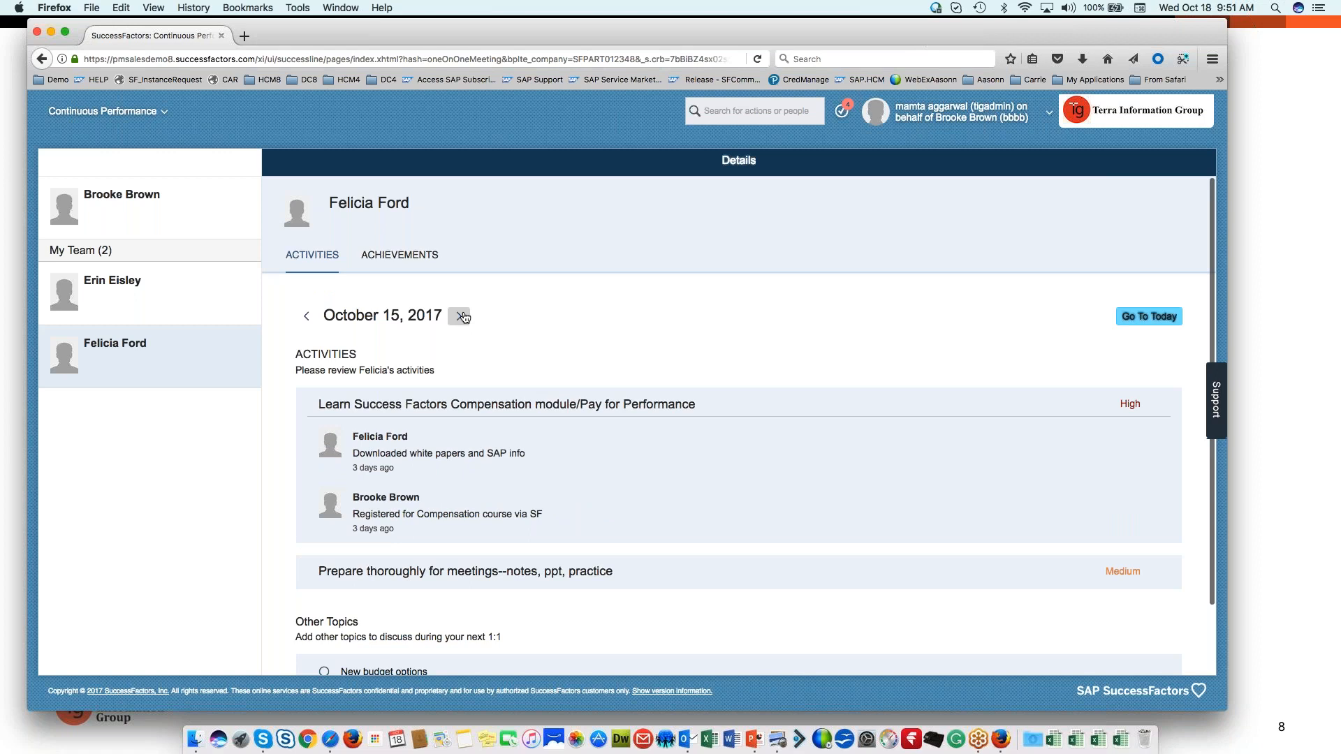
pyautogui.scroll(-3)
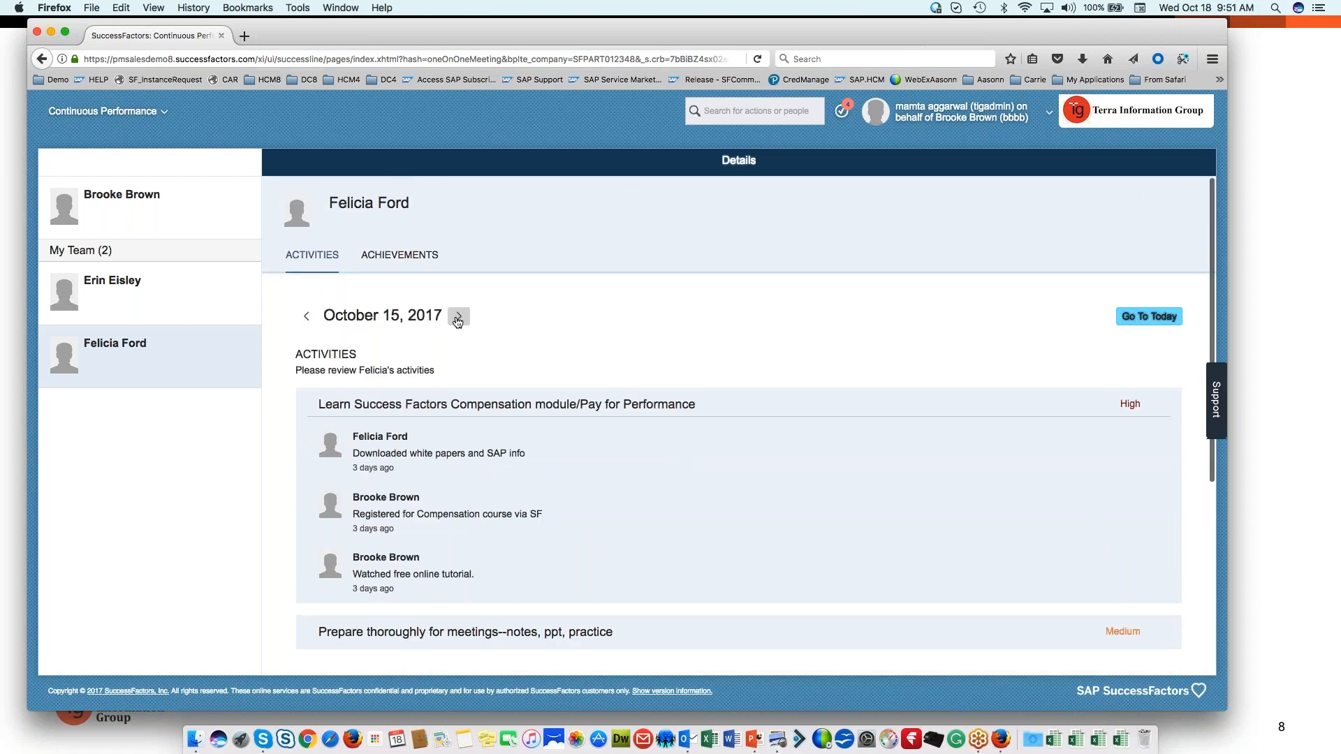
pyautogui.scroll(-3)
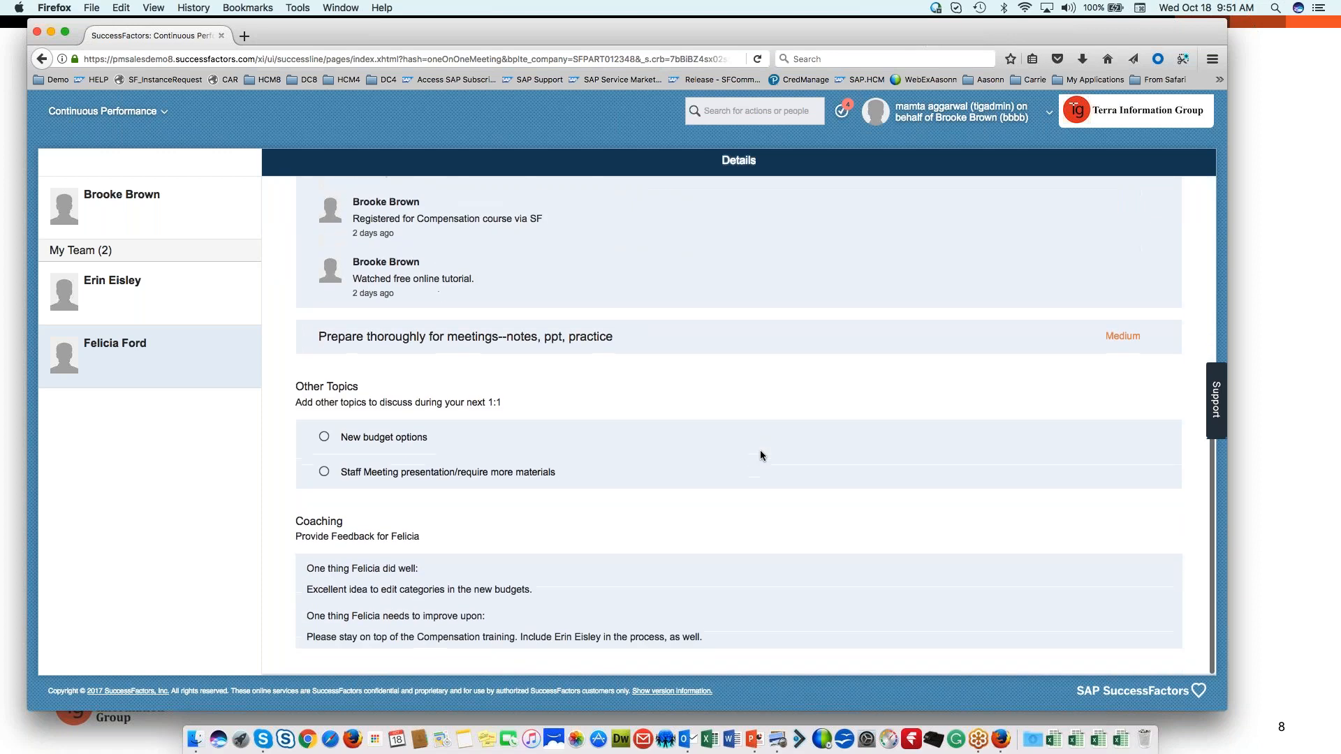
pyautogui.moveTo(469, 423)
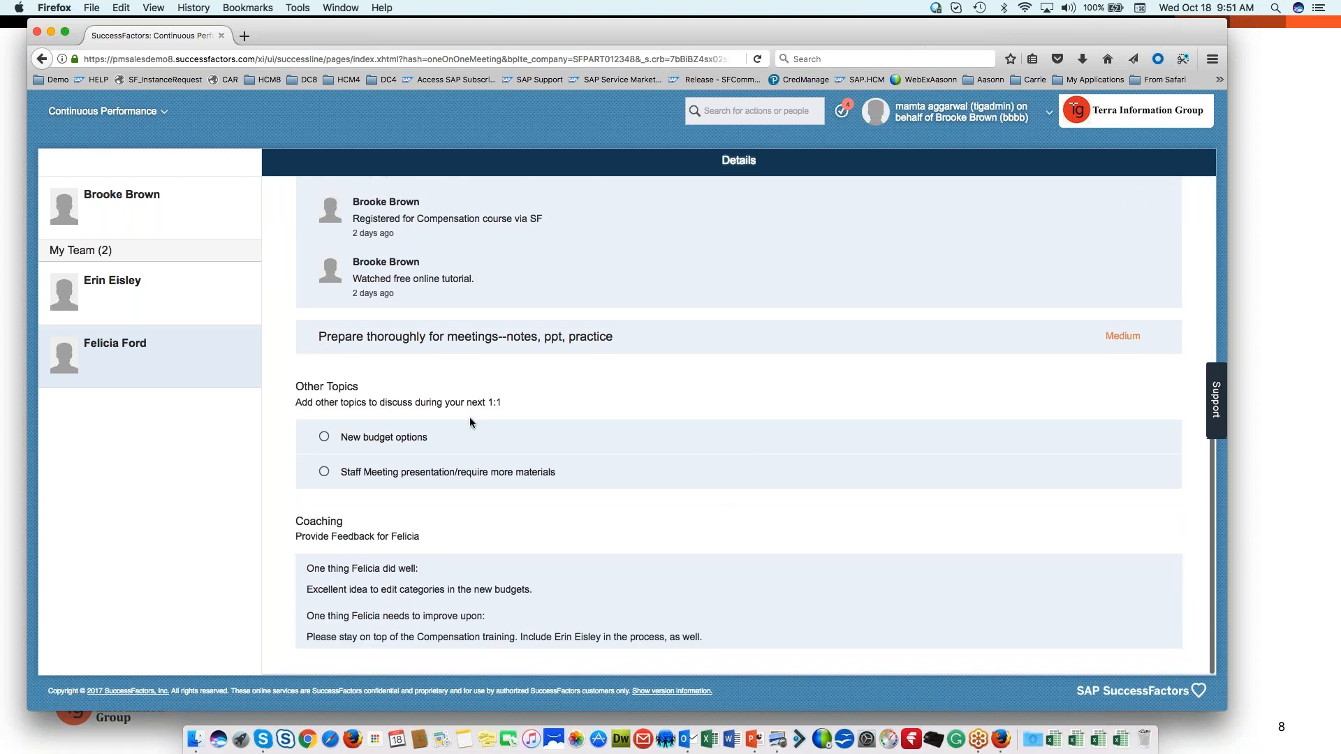
pyautogui.scroll(3)
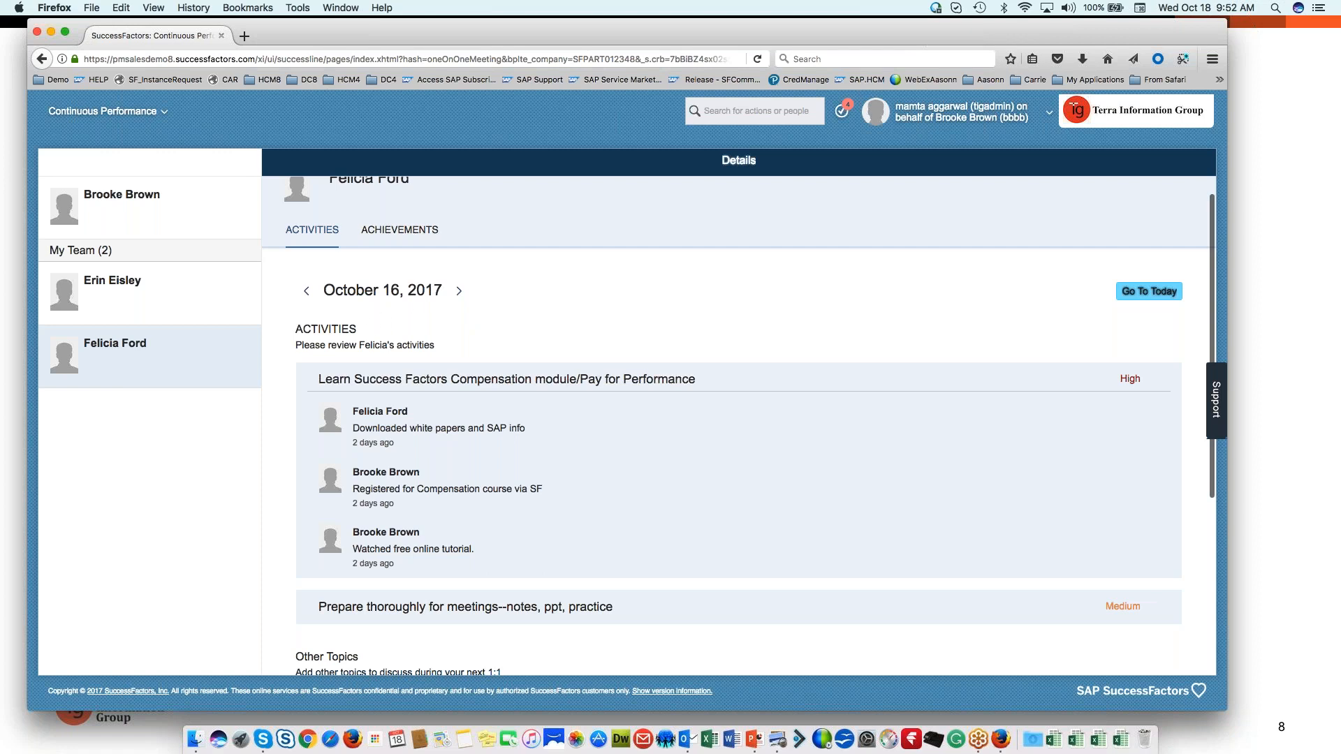
pyautogui.moveTo(949, 488)
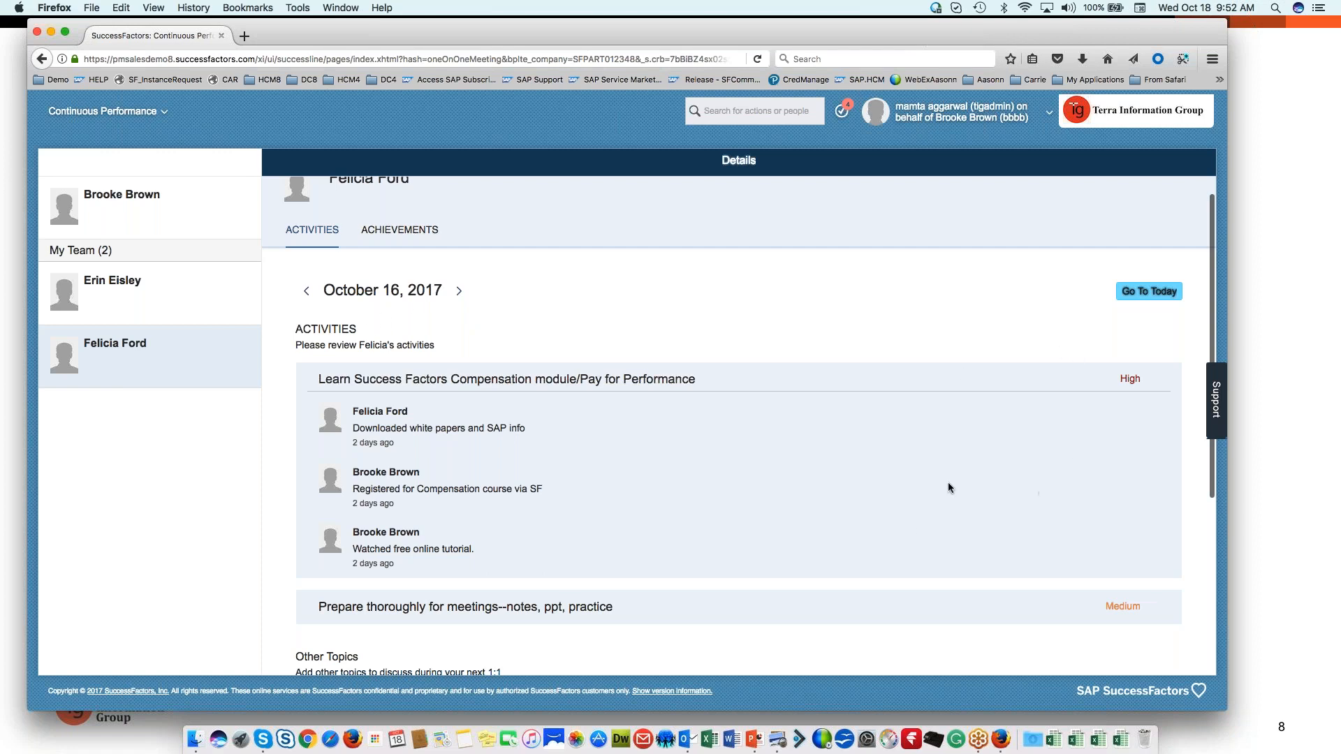
pyautogui.moveTo(517, 566)
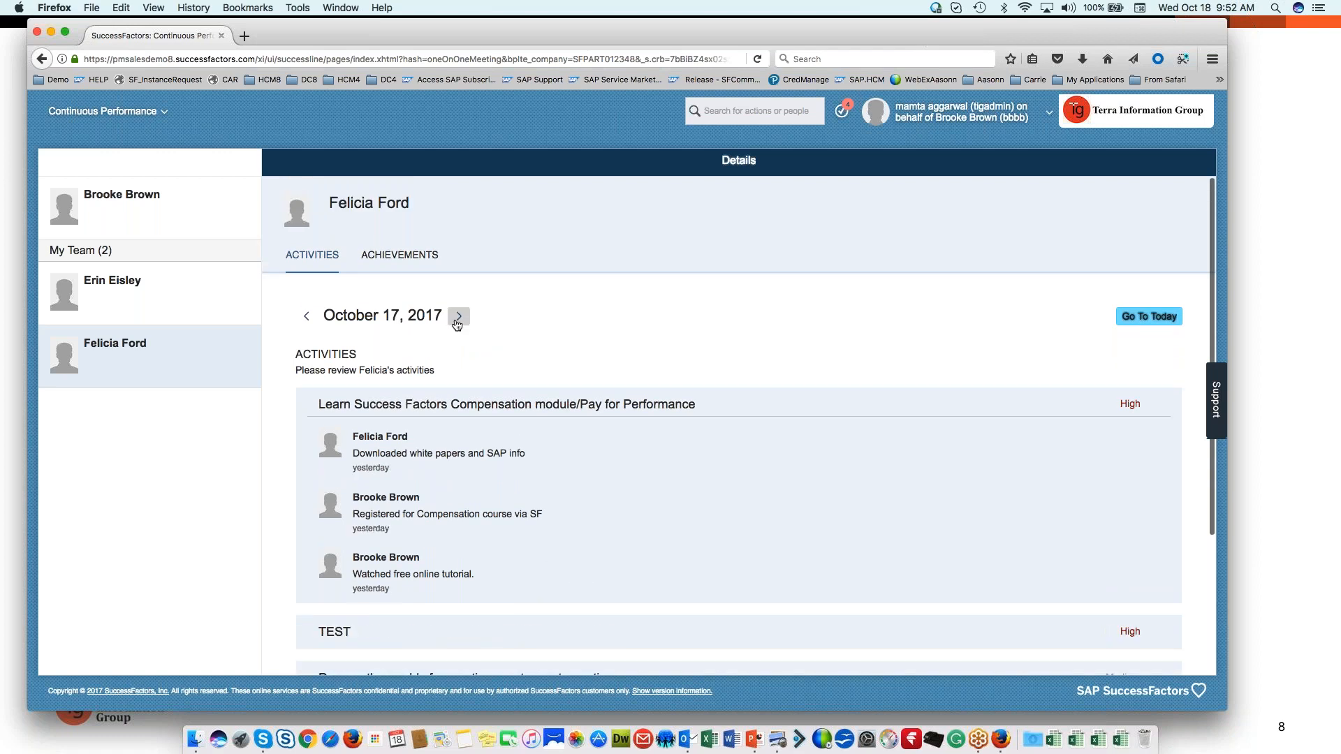
pyautogui.click(458, 316)
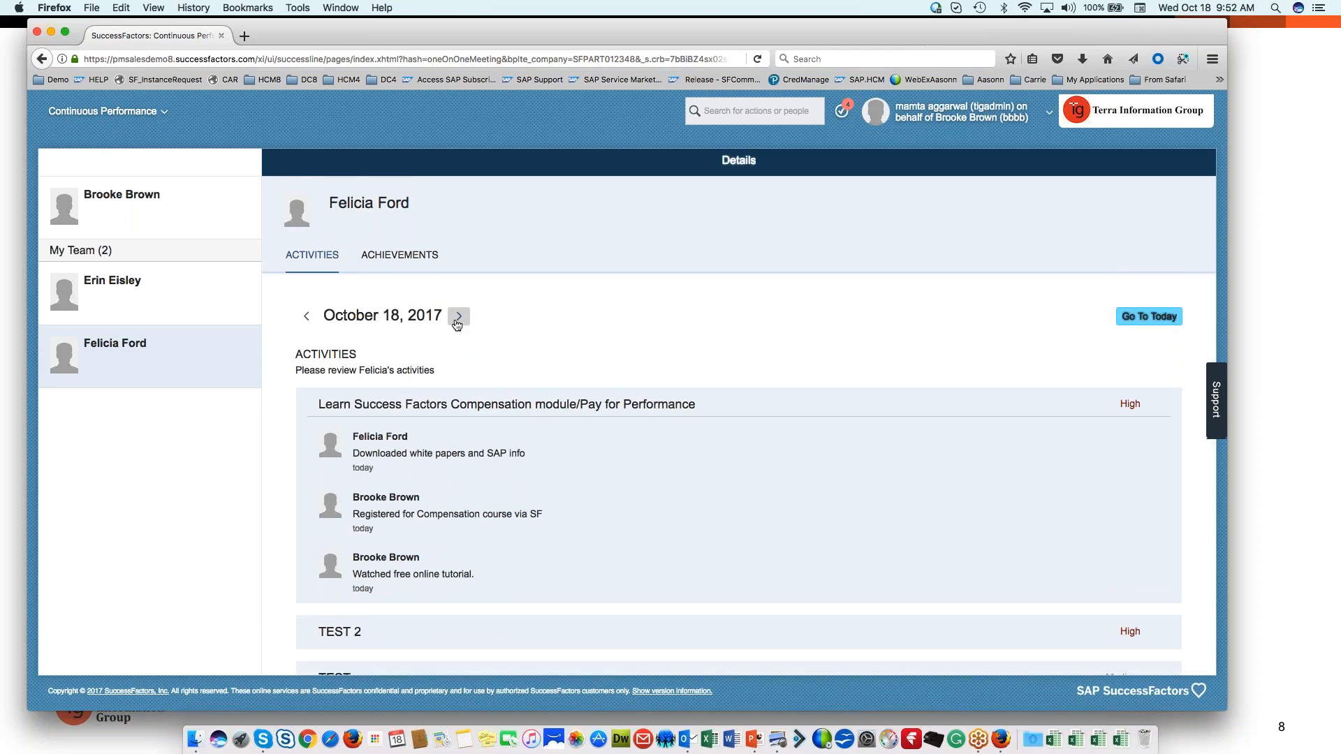
pyautogui.click(458, 316)
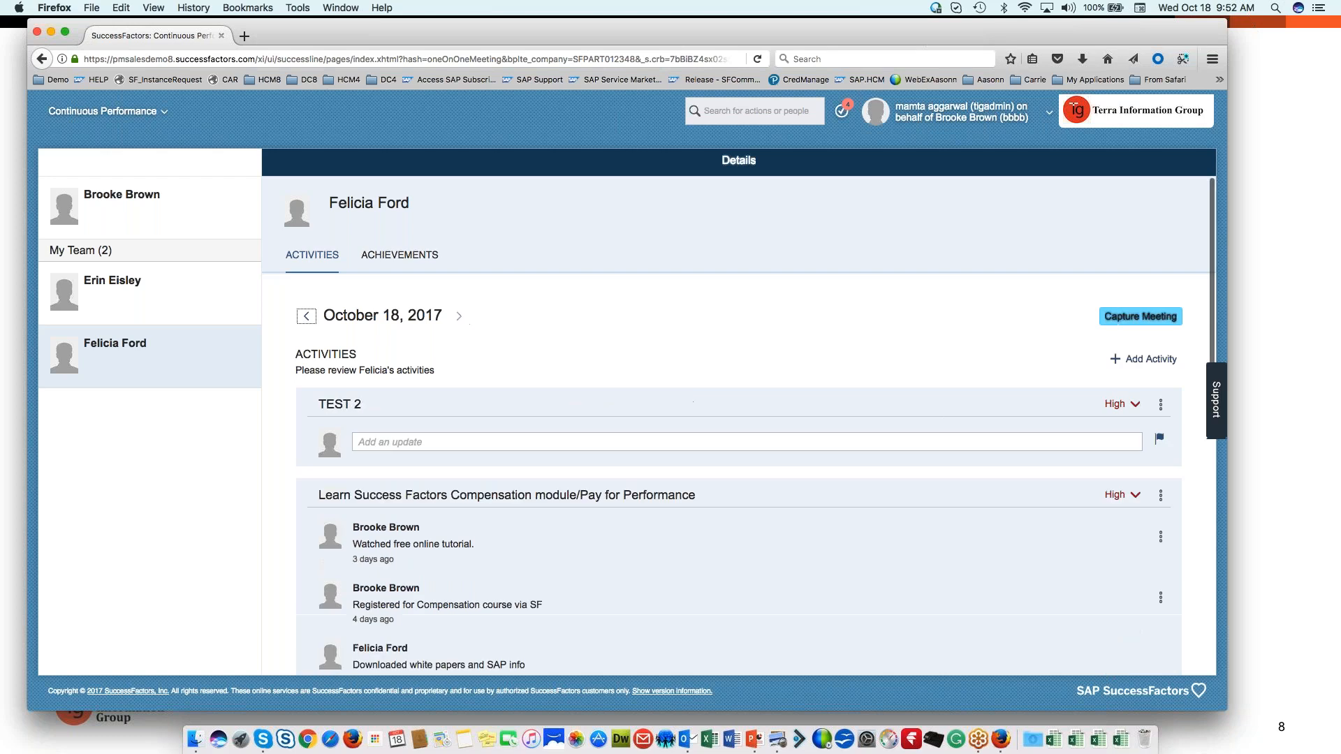
pyautogui.moveTo(458, 339)
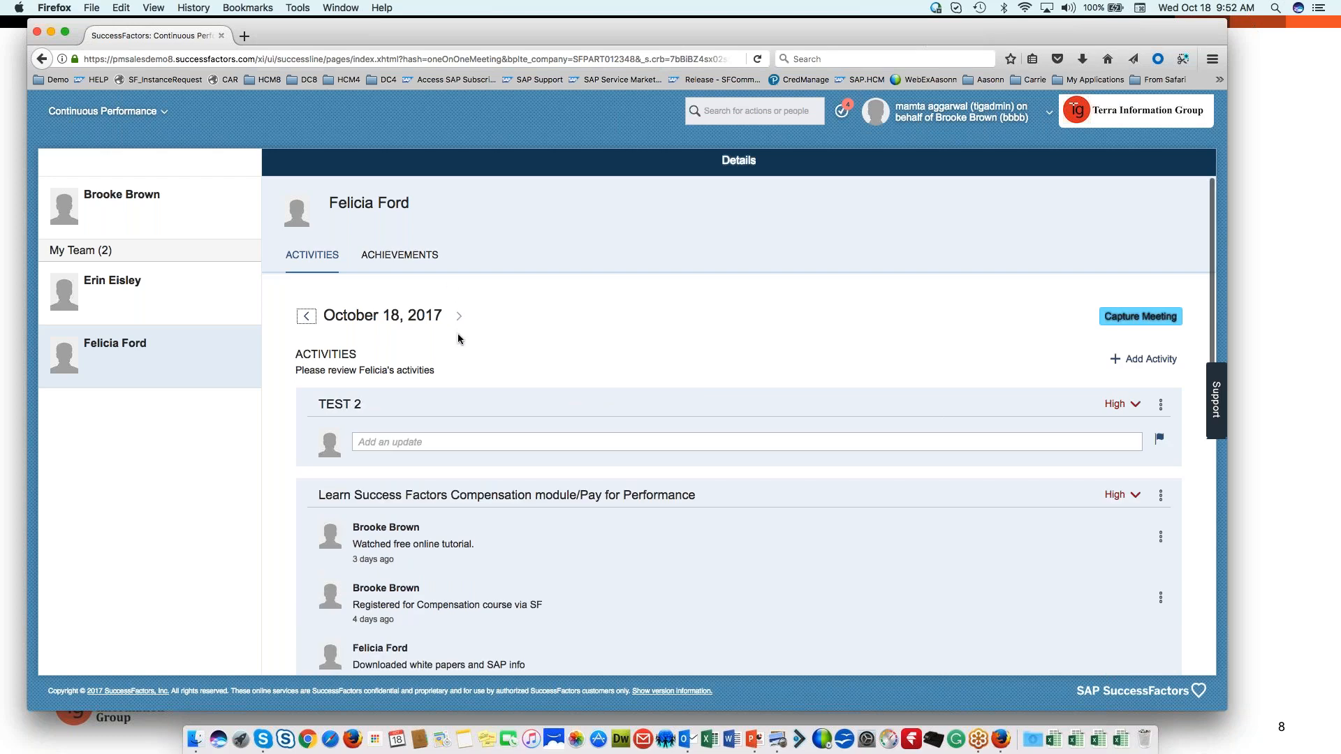
pyautogui.moveTo(590, 265)
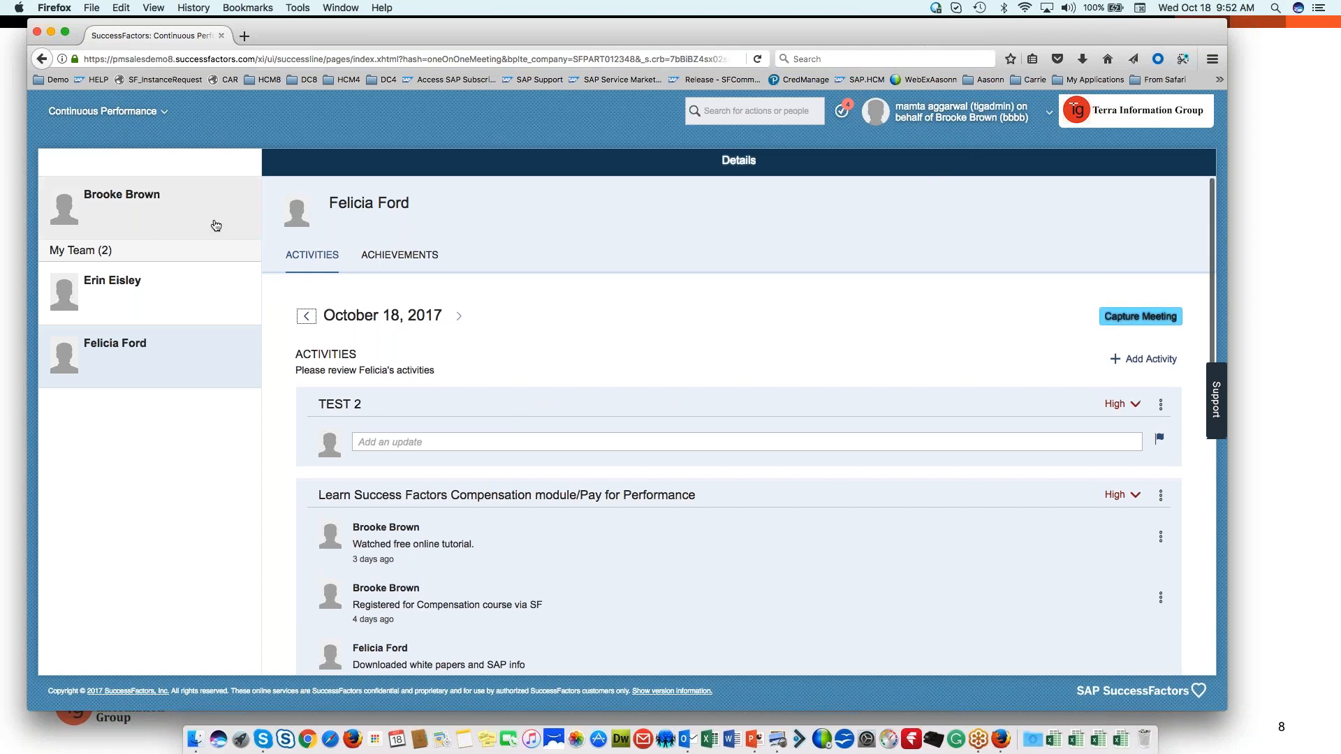
# - Navigate from the module menu through Objectives to the Development module
pyautogui.click(108, 112)
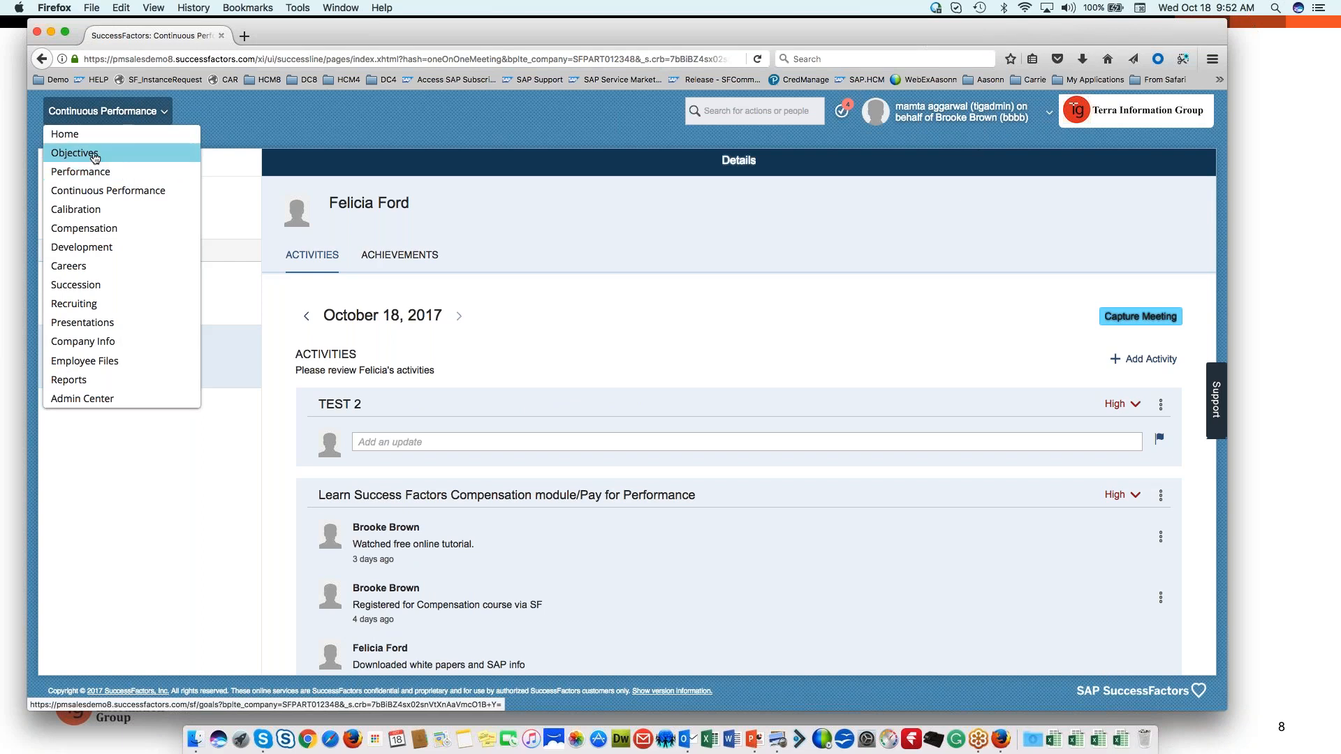
pyautogui.click(76, 154)
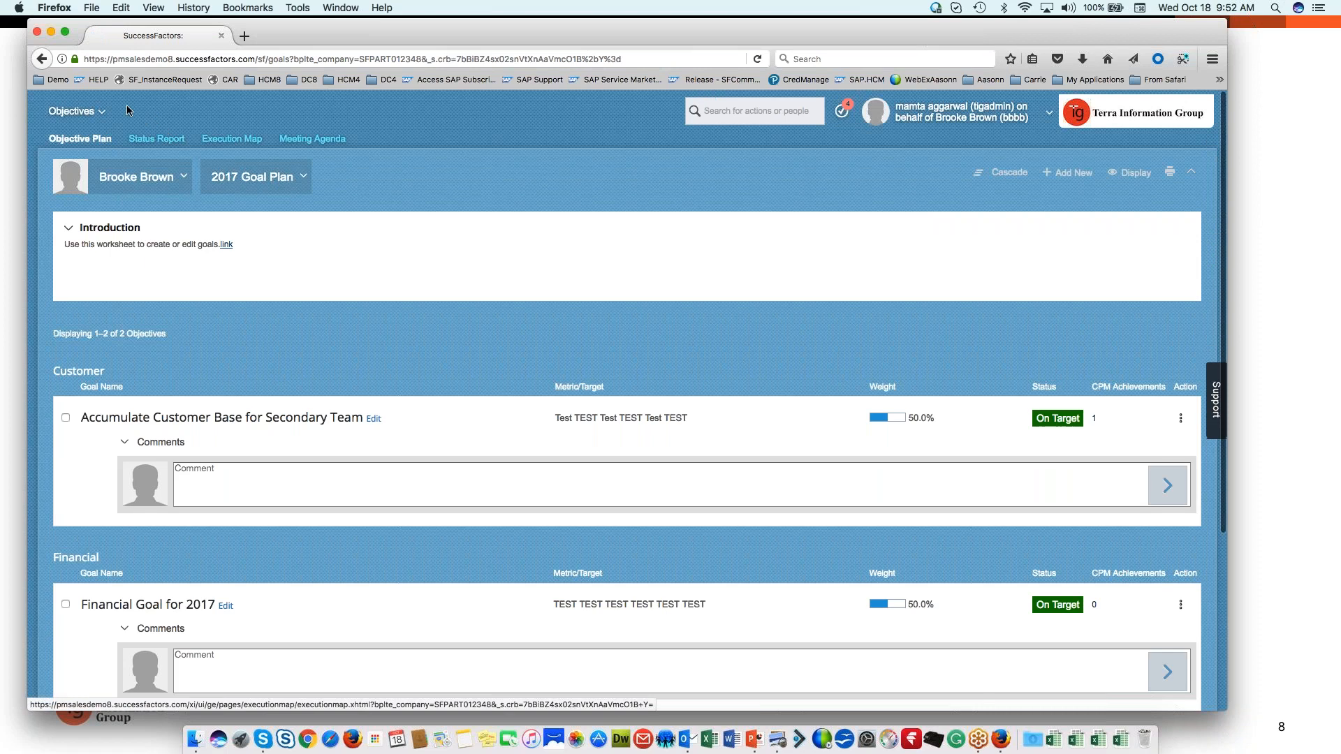
pyautogui.click(72, 111)
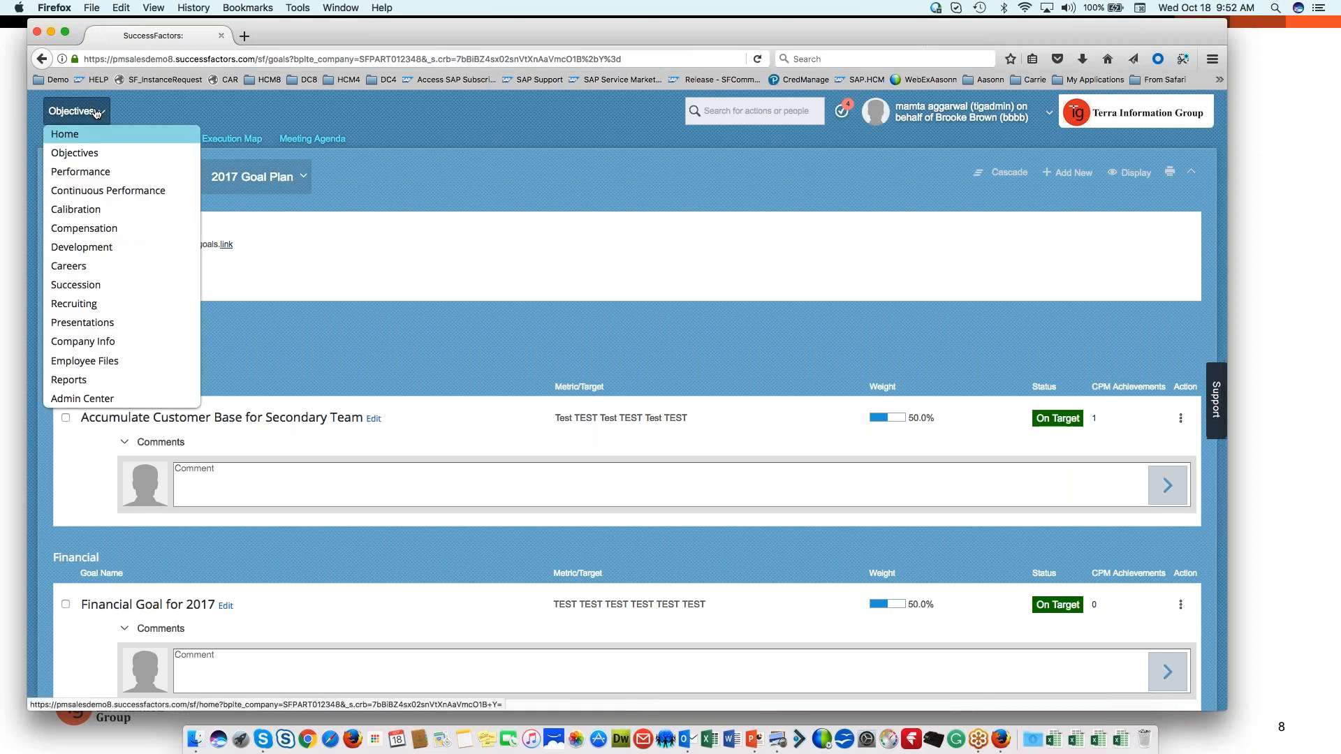
pyautogui.moveTo(107, 190)
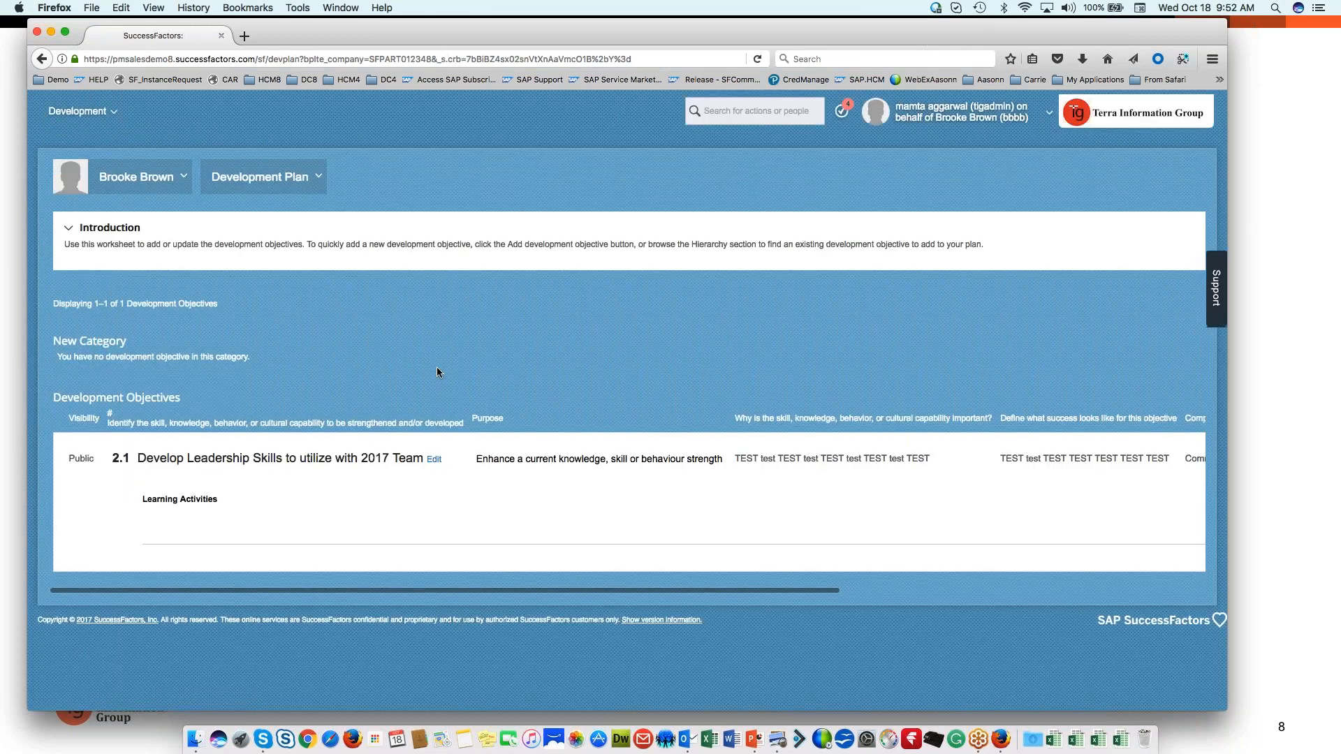
pyautogui.moveTo(170, 176)
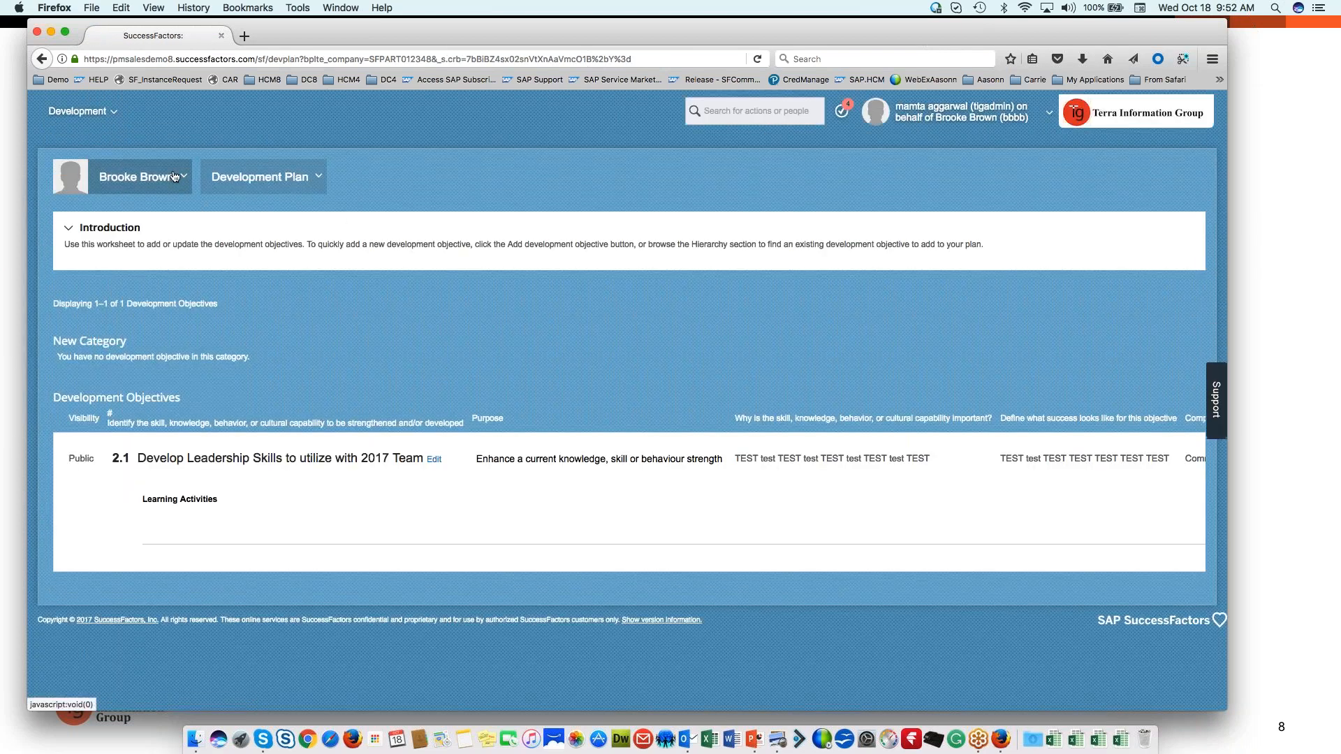
pyautogui.click(141, 176)
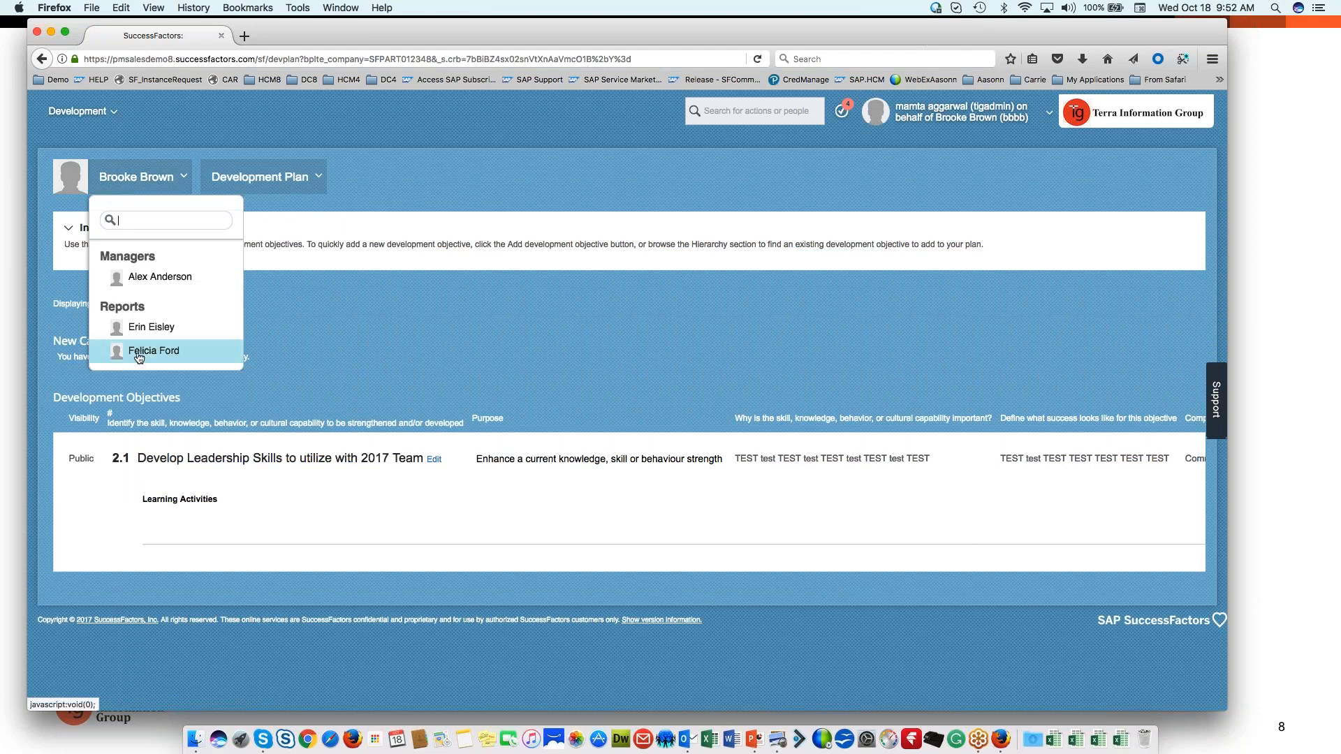
pyautogui.click(153, 351)
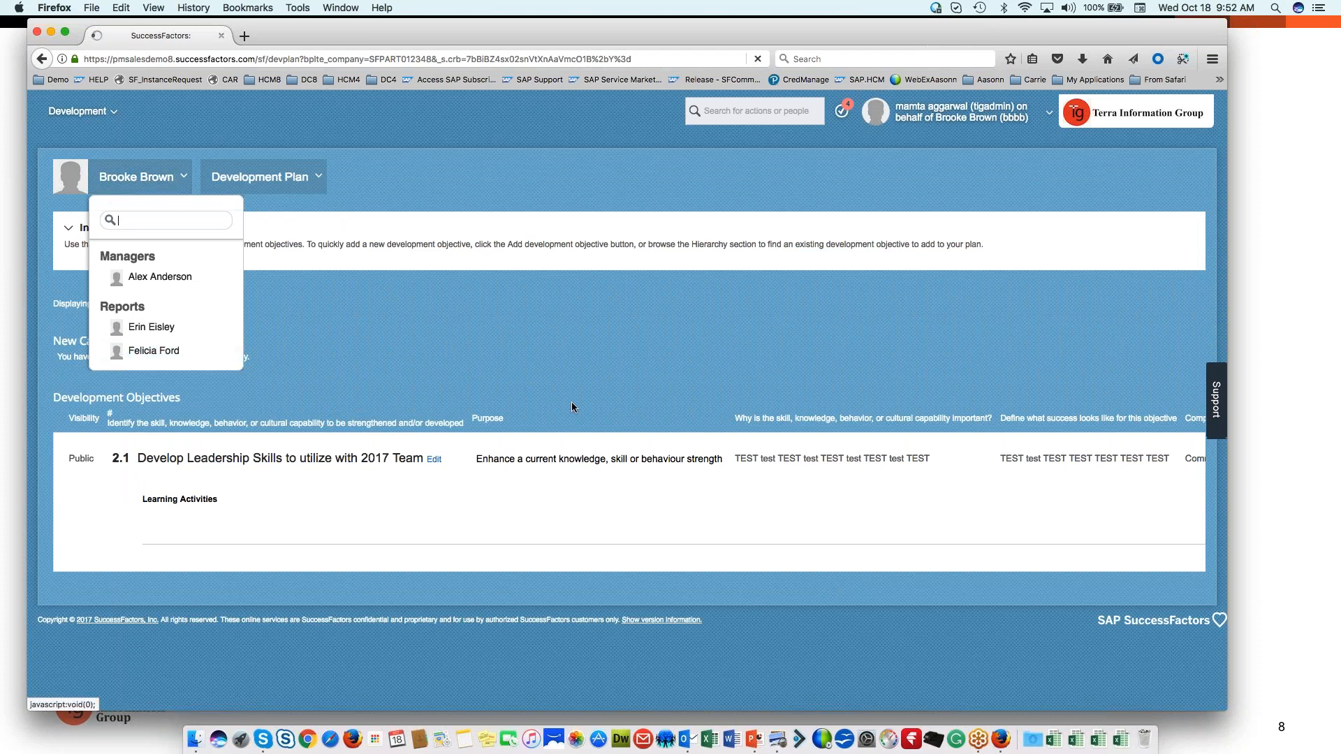
pyautogui.click(153, 351)
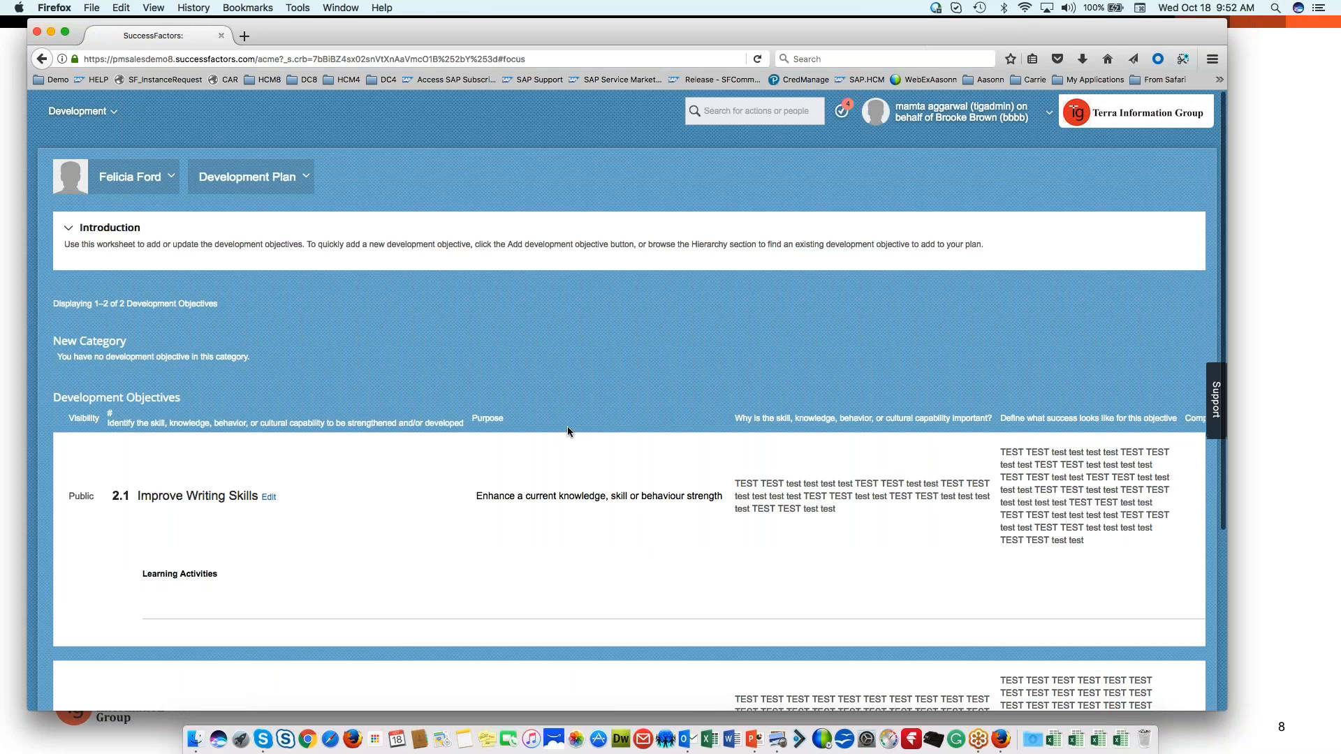
pyautogui.scroll(-3)
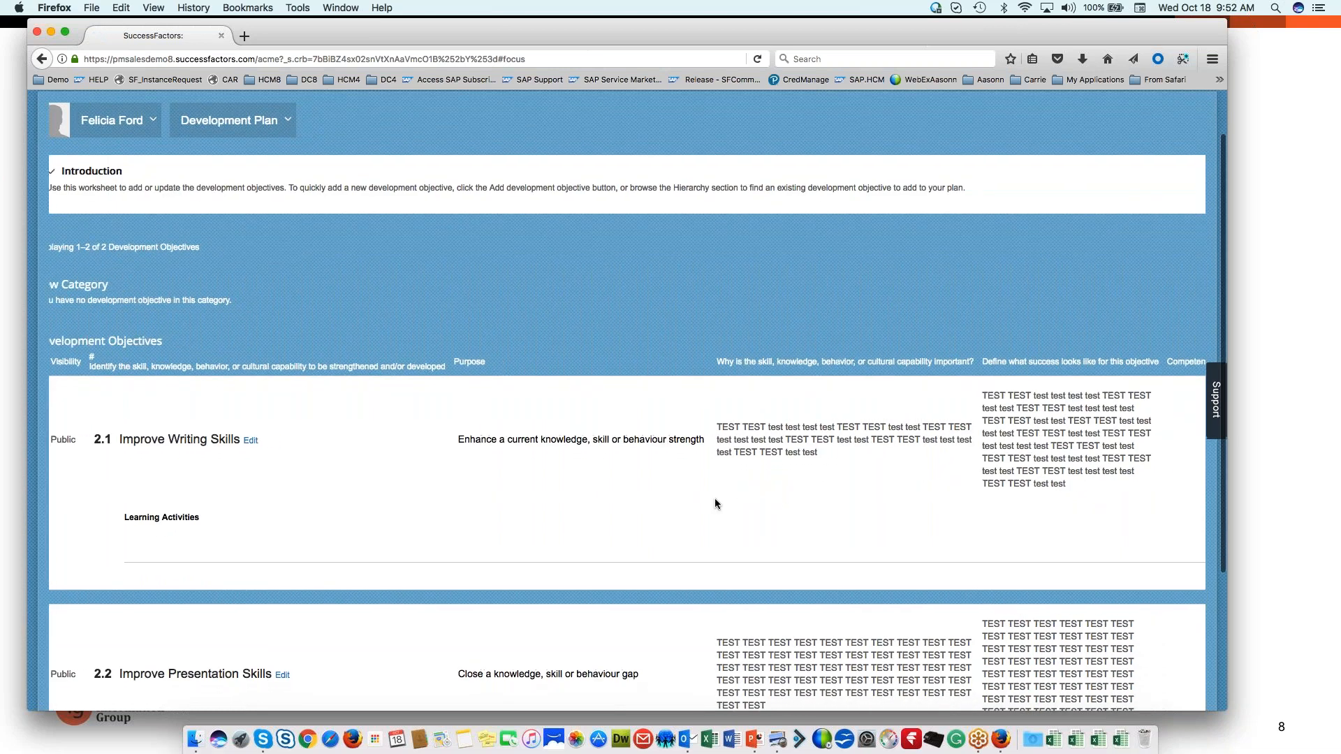
pyautogui.hscroll(3)
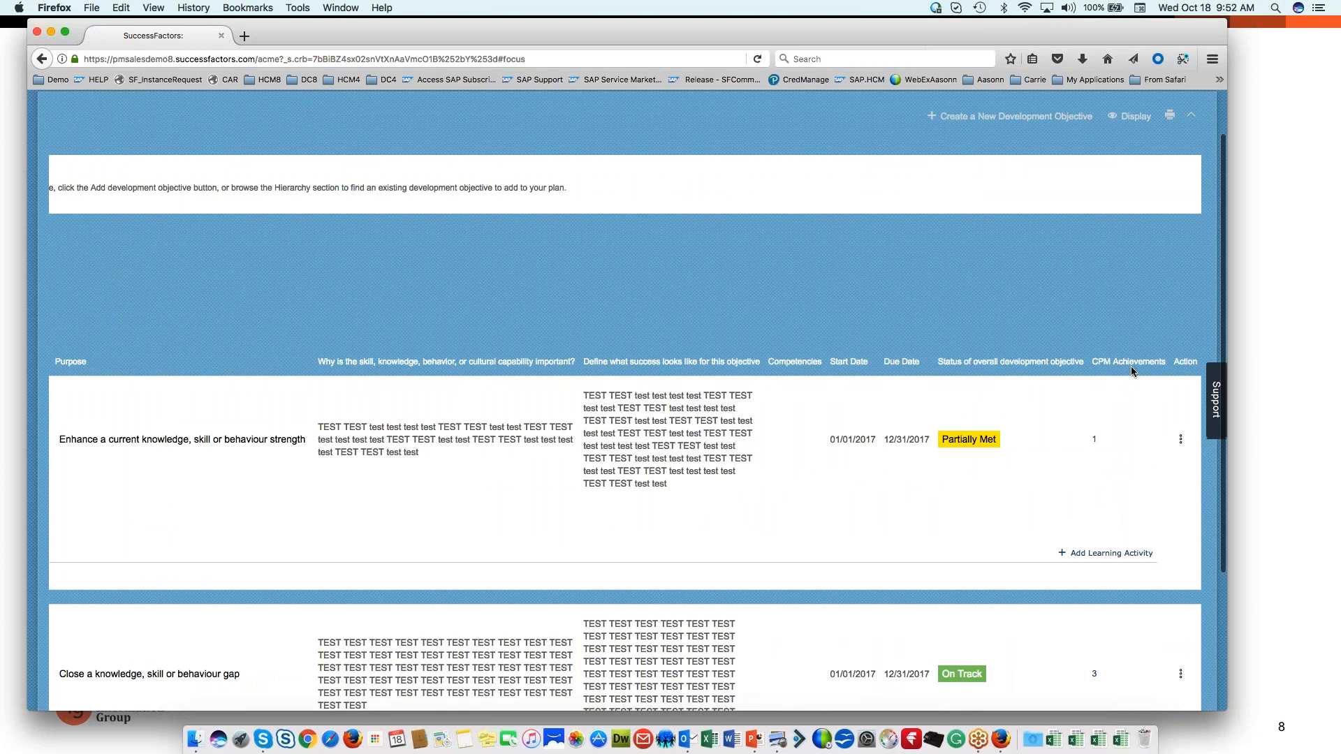
pyautogui.moveTo(1088, 447)
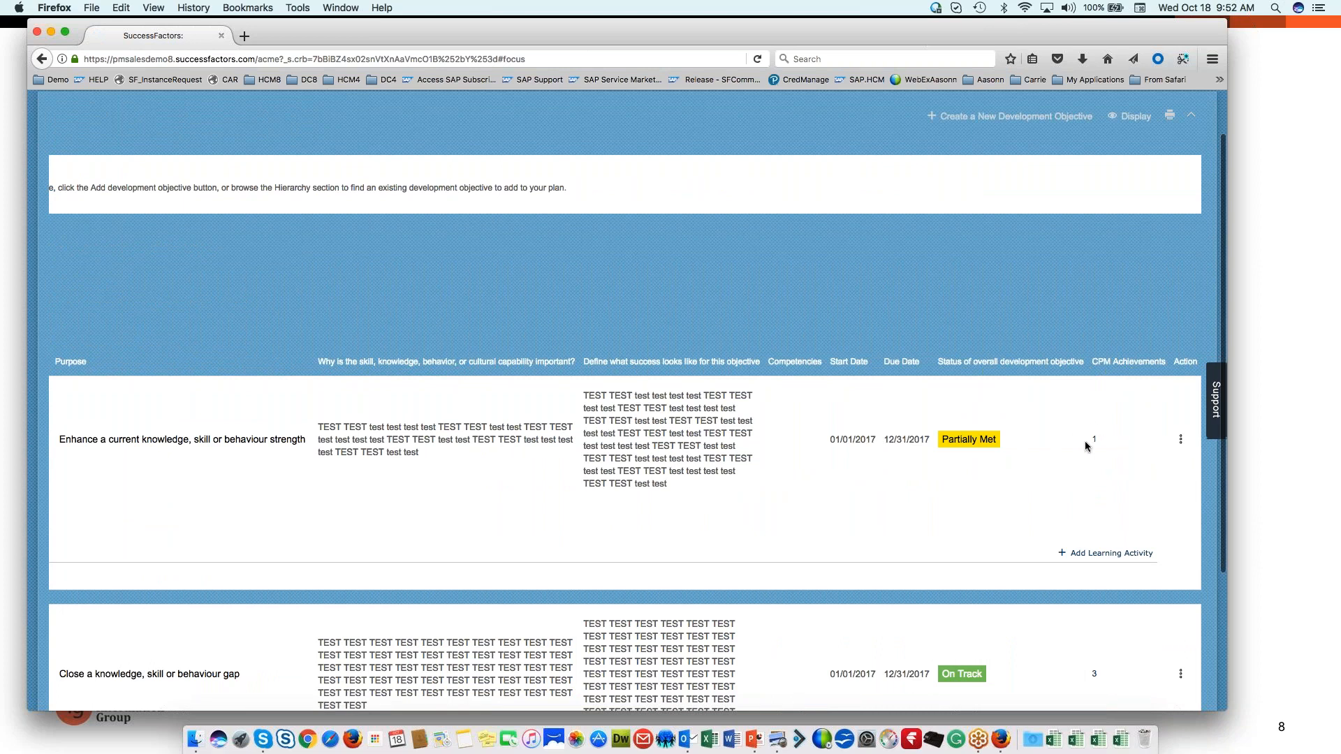
pyautogui.scroll(-3)
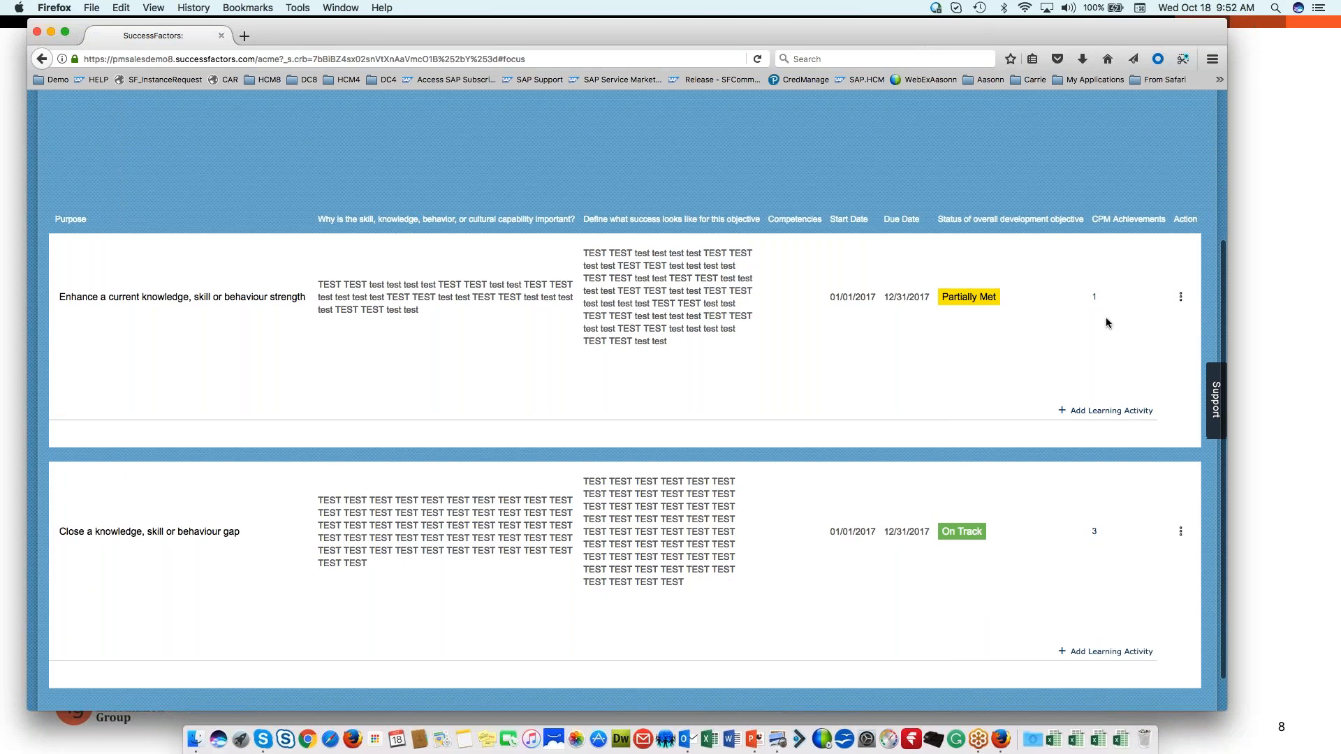
pyautogui.moveTo(1095, 536)
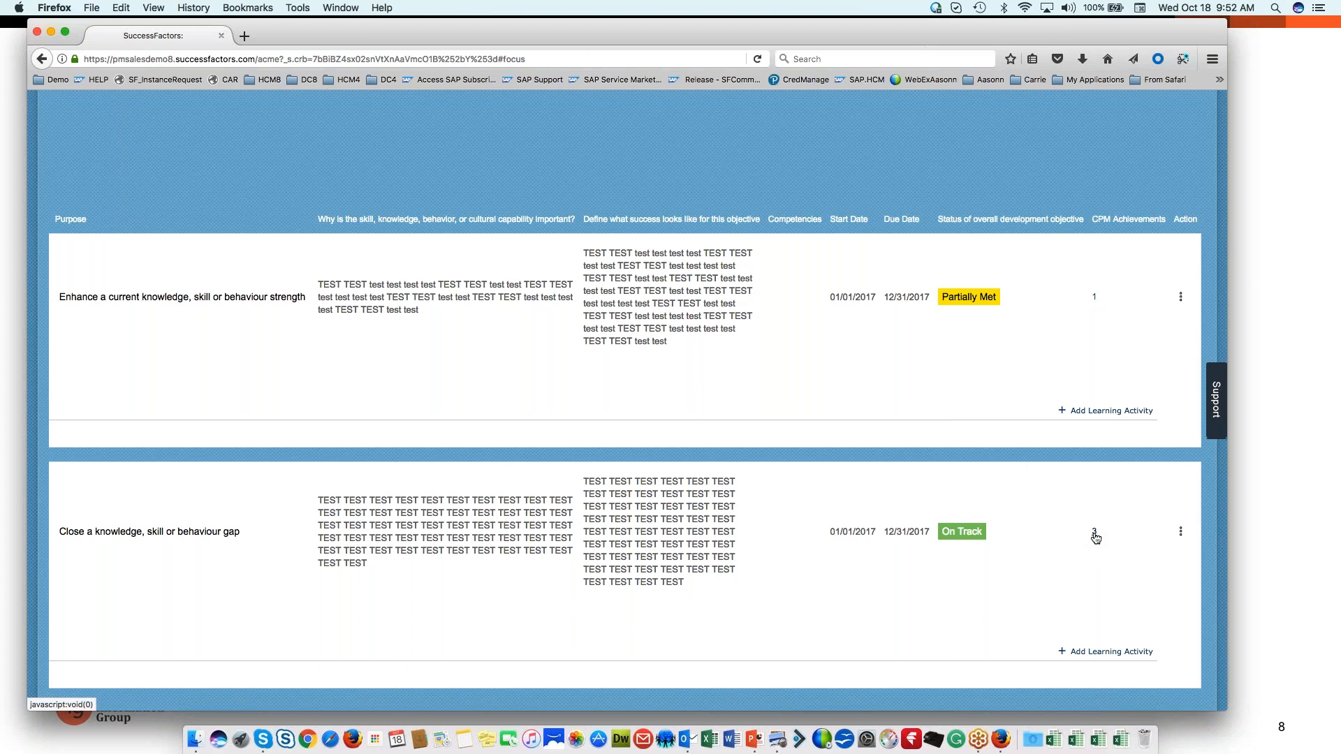
# - Show the achievements linked to the presentation-skills objective and look through them
pyautogui.click(1094, 530)
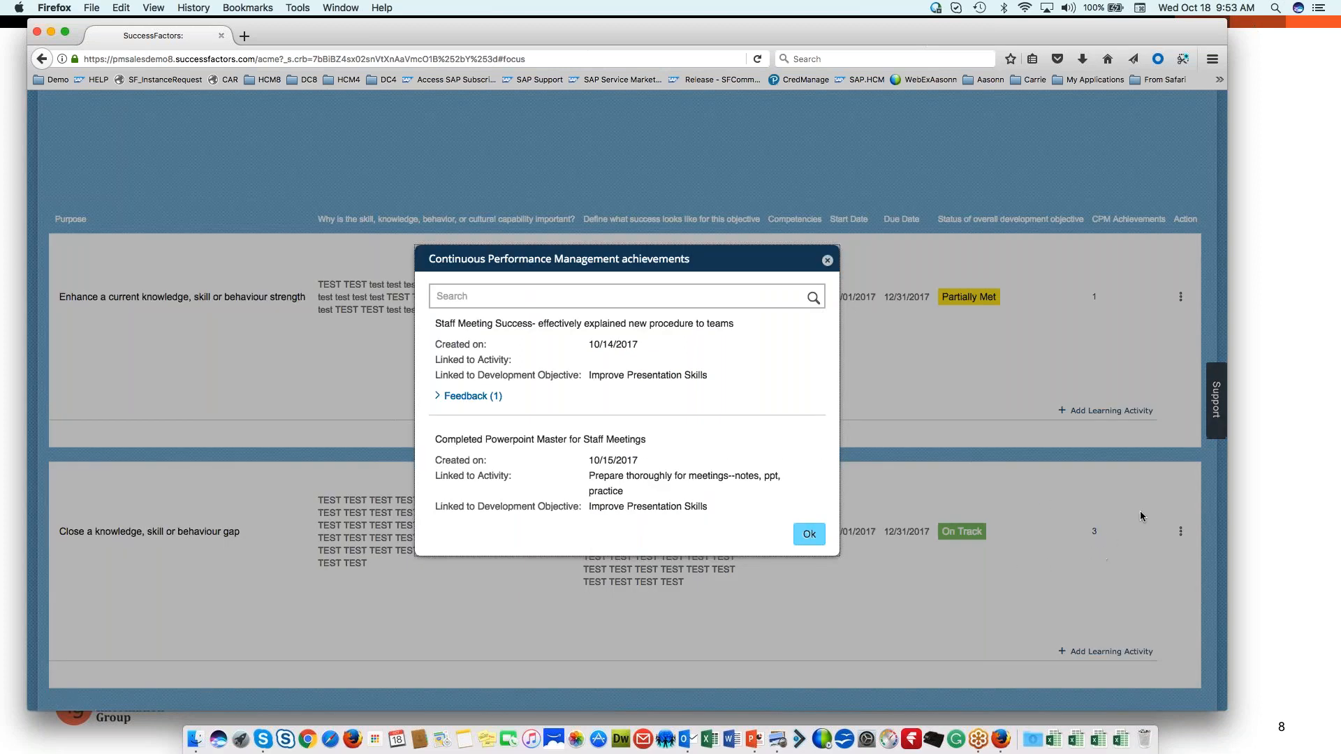
pyautogui.moveTo(714, 382)
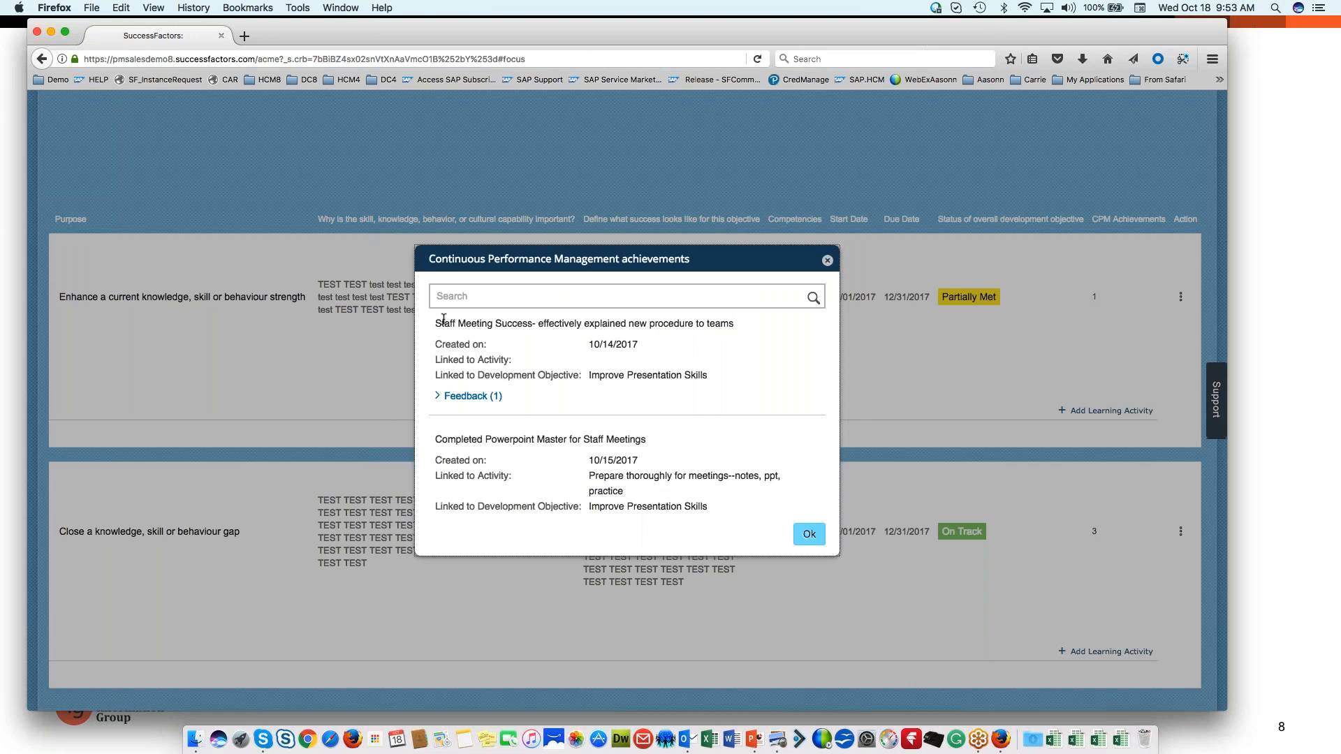
pyautogui.moveTo(545, 387)
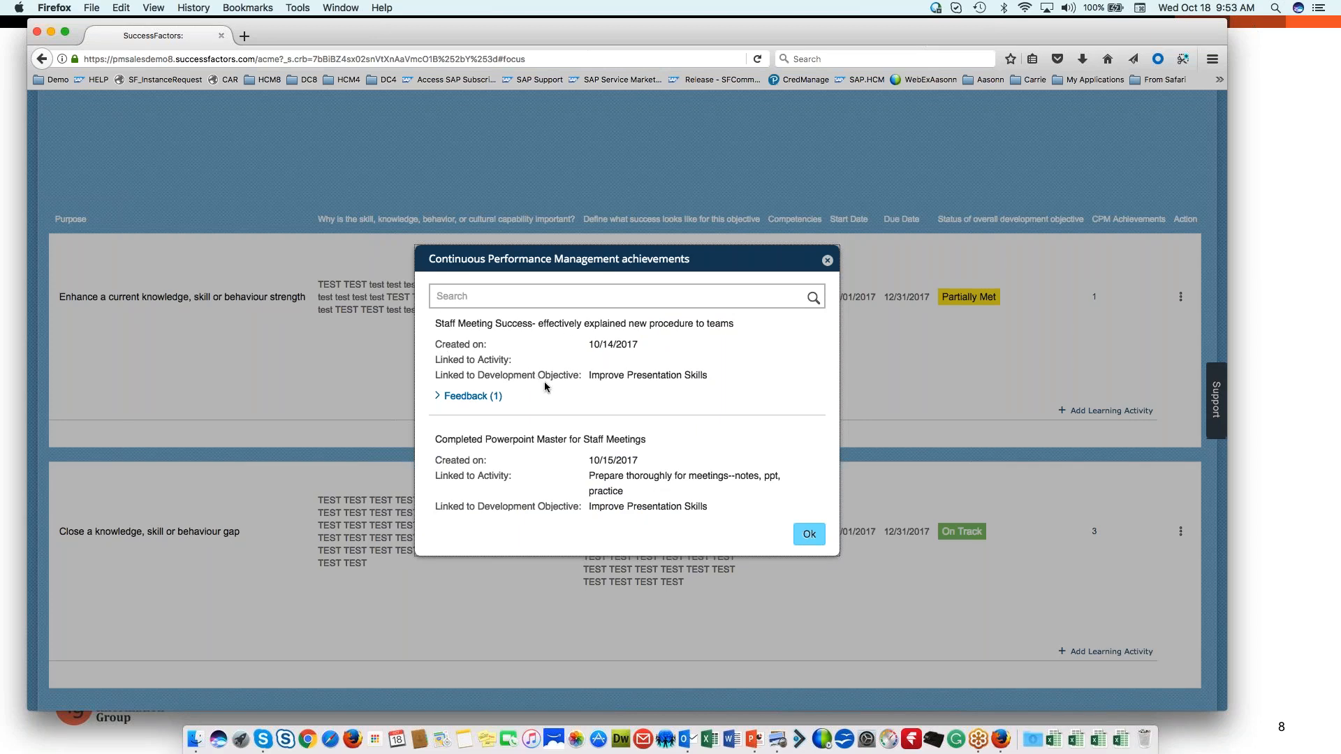
pyautogui.scroll(-3)
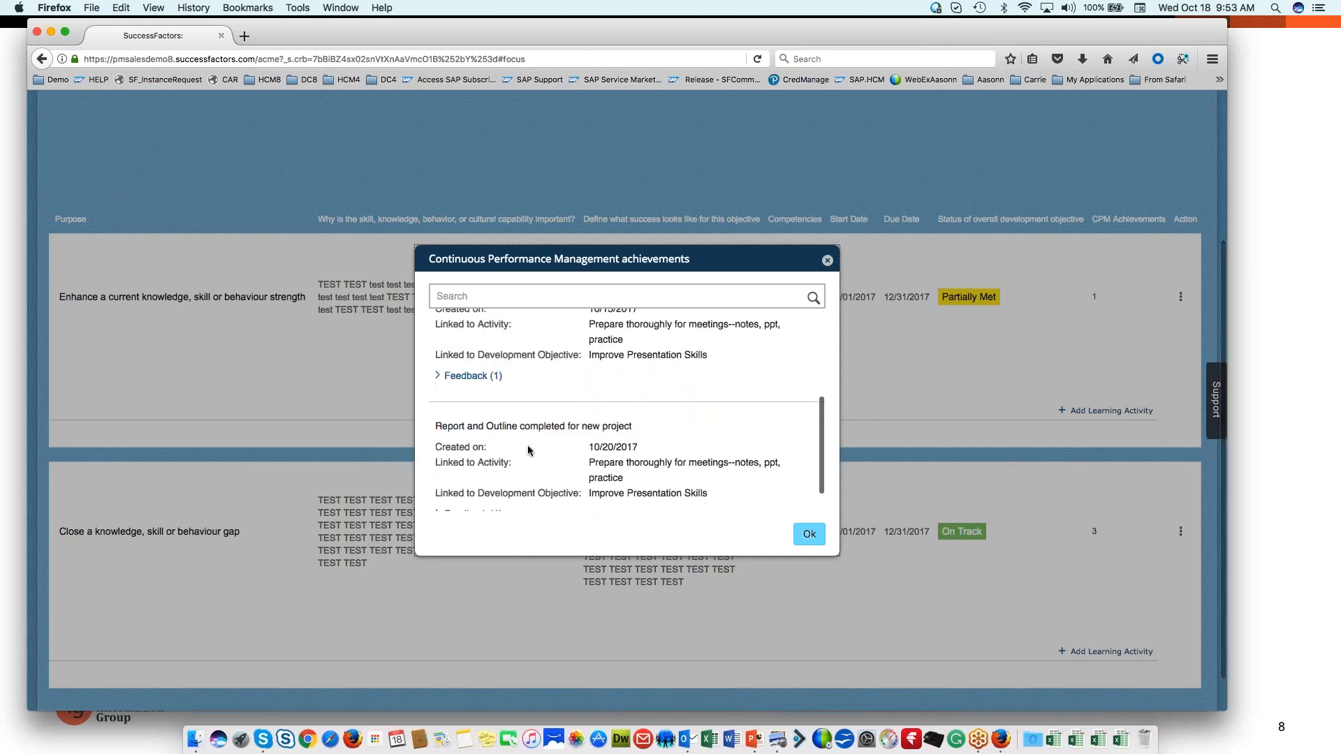
pyautogui.scroll(-3)
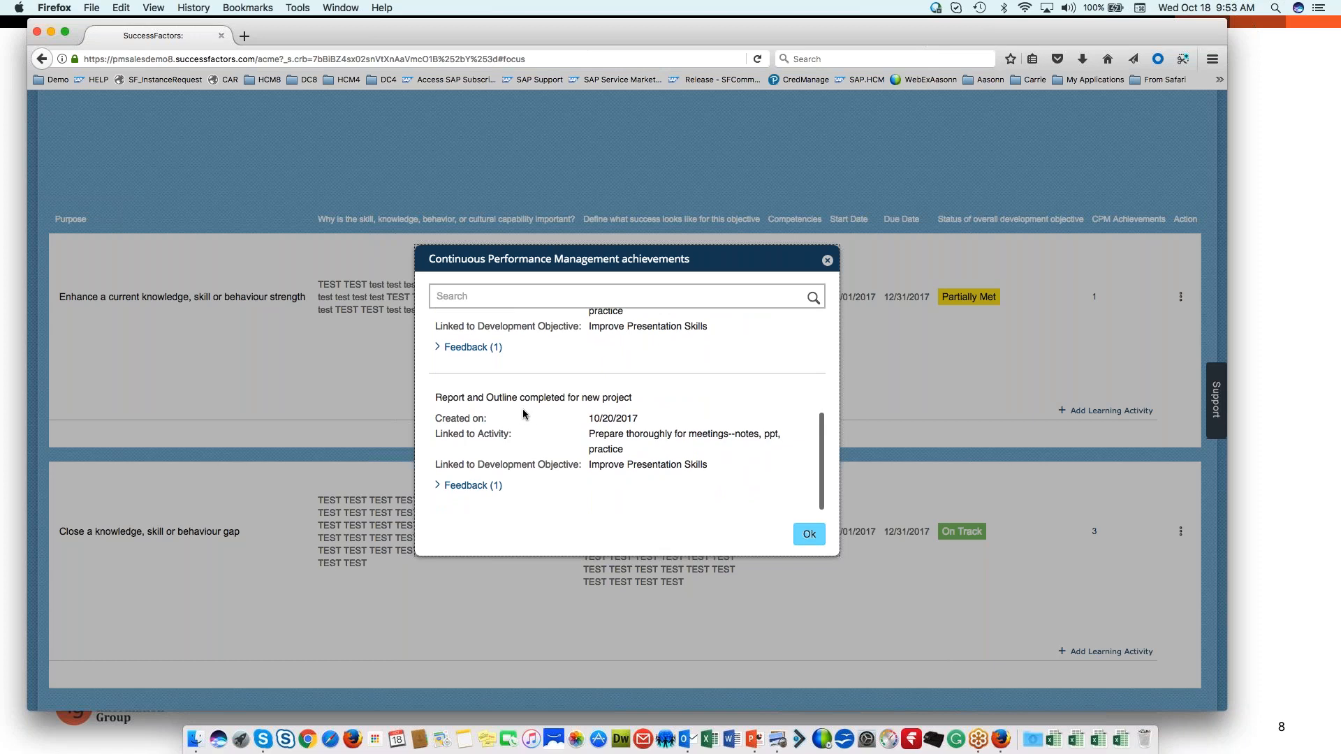
pyautogui.scroll(3)
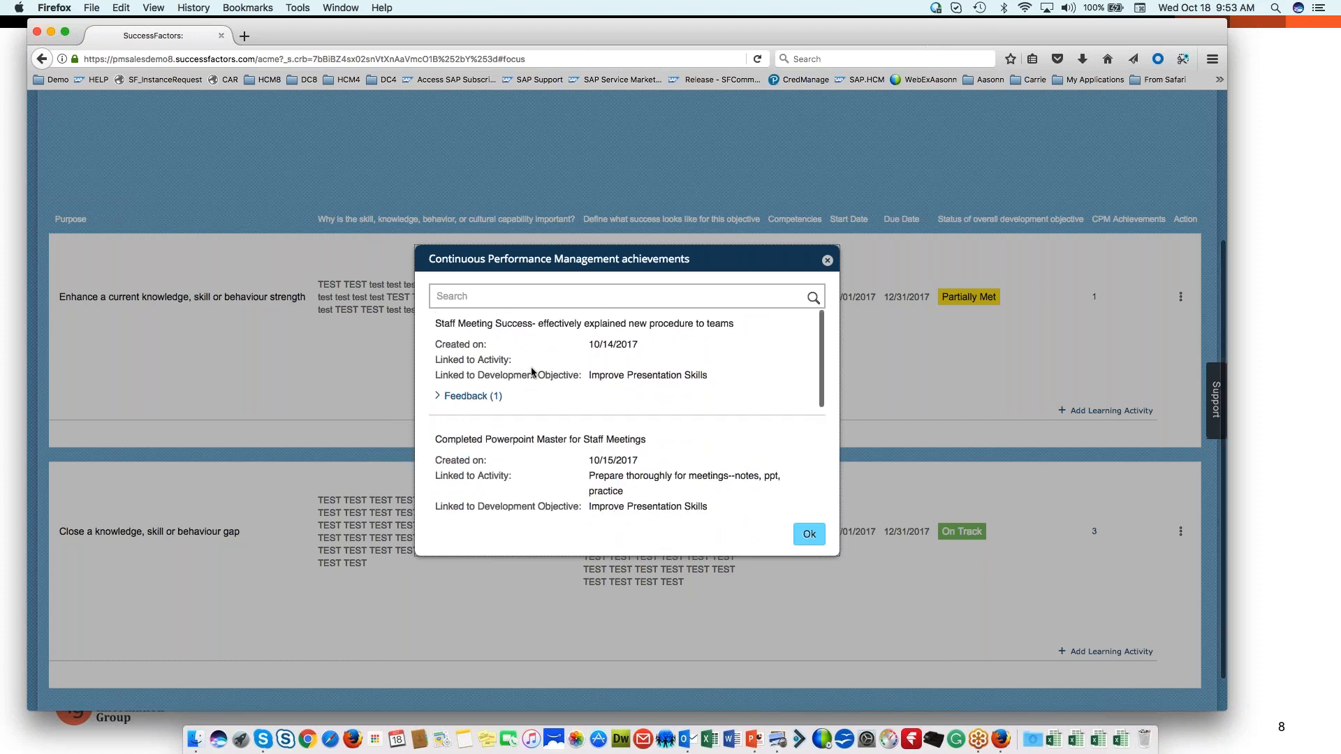
pyautogui.moveTo(472, 395)
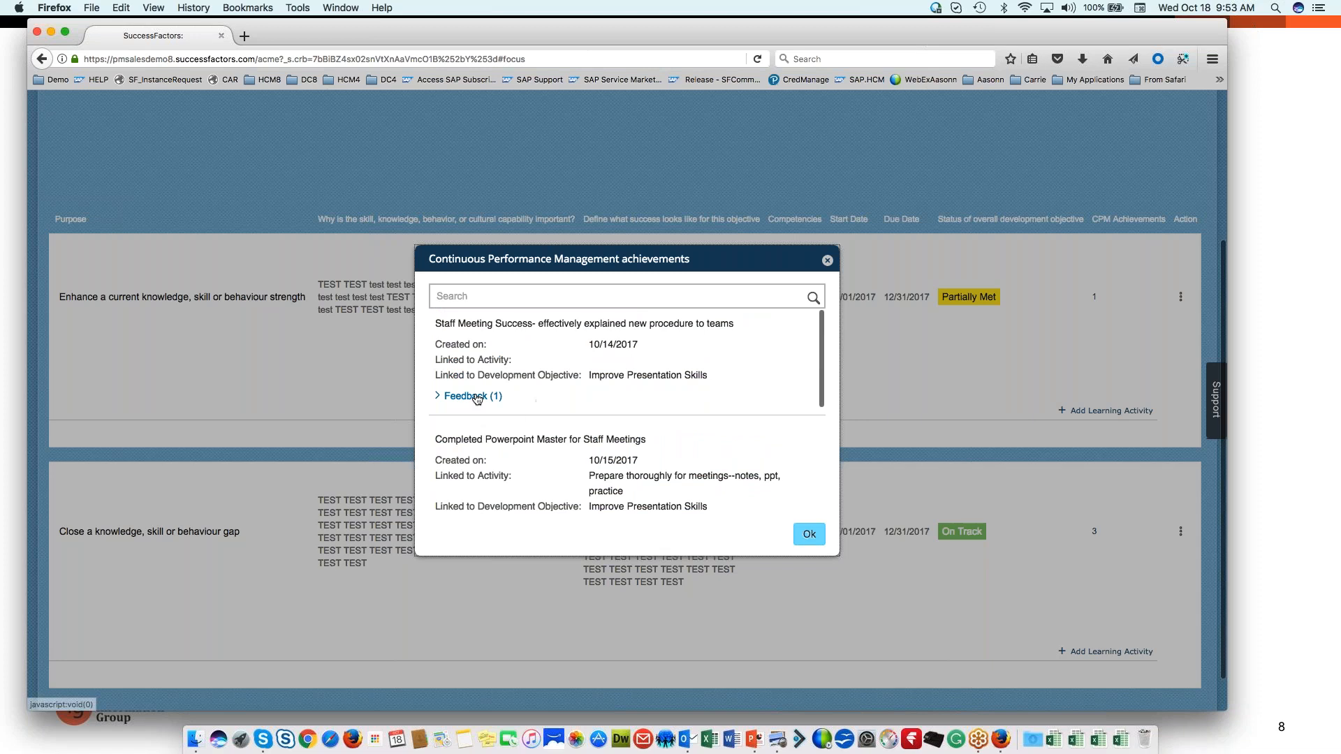
pyautogui.click(468, 396)
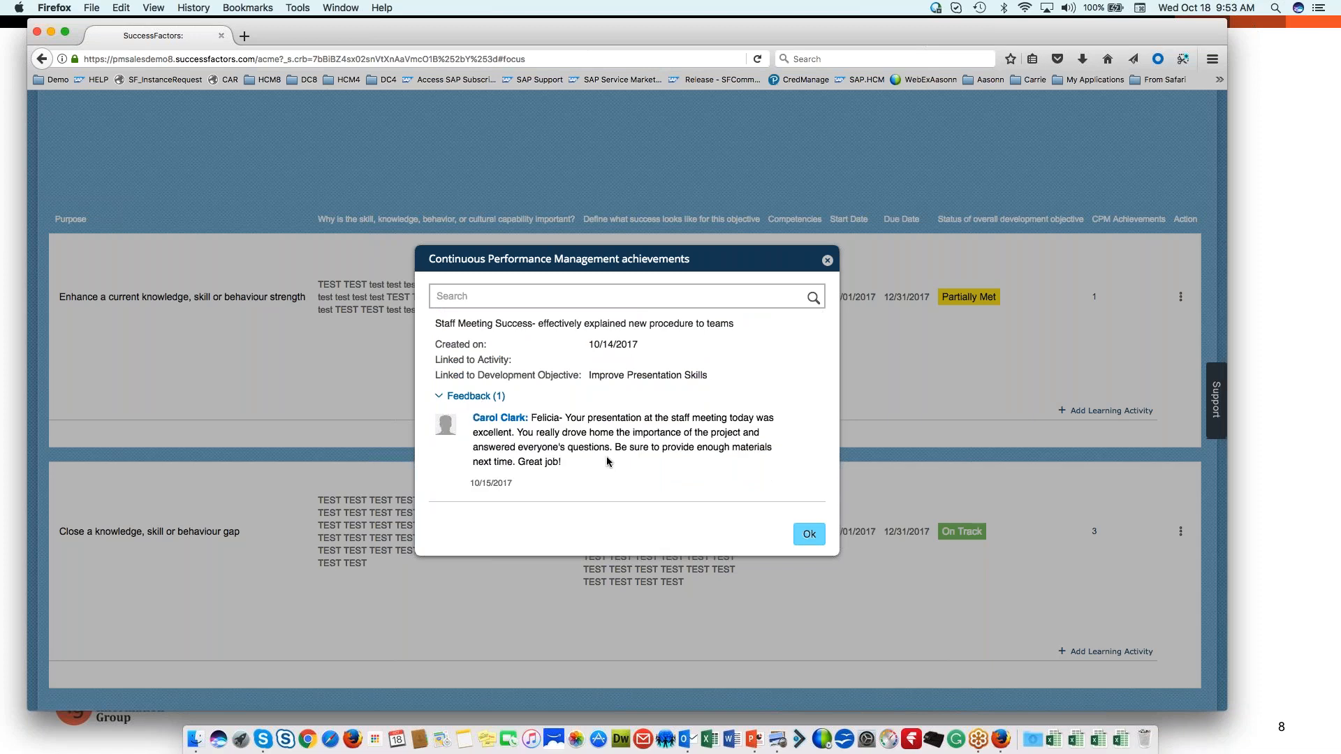
pyautogui.scroll(-3)
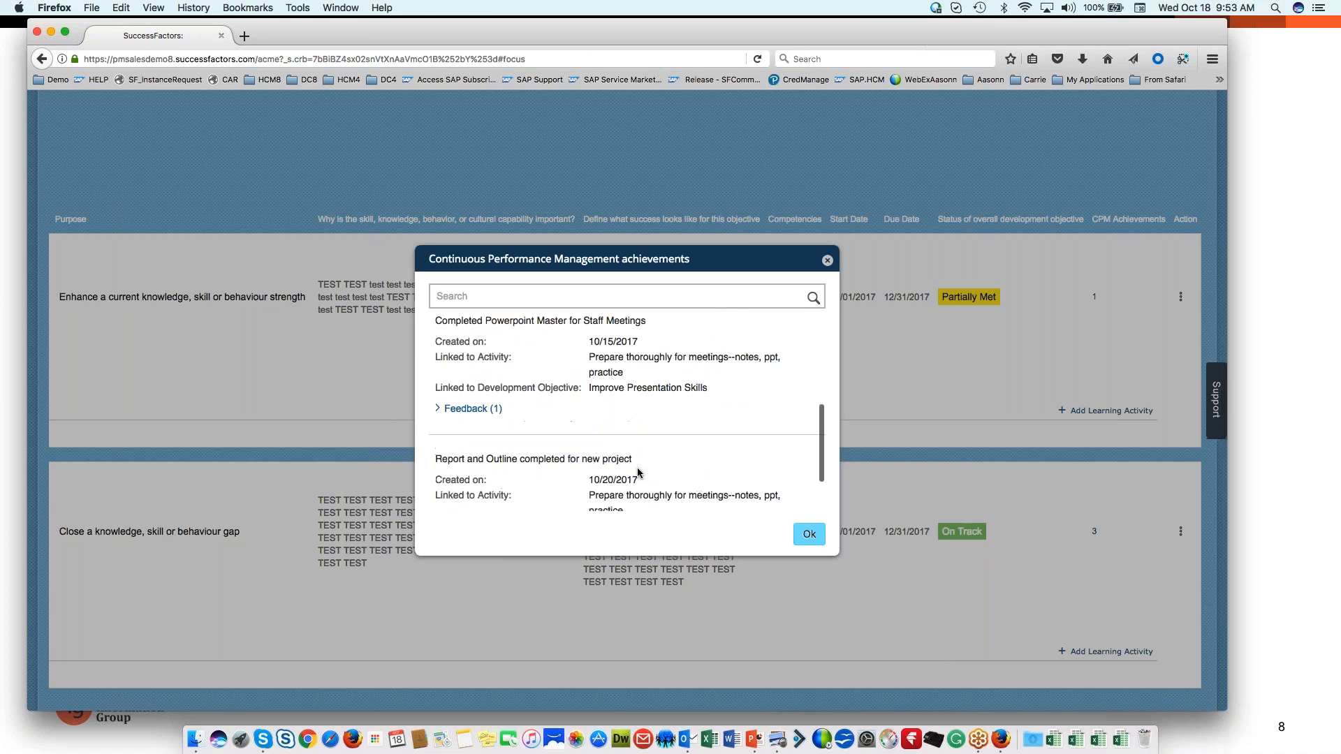
pyautogui.scroll(-3)
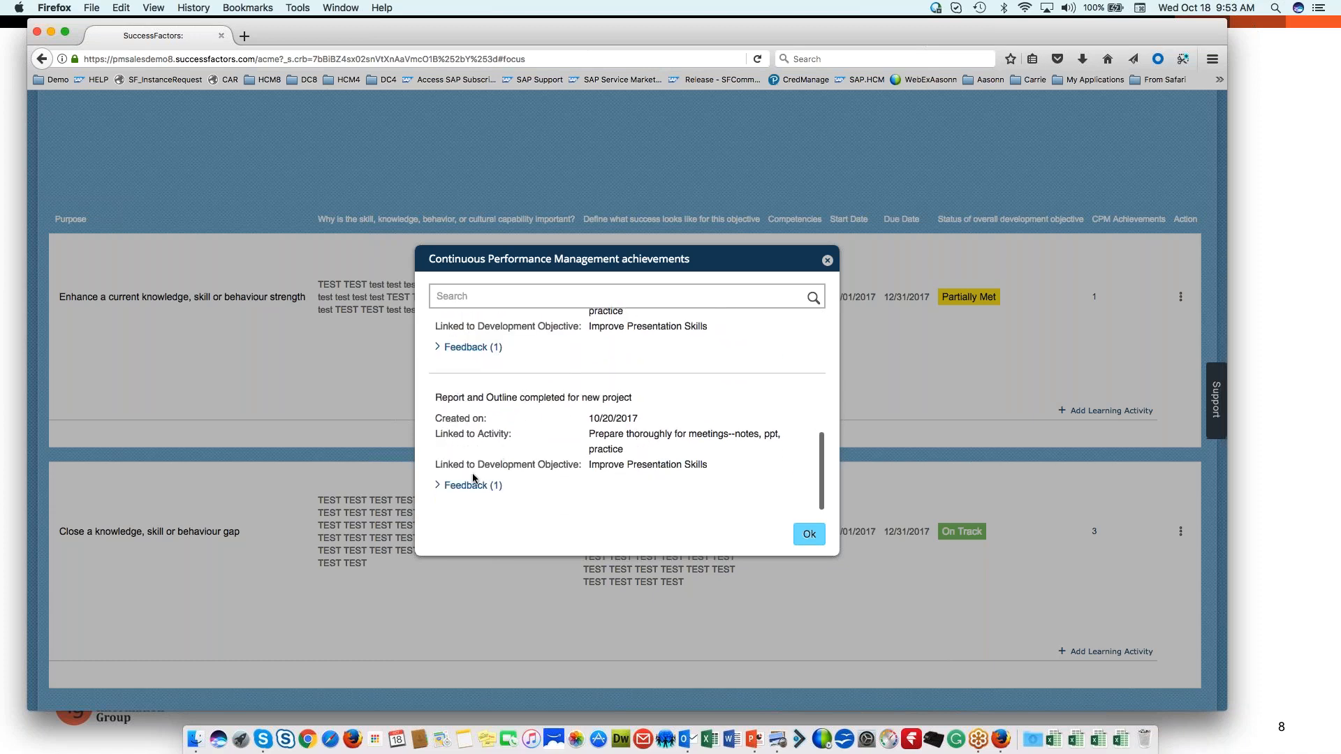
pyautogui.click(468, 485)
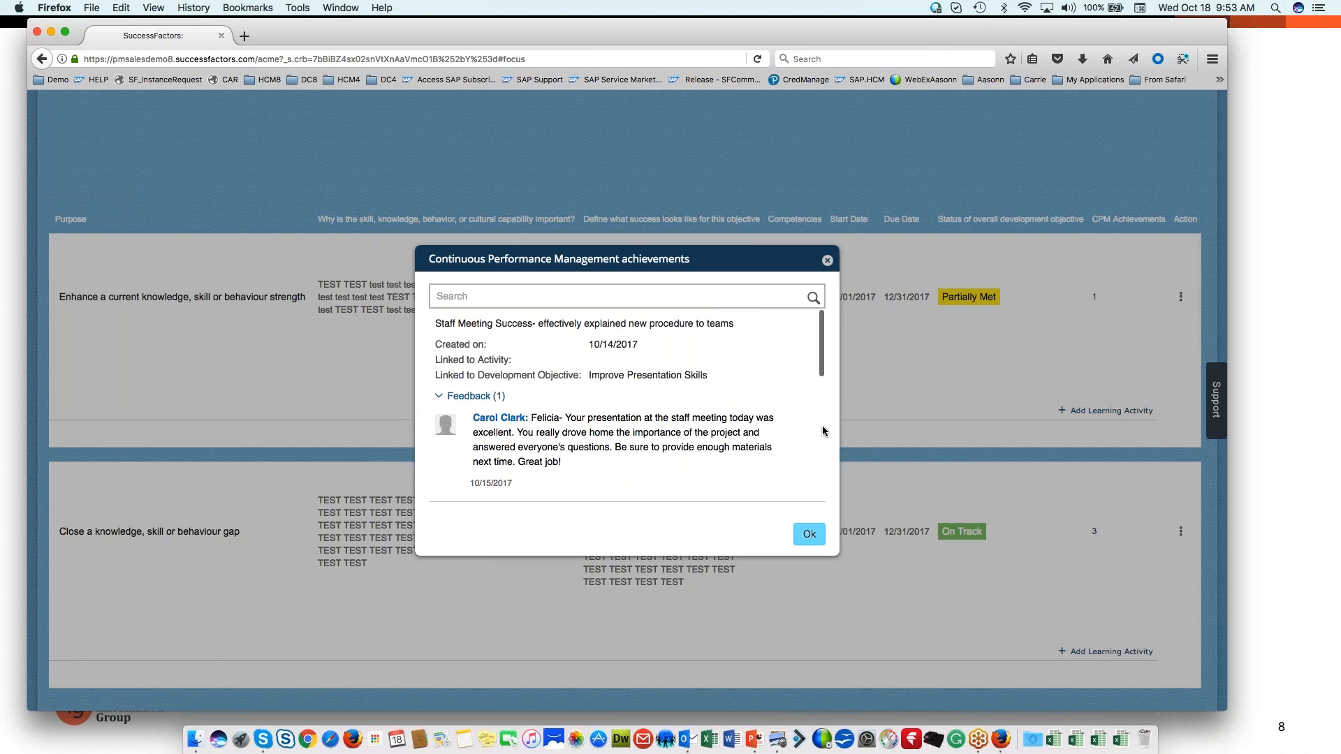
pyautogui.click(809, 534)
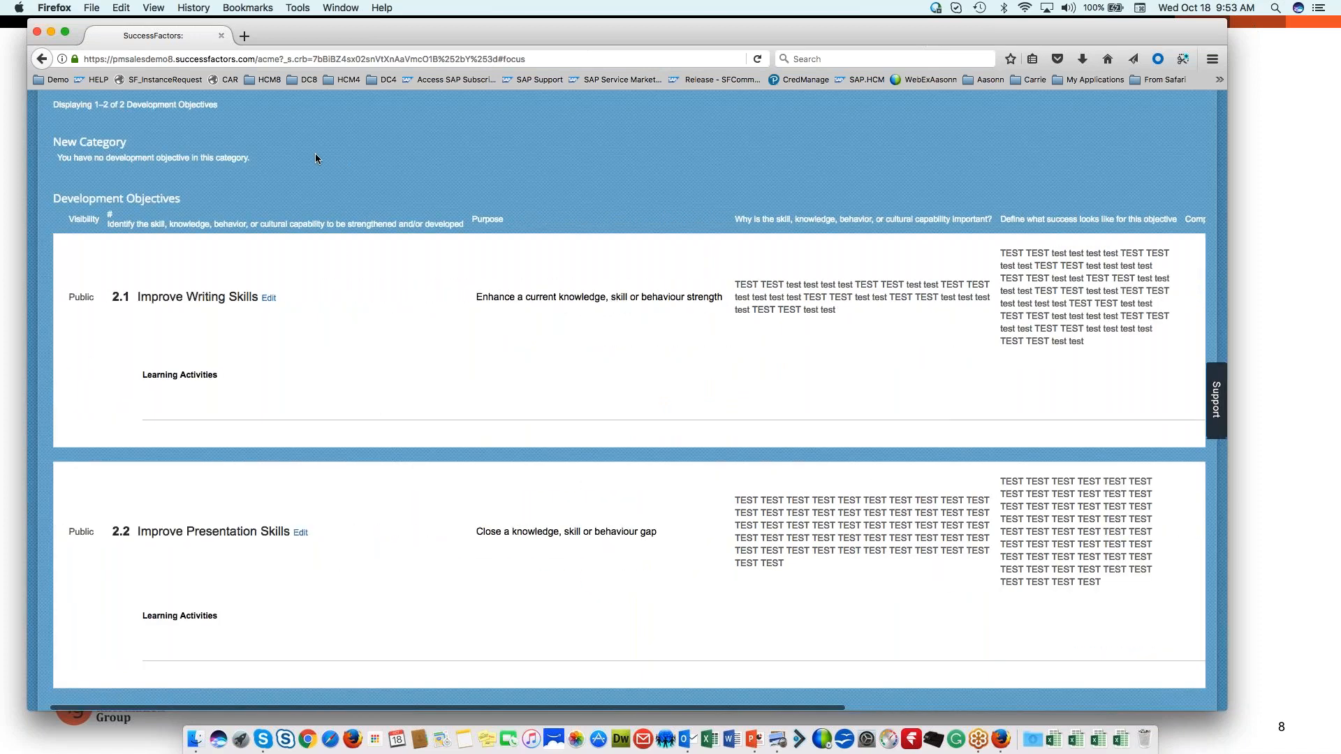
pyautogui.hscroll(3)
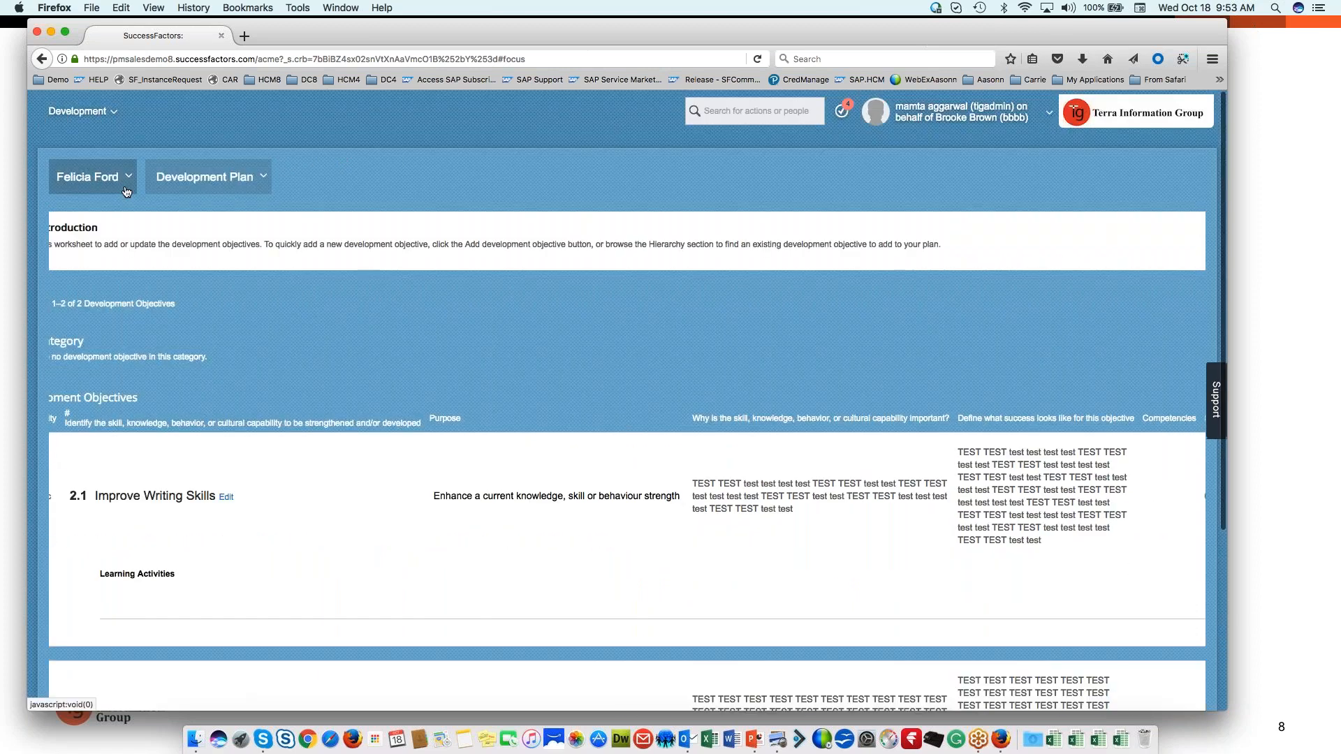
pyautogui.click(83, 111)
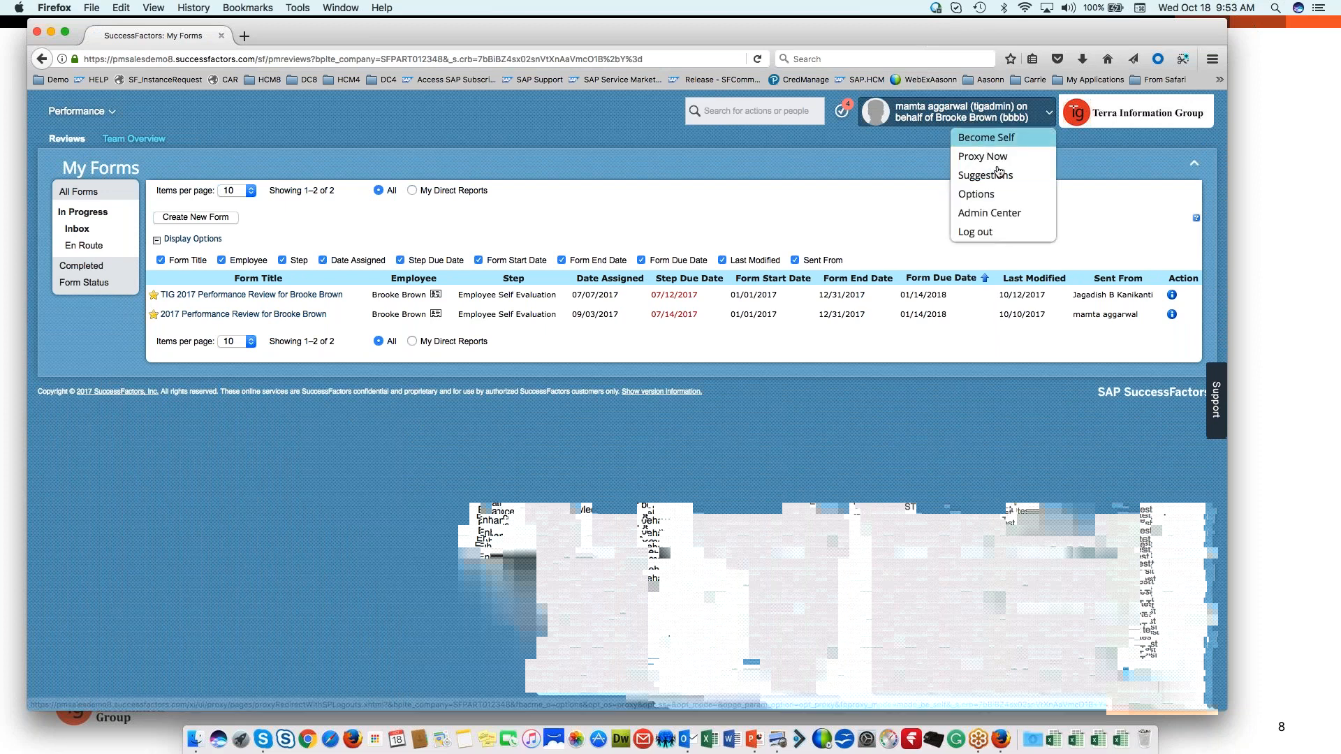
pyautogui.click(983, 155)
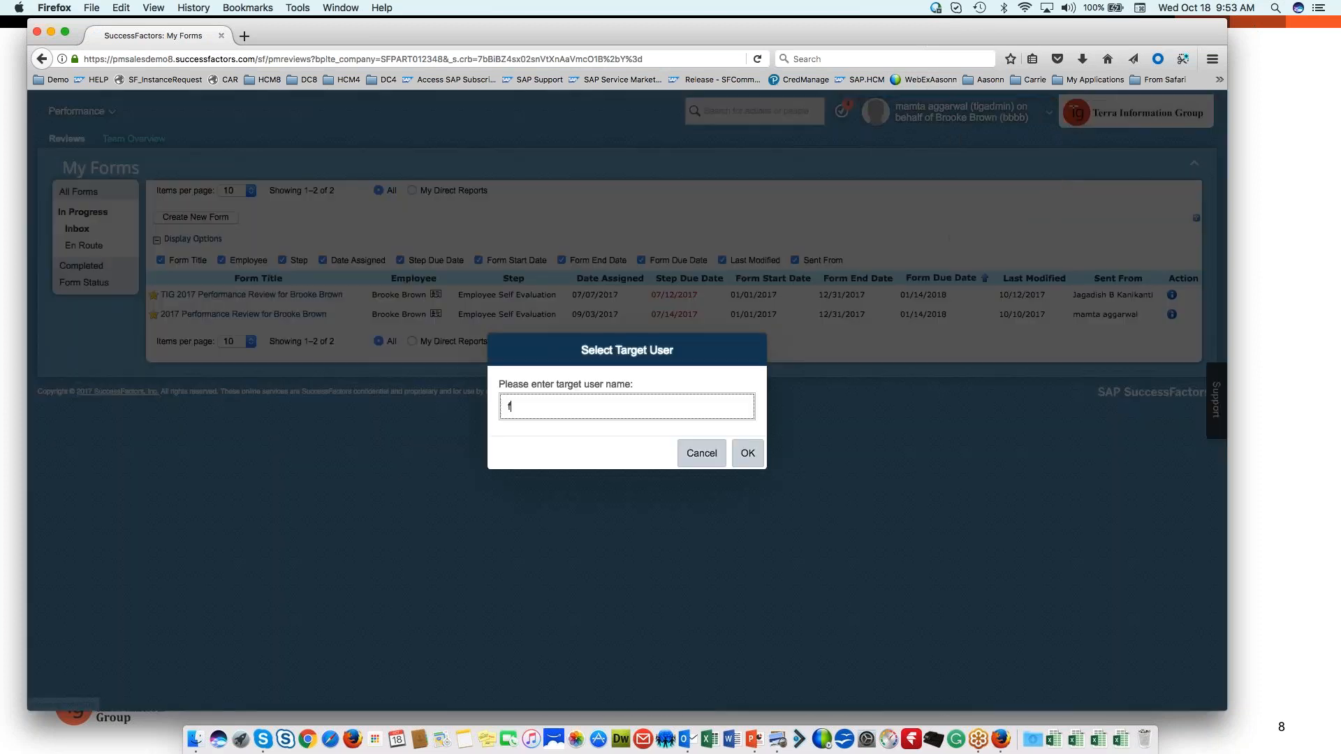
pyautogui.write('Felicia Ford')
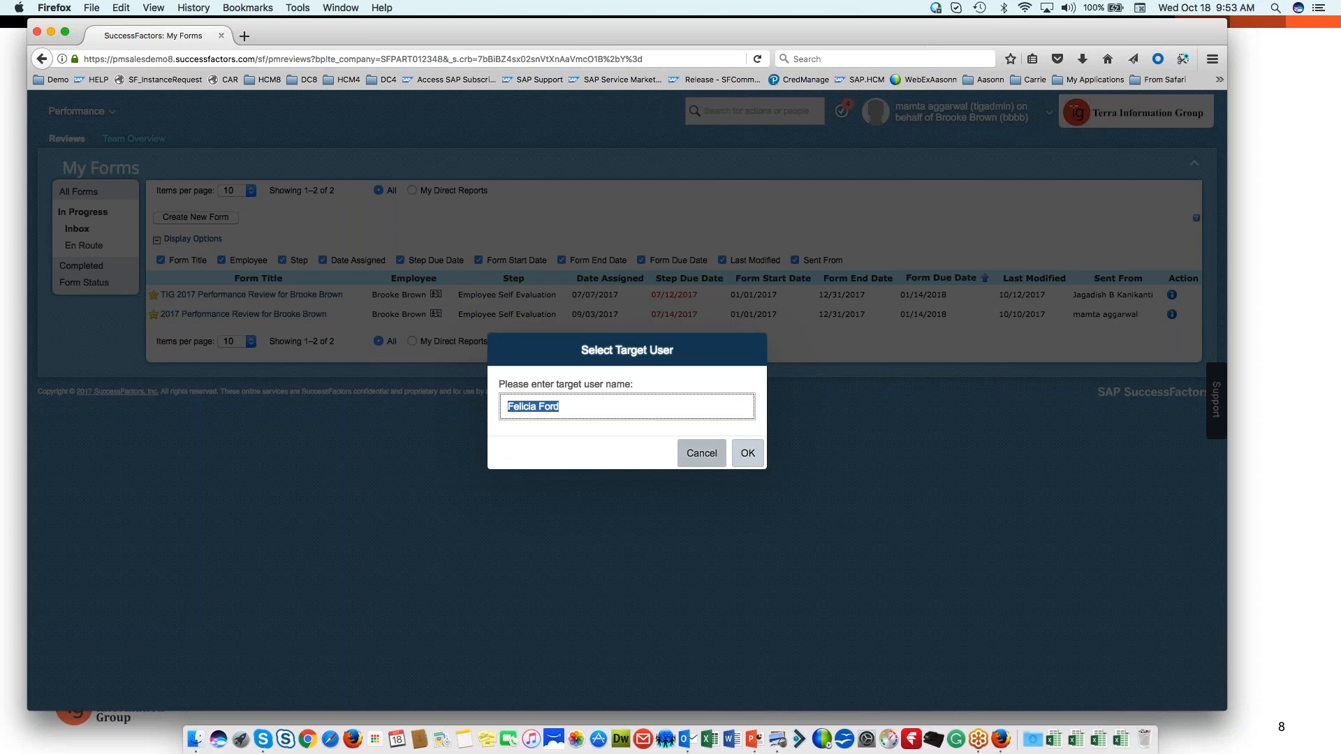
pyautogui.click(746, 453)
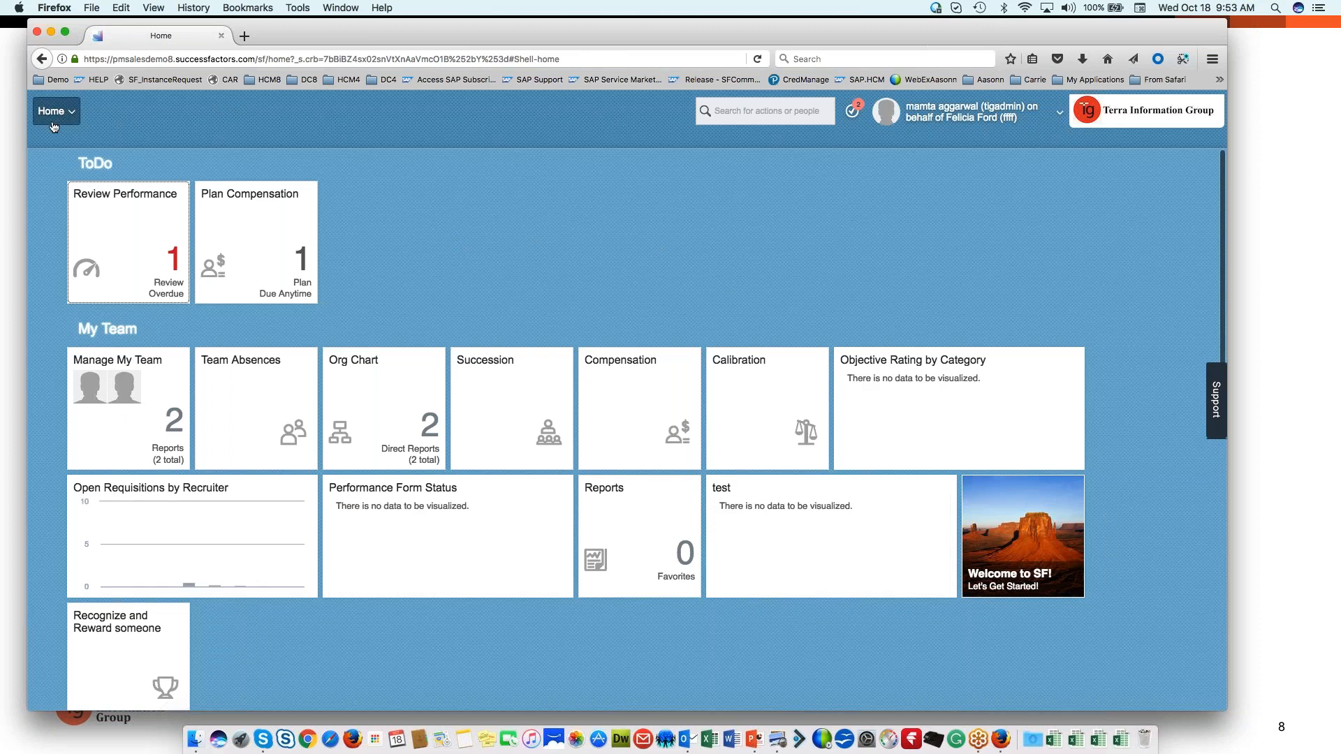
pyautogui.click(55, 112)
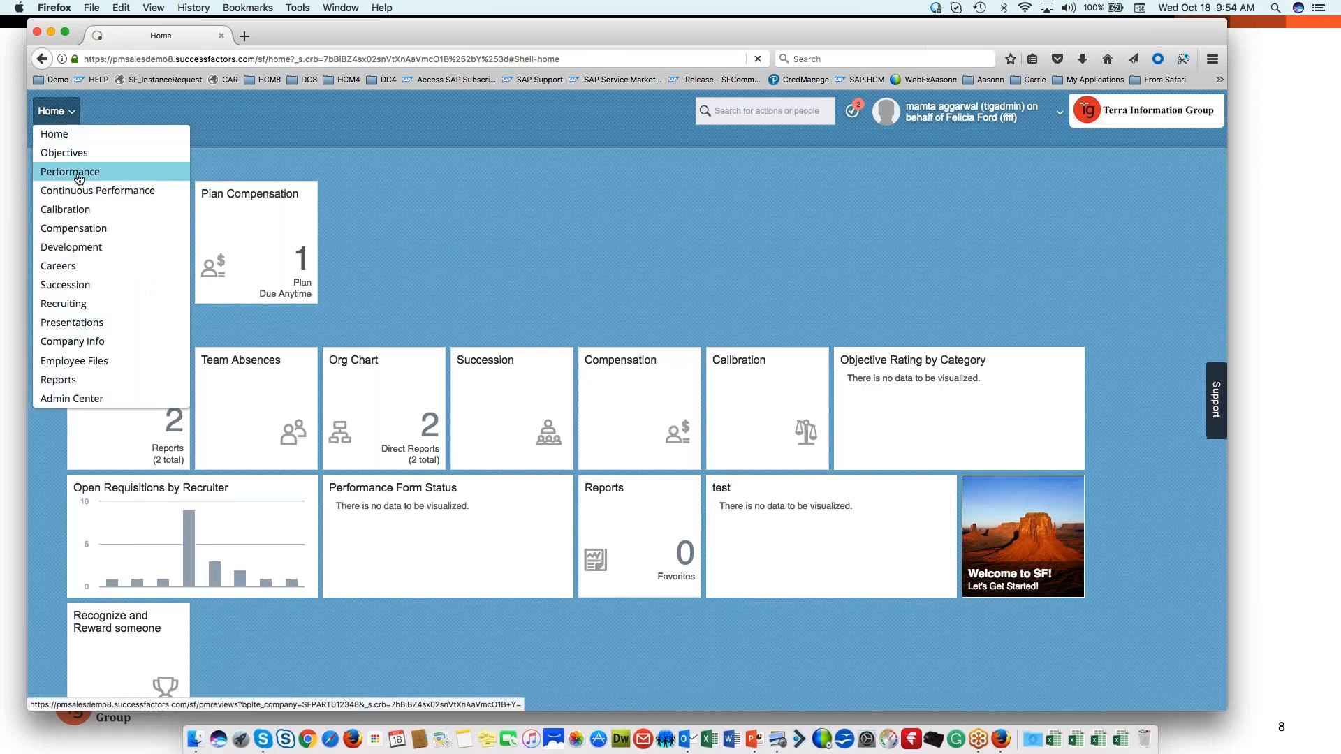
pyautogui.click(70, 171)
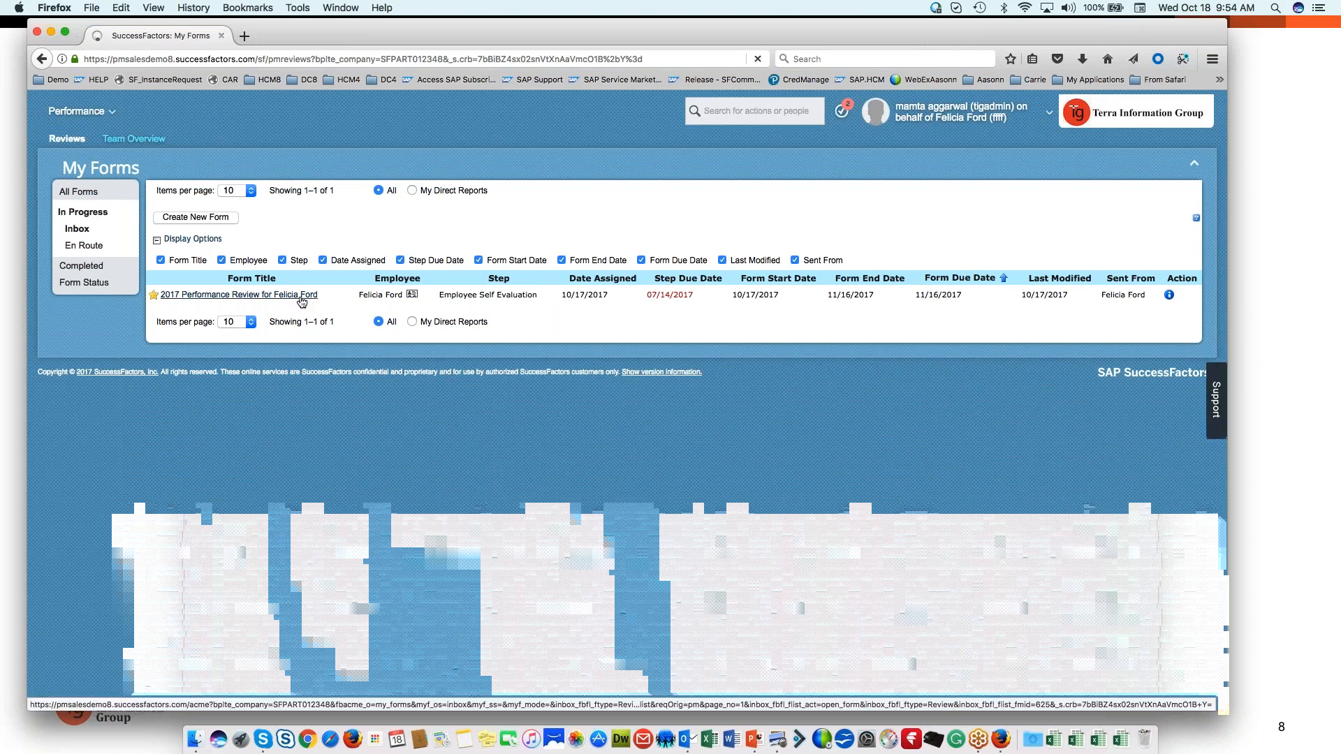
pyautogui.click(237, 295)
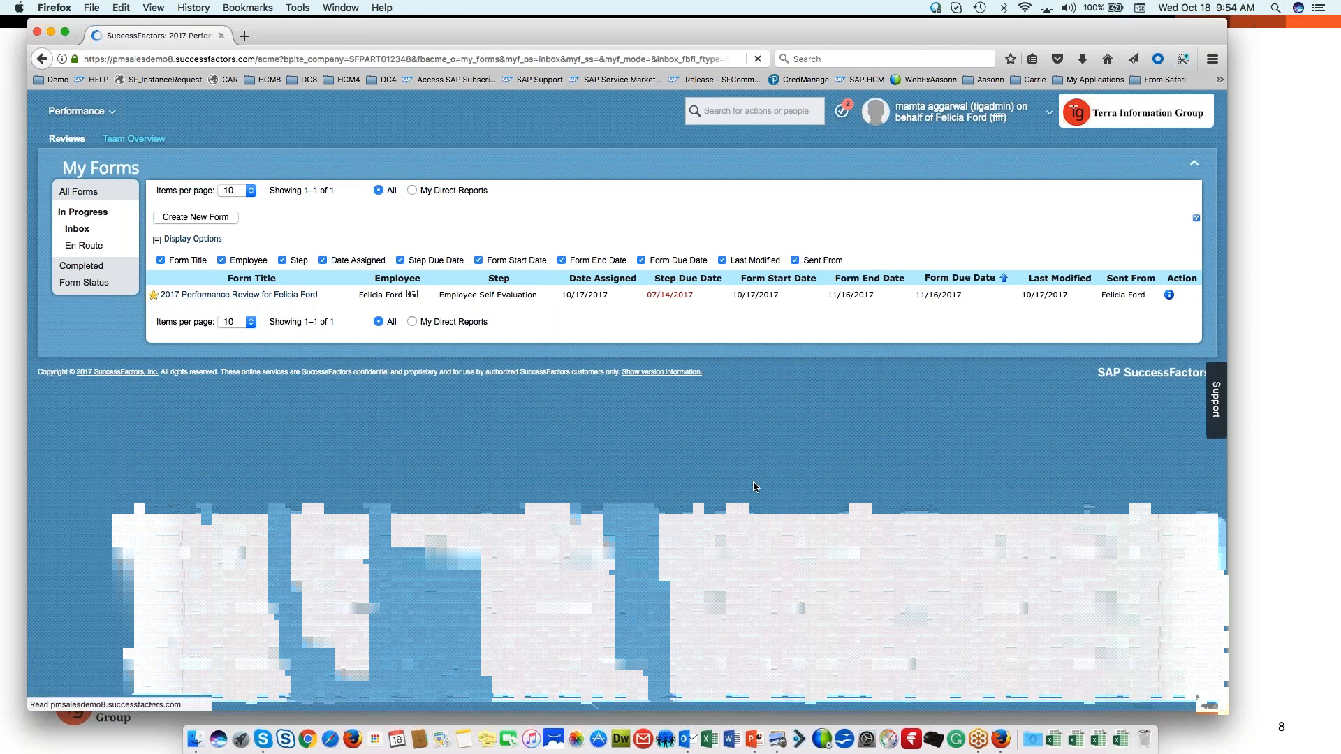
pyautogui.click(241, 295)
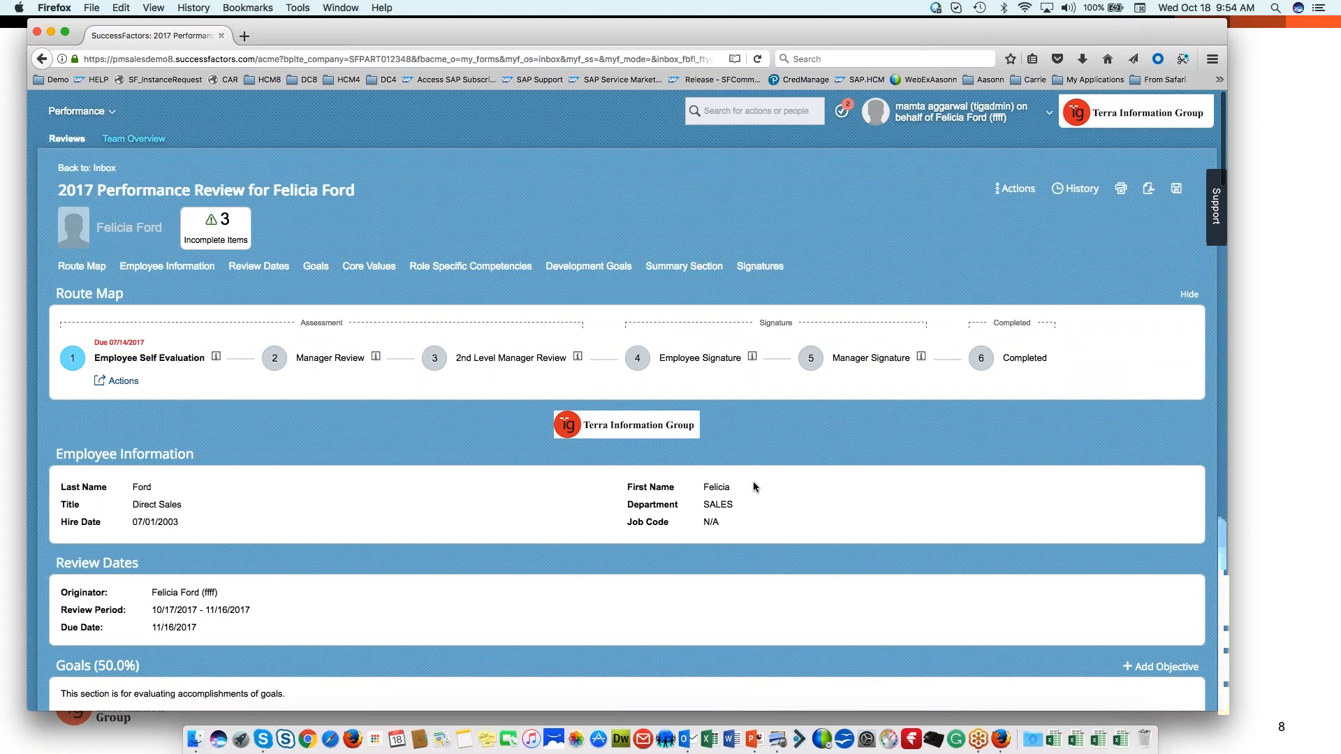
pyautogui.moveTo(146, 402)
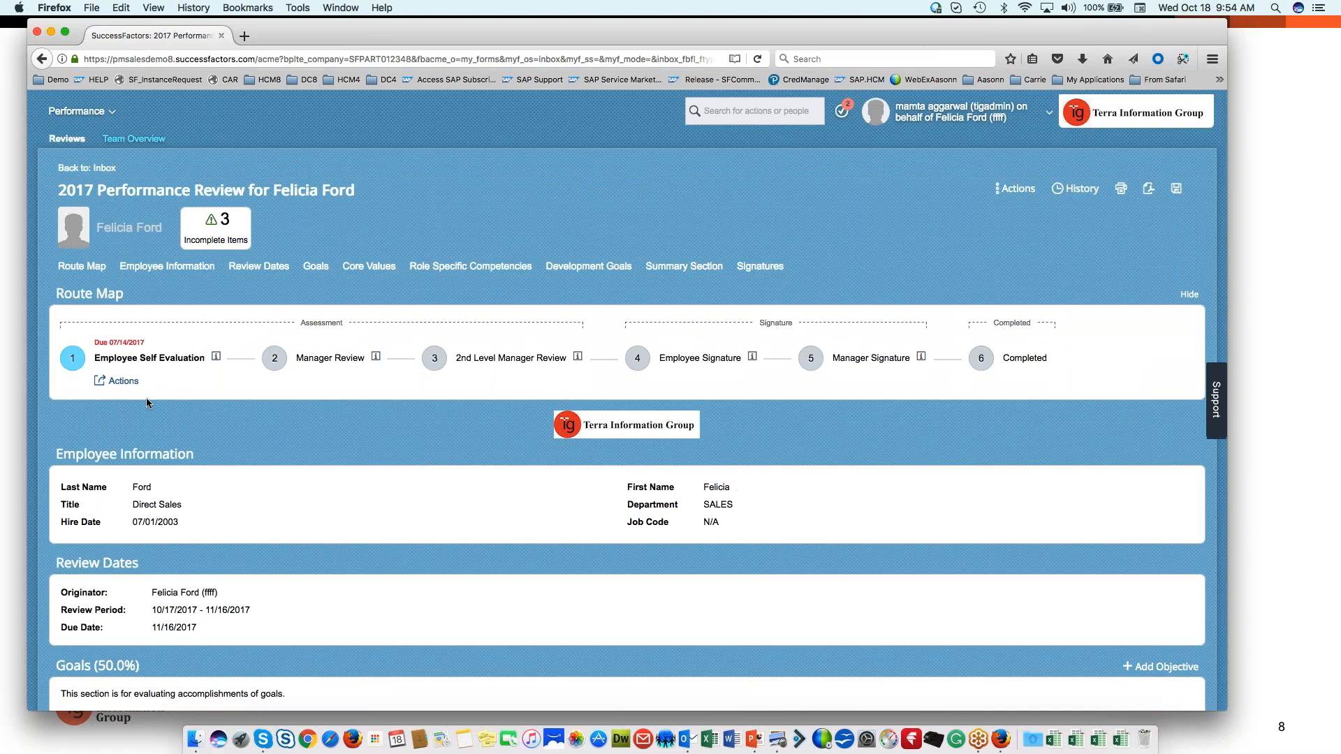
pyautogui.moveTo(407, 493)
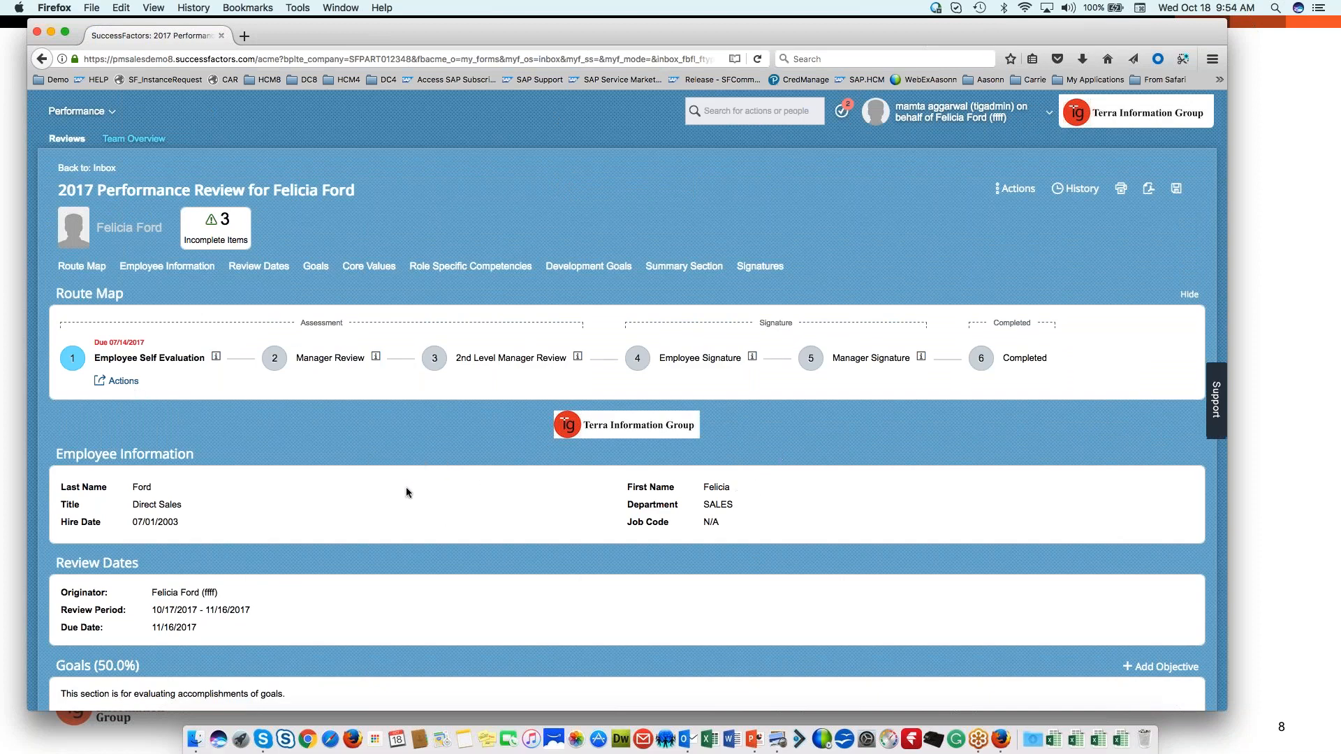
pyautogui.scroll(3)
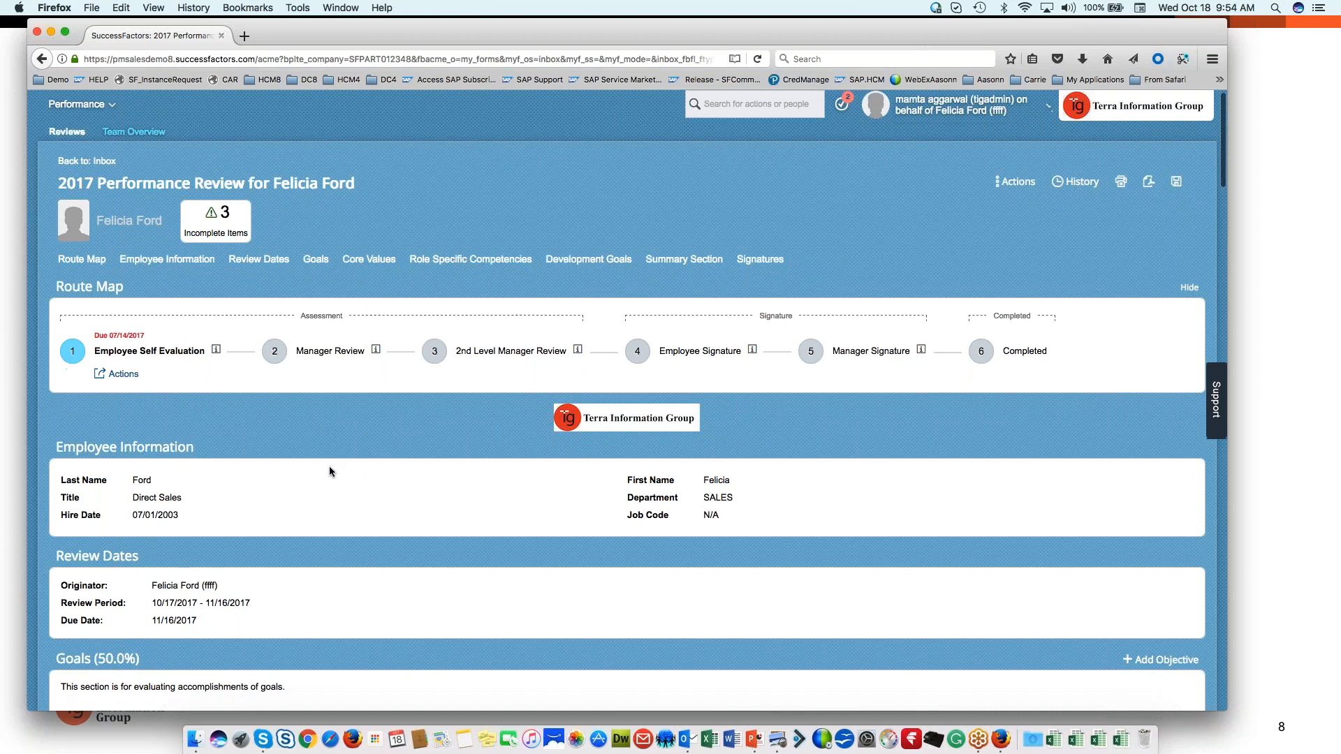
pyautogui.moveTo(588, 261)
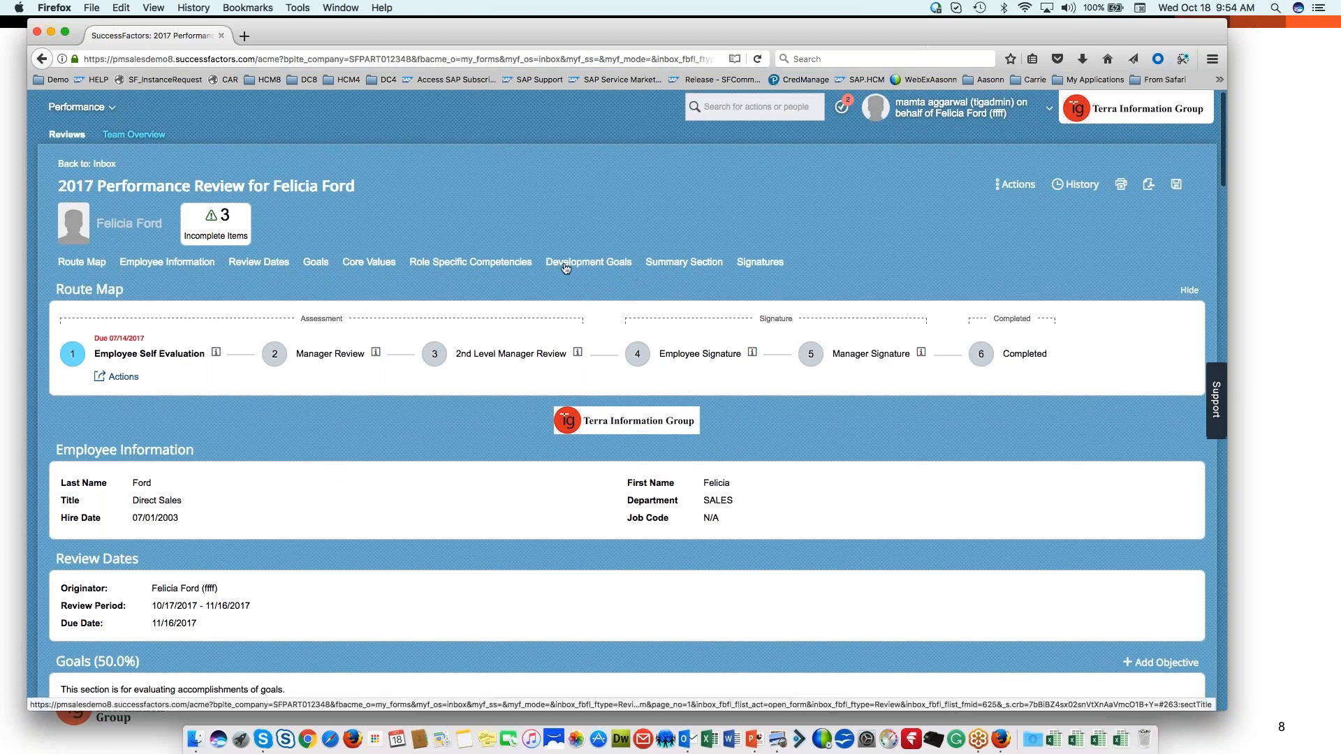
pyautogui.click(588, 262)
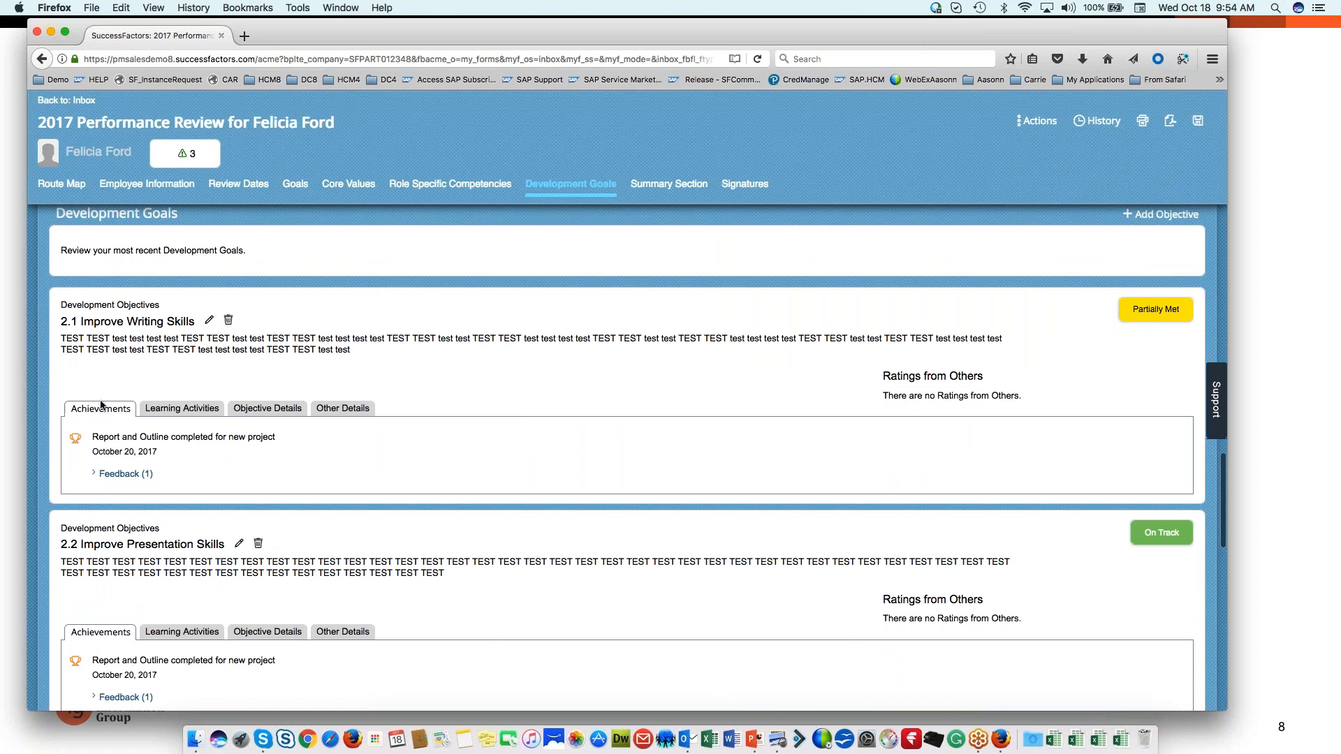
pyautogui.moveTo(67, 448)
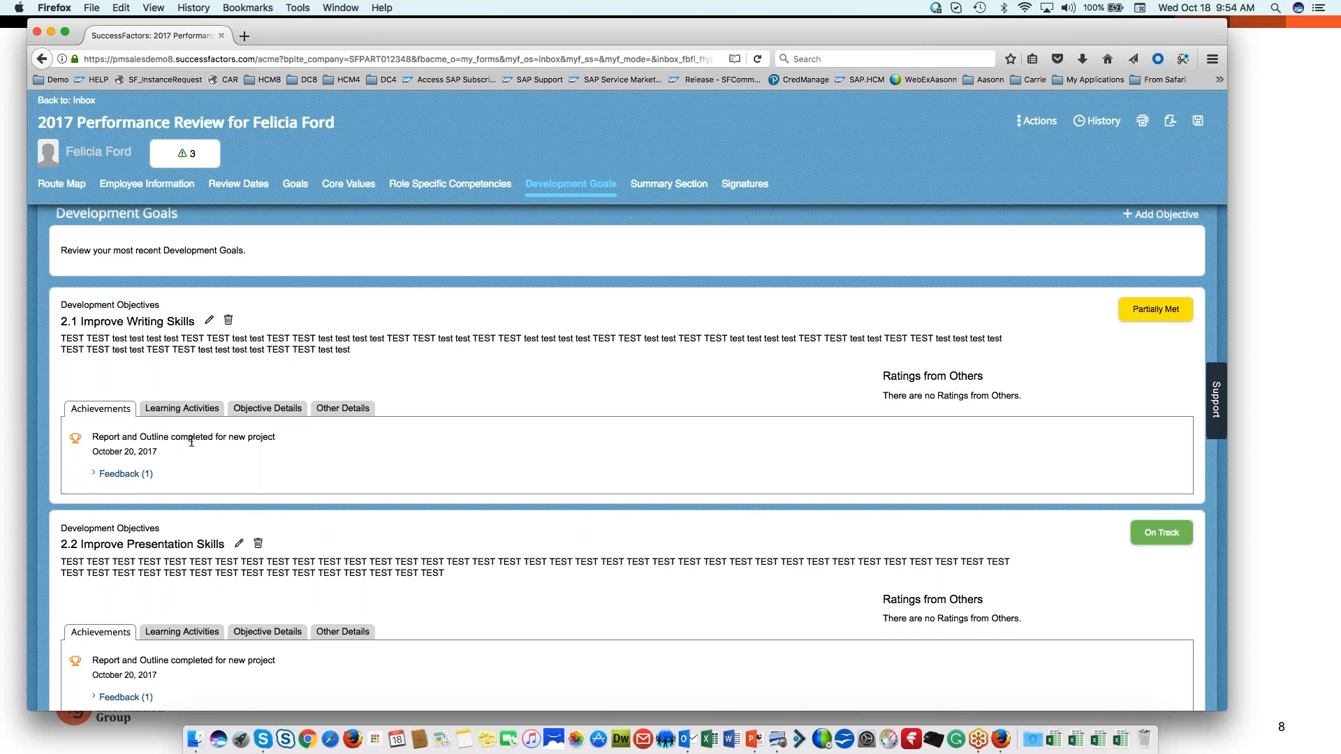
pyautogui.scroll(-3)
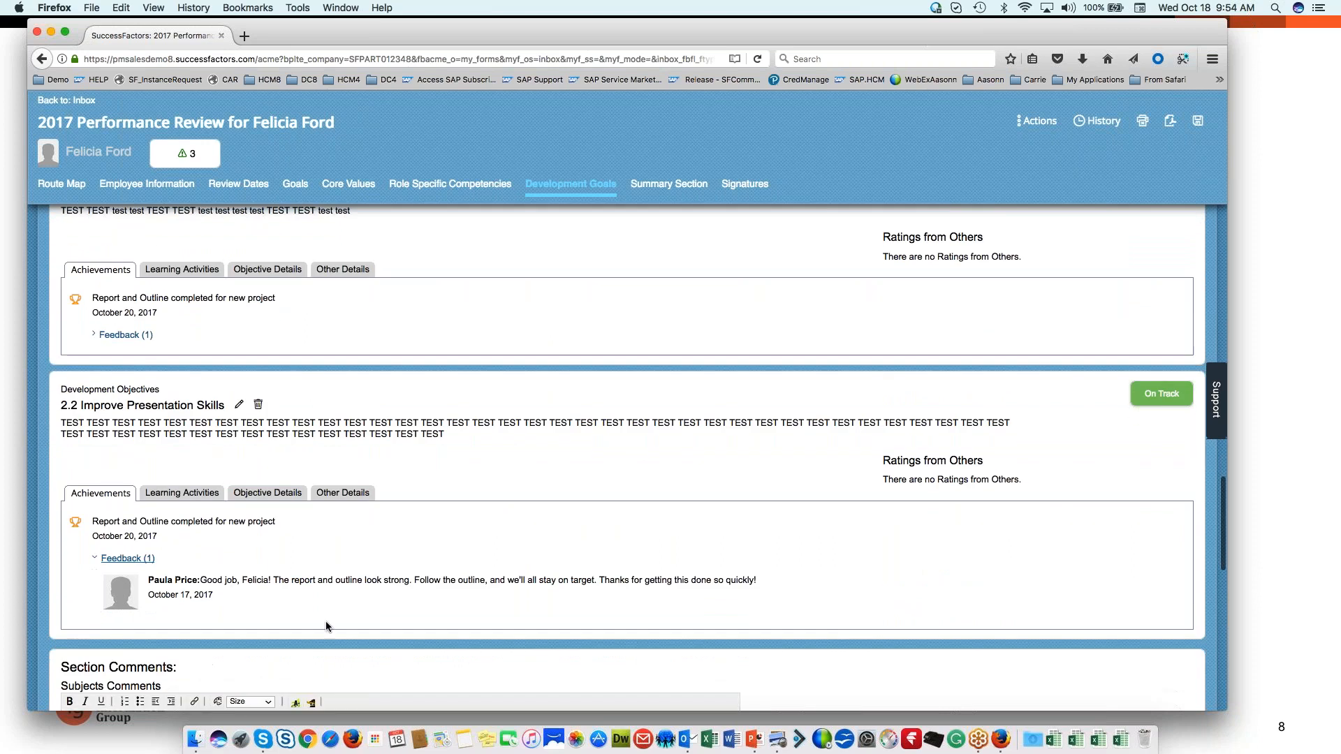
pyautogui.moveTo(478, 605)
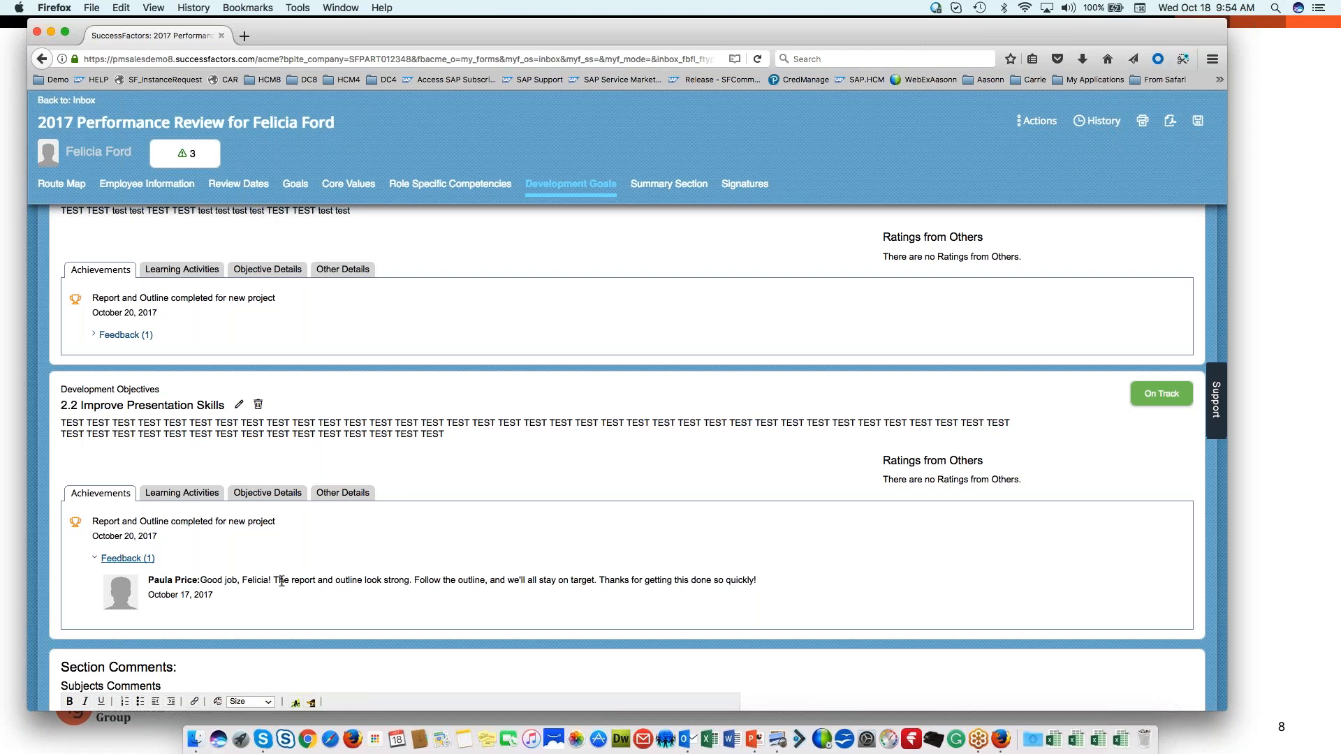
pyautogui.moveTo(162, 402)
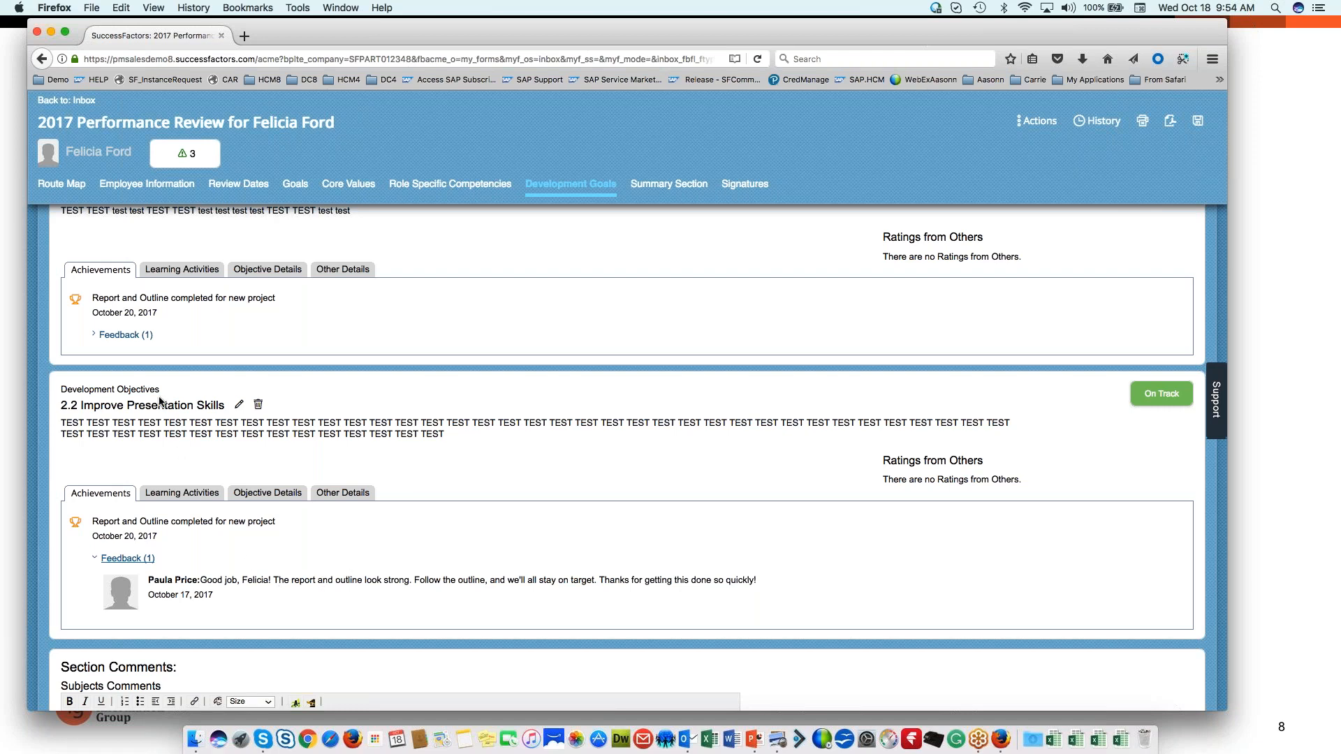
pyautogui.moveTo(90, 517)
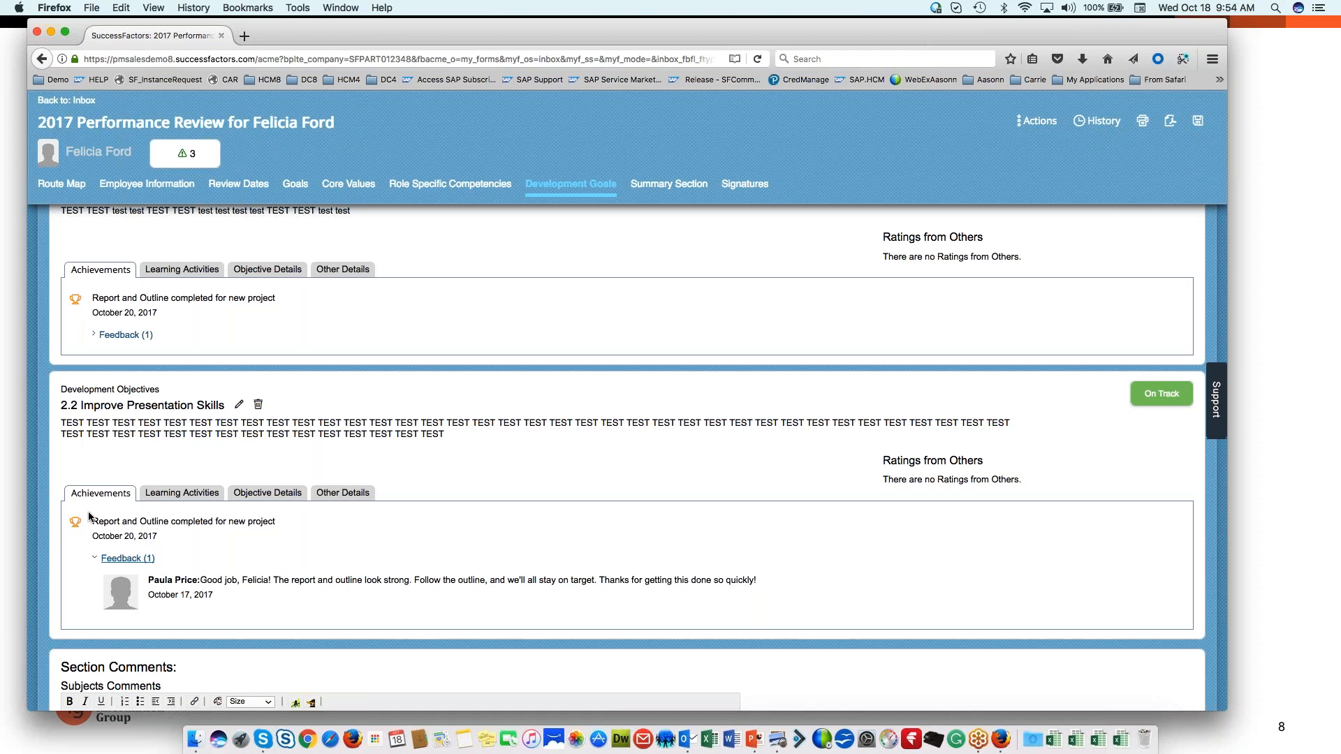
pyautogui.moveTo(384, 609)
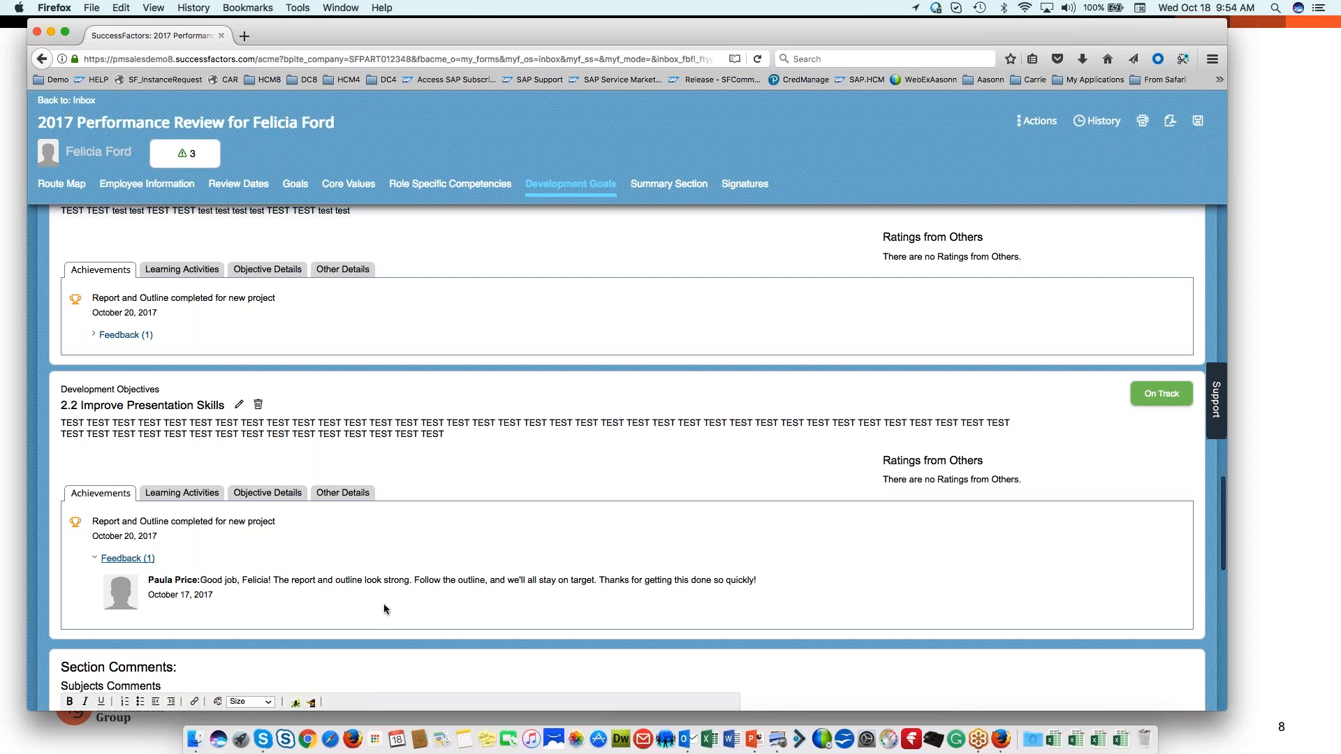
pyautogui.scroll(3)
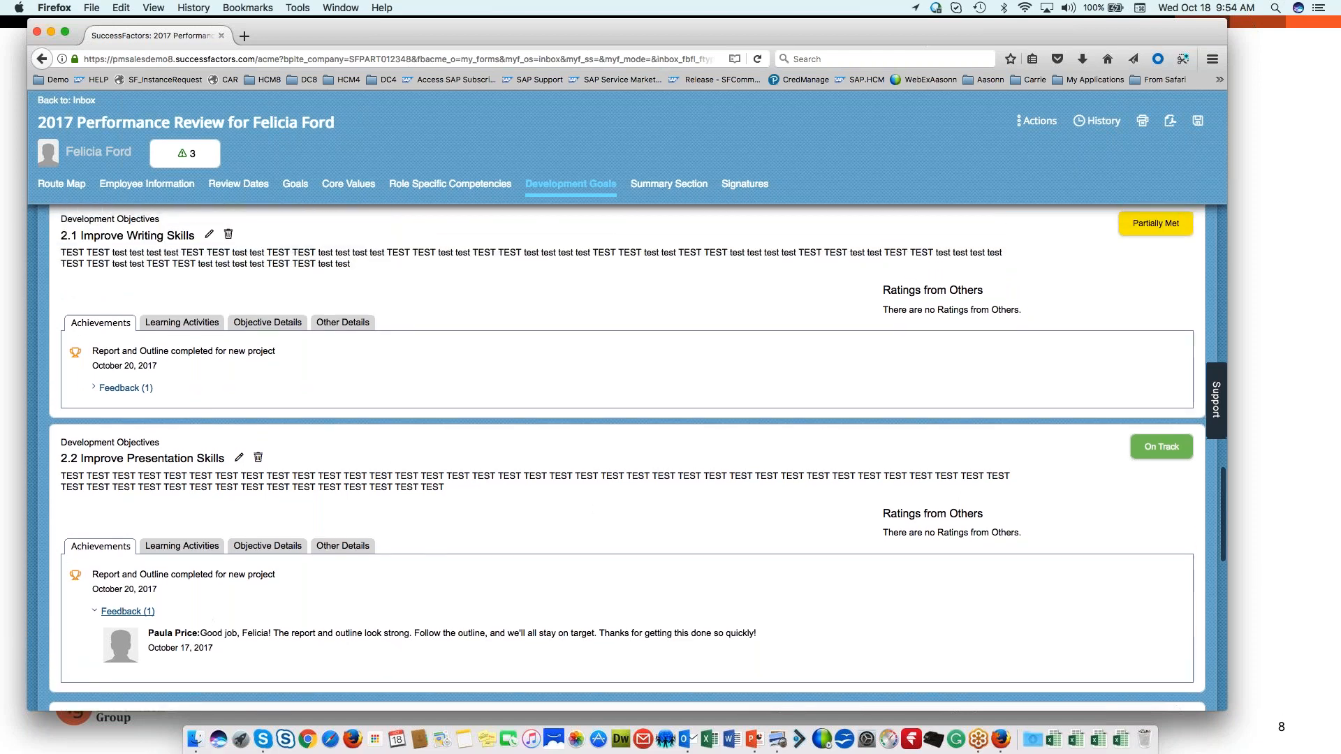
pyautogui.scroll(-3)
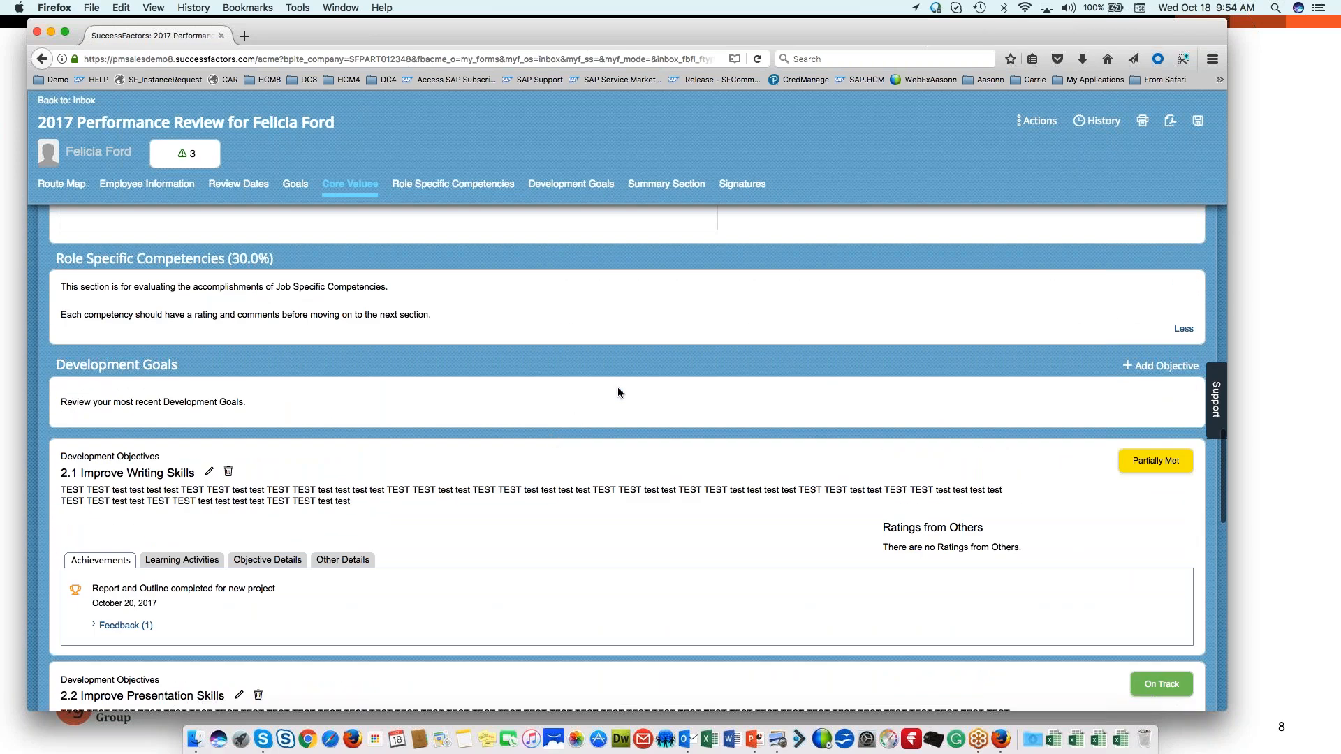
pyautogui.scroll(3)
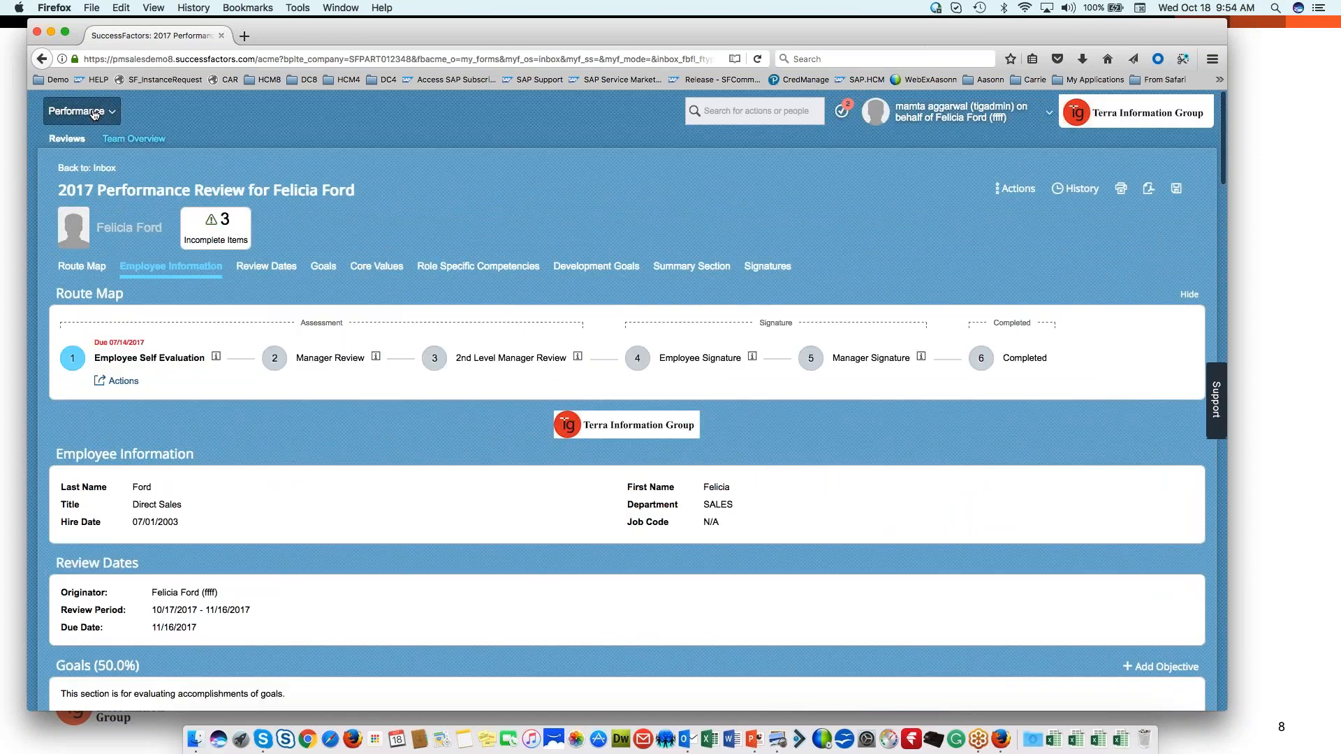
pyautogui.click(82, 112)
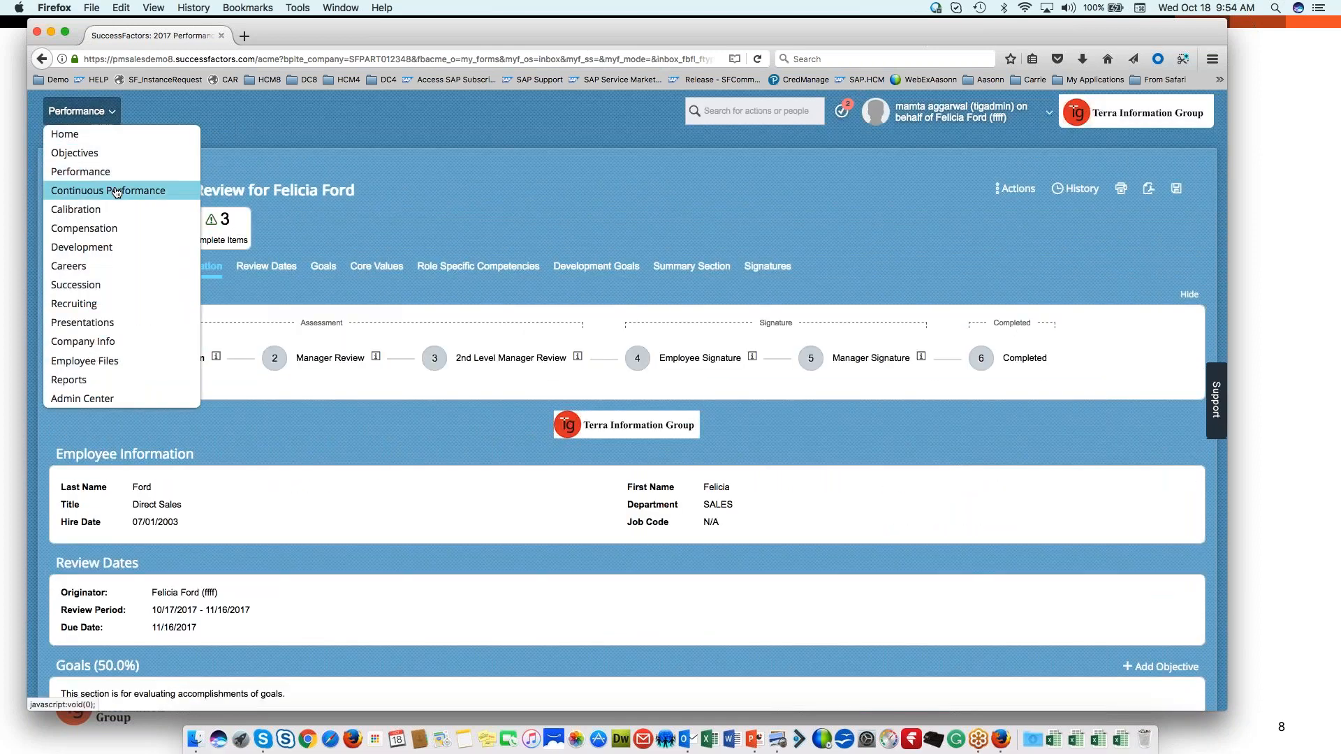
pyautogui.moveTo(81, 171)
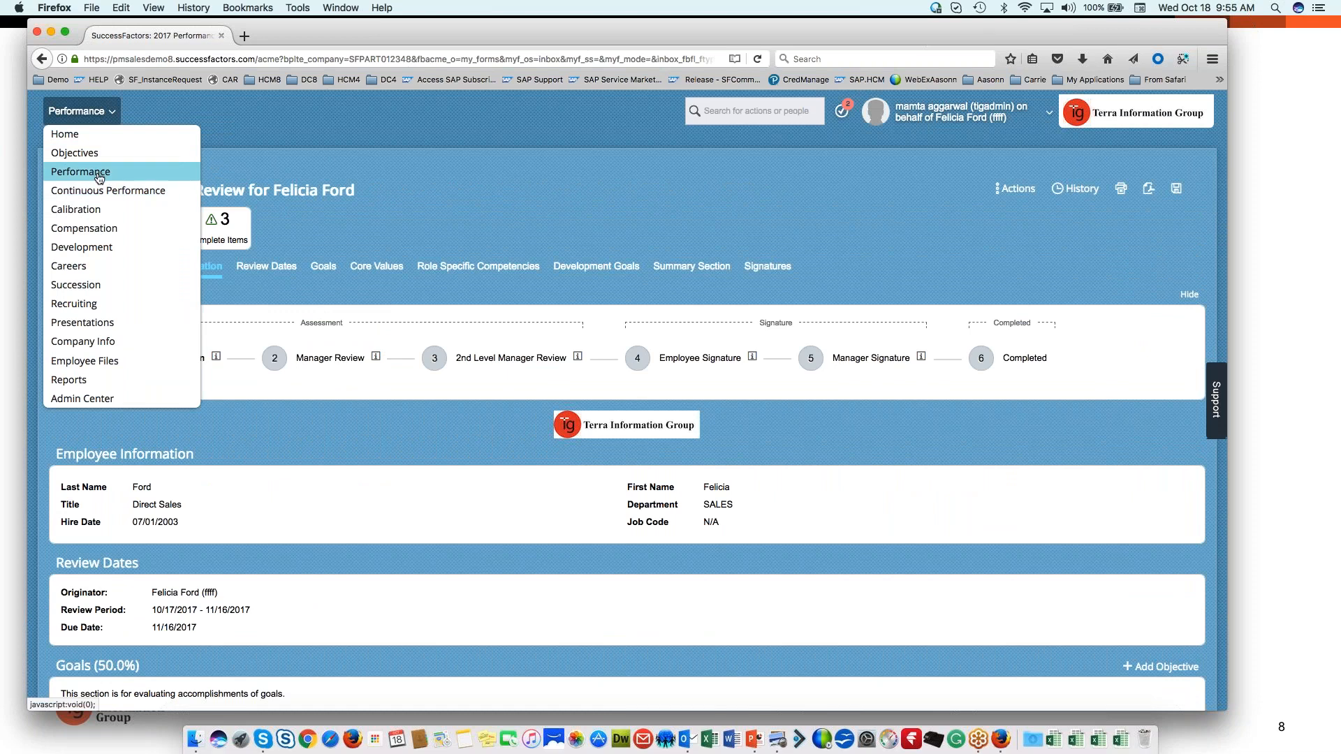
pyautogui.moveTo(109, 191)
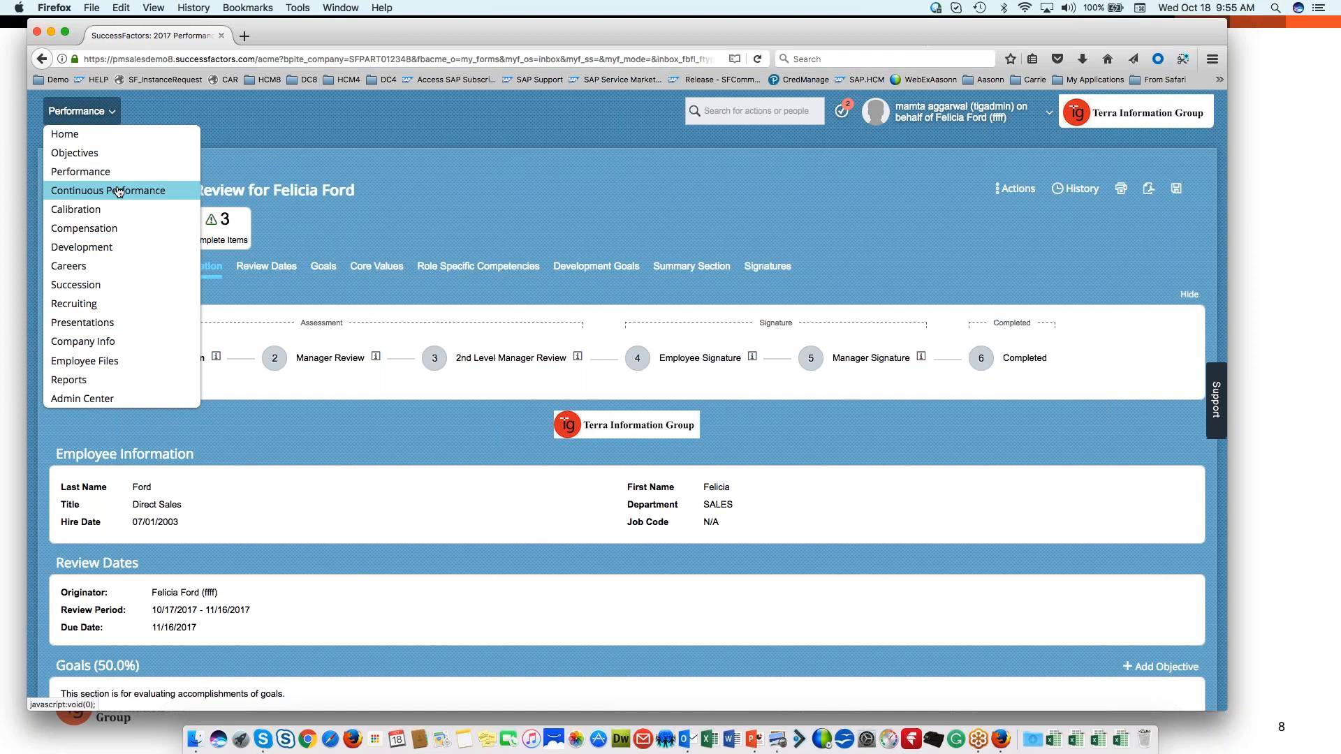
pyautogui.click(107, 190)
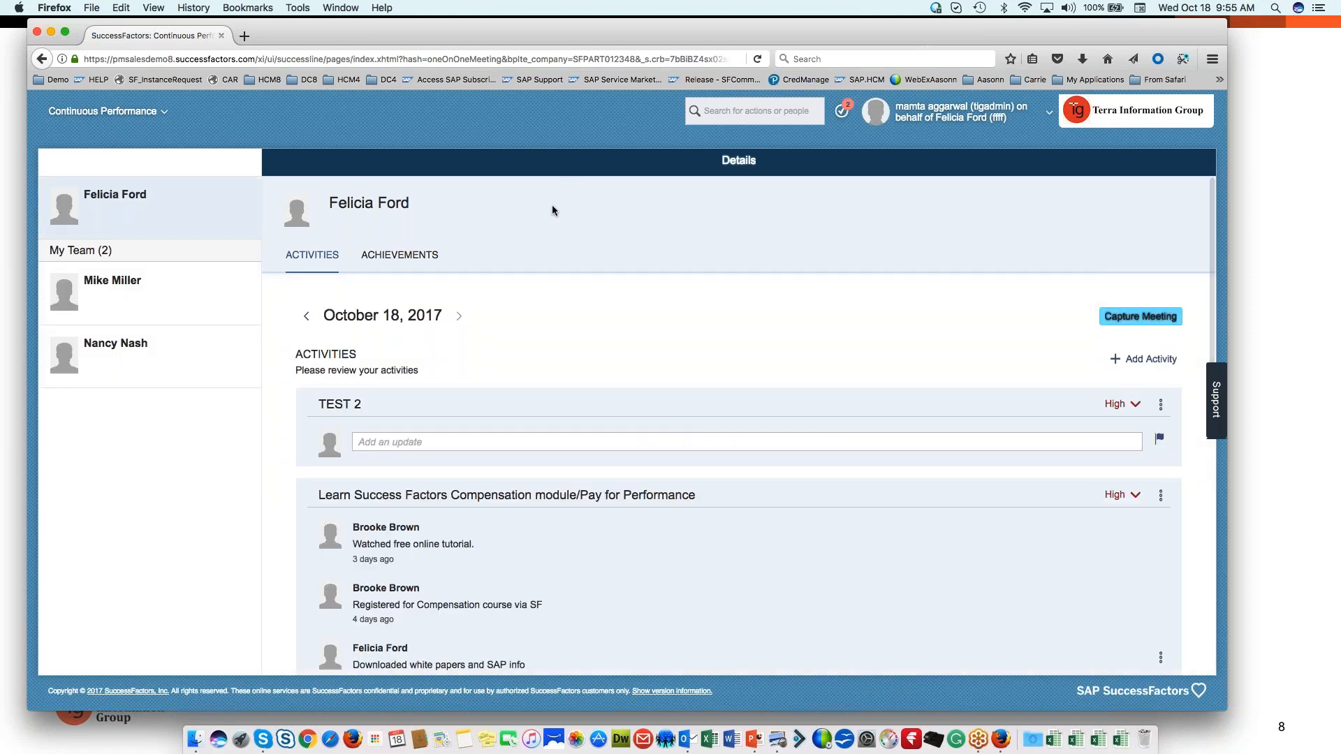
pyautogui.moveTo(332, 138)
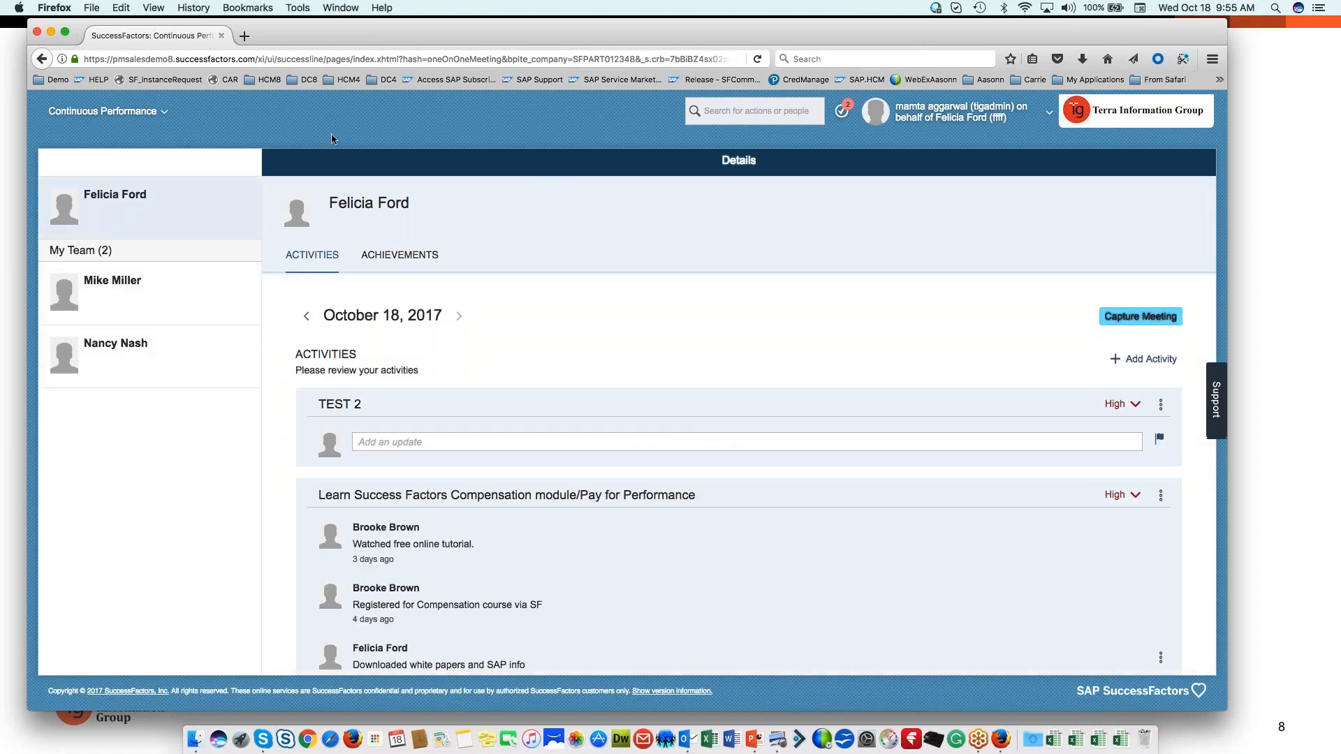
pyautogui.moveTo(402, 280)
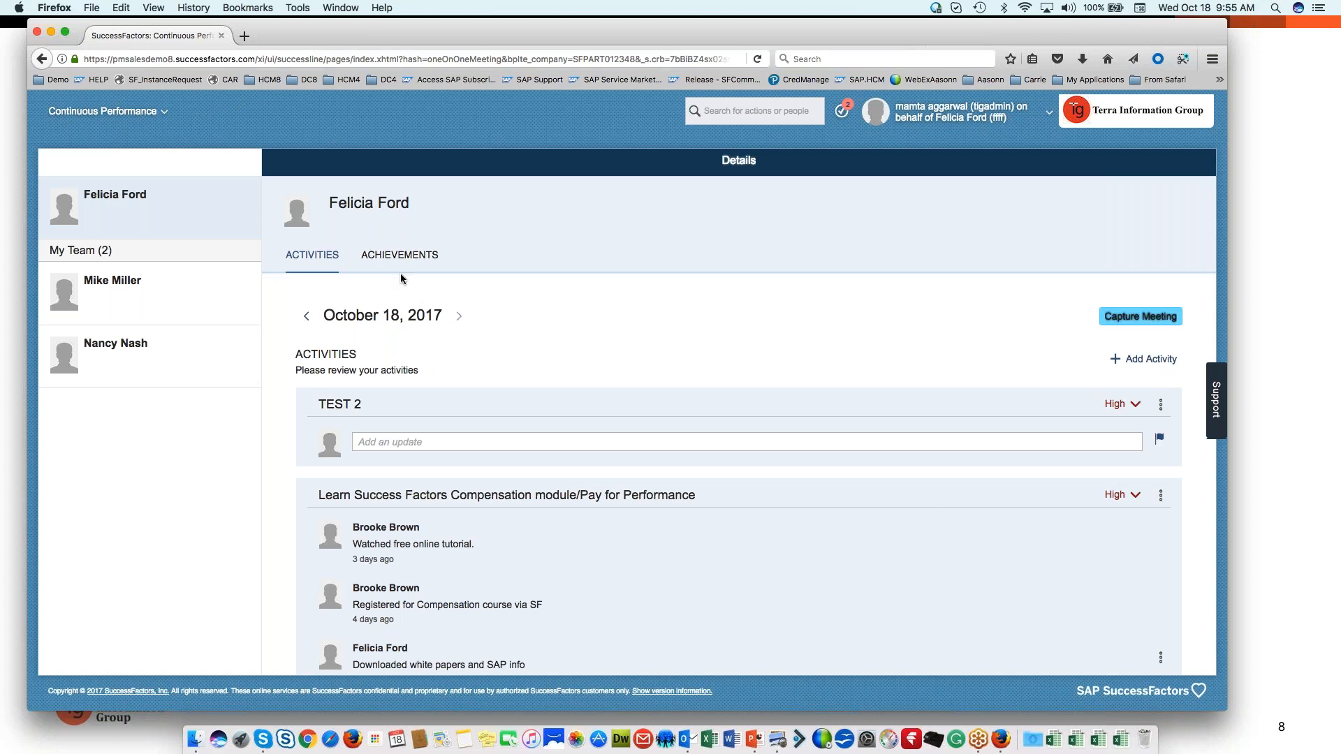
pyautogui.moveTo(433, 363)
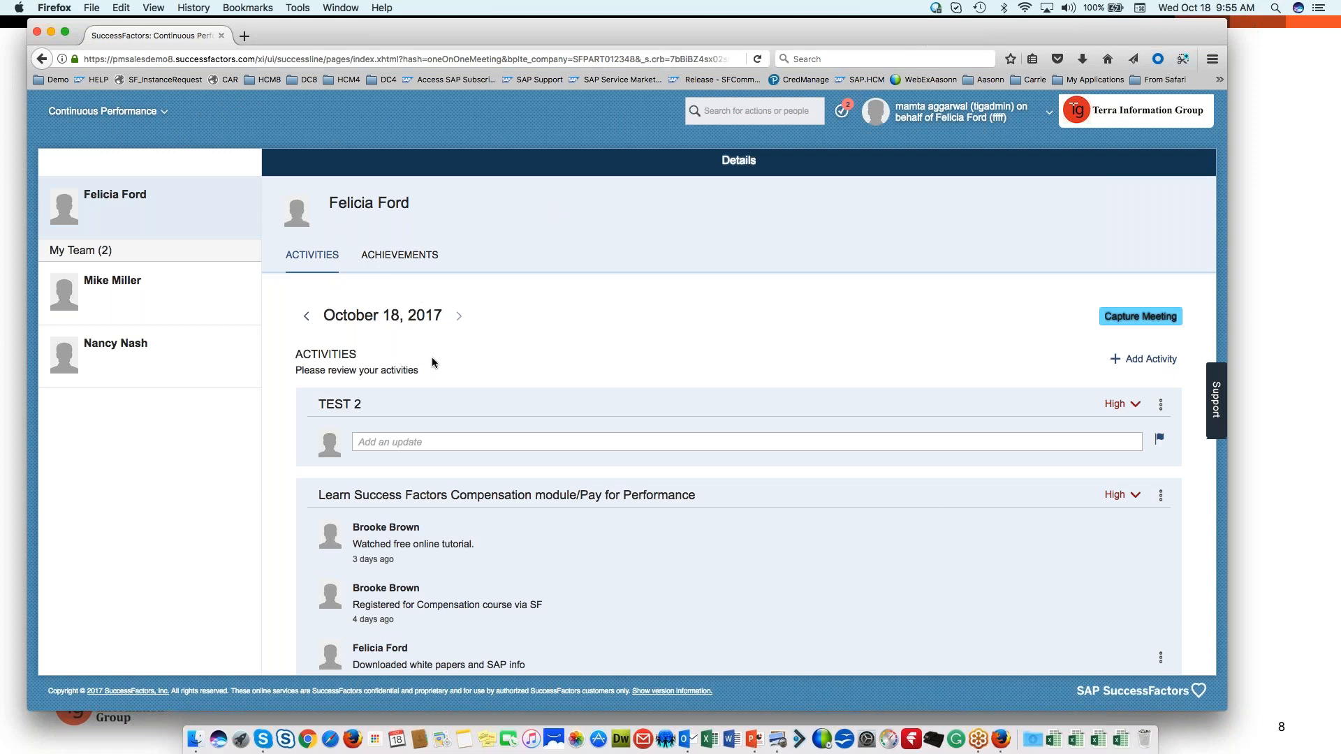
pyautogui.moveTo(452, 314)
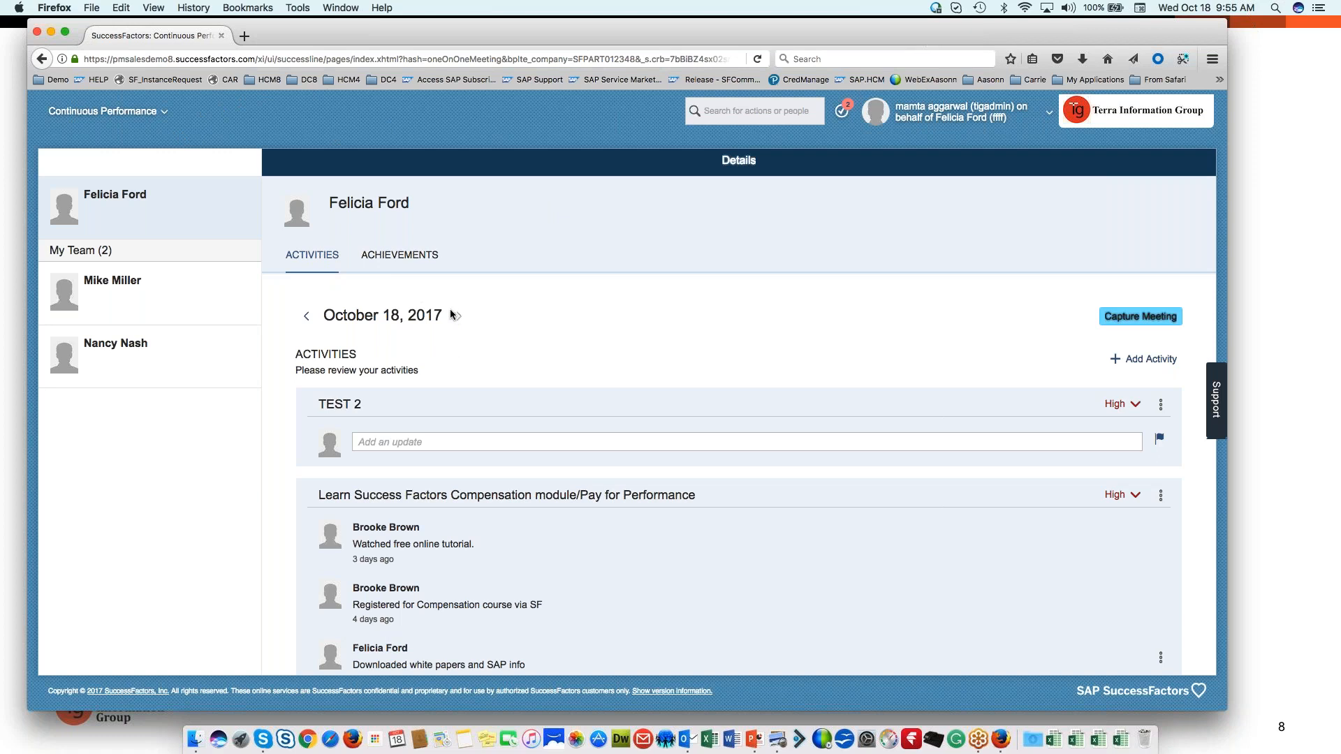
pyautogui.moveTo(502, 390)
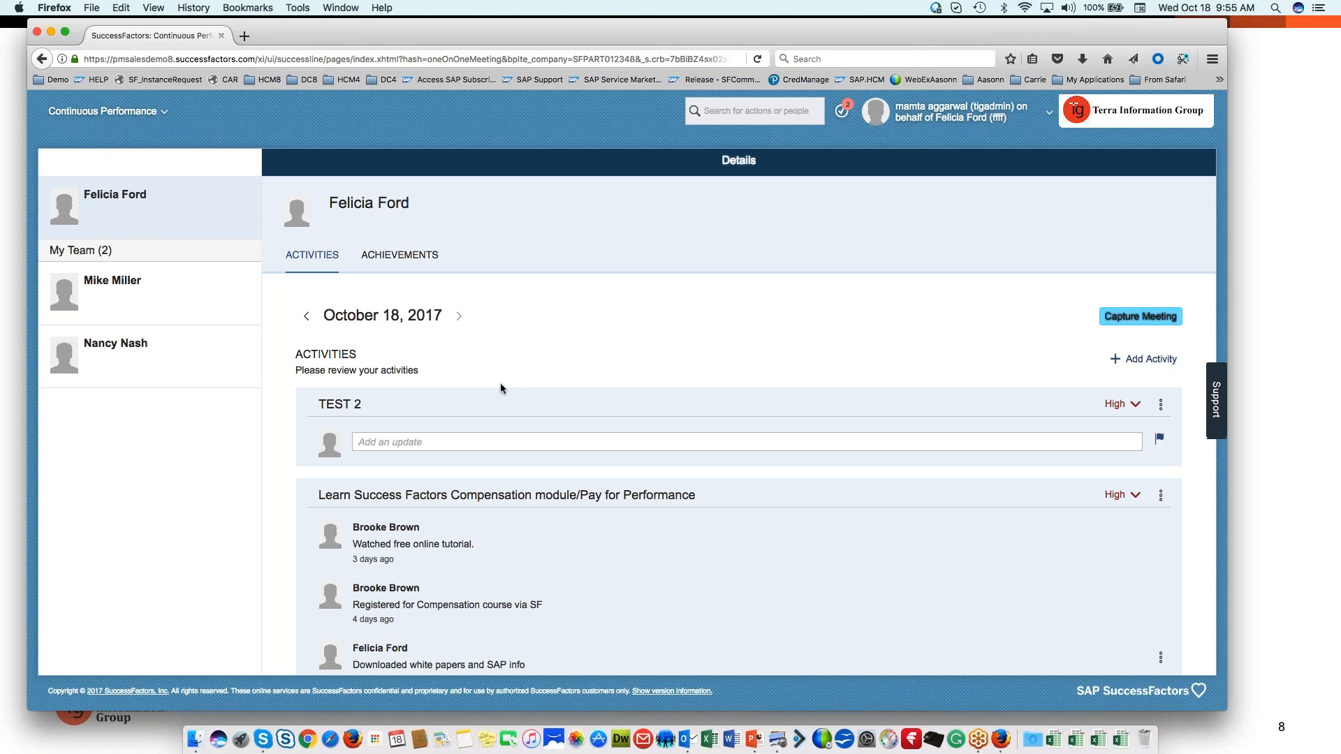
pyautogui.moveTo(318, 390)
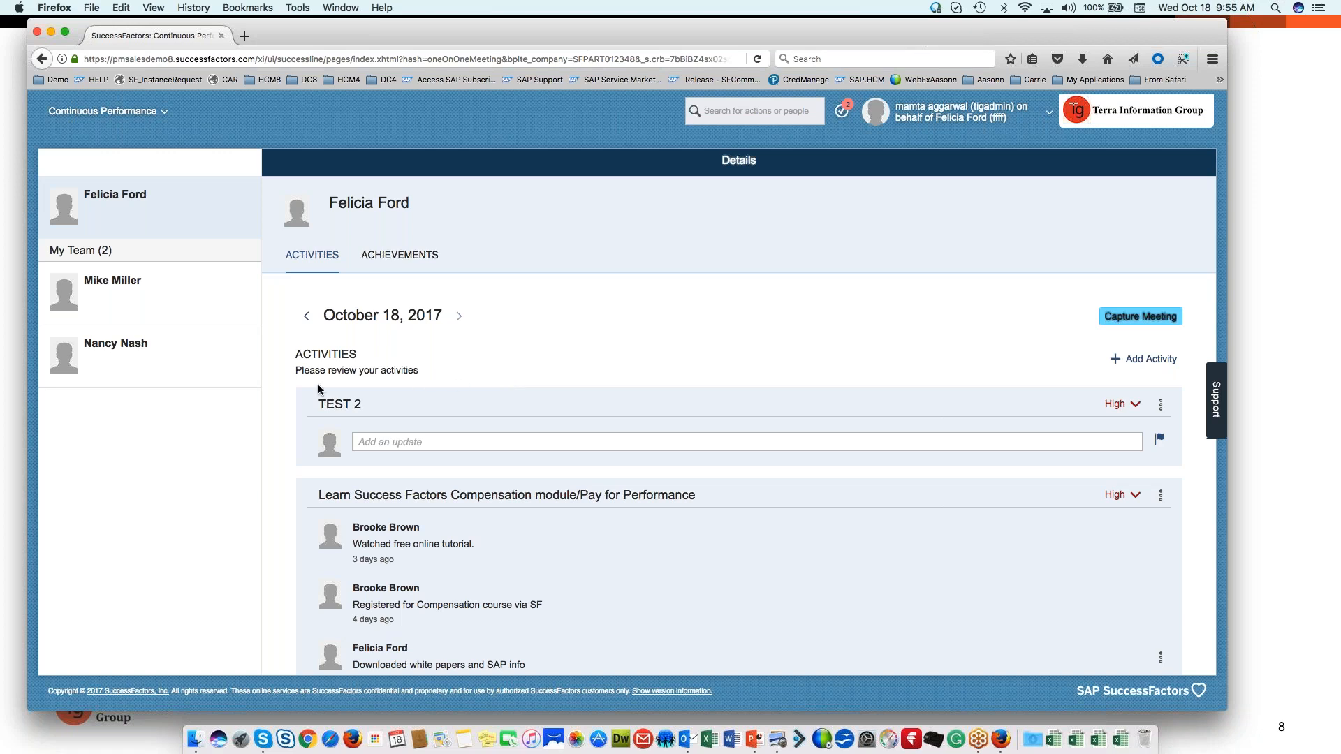
pyautogui.moveTo(268, 519)
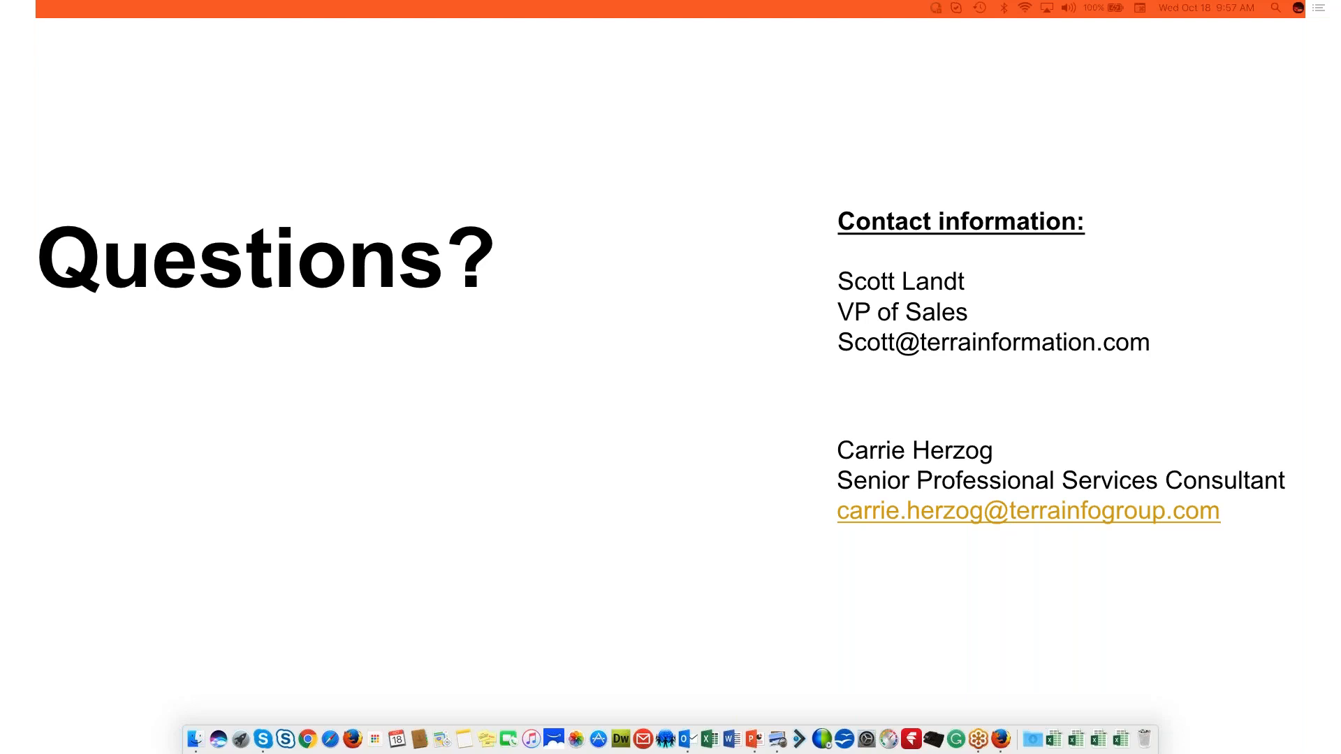
pyautogui.moveTo(345, 368)
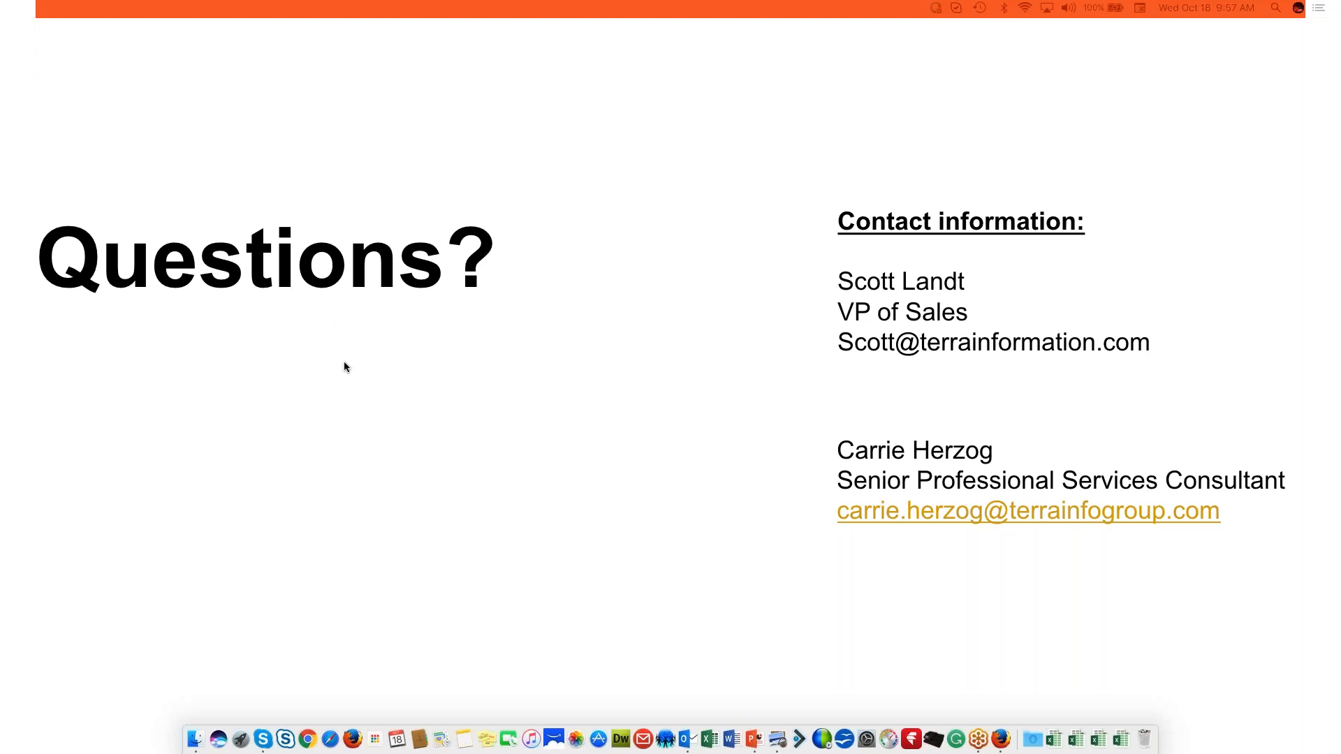
pyautogui.moveTo(97, 612)
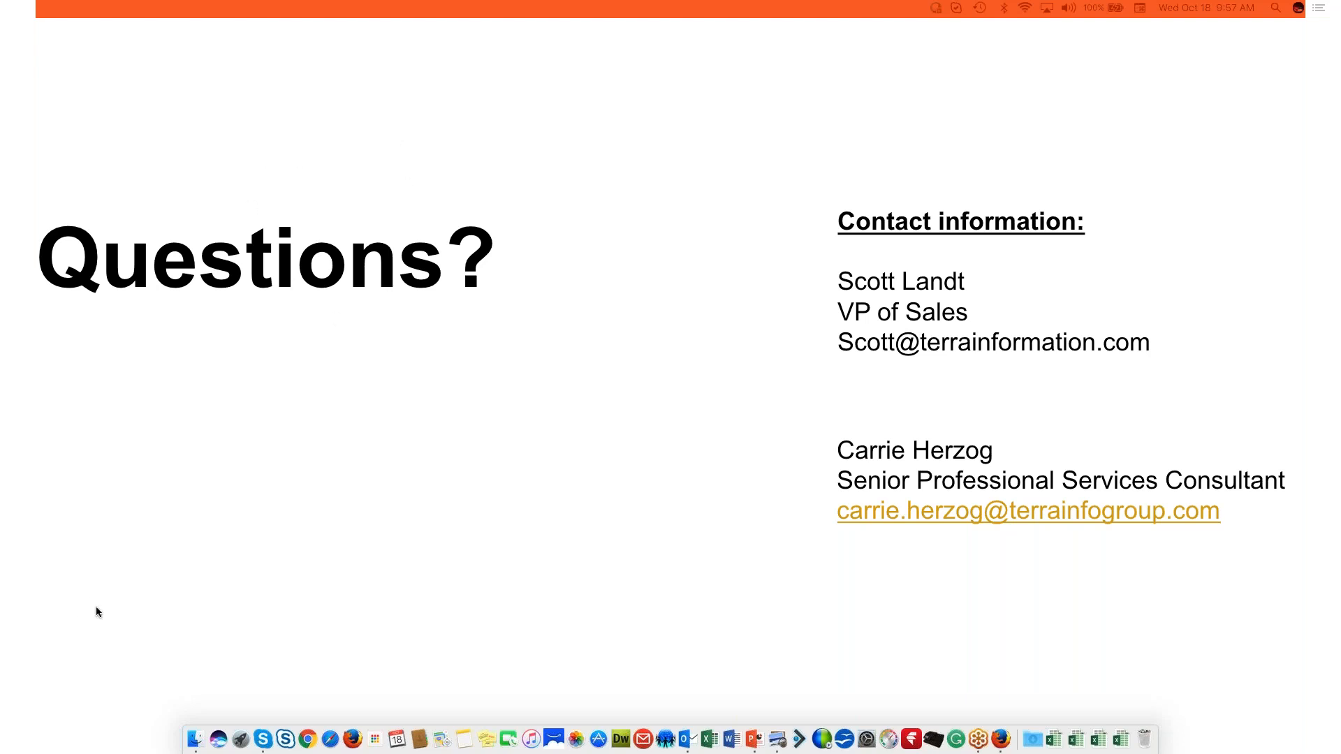
pyautogui.moveTo(176, 615)
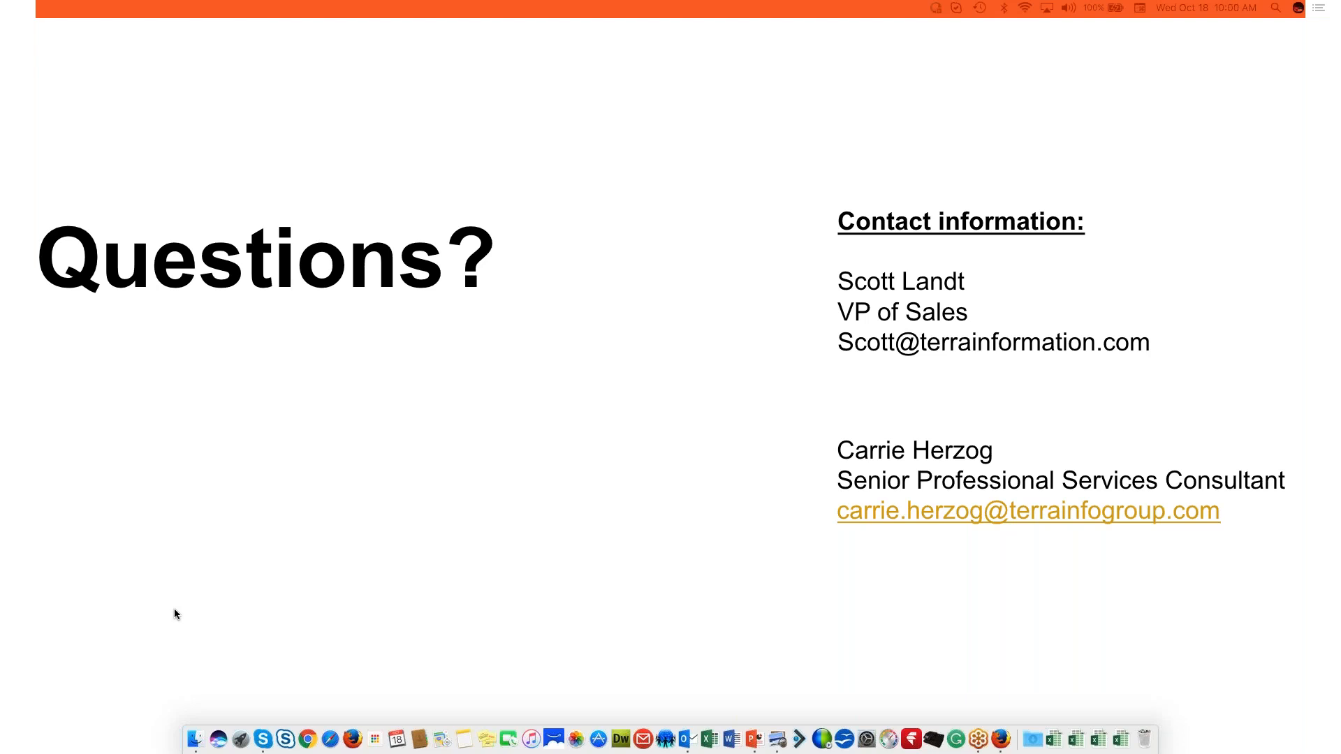
pyautogui.moveTo(281, 584)
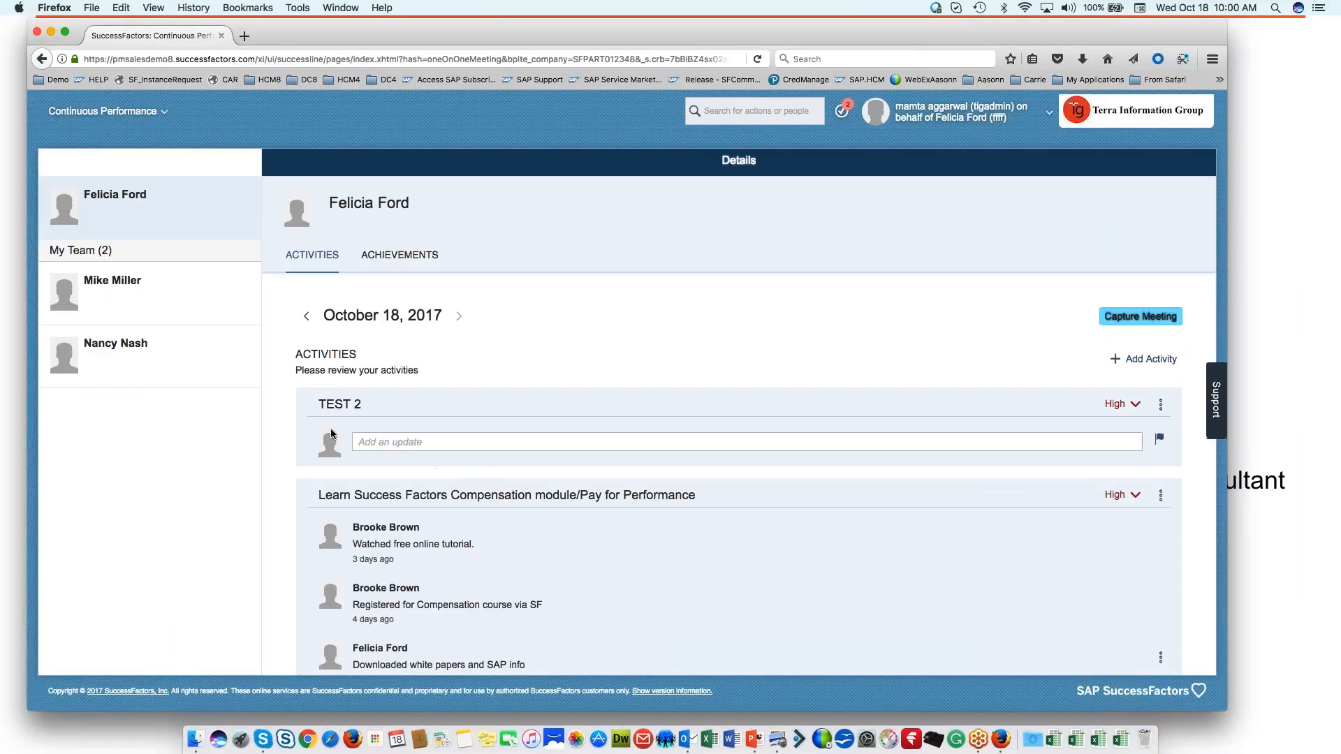
pyautogui.scroll(-3)
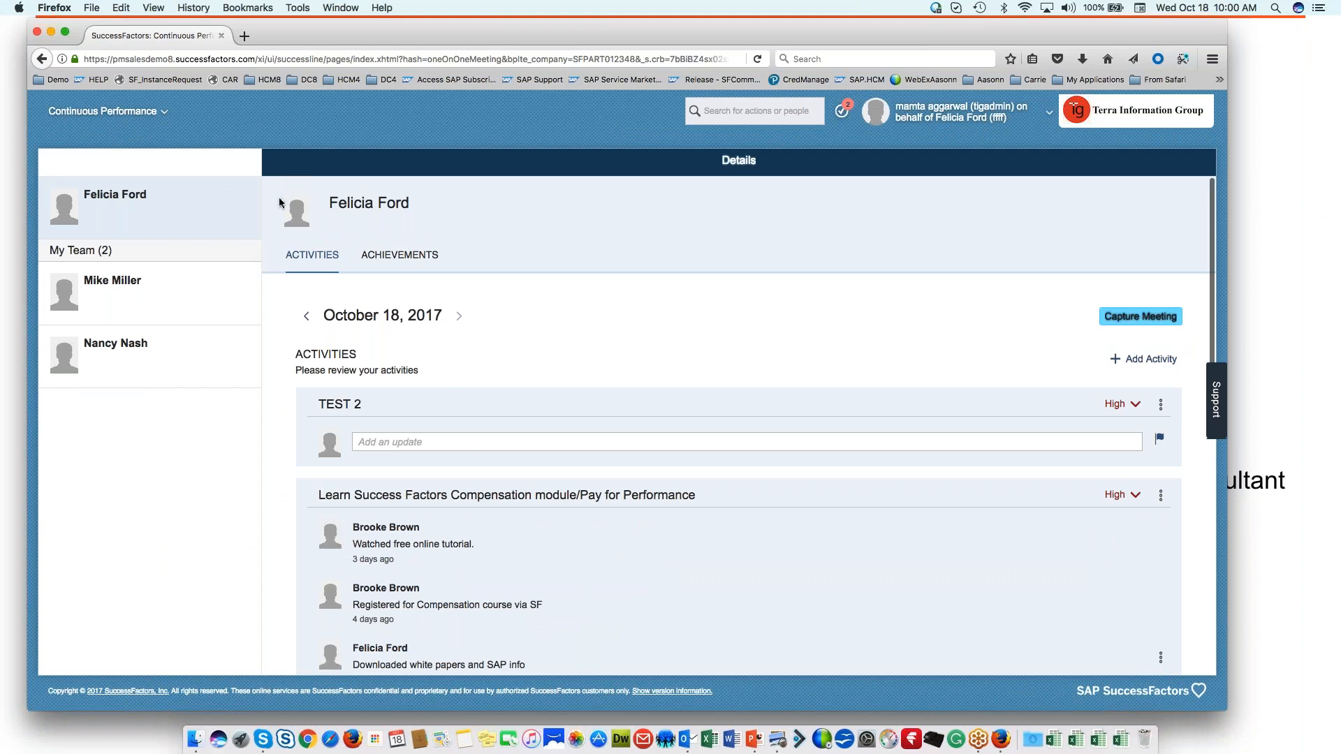
pyautogui.moveTo(106, 112)
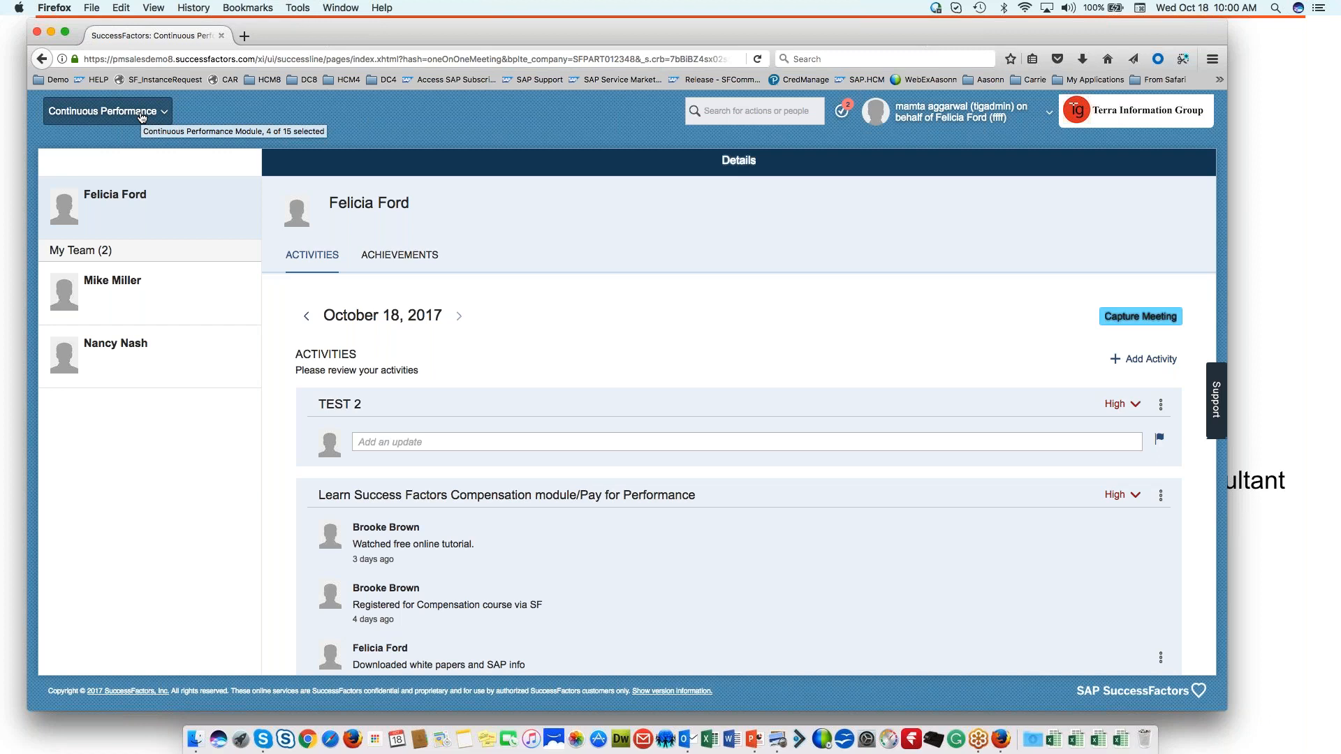
pyautogui.click(106, 110)
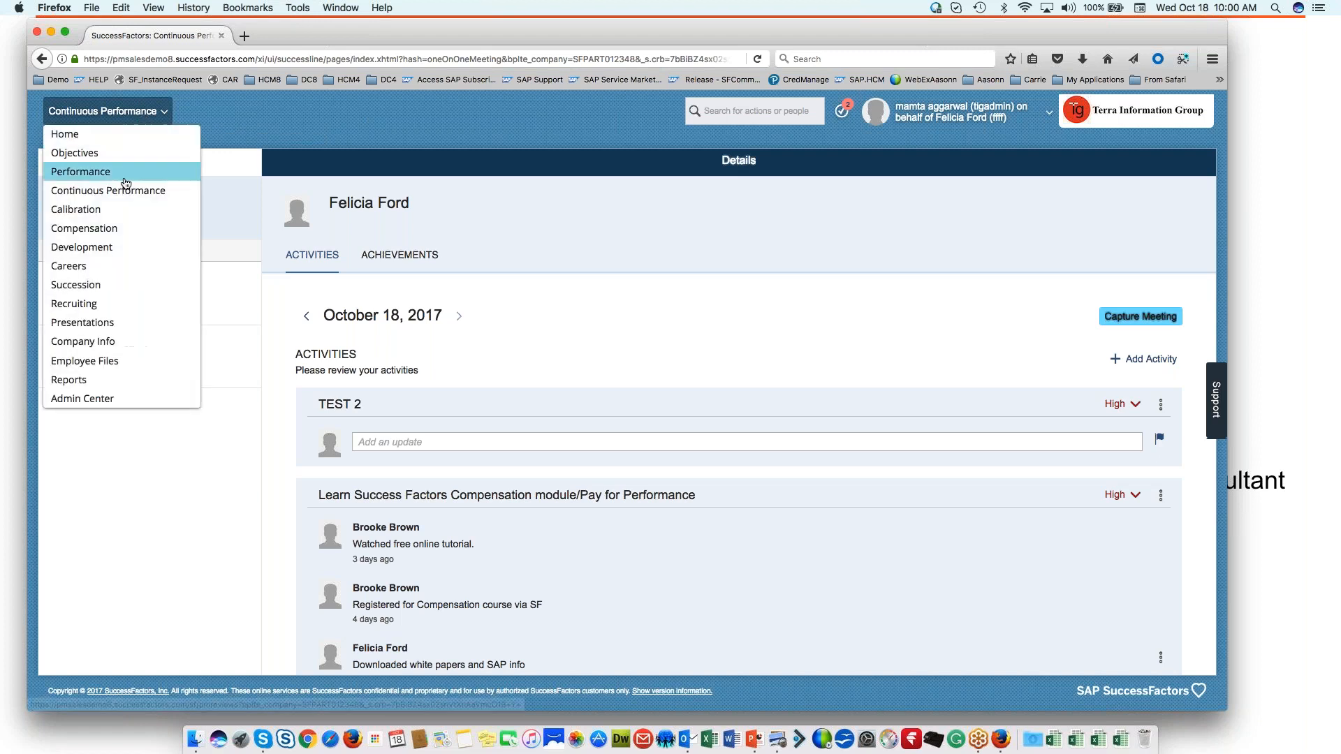
pyautogui.moveTo(453, 128)
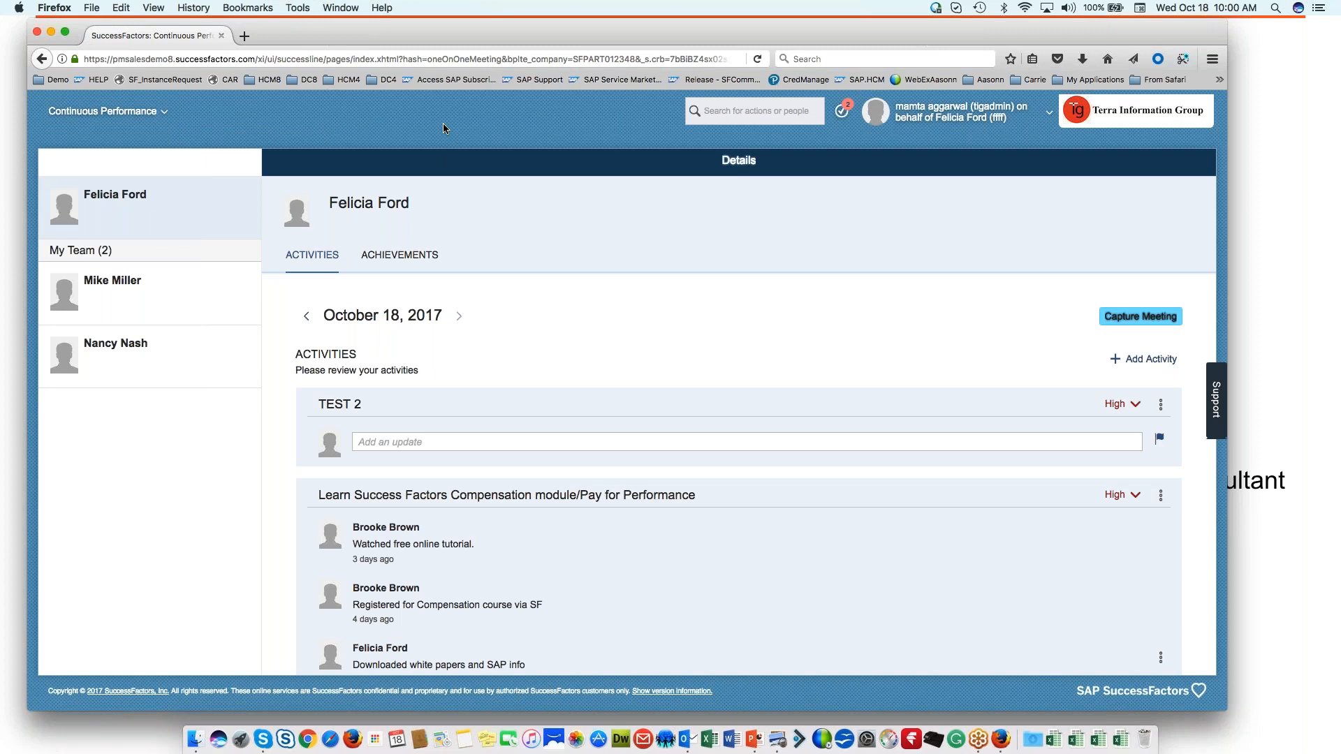
pyautogui.moveTo(444, 396)
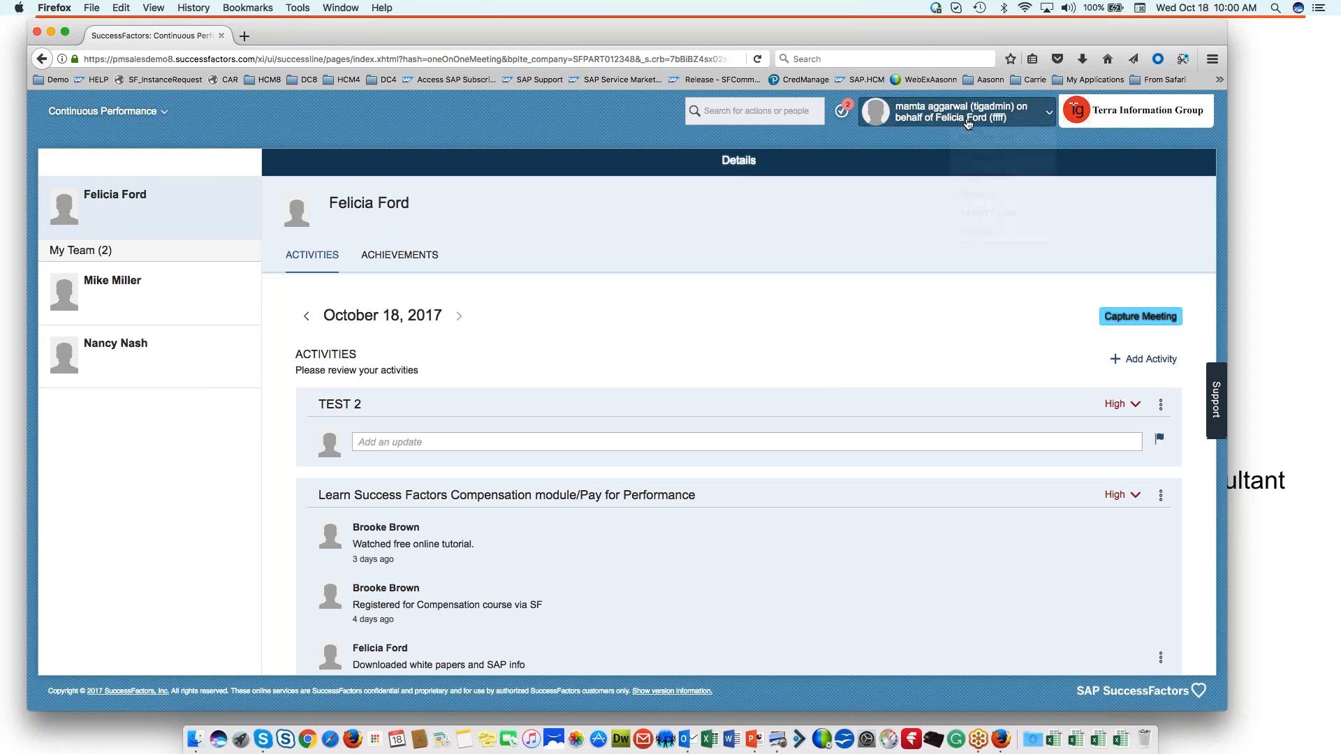
# - Go to Admin Center and open the Release Center page from its tile's See More
pyautogui.click(1050, 111)
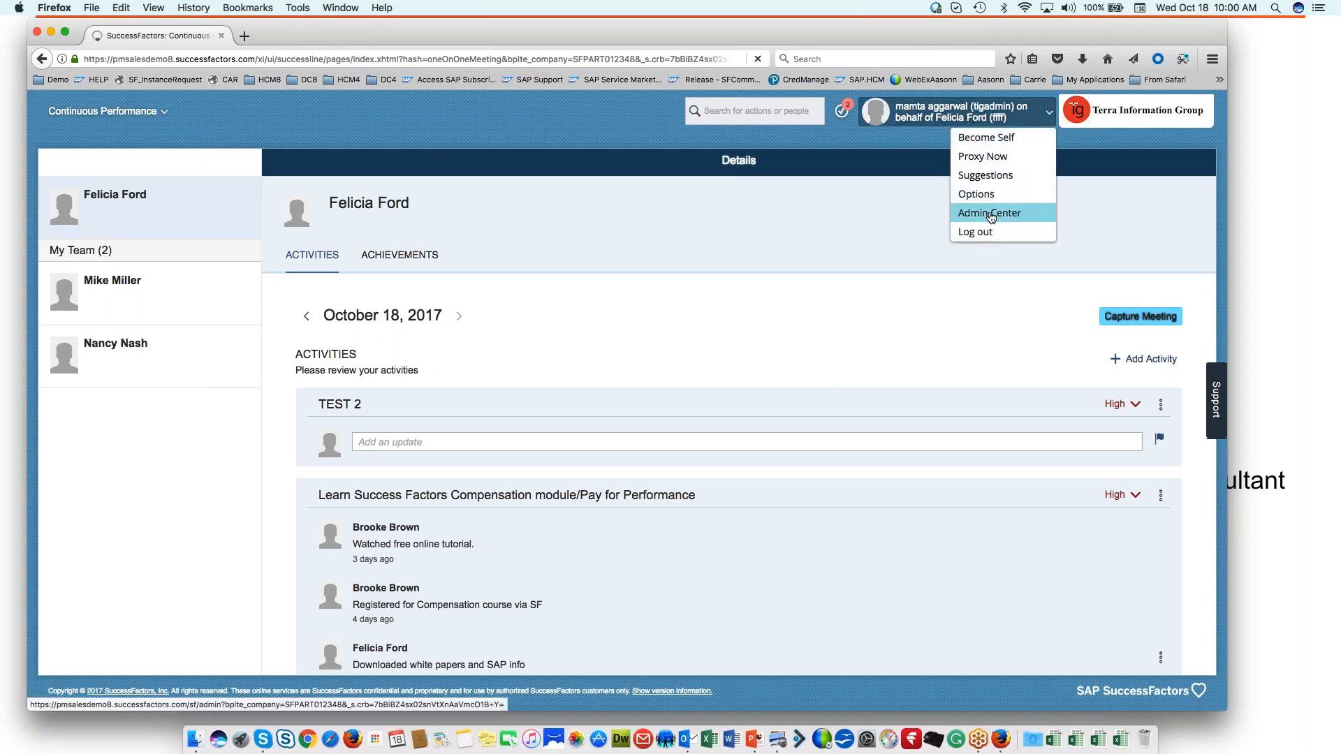
pyautogui.click(990, 212)
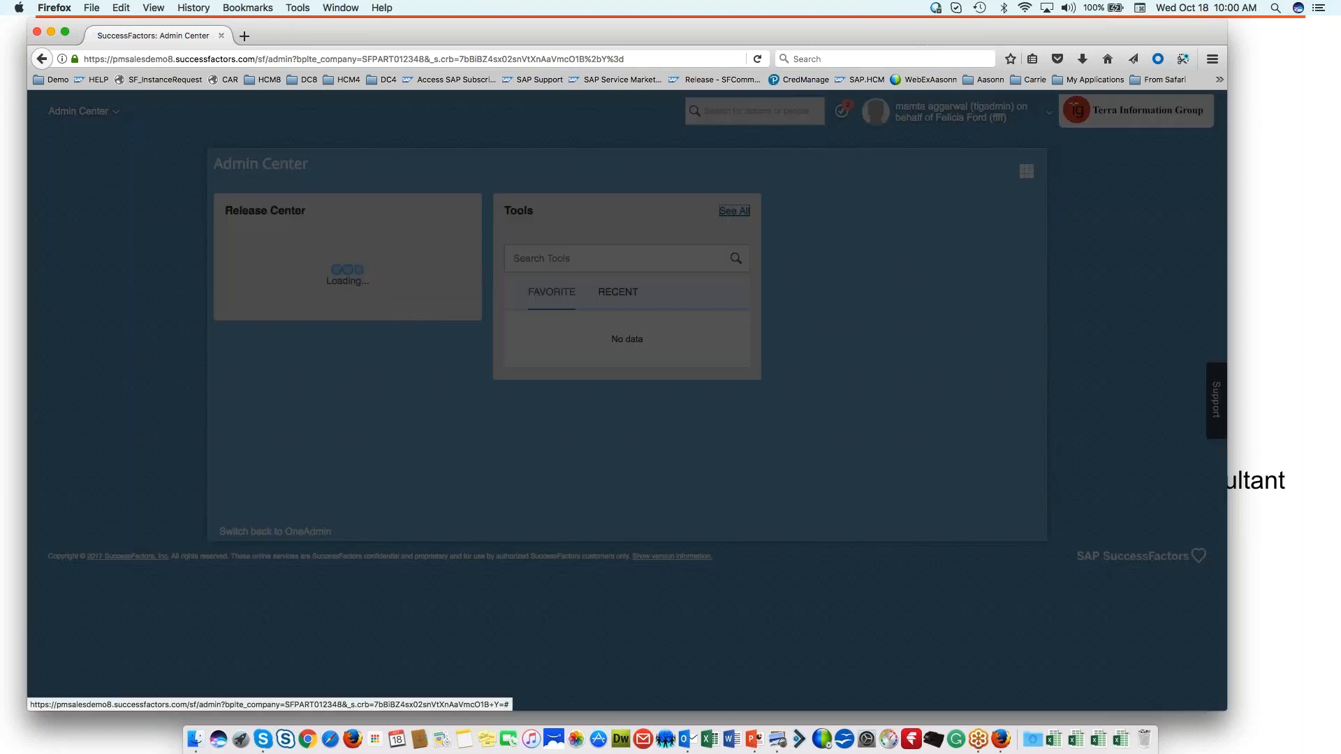
pyautogui.click(733, 211)
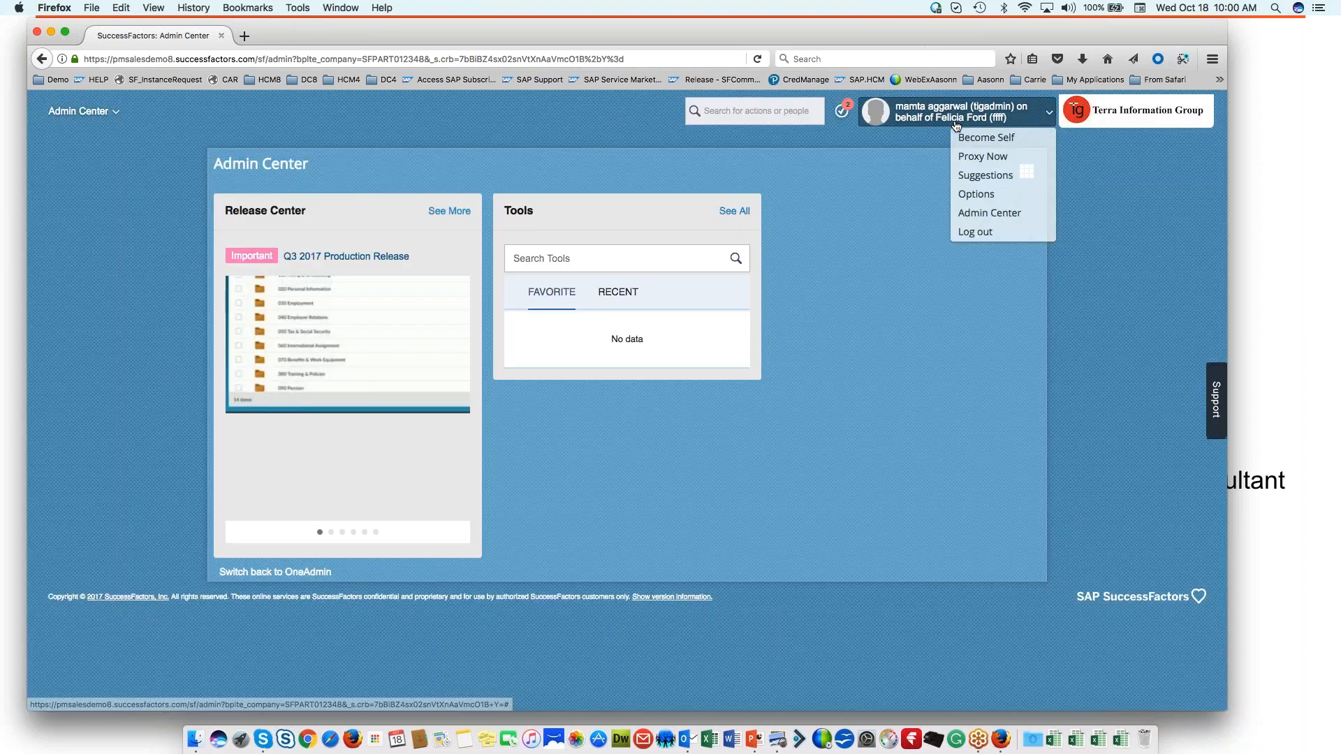
pyautogui.moveTo(977, 230)
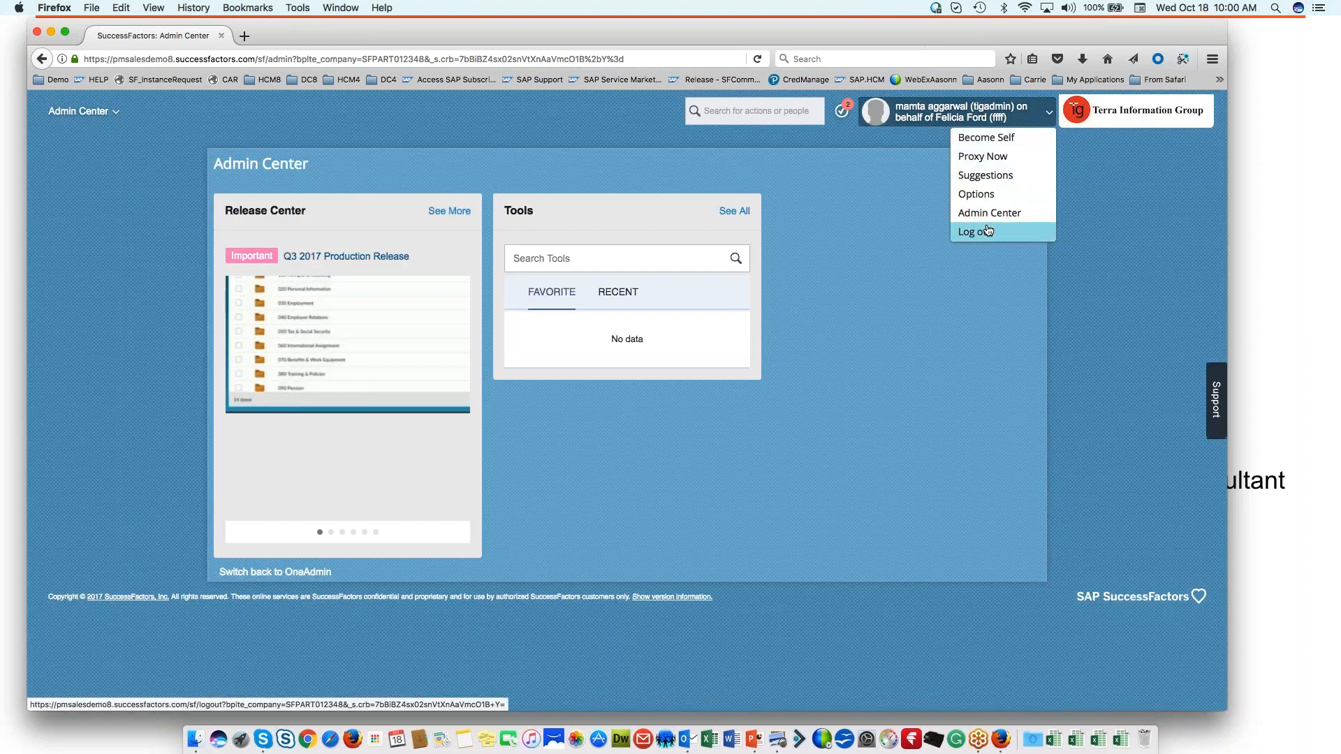
pyautogui.click(448, 211)
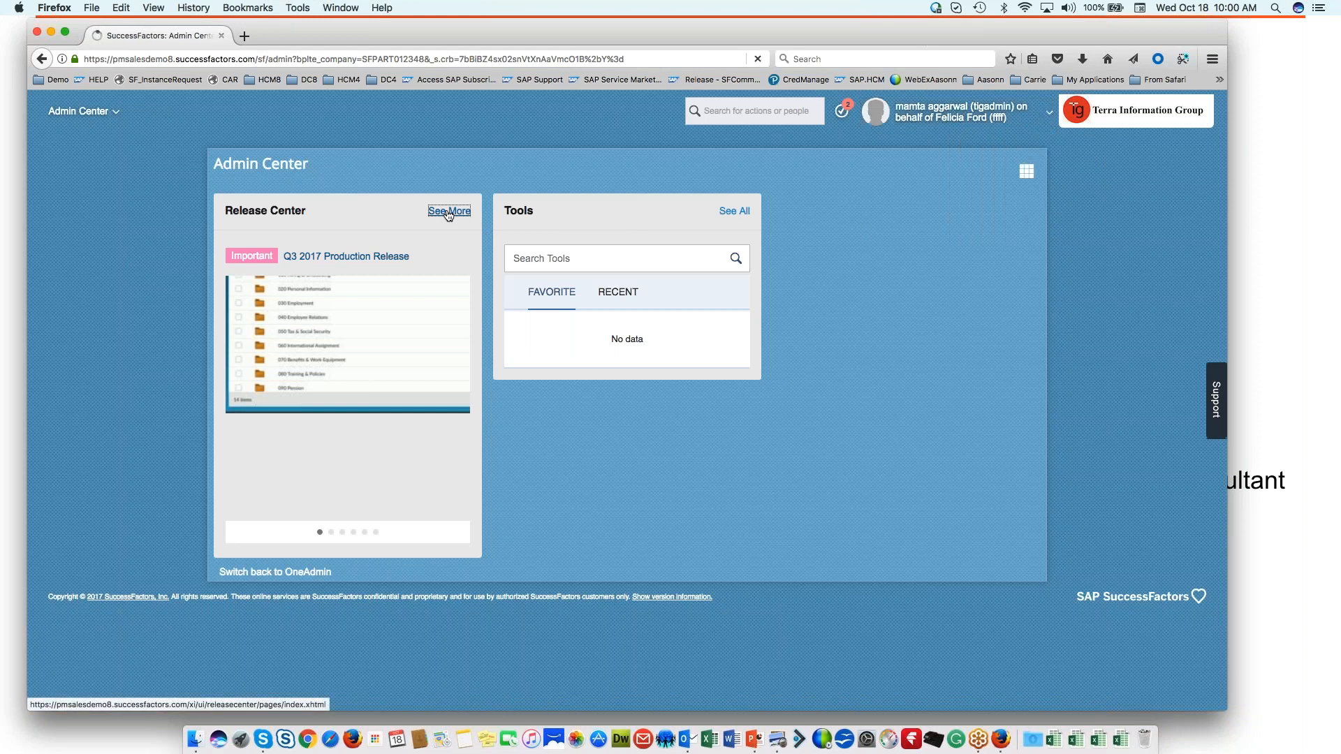
pyautogui.click(448, 211)
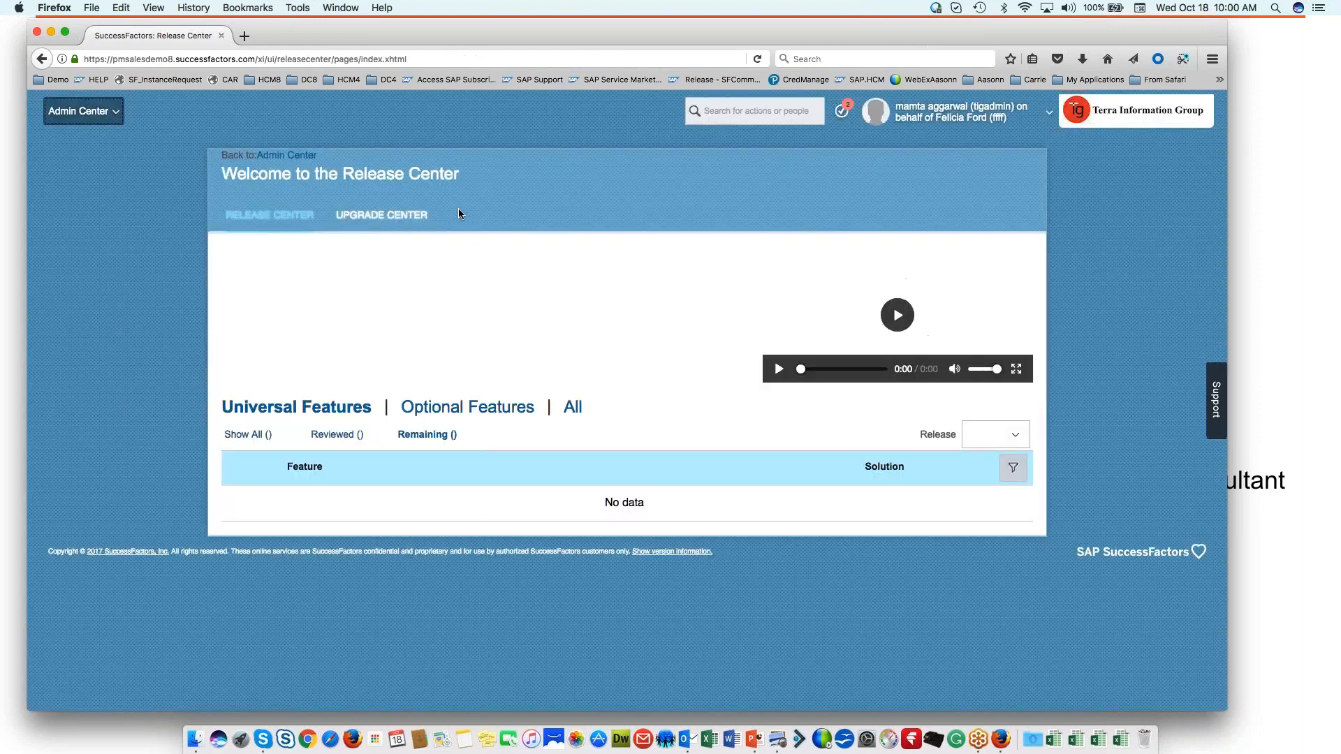